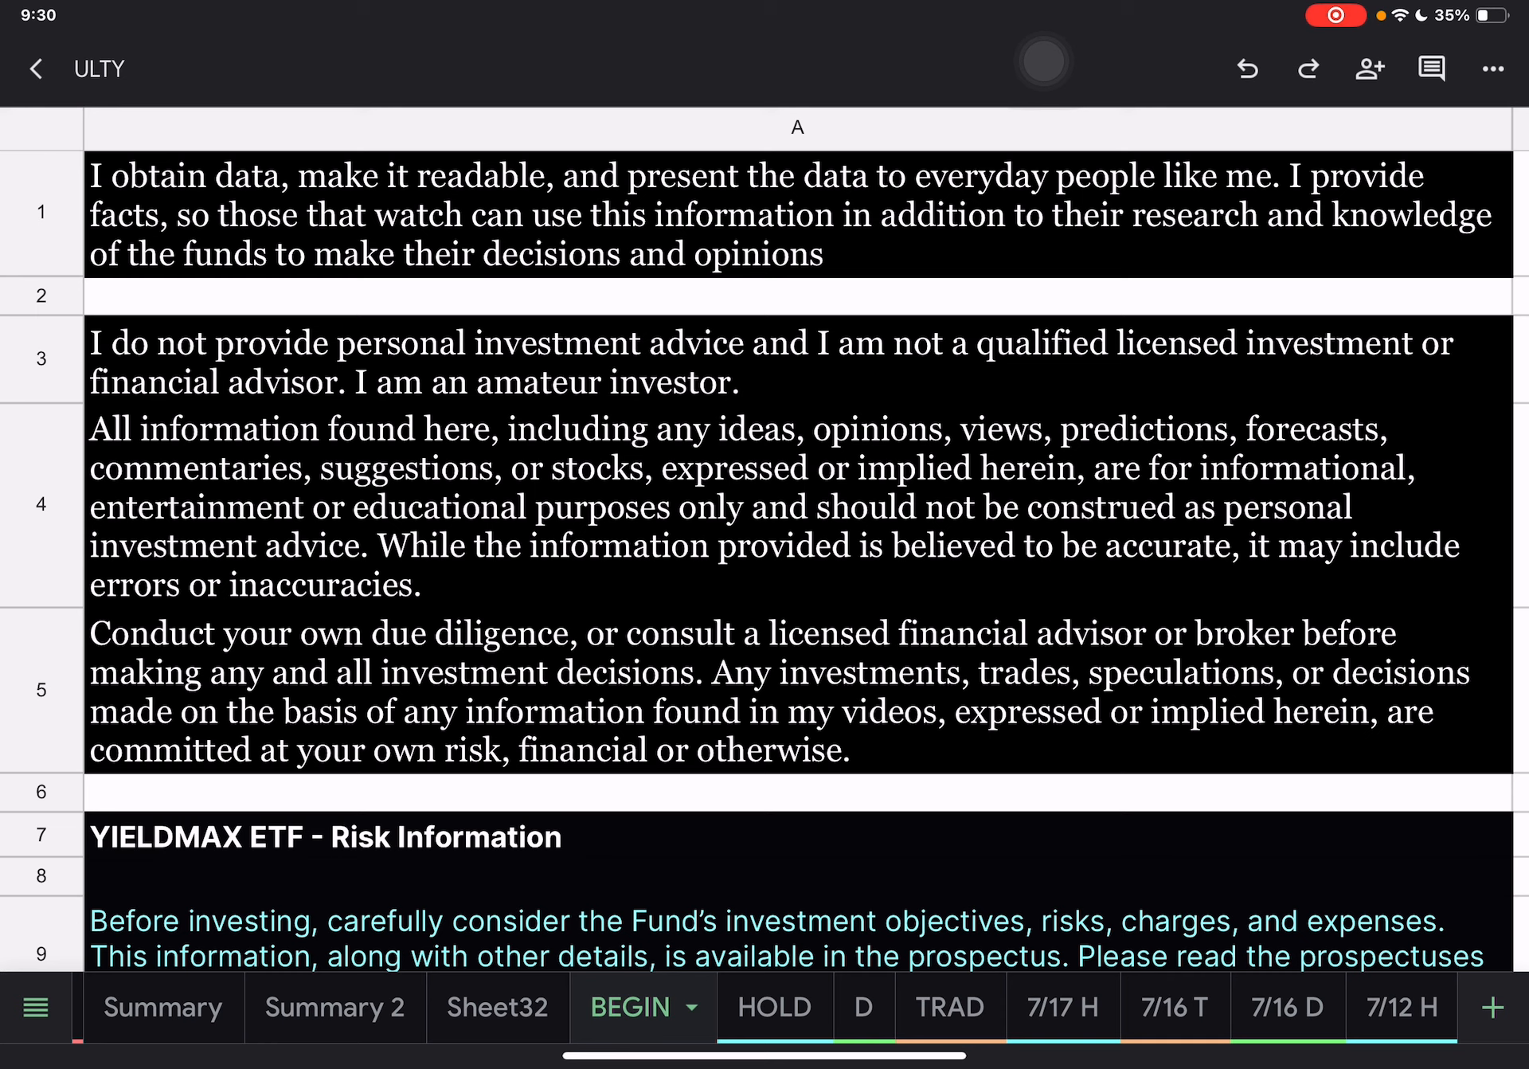
- Scroll past the disclaimer, look over the 7/16 T and 7/16 D sheets, then return to 7/17 H
scroll("down", 3)
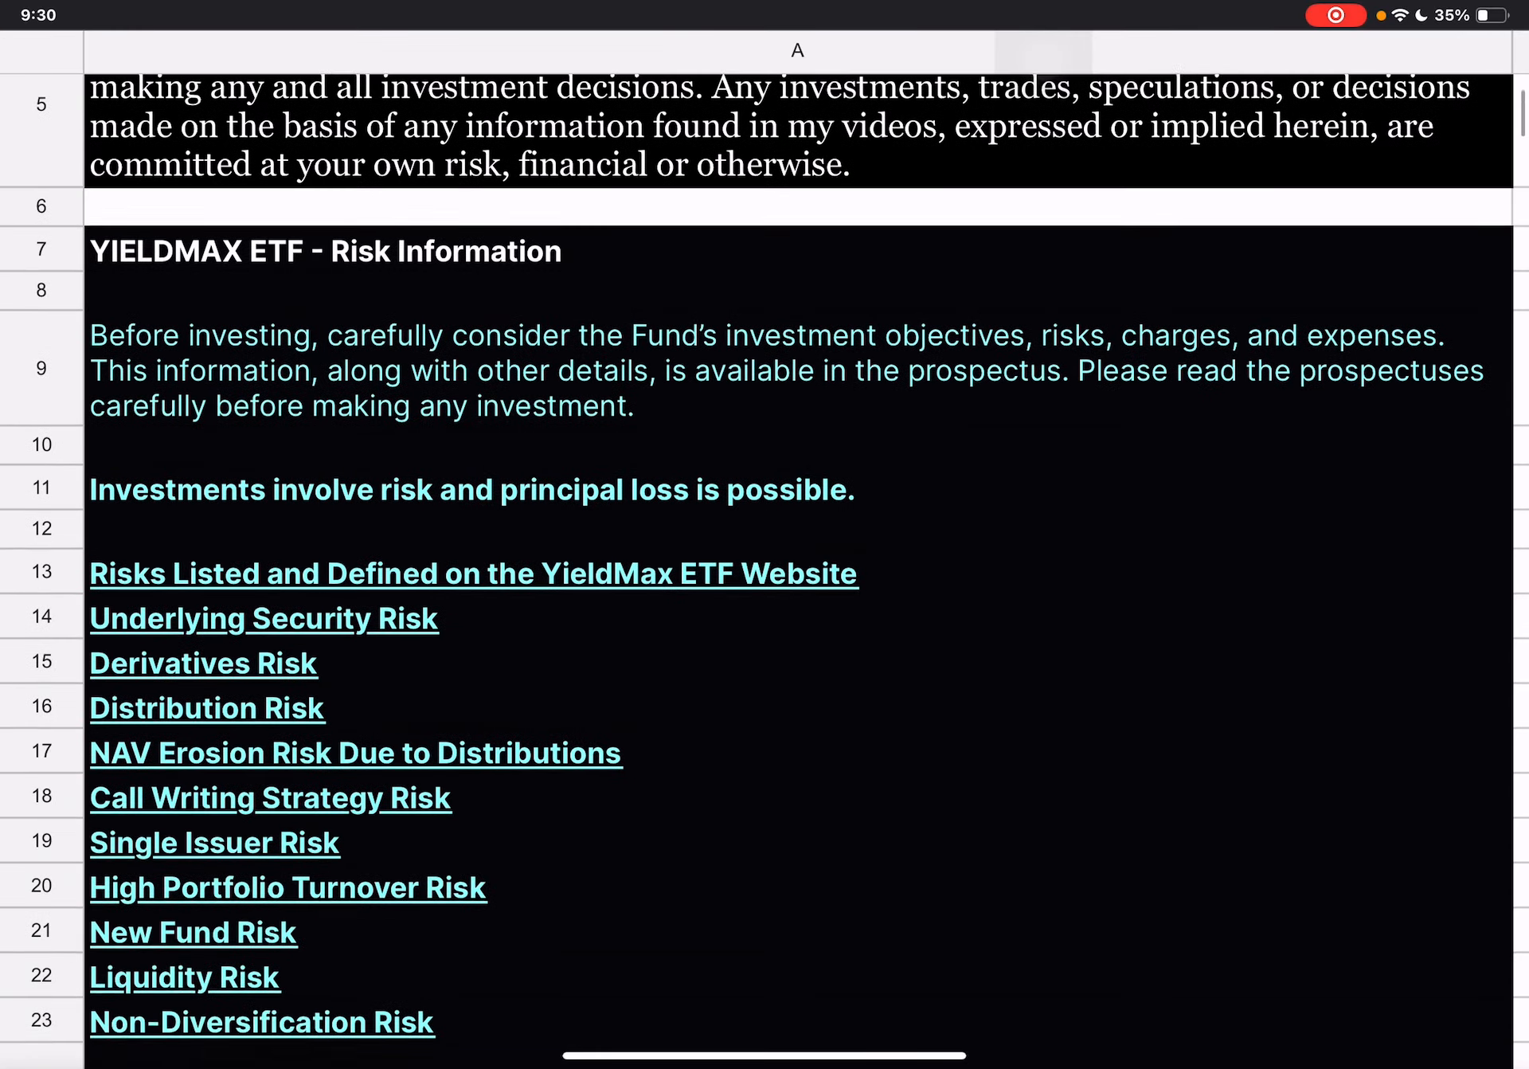
scroll("down", 3)
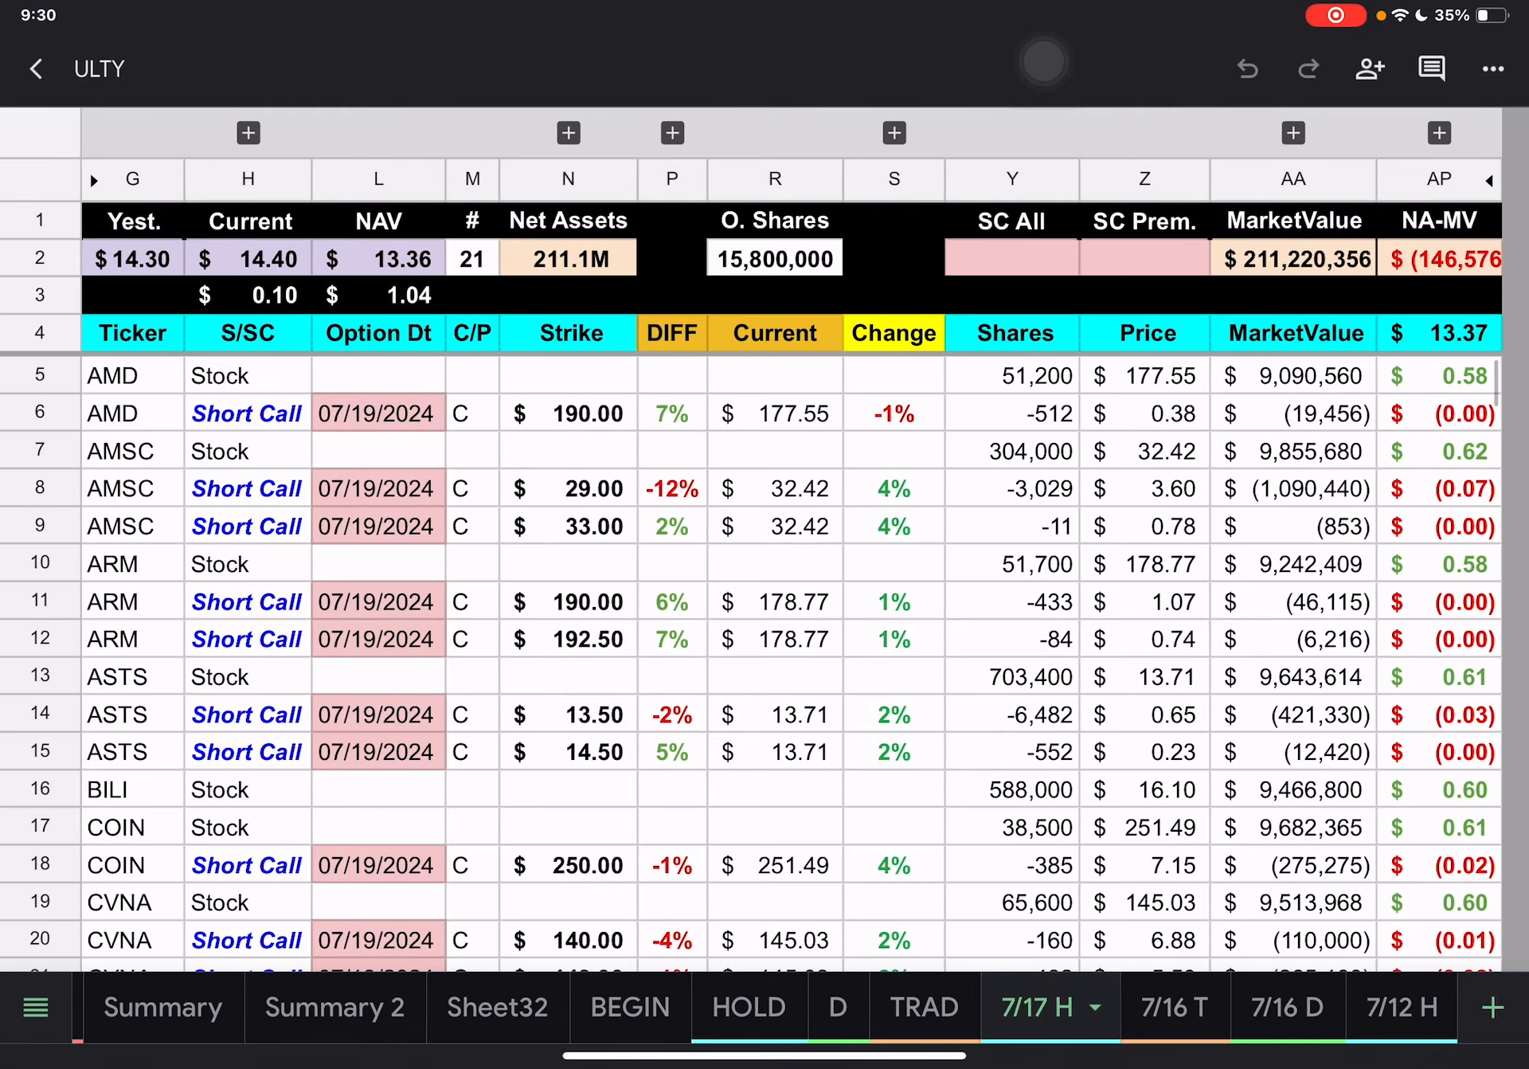
left_click(1152, 1007)
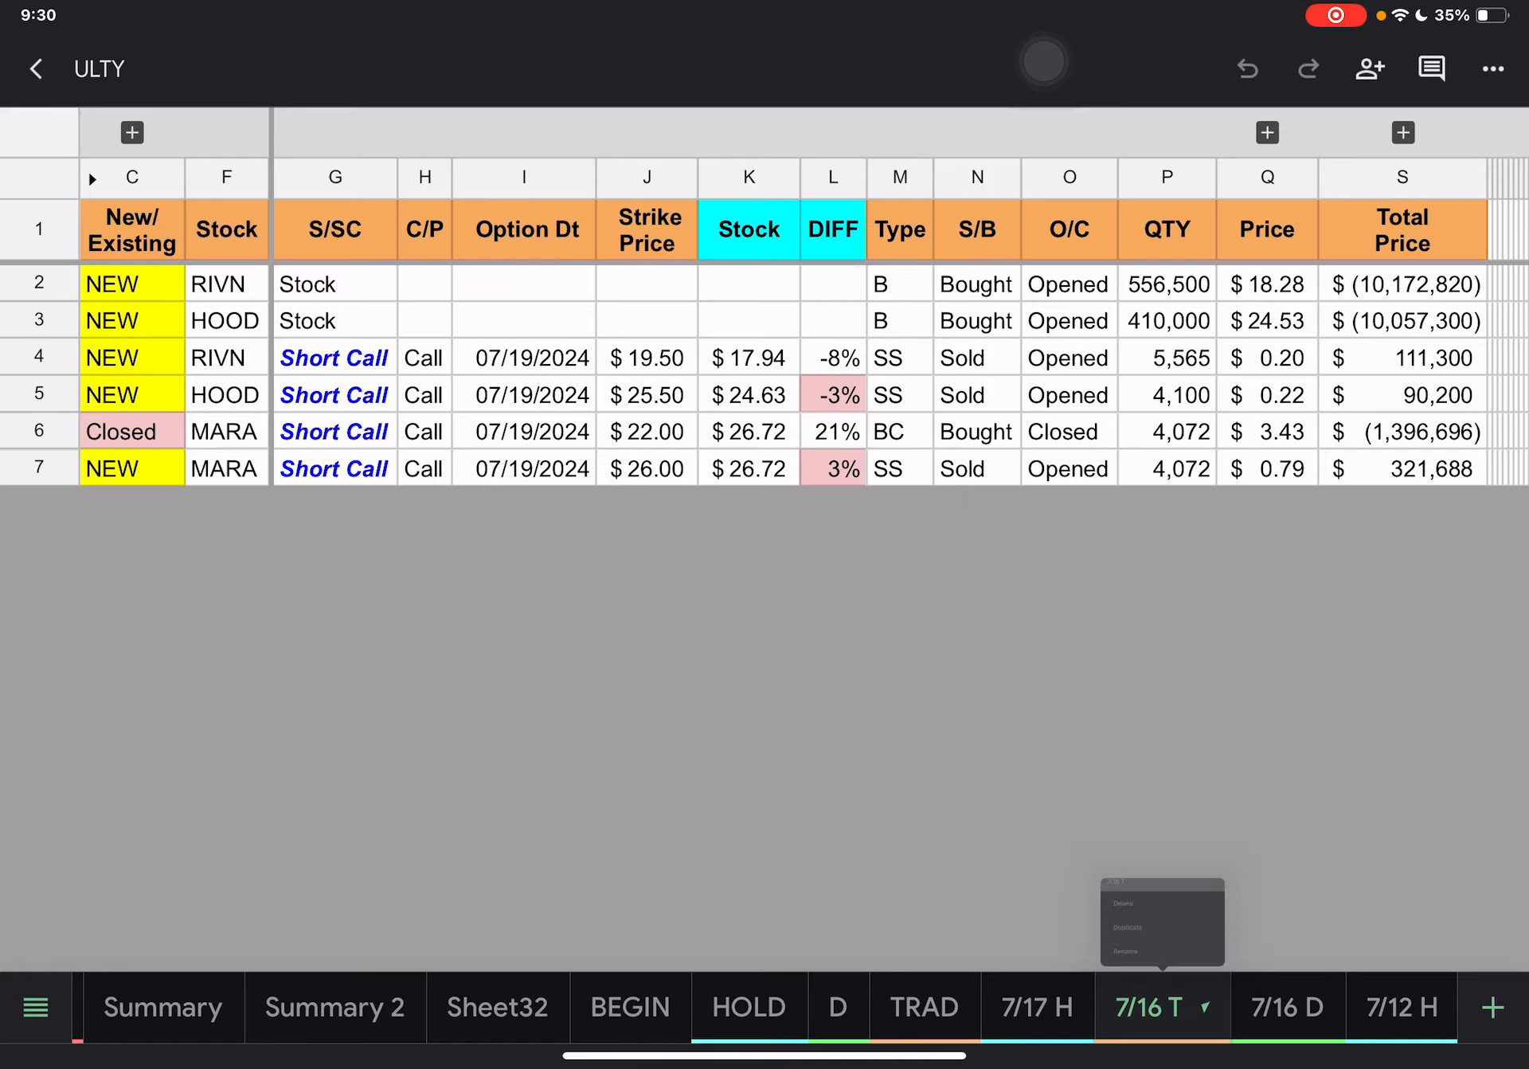
left_click(1289, 1005)
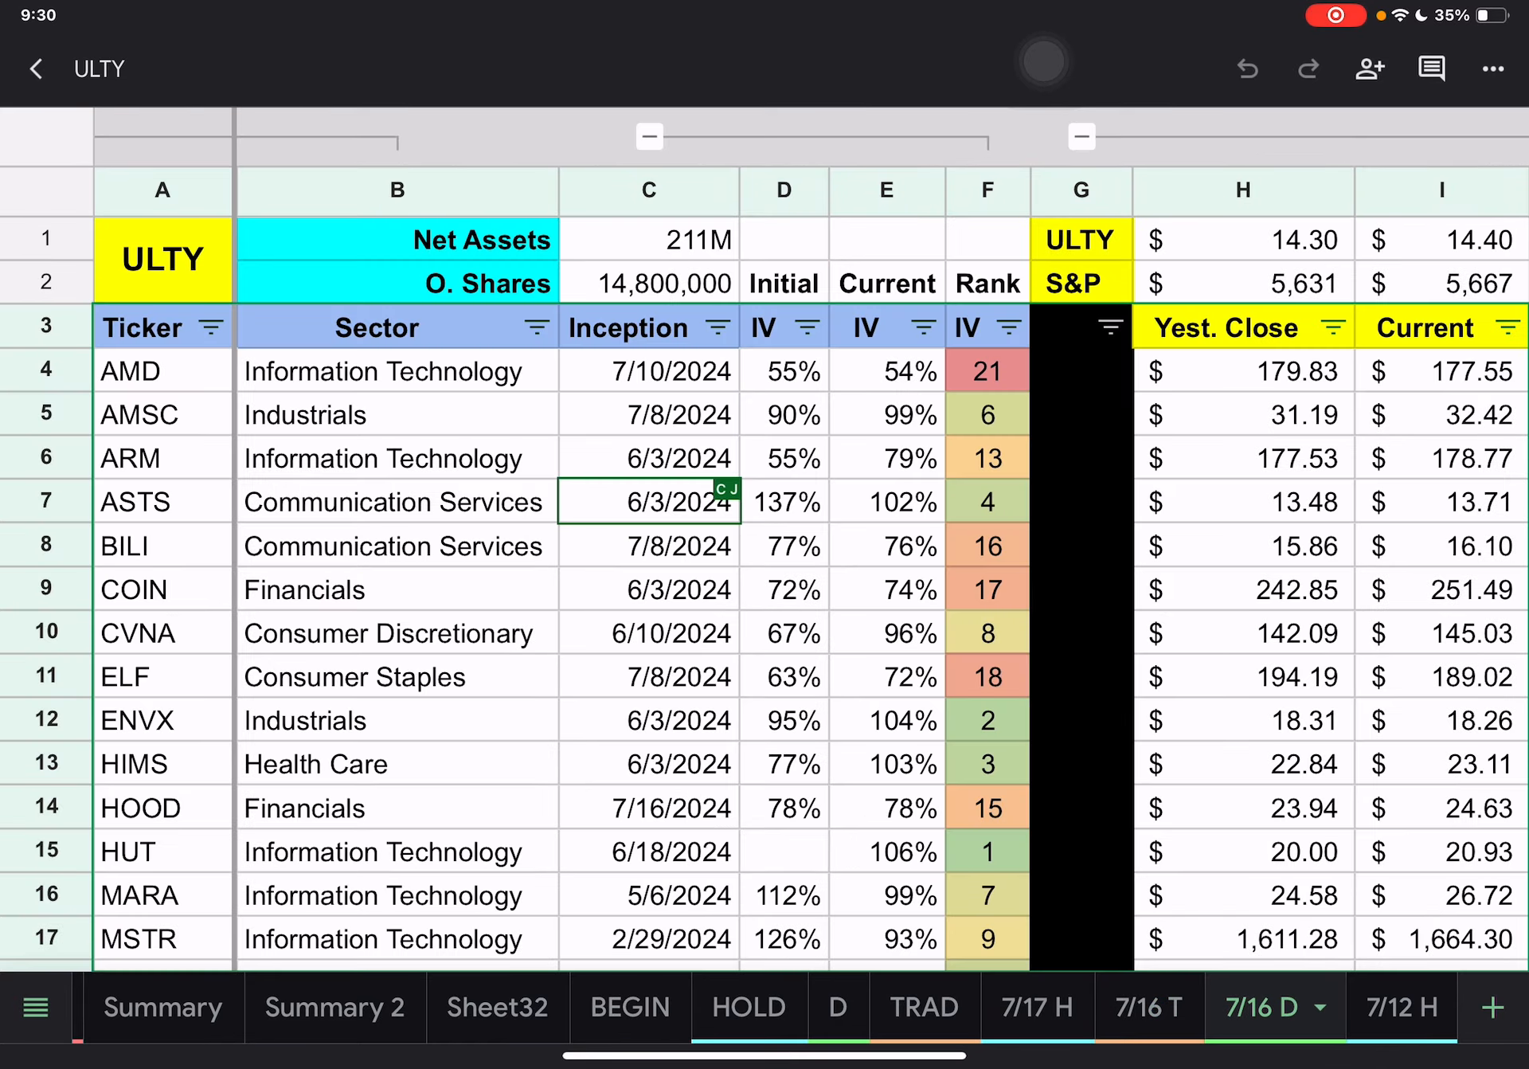
scroll("down", 3)
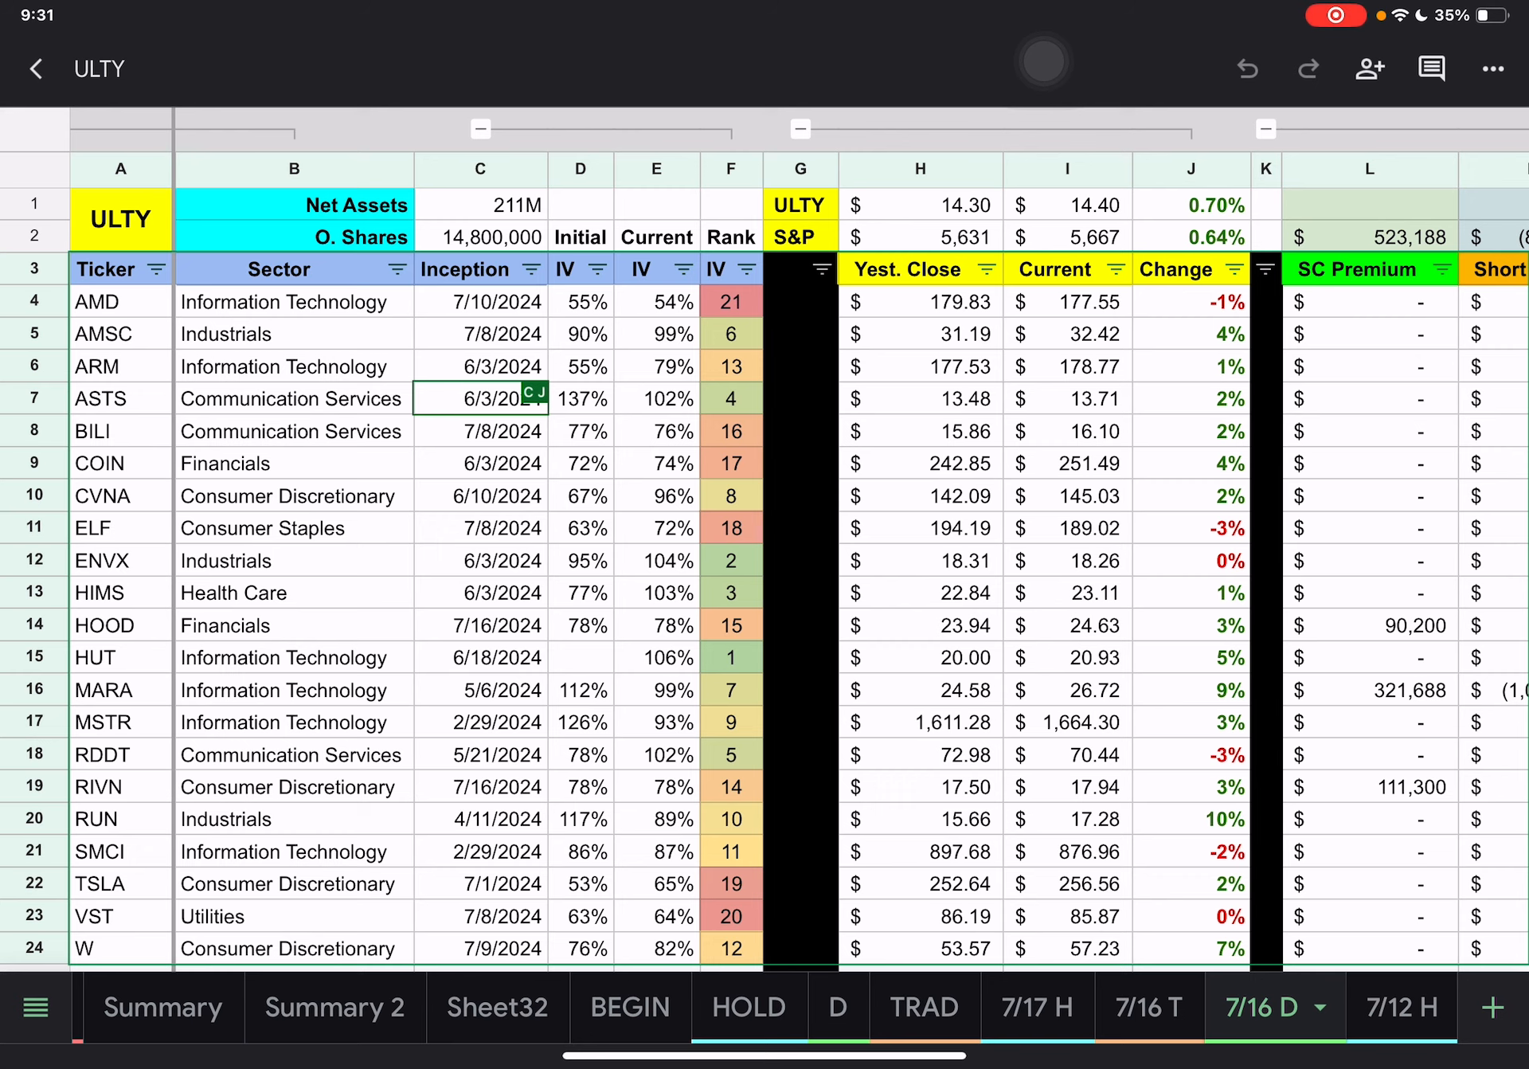
left_click(1149, 1007)
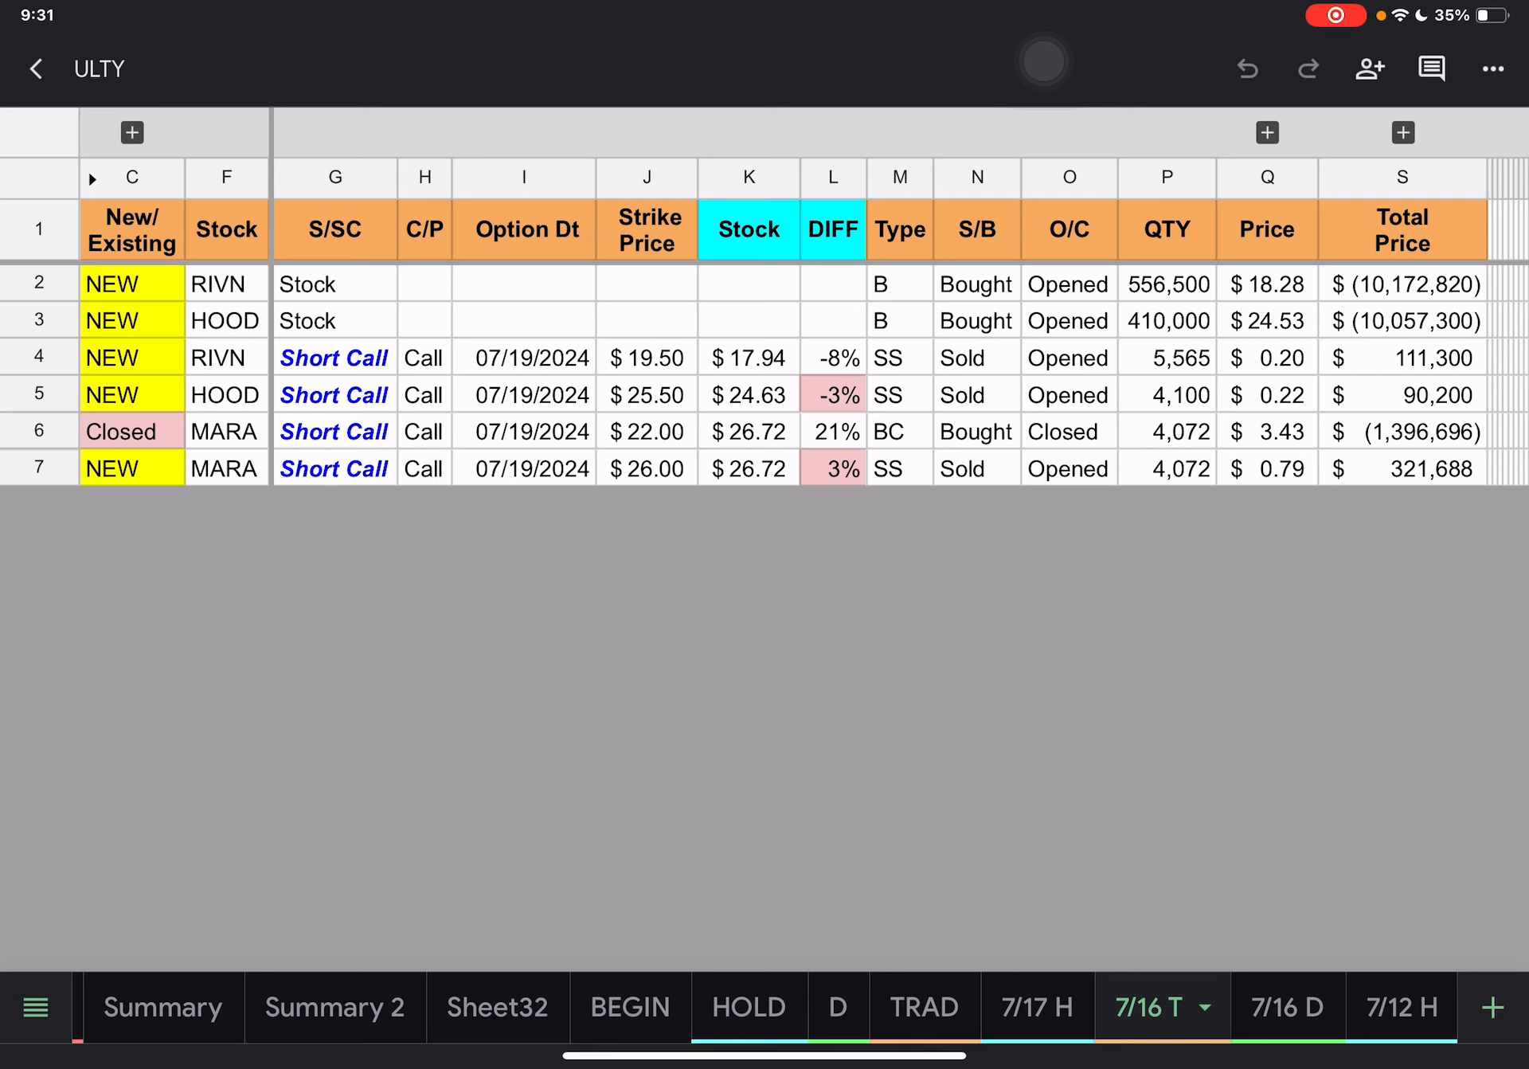
left_click(1035, 1005)
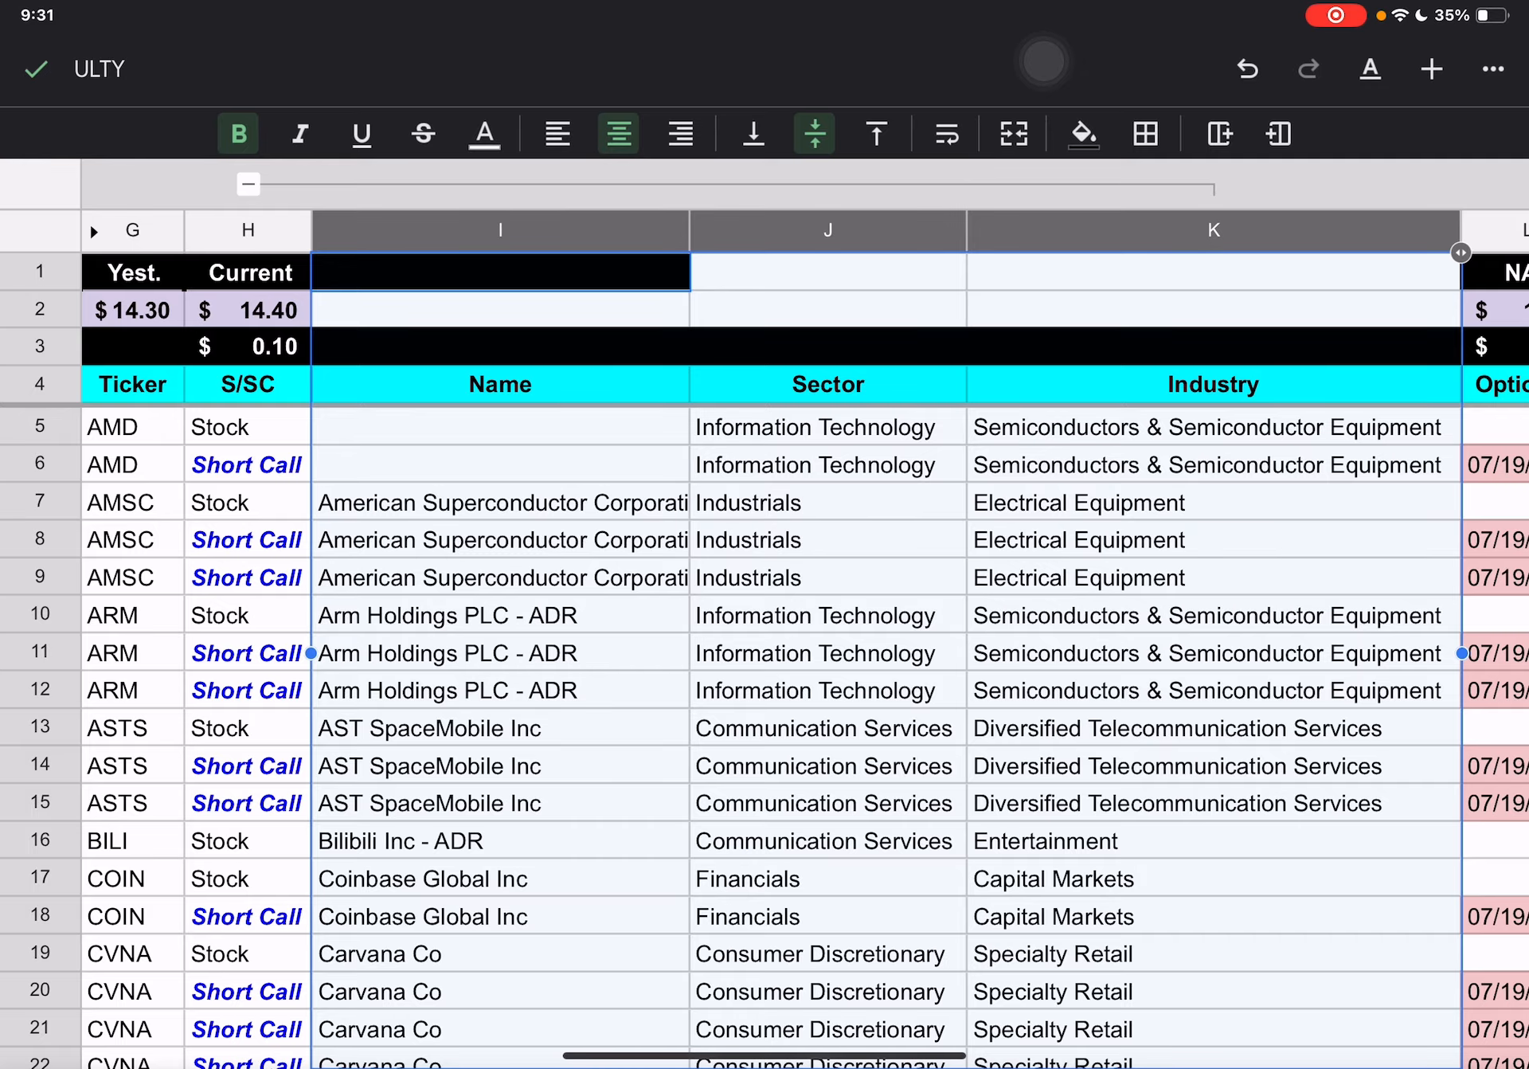
- Scroll the 7/17 H holdings down to the Cash row, then switch to 7/16 D
scroll("down", 3)
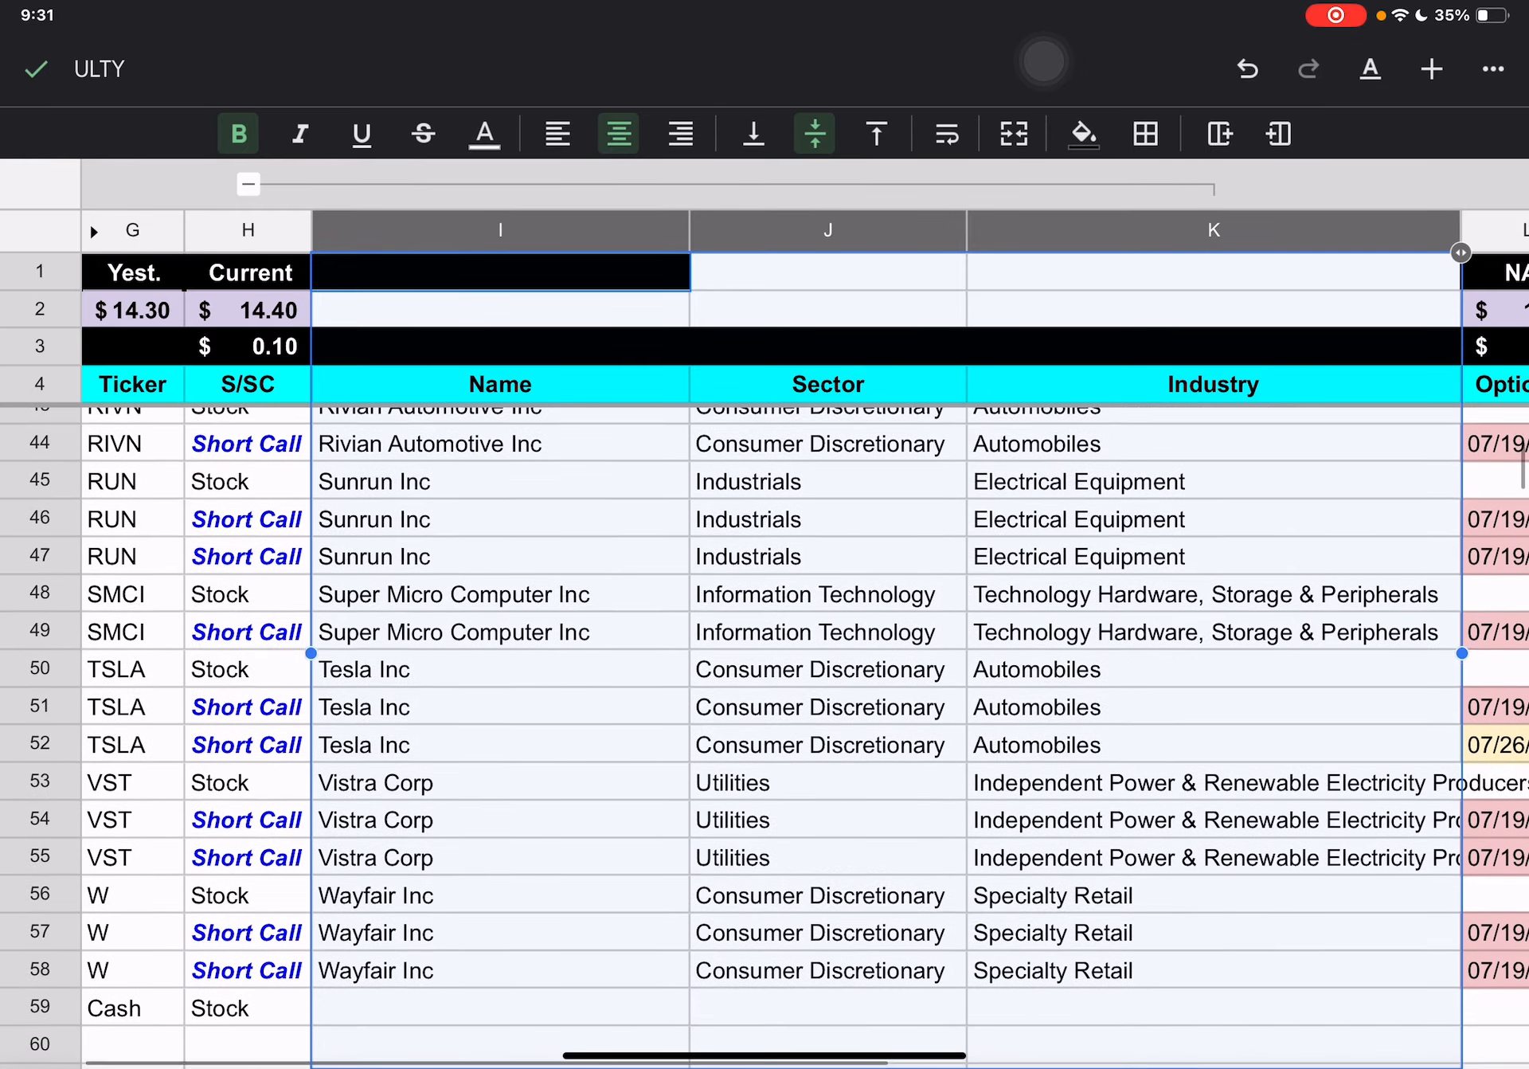
scroll("right", 3)
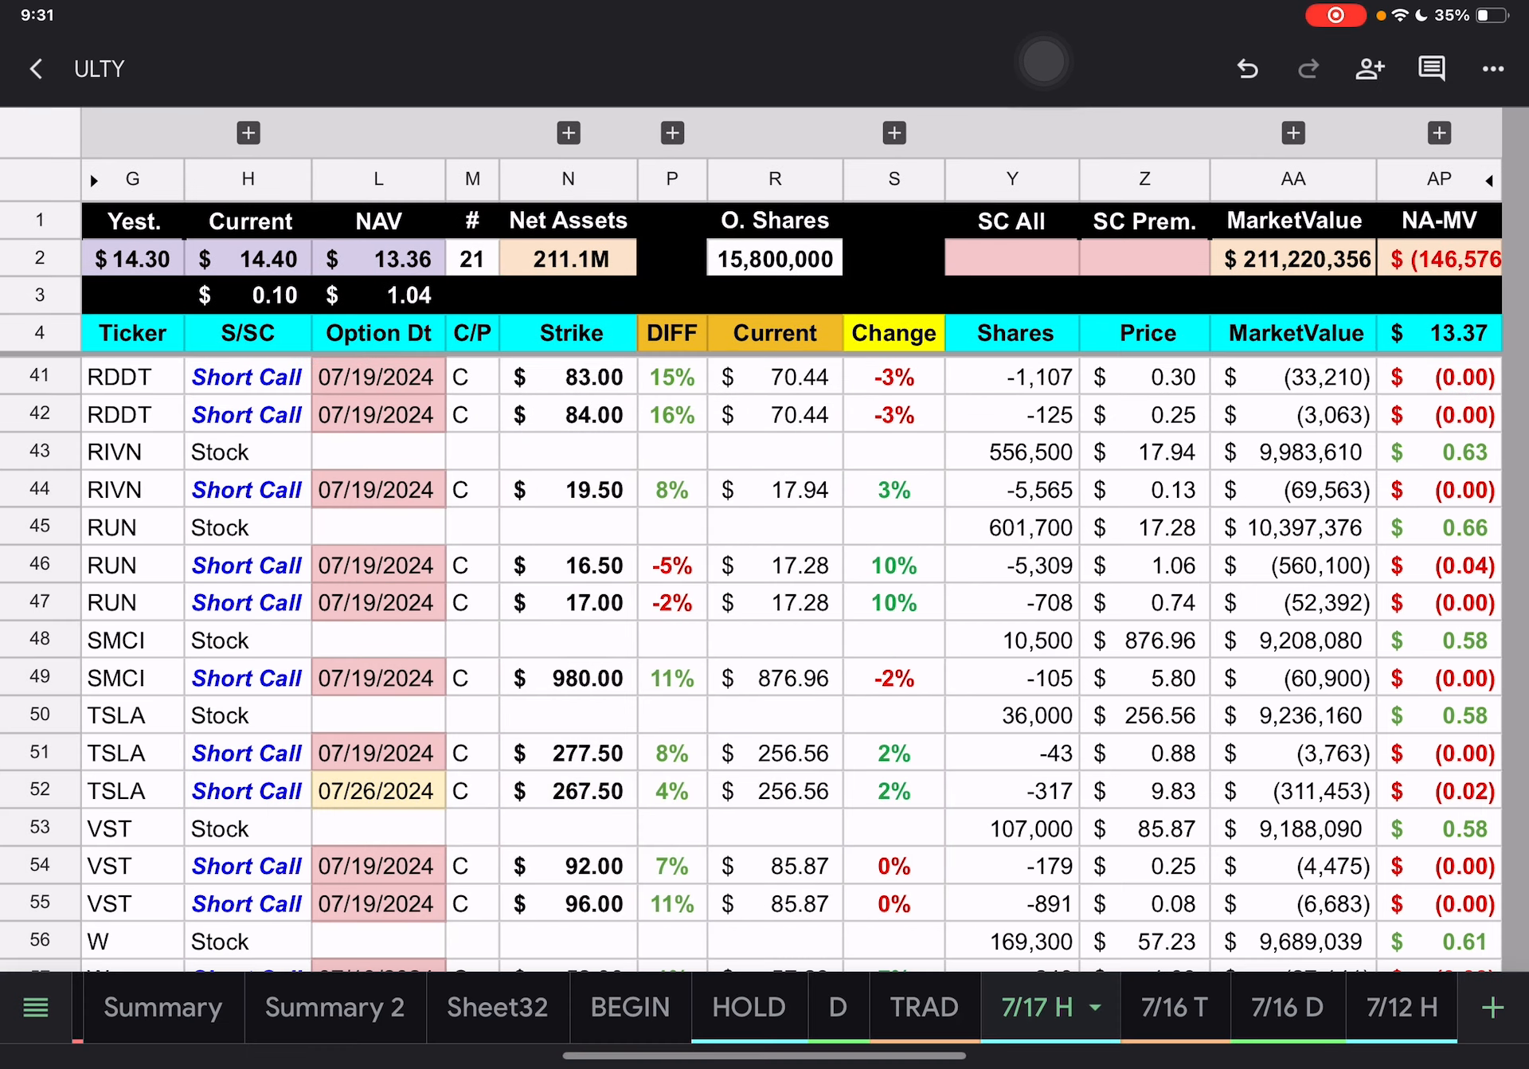
left_click(1287, 1008)
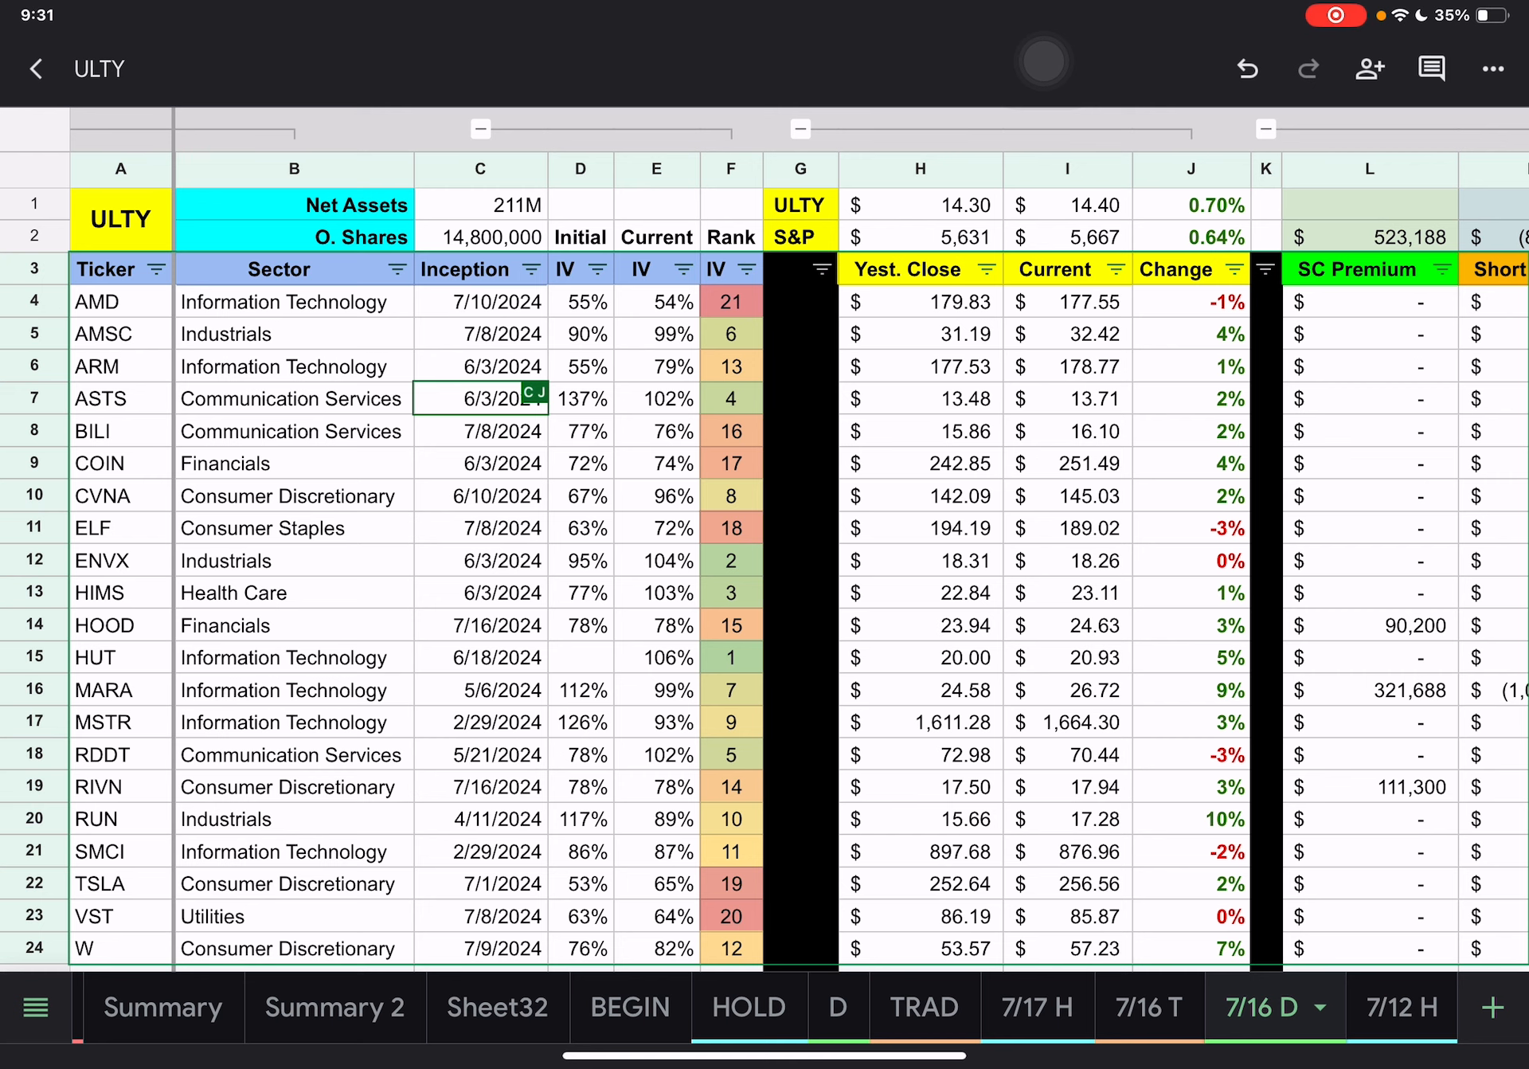
- Select the IV rank column and apply a sort to the 7/16 D ticker rows
left_click(752, 295)
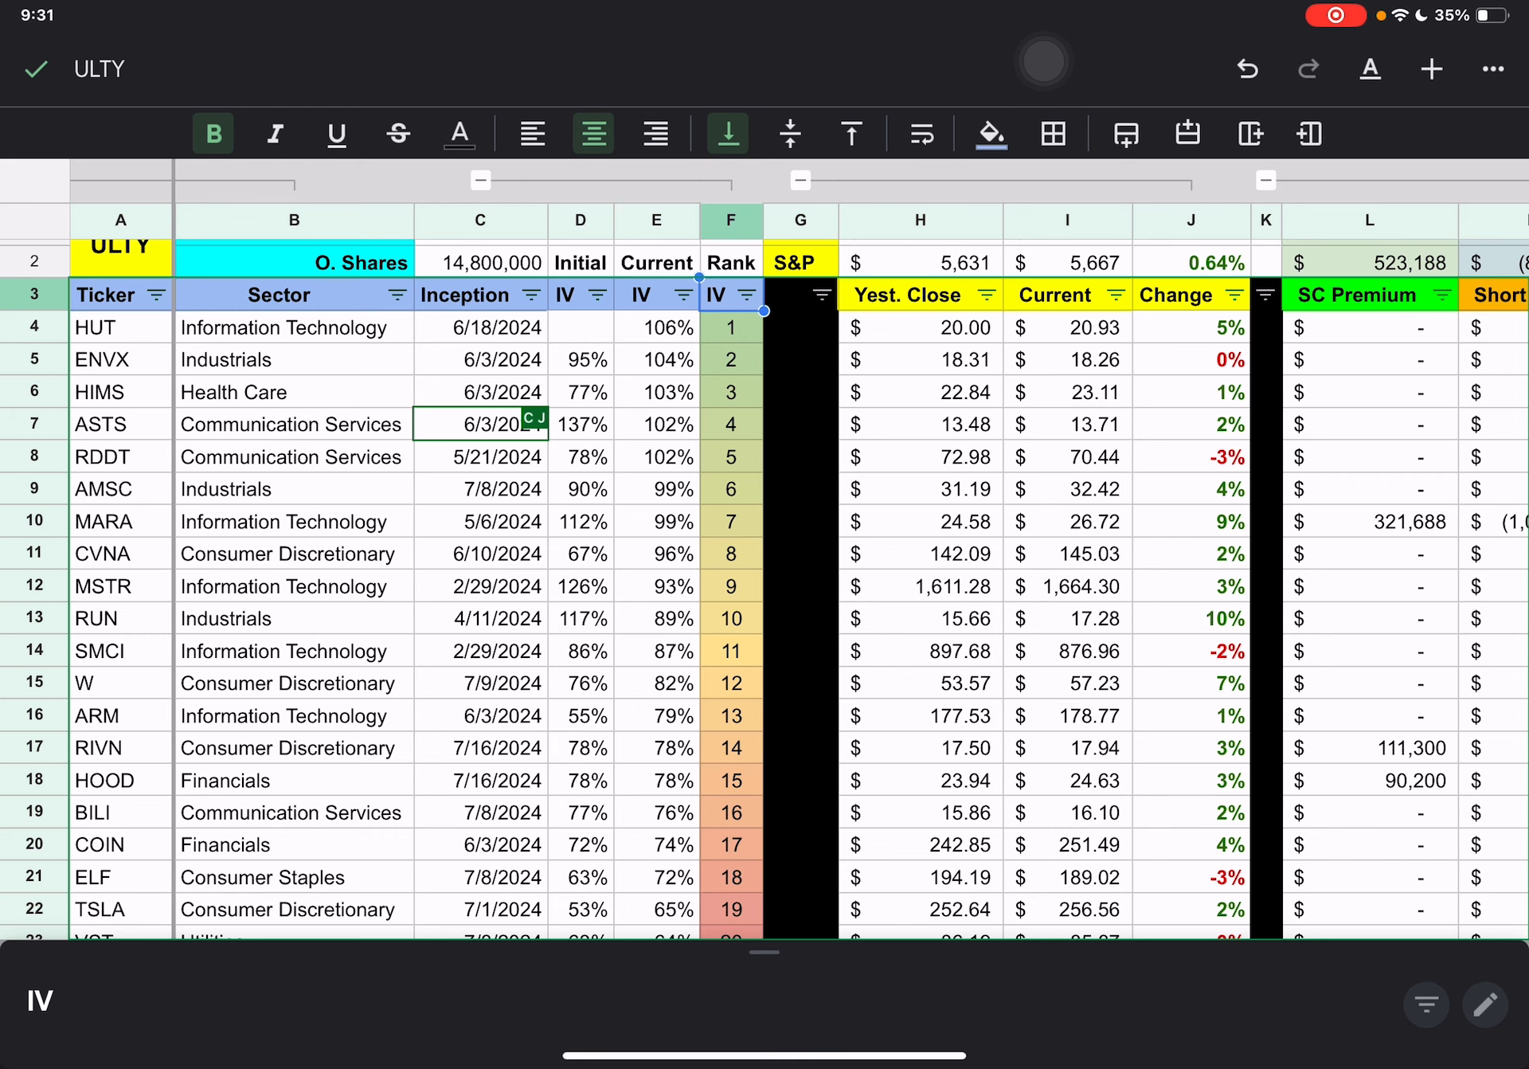
left_click(38, 66)
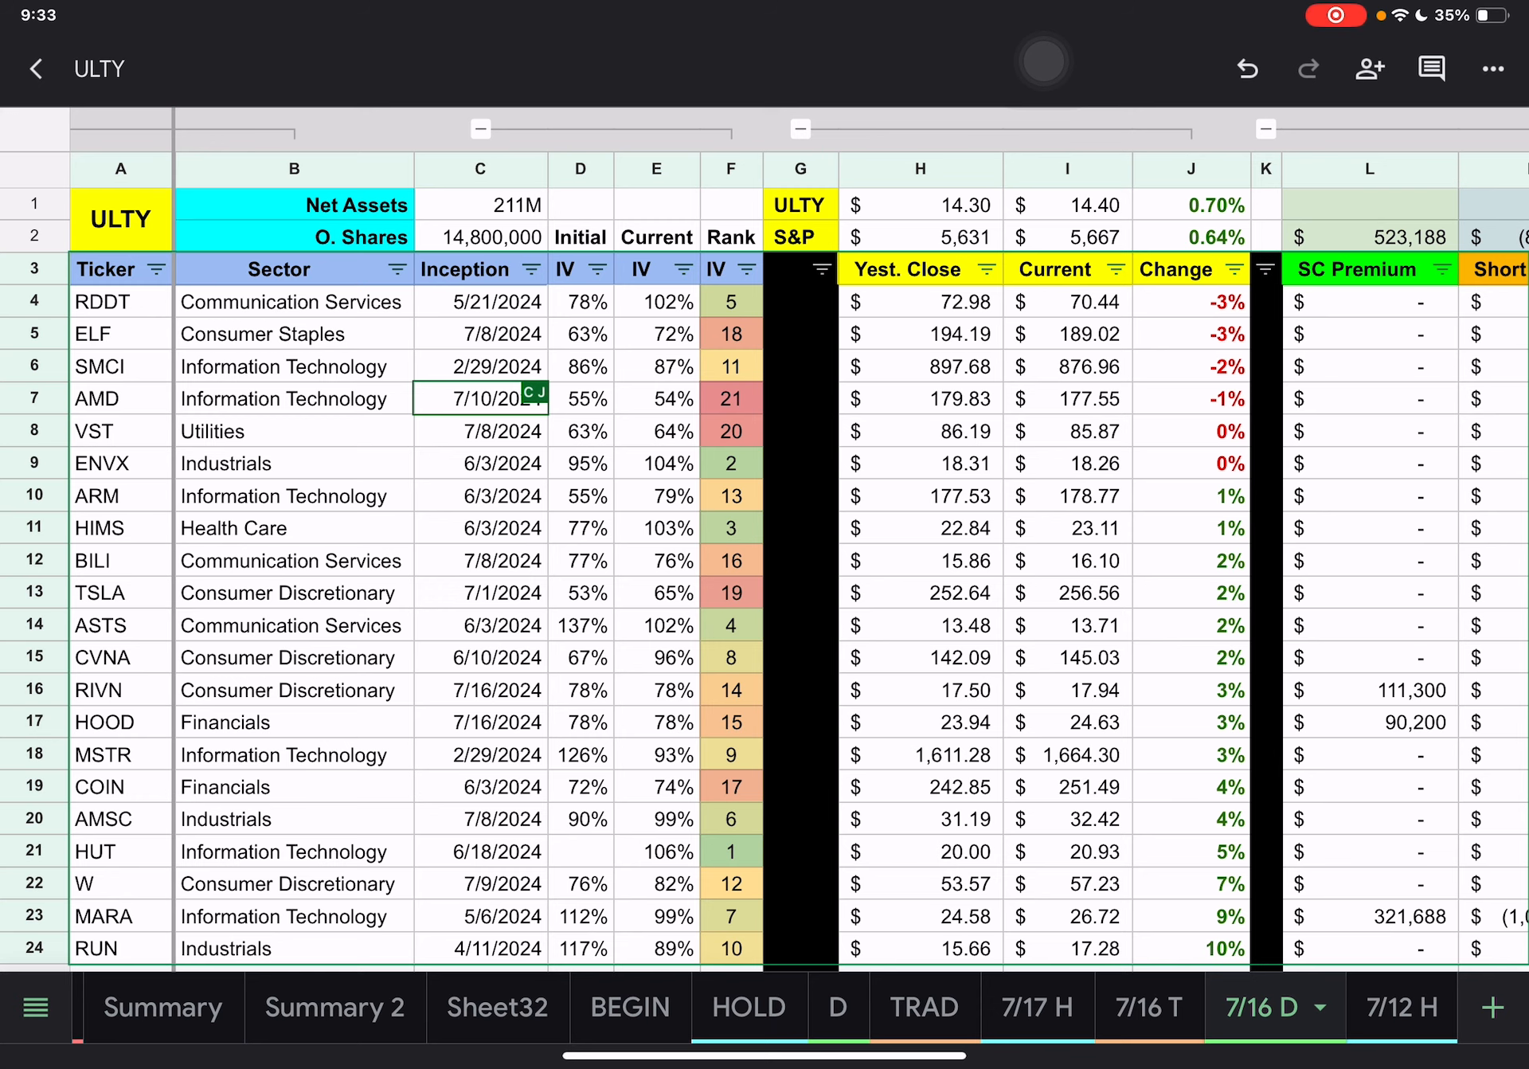
scroll("right", 3)
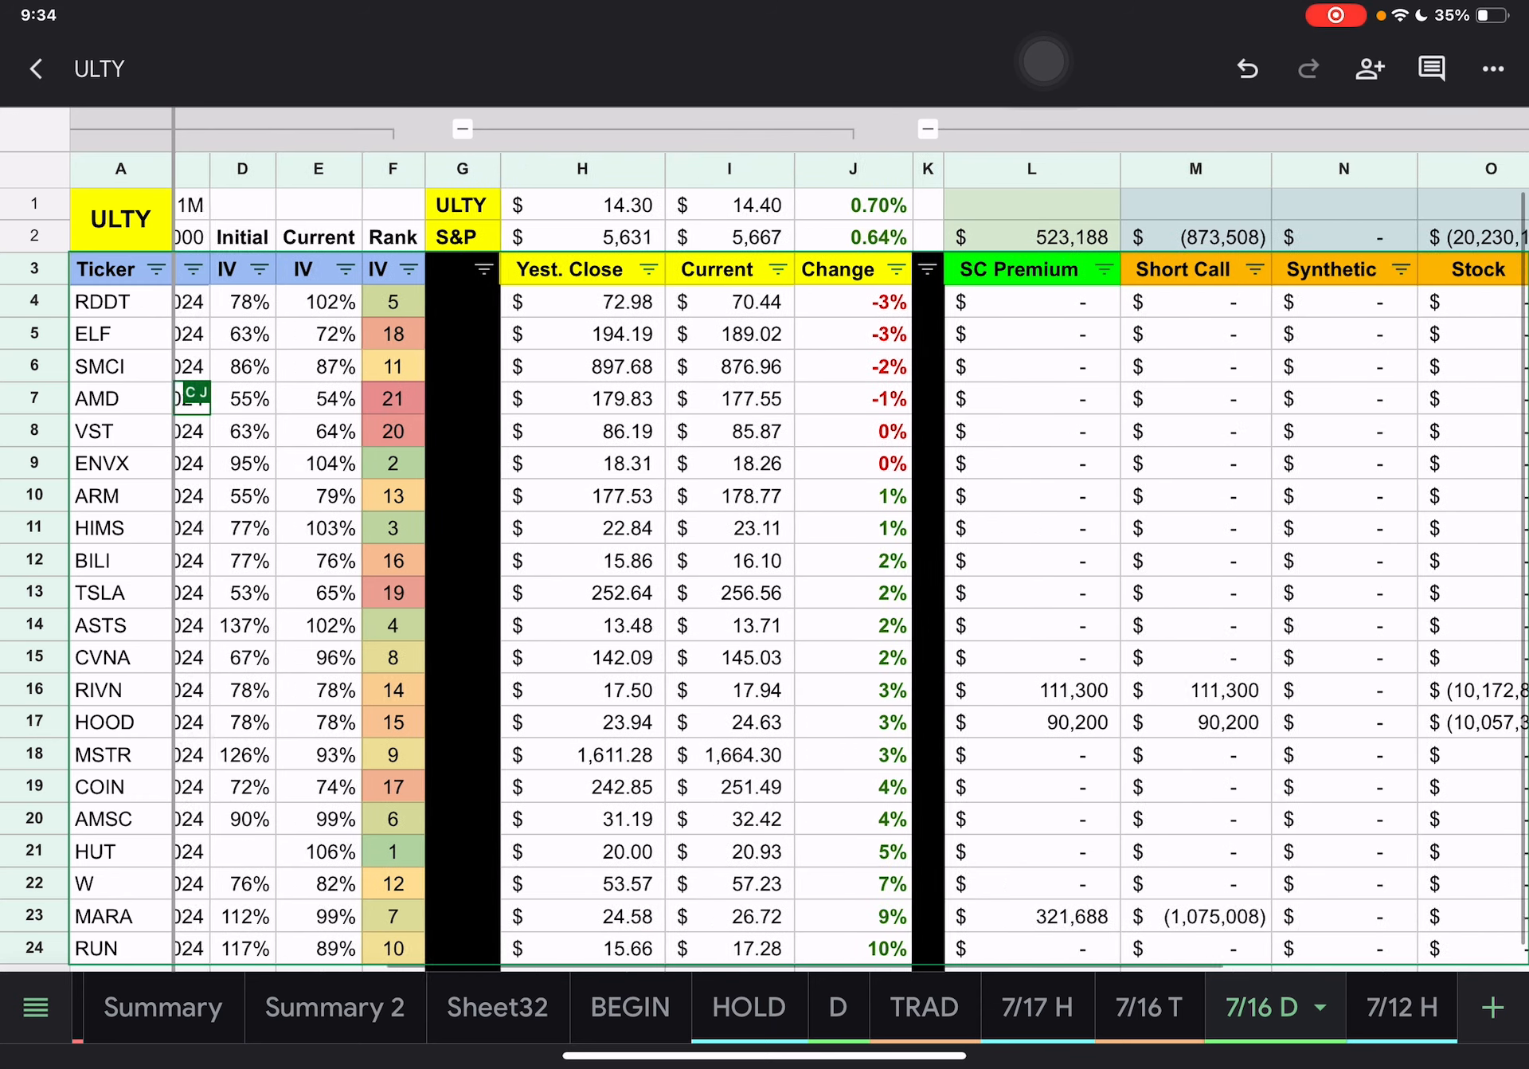
scroll("right", 3)
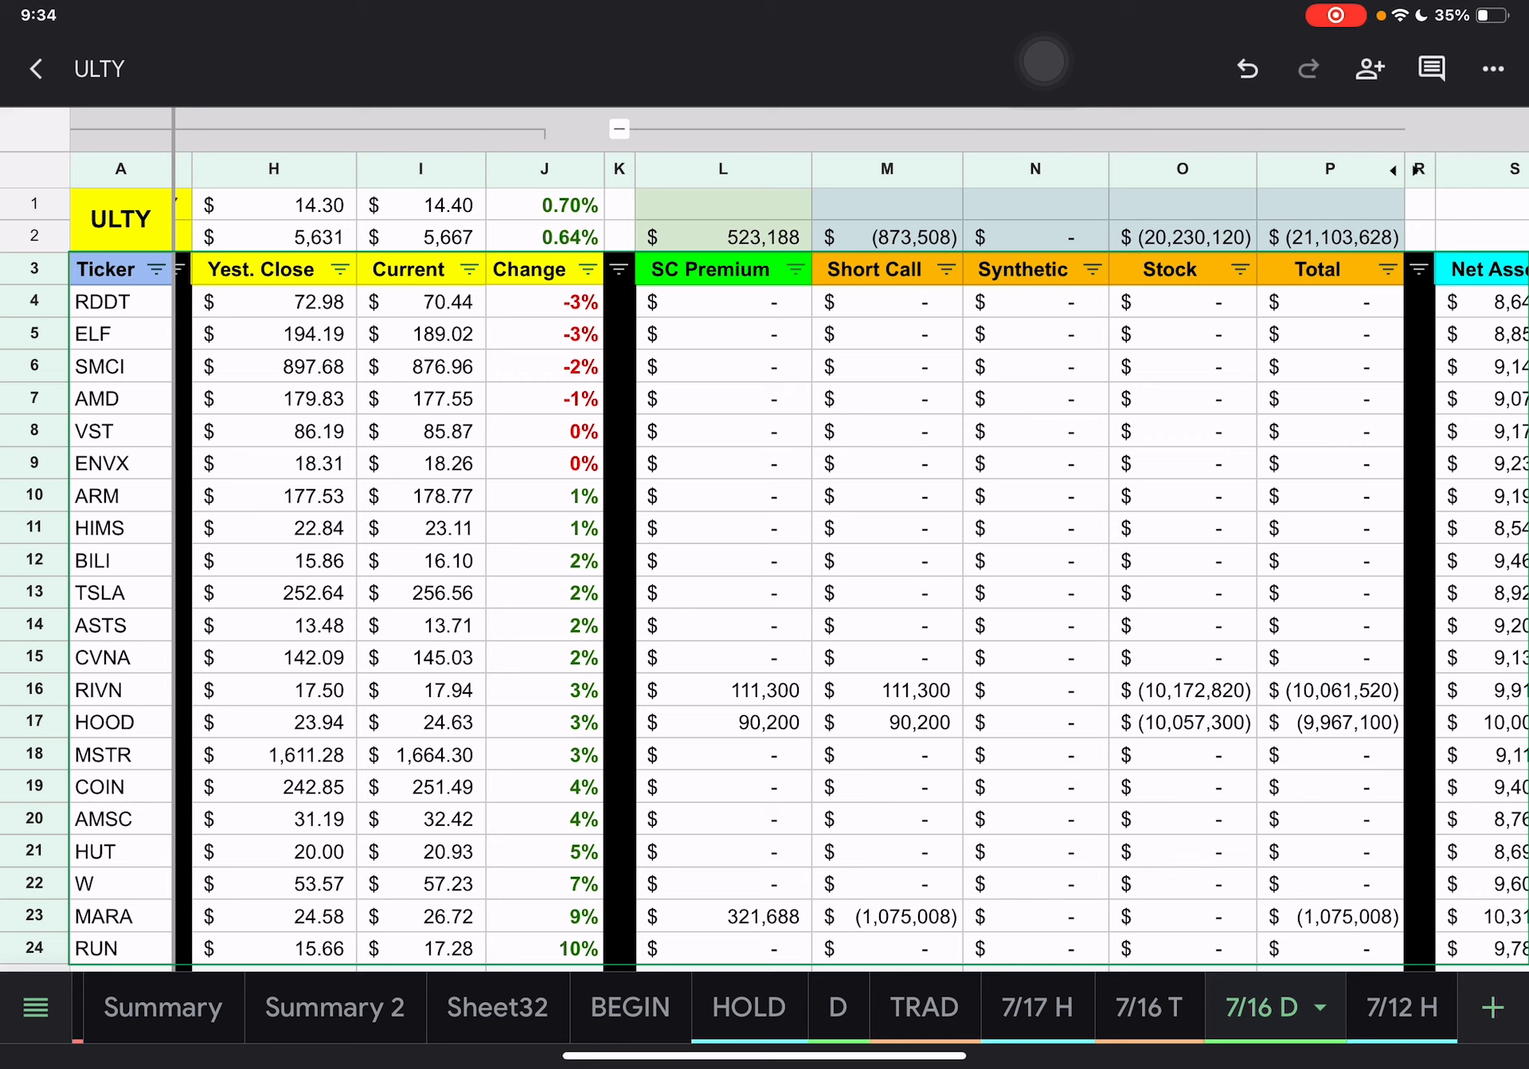
scroll("right", 3)
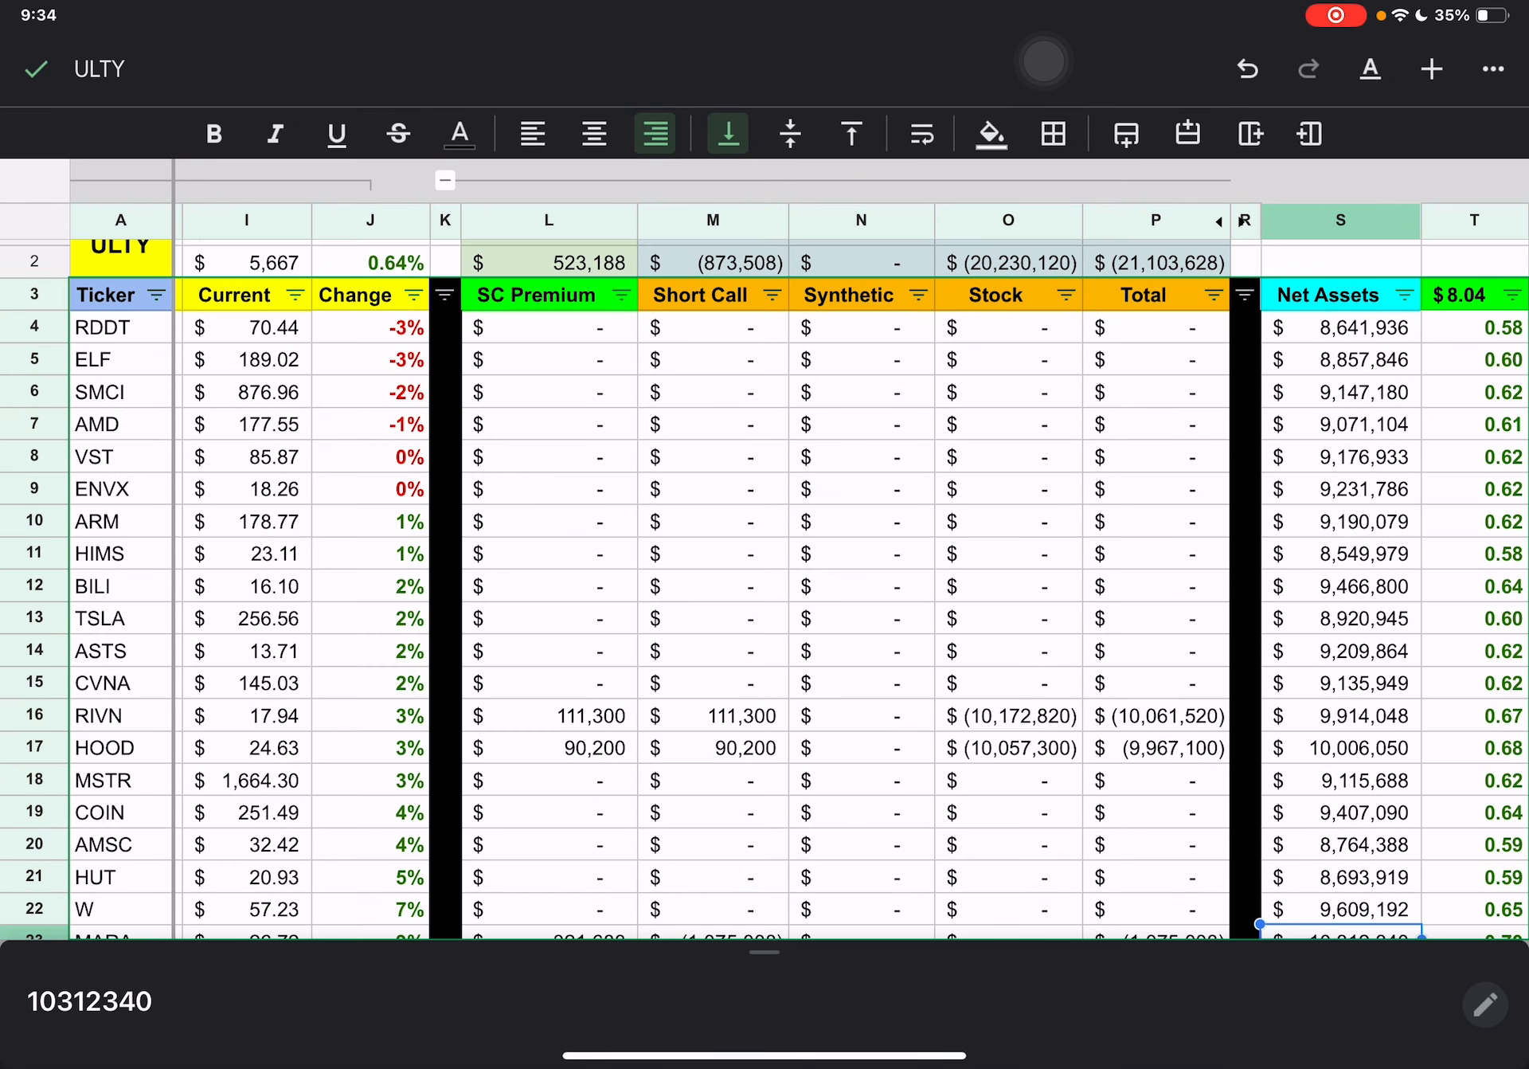
- Sort the 7/16 D table A→Z on the Net Assets column, smallest first
left_click(1354, 747)
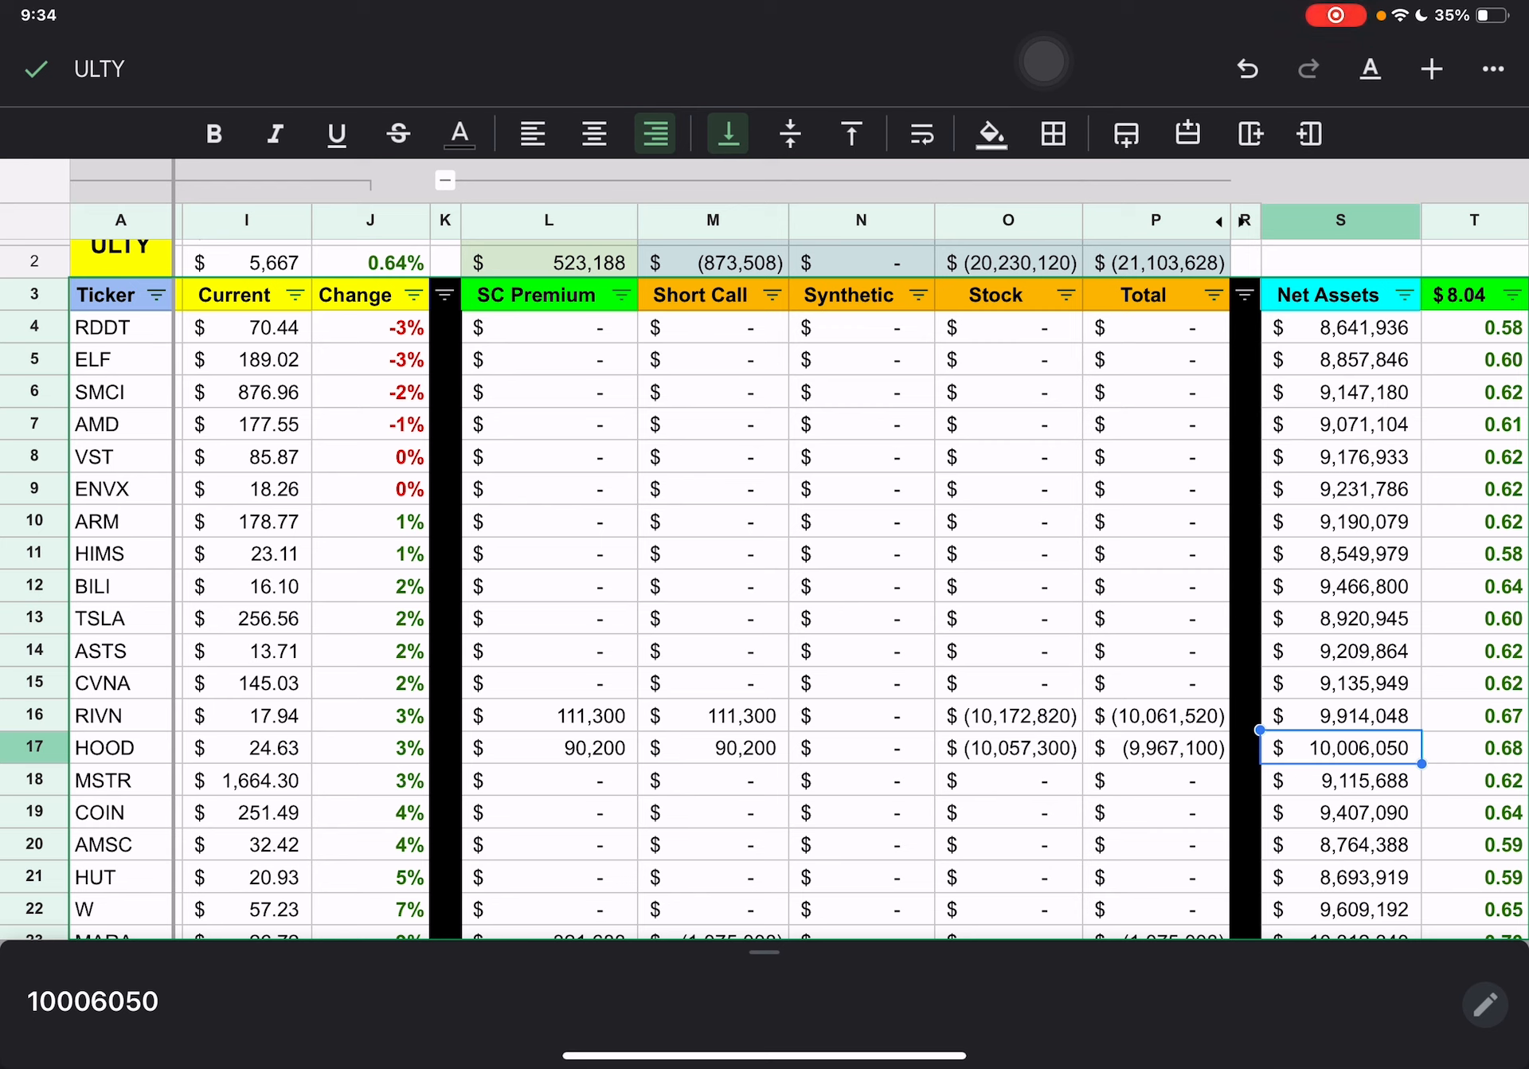
left_click(1404, 295)
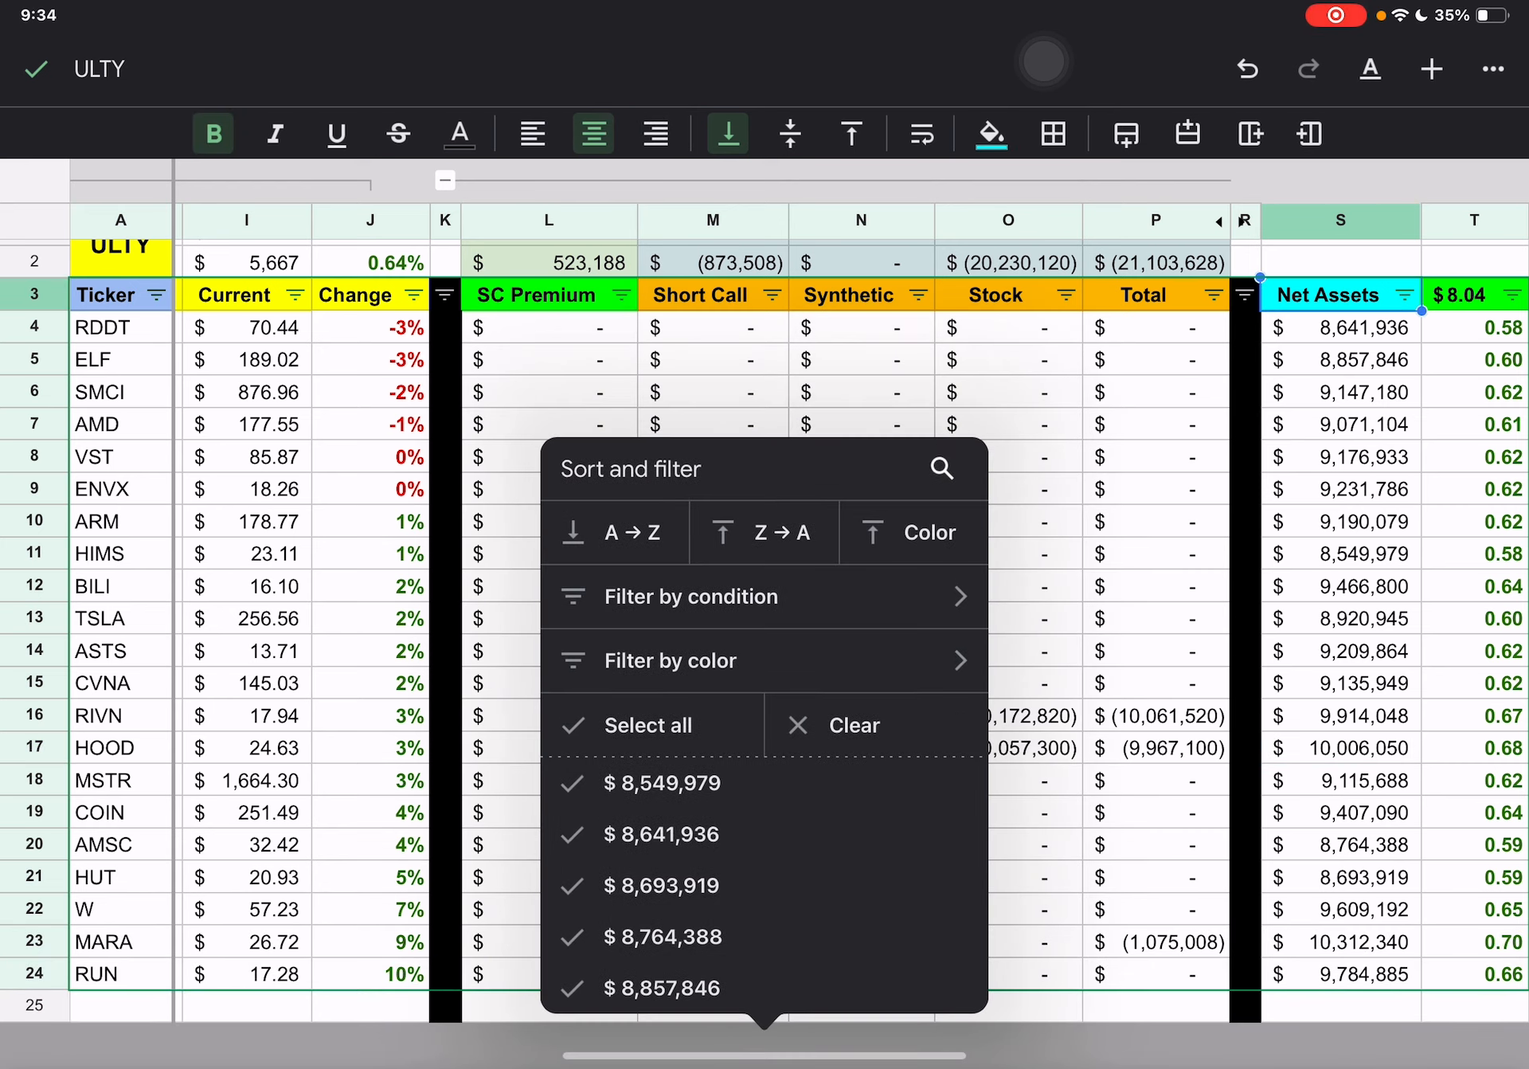
left_click(615, 532)
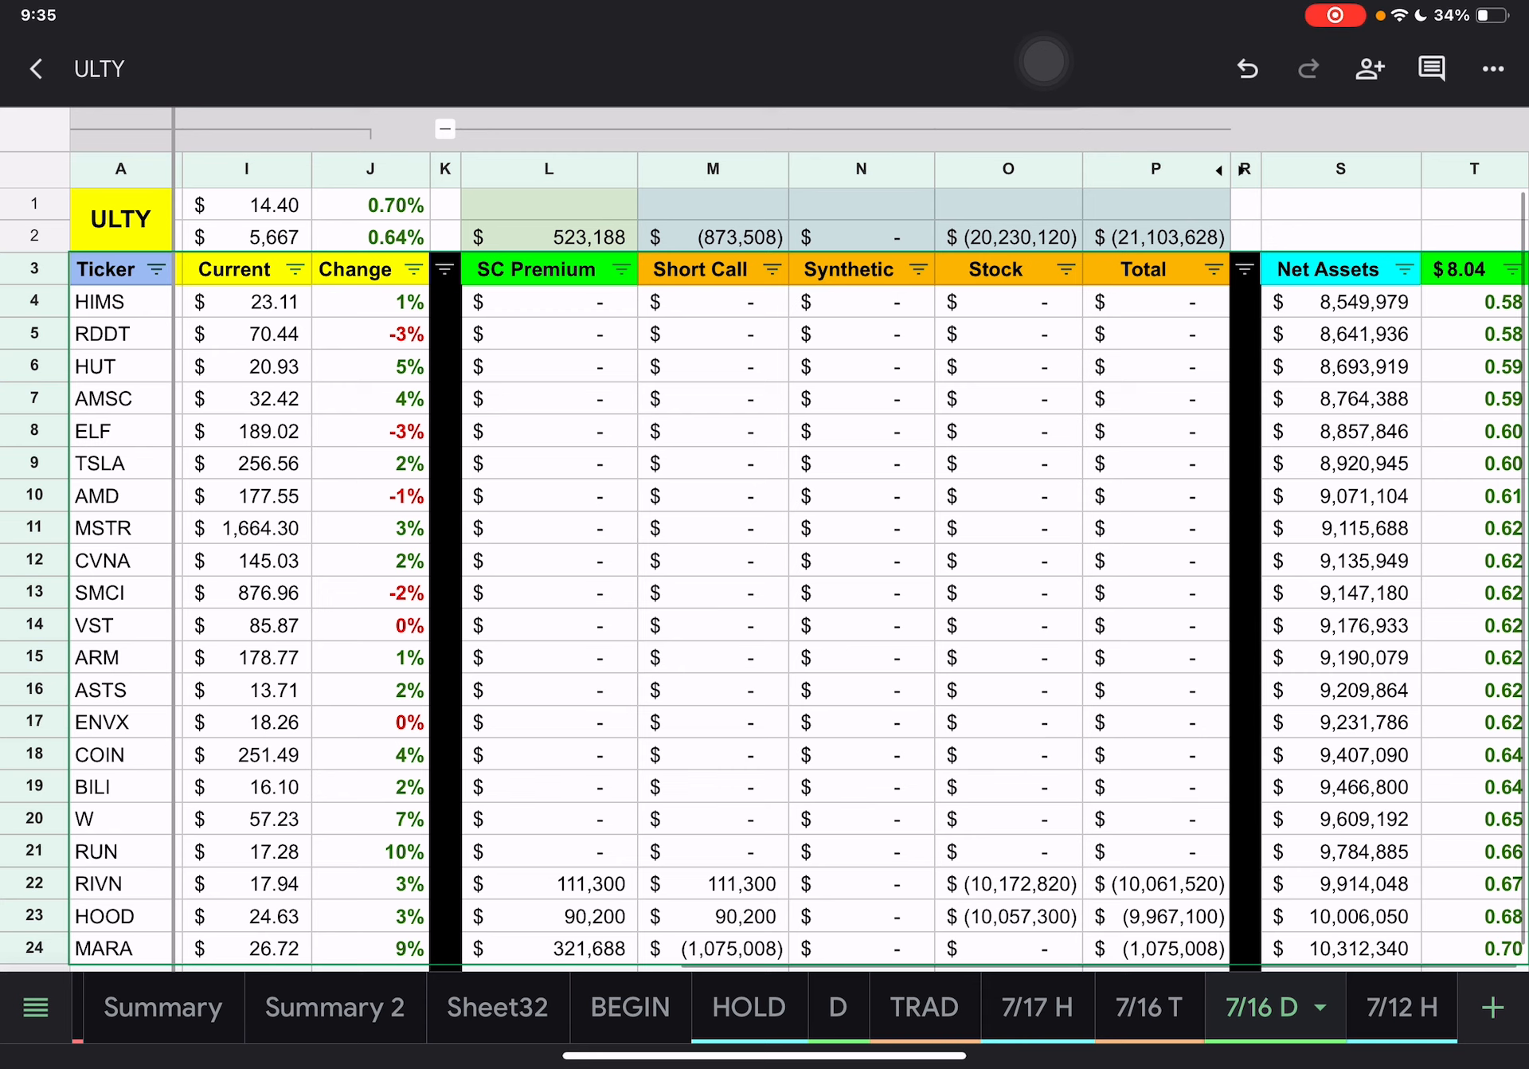
- Show the 7/16 T sheet listing the RIVN, HOOD and MARA trades
left_click(1146, 1007)
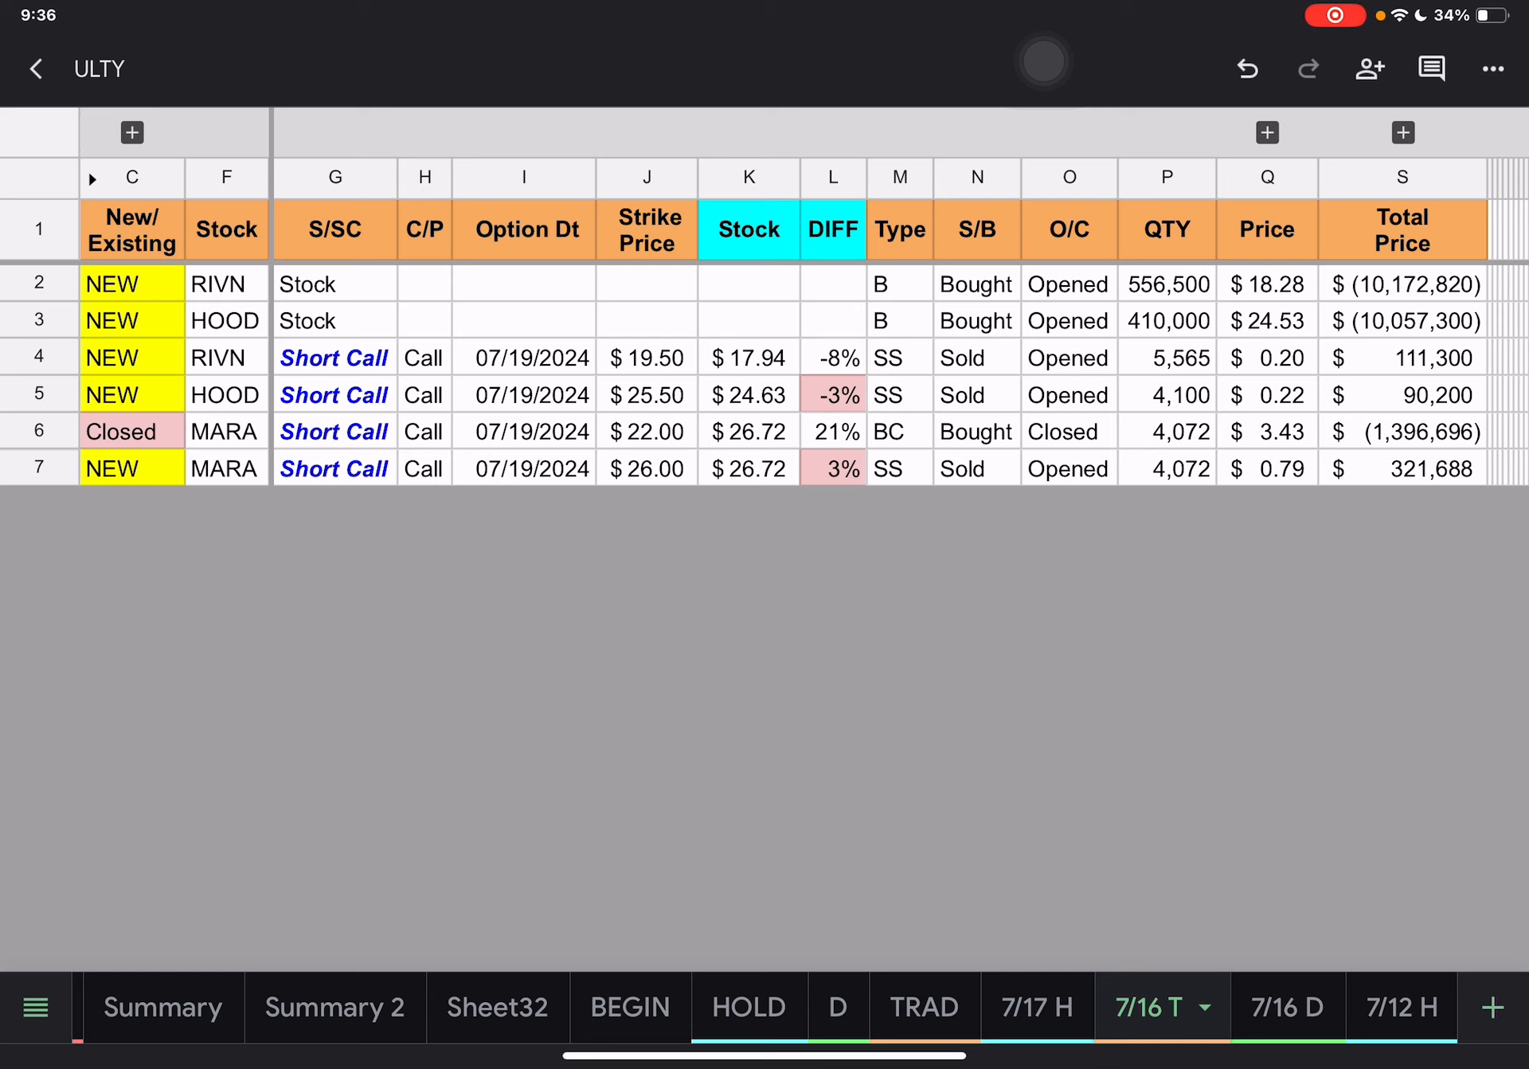
left_click(749, 431)
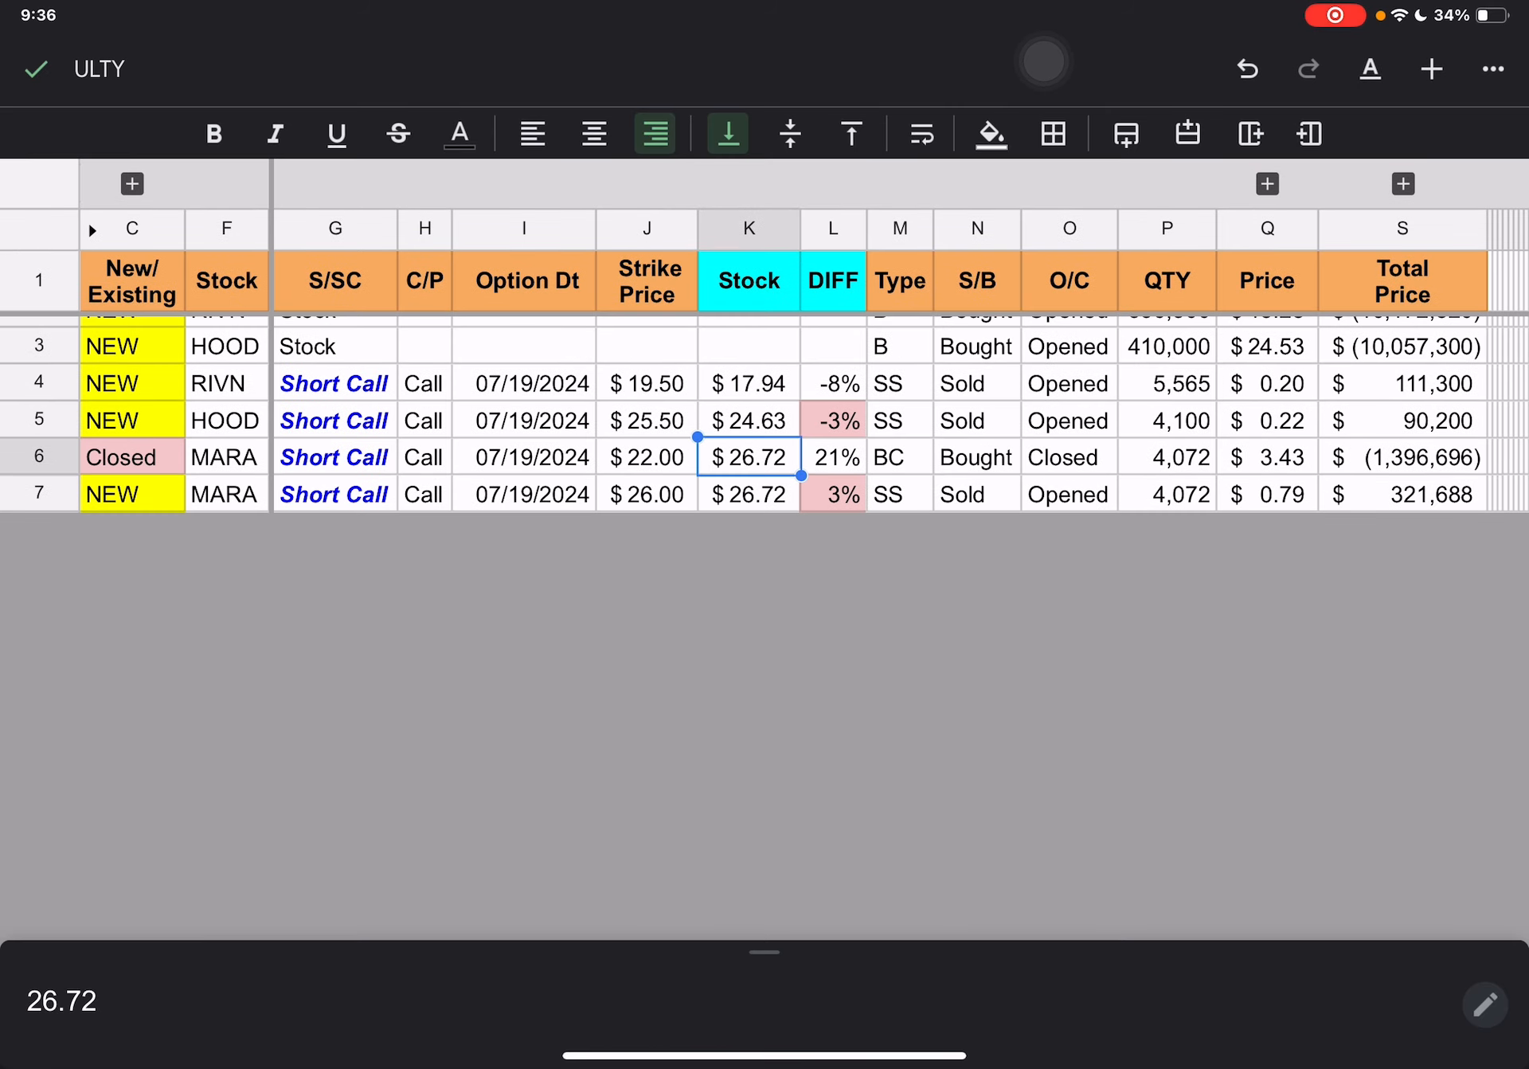
left_click(748, 494)
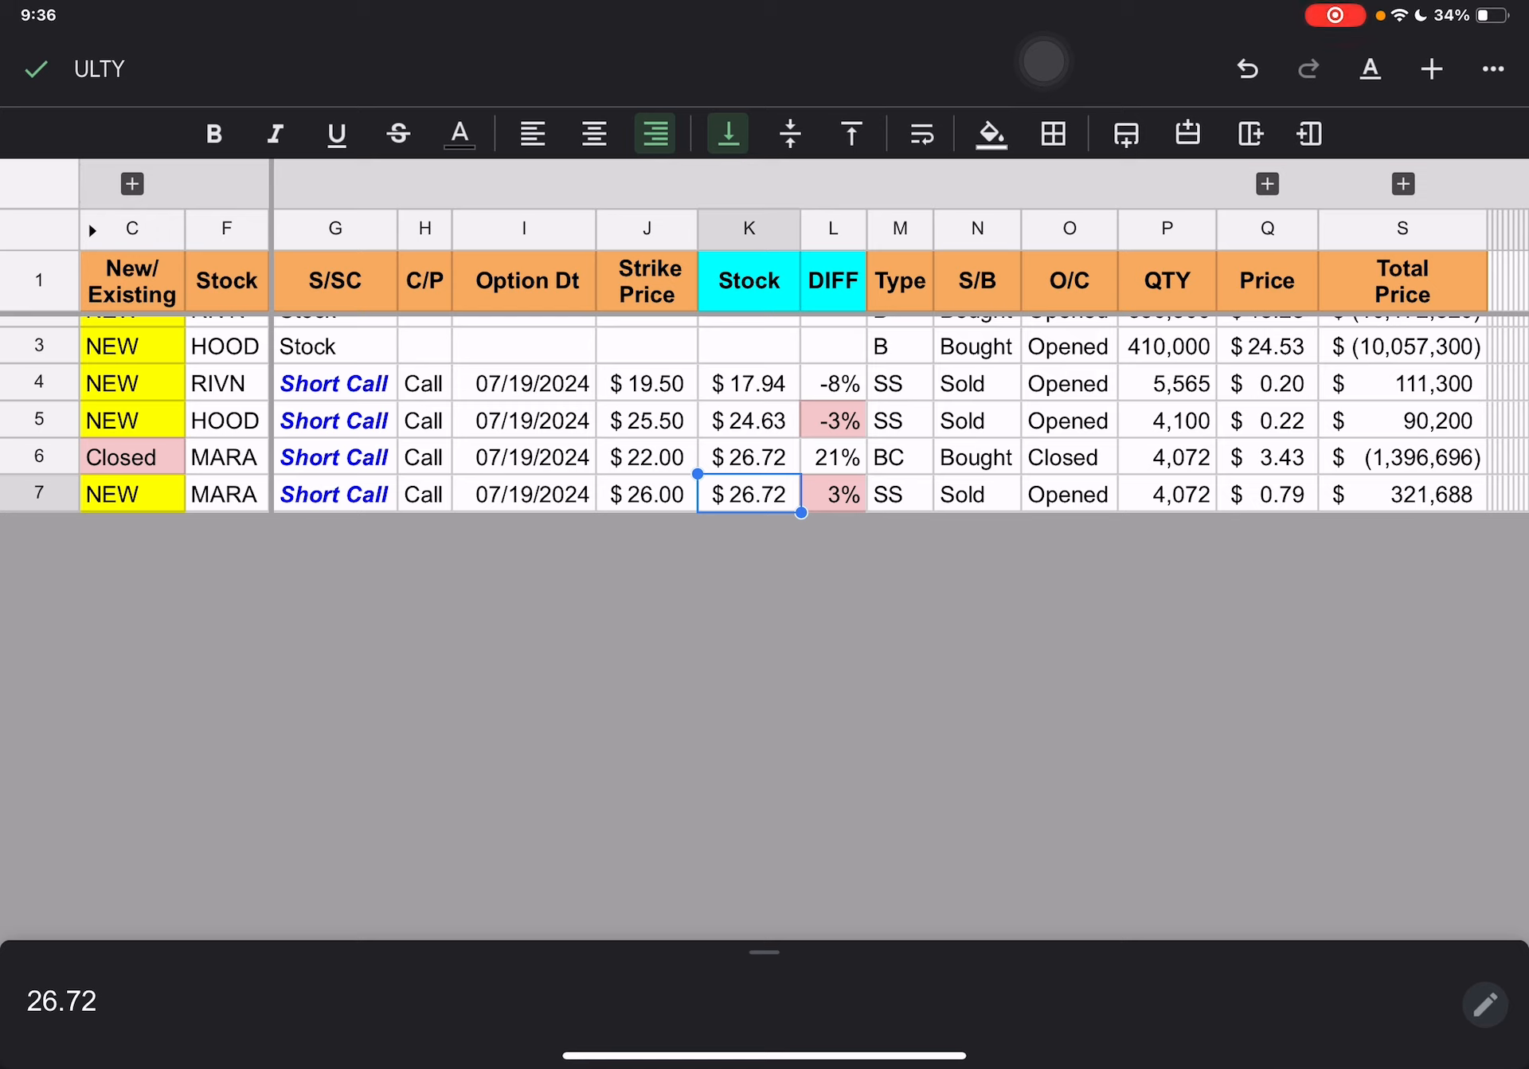
left_click(646, 494)
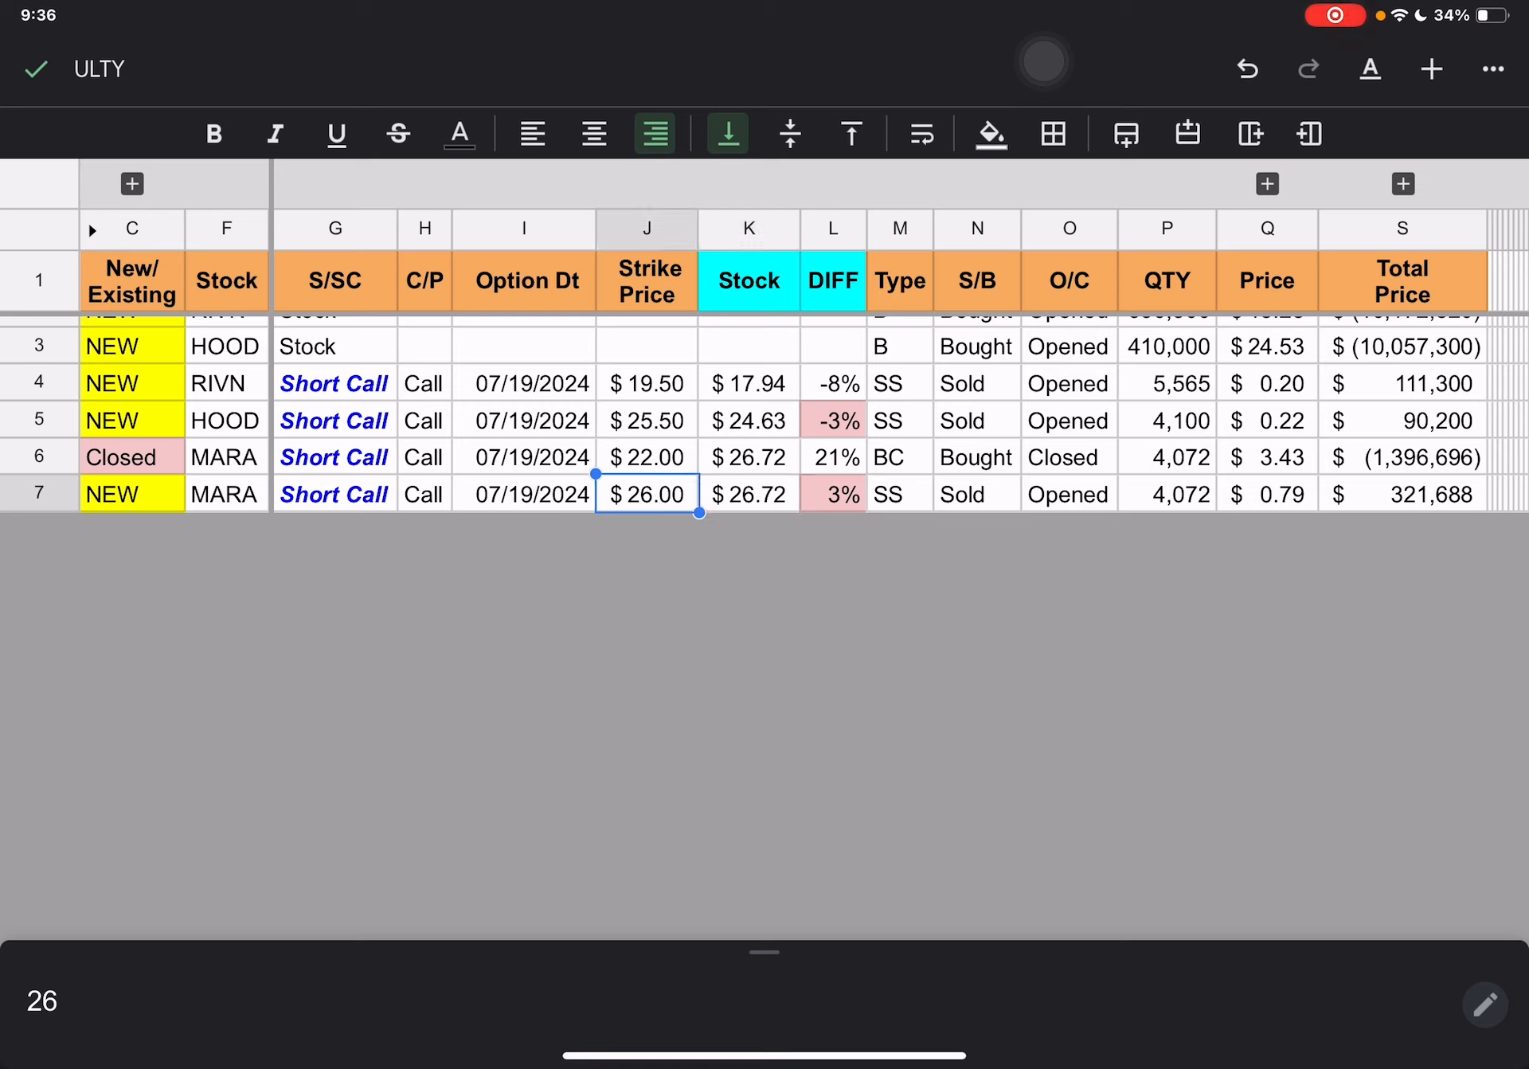
left_click(524, 494)
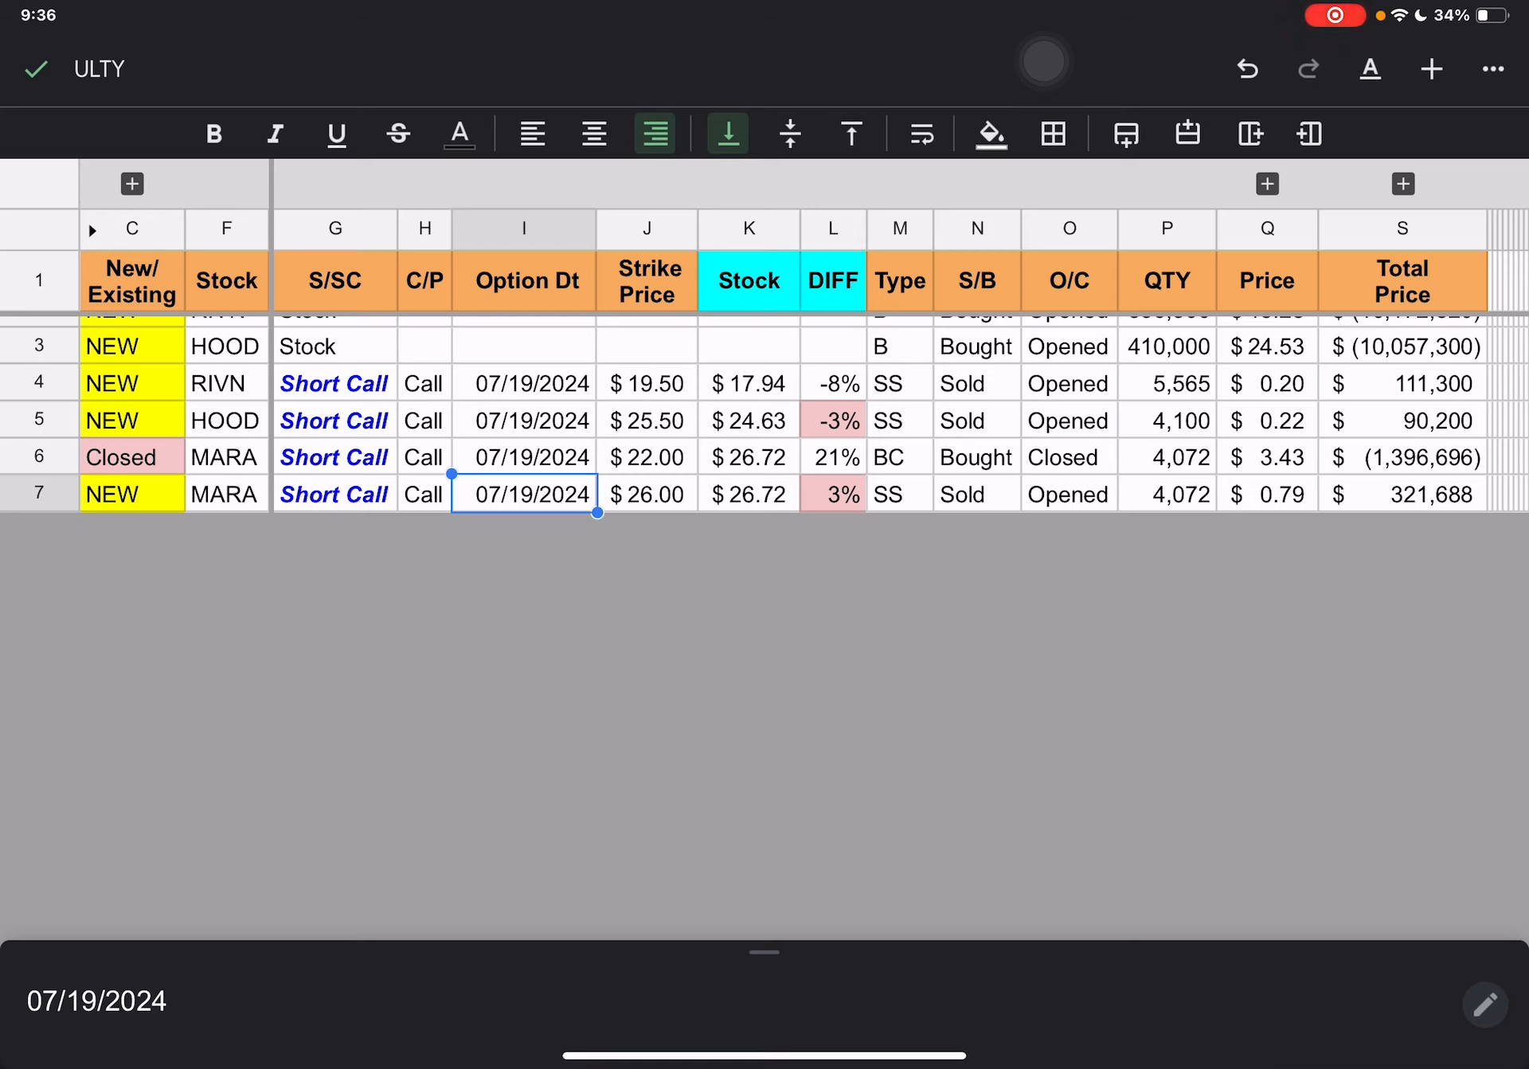
left_click(1402, 456)
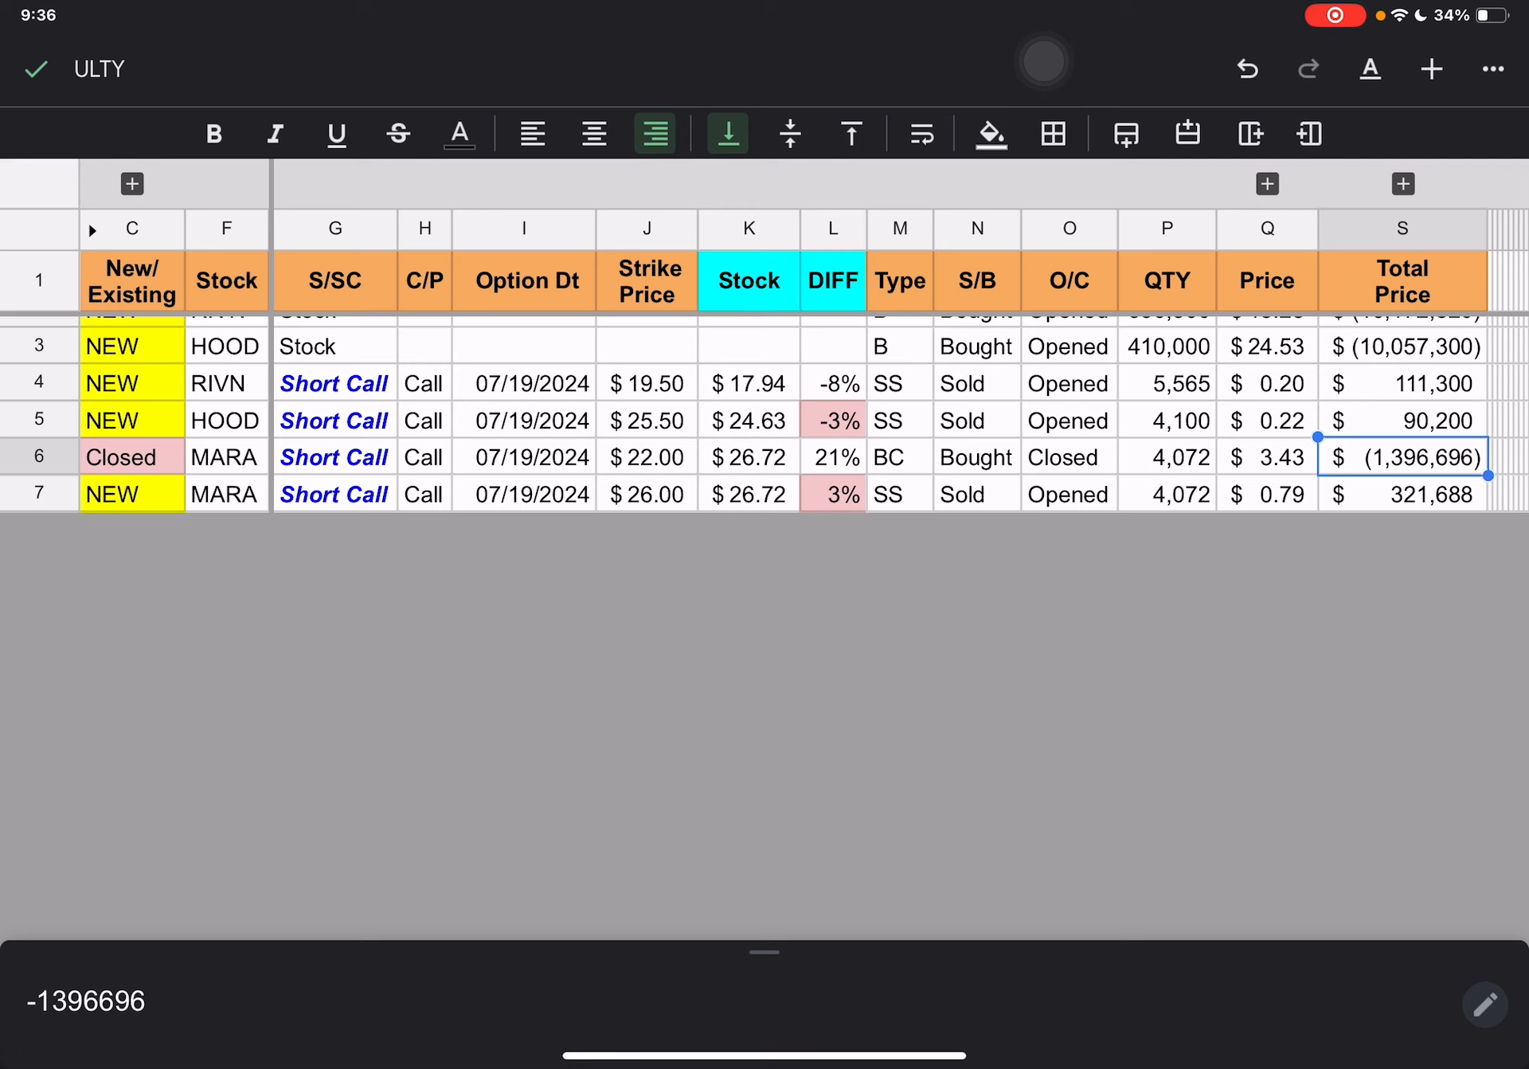
left_click_drag(1399, 456, 1398, 494)
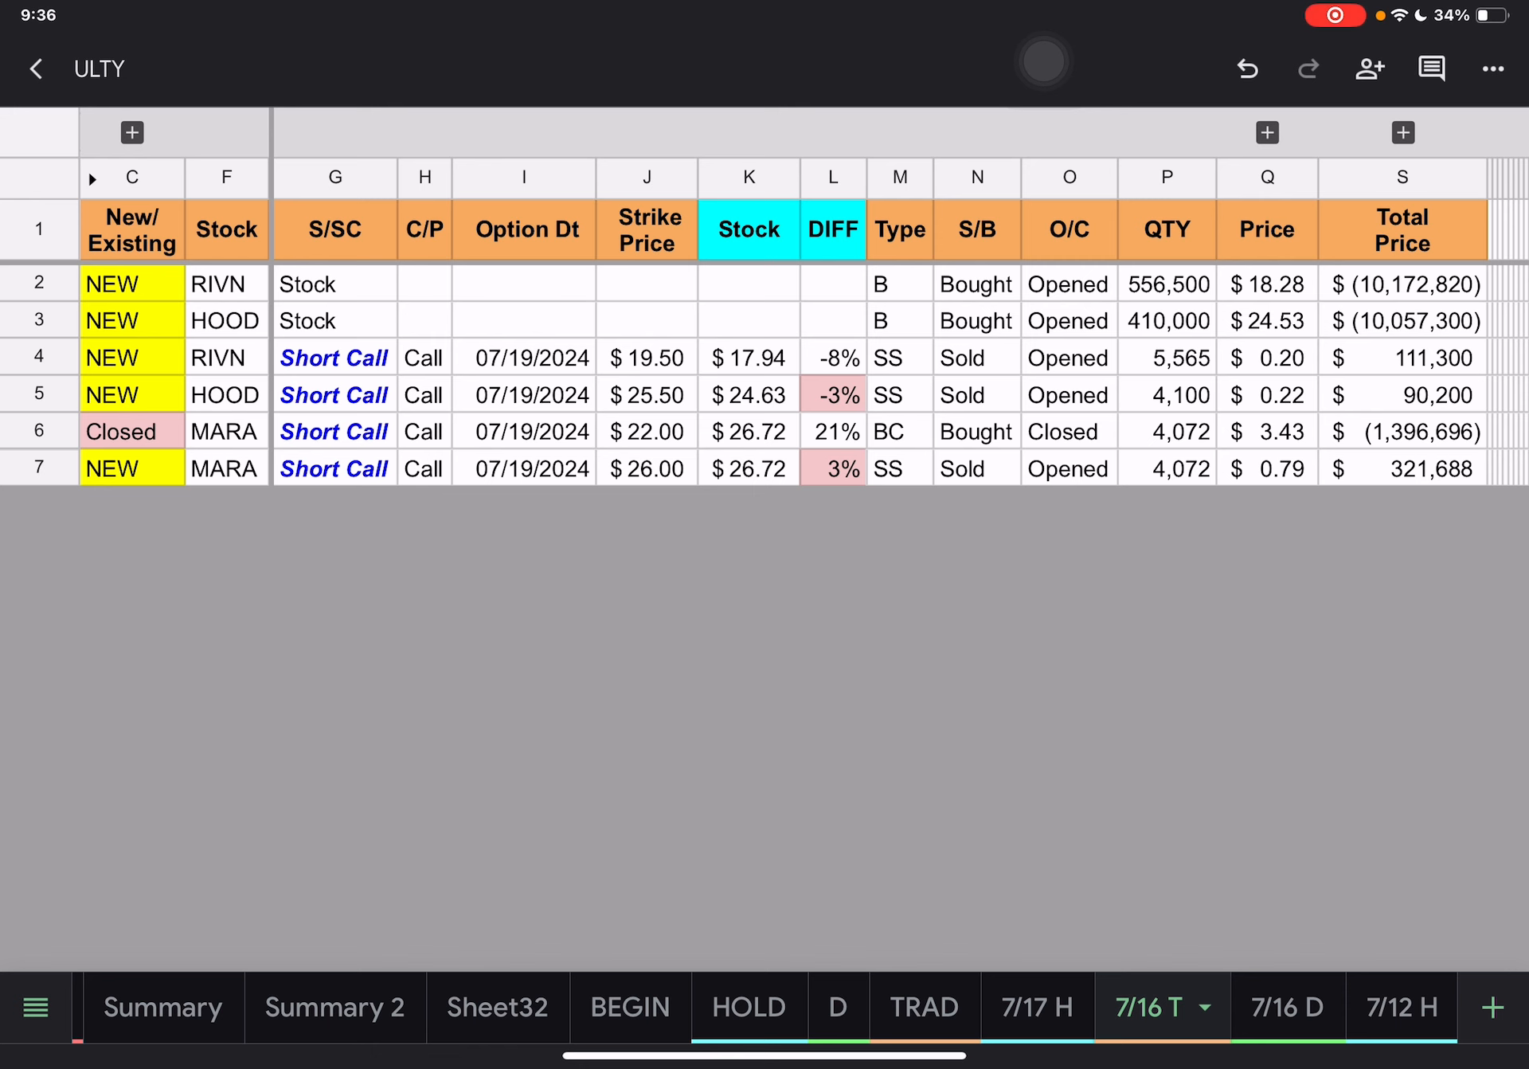
- Scroll the 7/17 H holdings, comparing Strike to Current, down to the MARA $26 short call
left_click(1034, 1006)
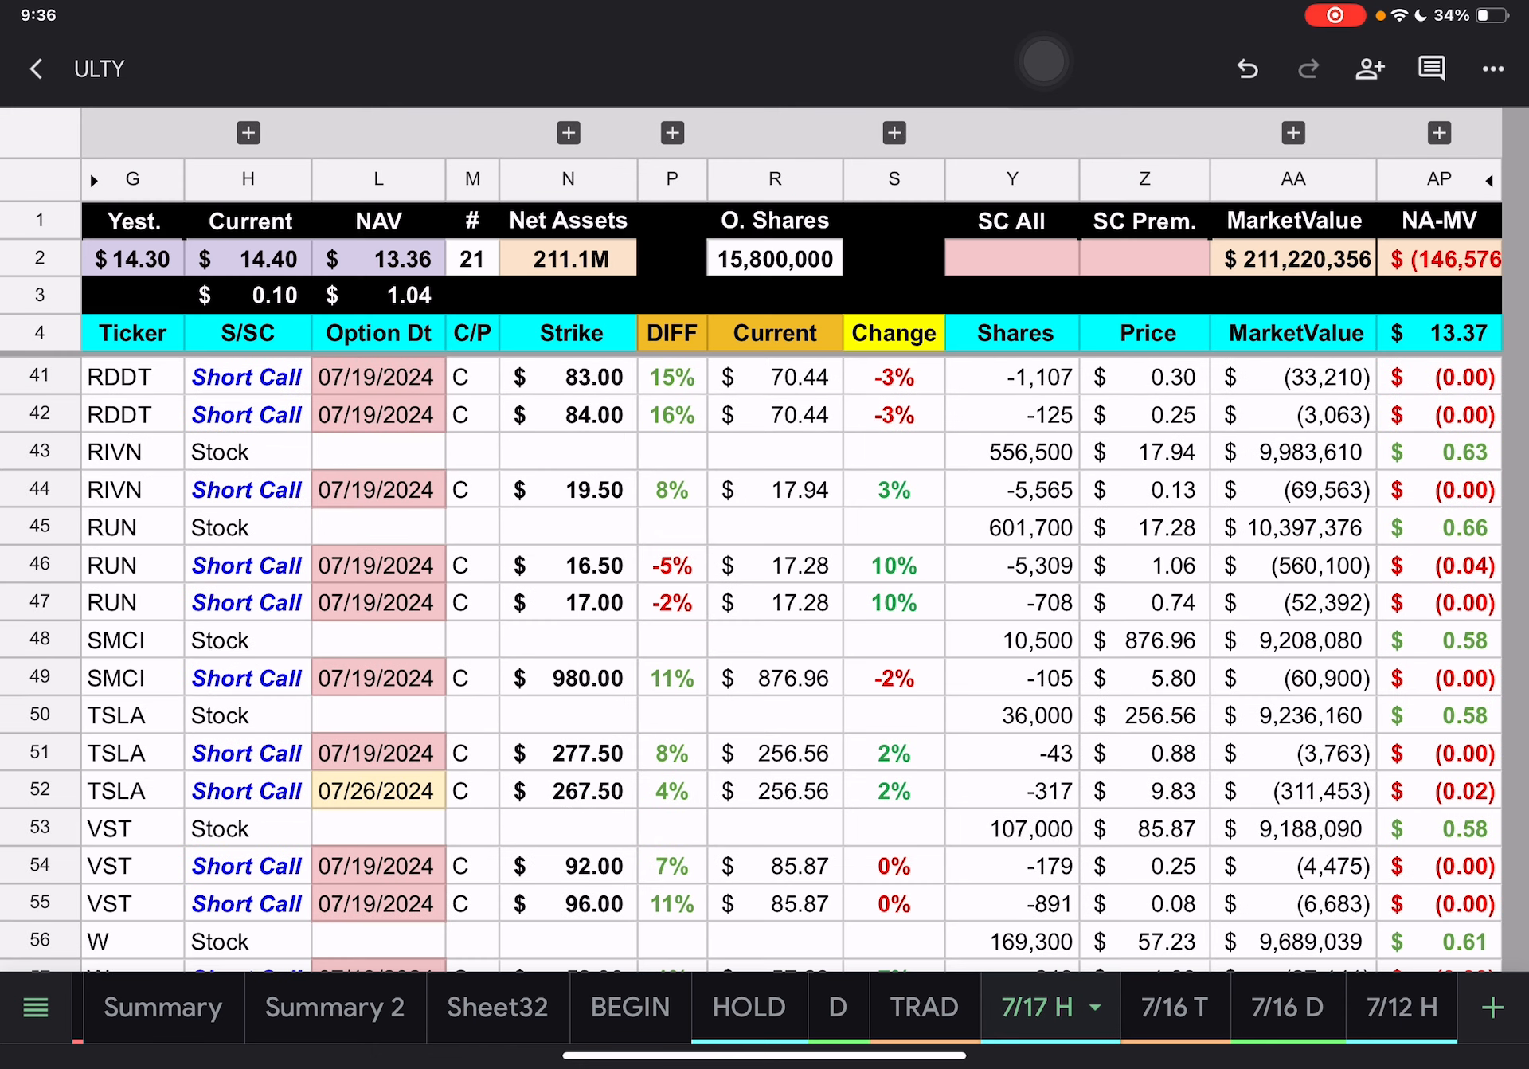
scroll("down", 3)
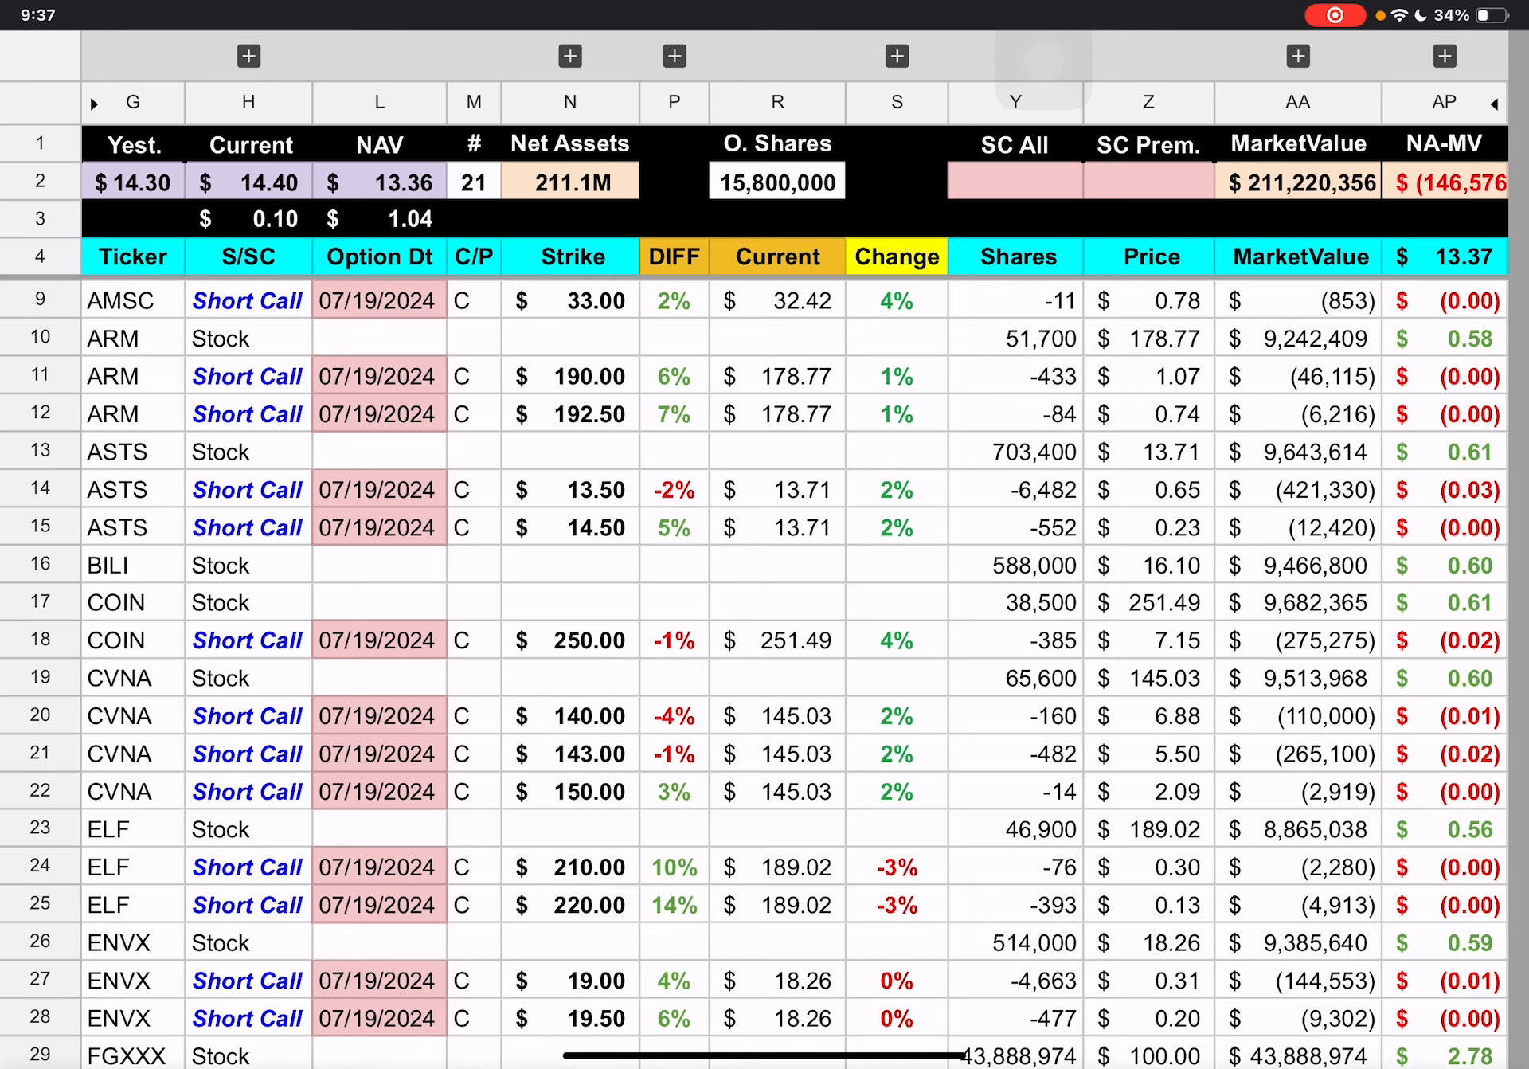
scroll("down", 3)
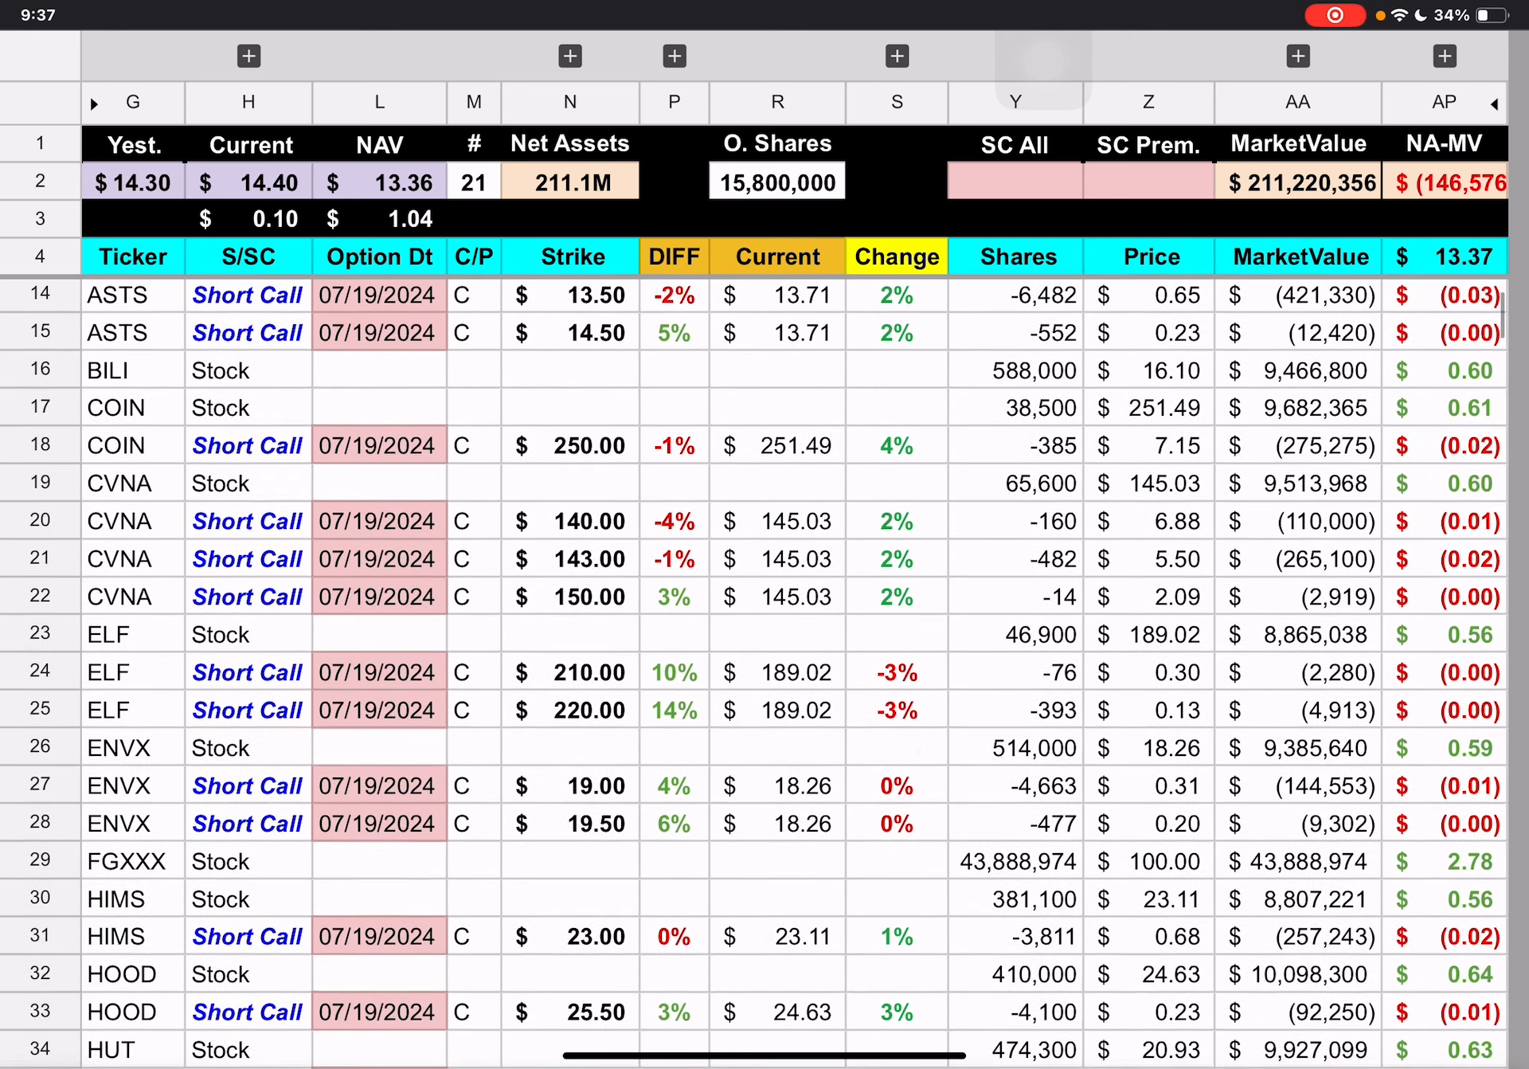
scroll("down", 3)
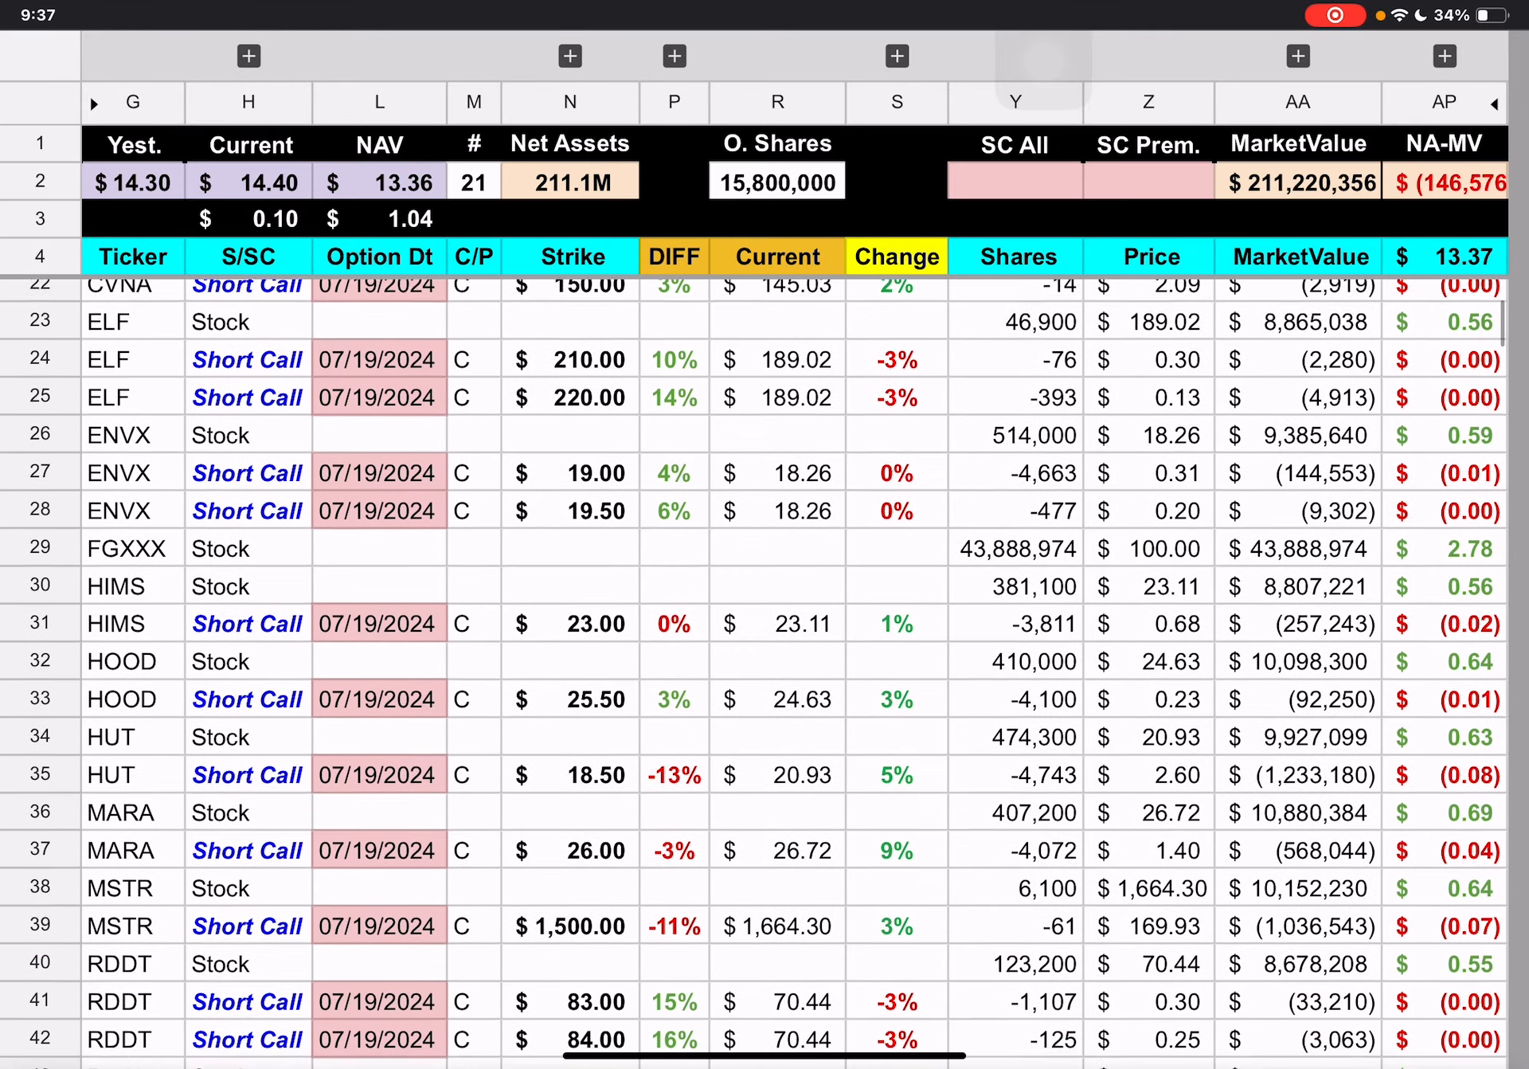
scroll("down", 3)
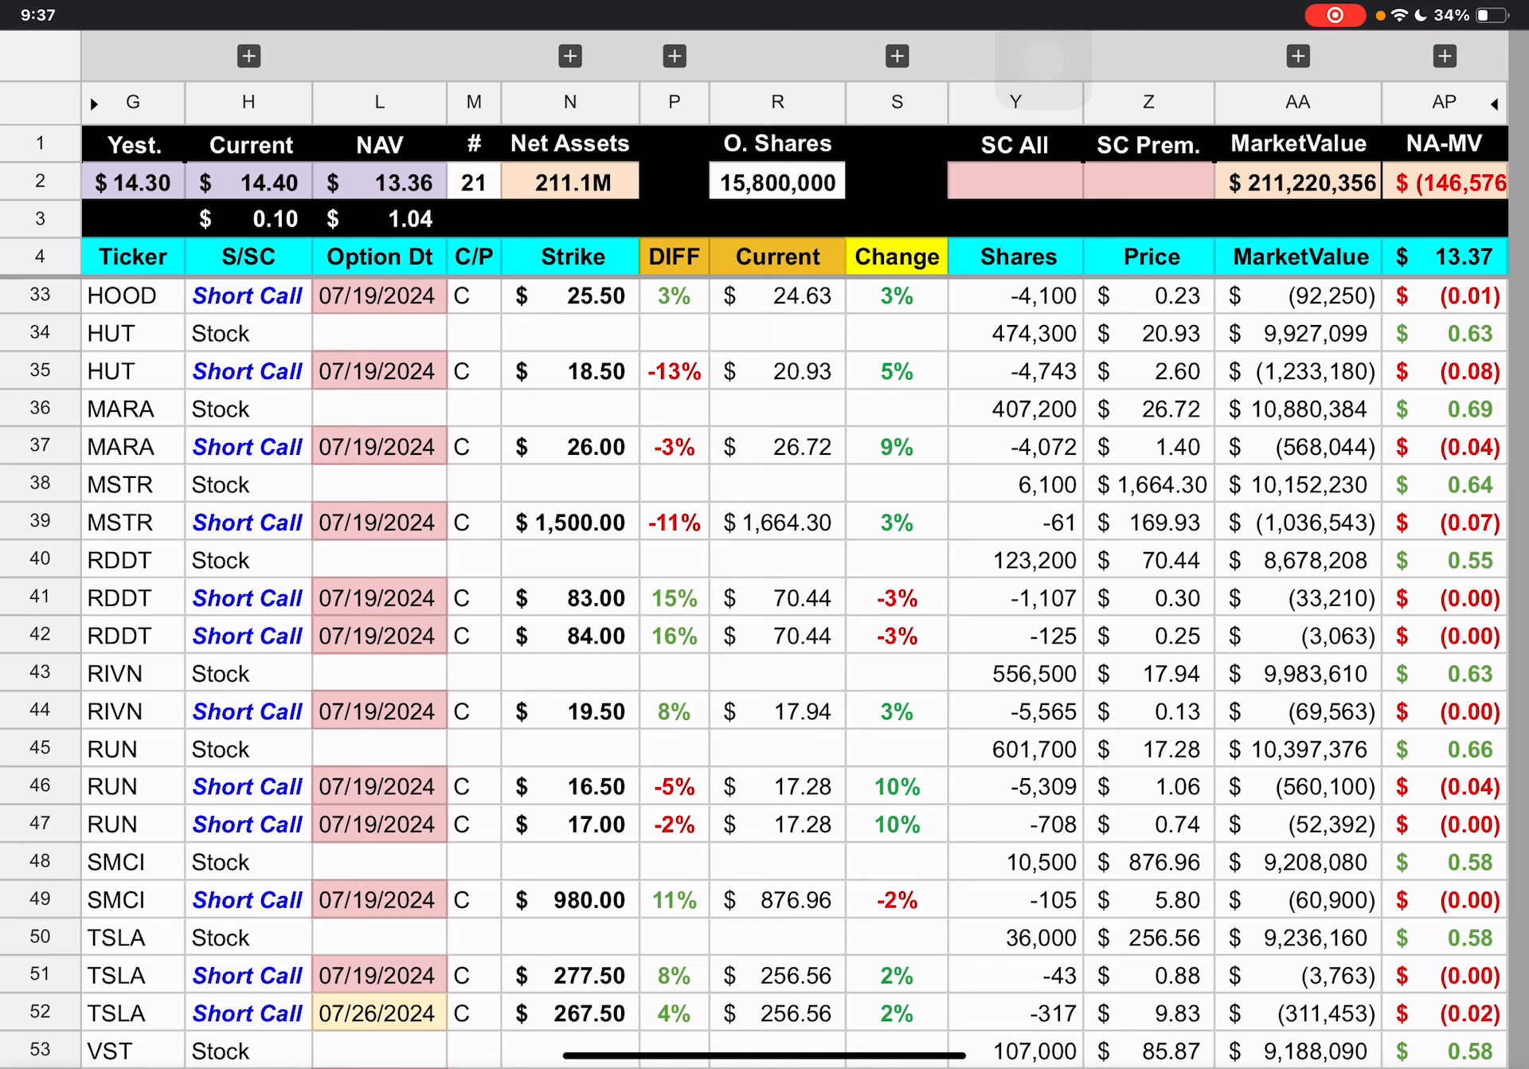
left_click(570, 636)
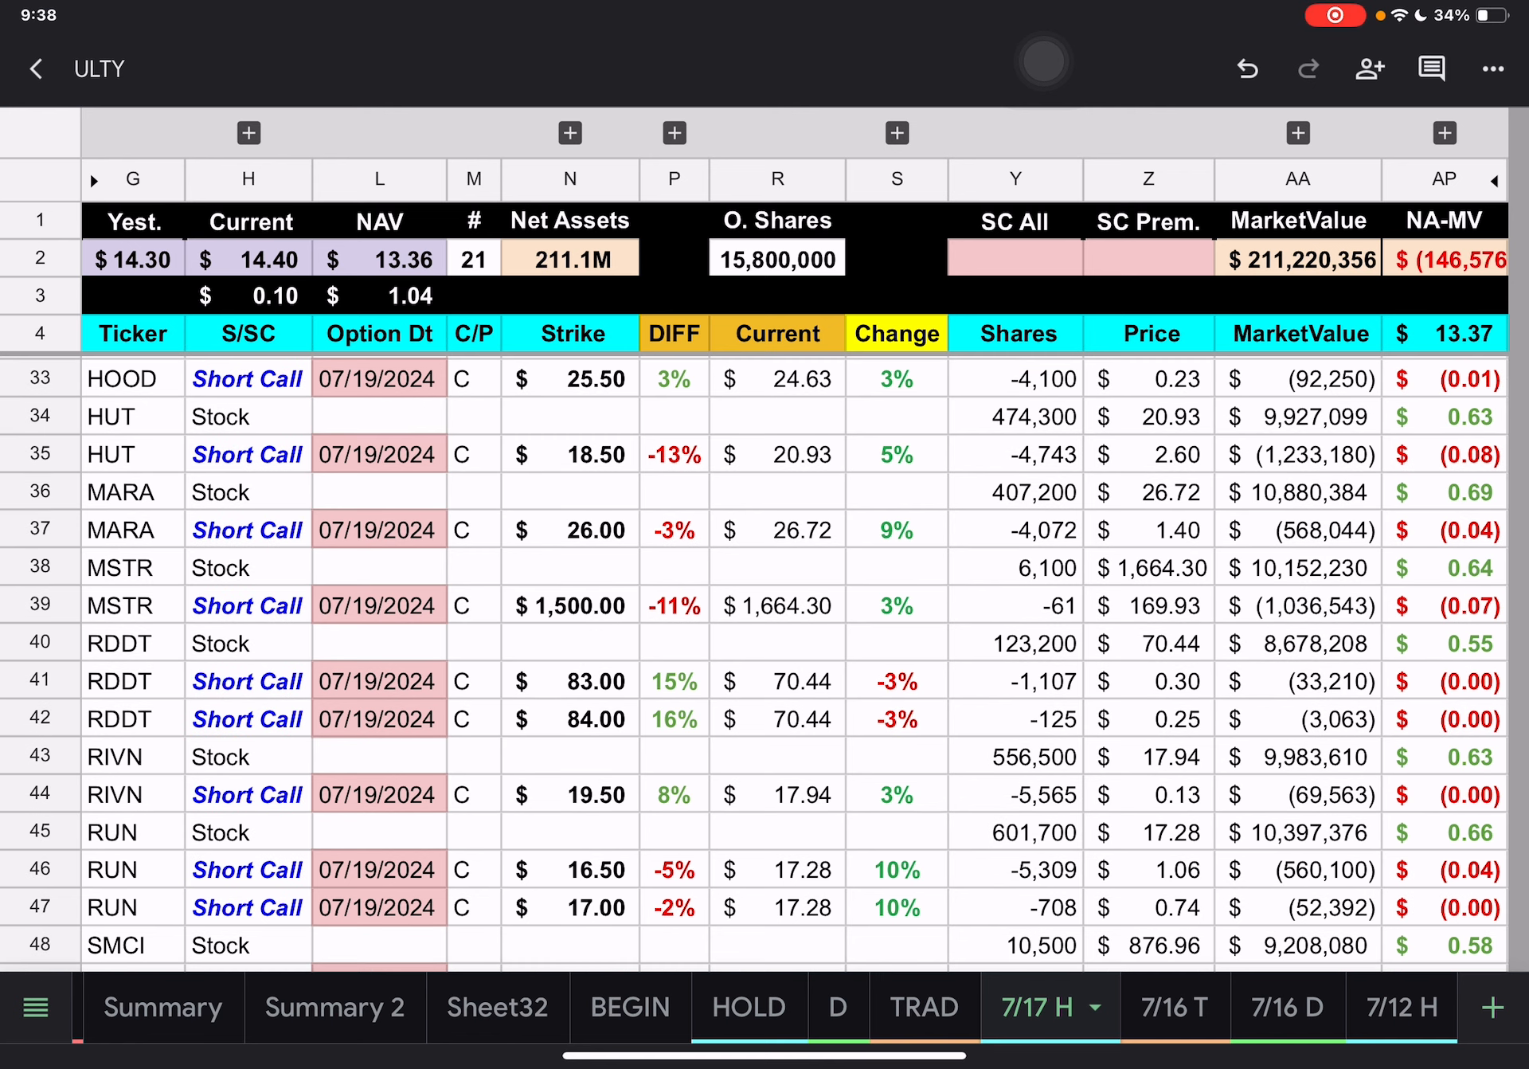
- Open Trades & Holdings on its 7/12 H sheet and scroll across its BITO and YMAG rows
left_click(379, 542)
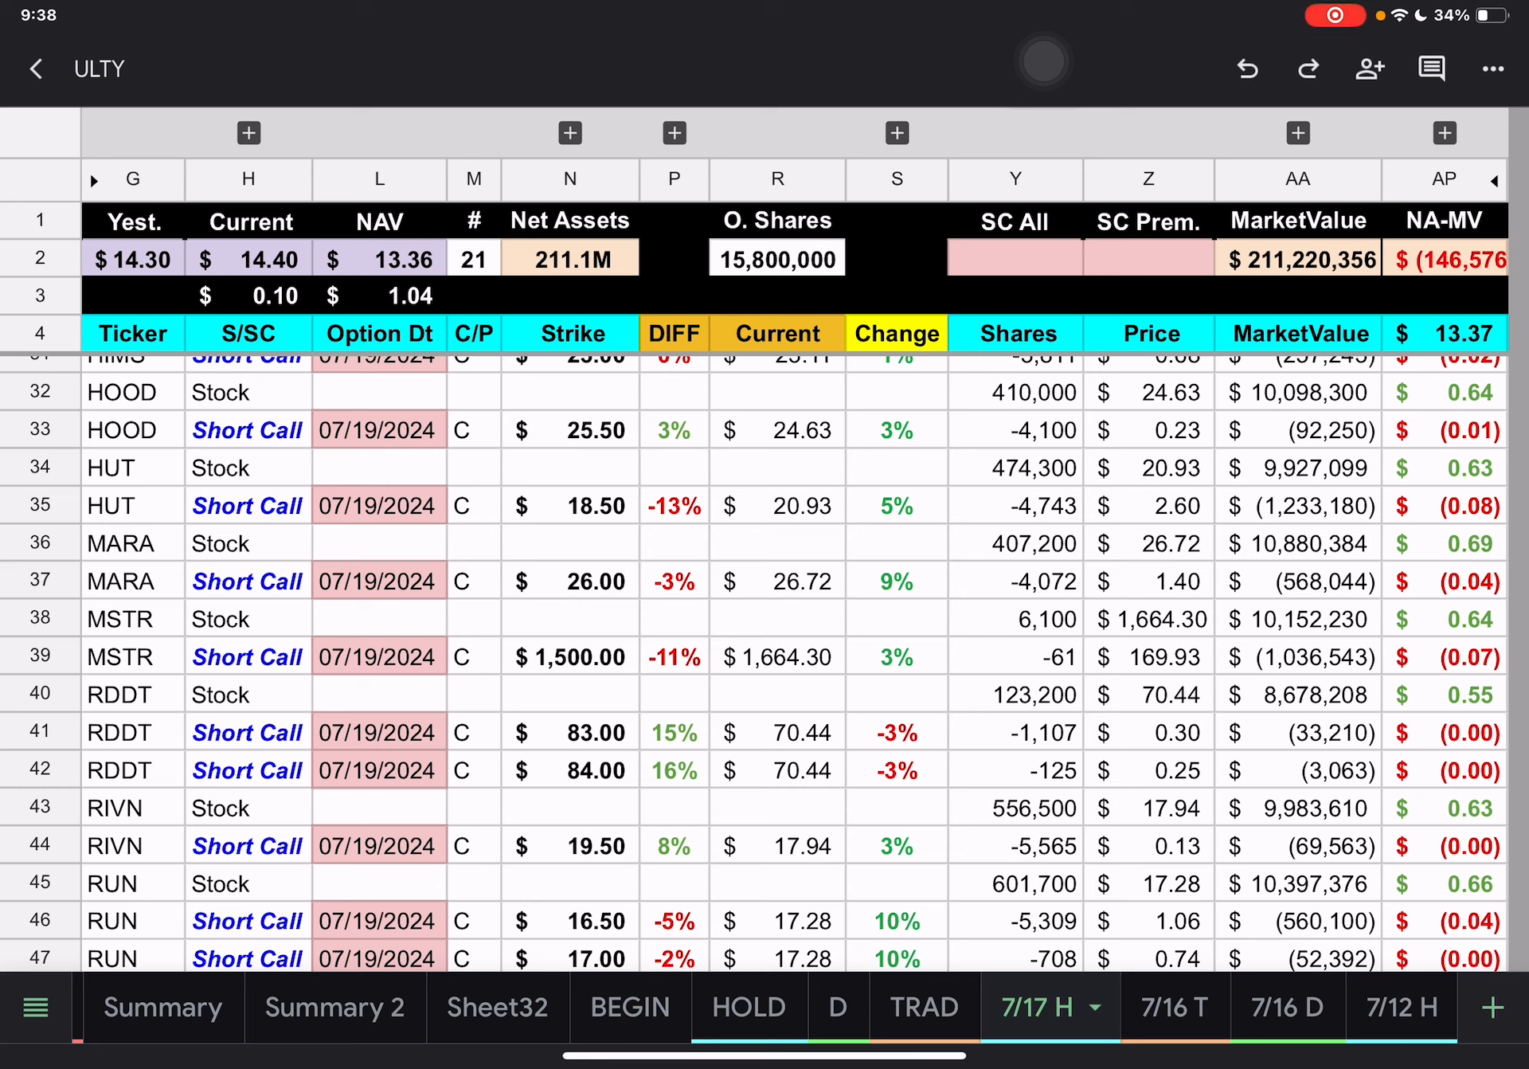
scroll("right", 3)
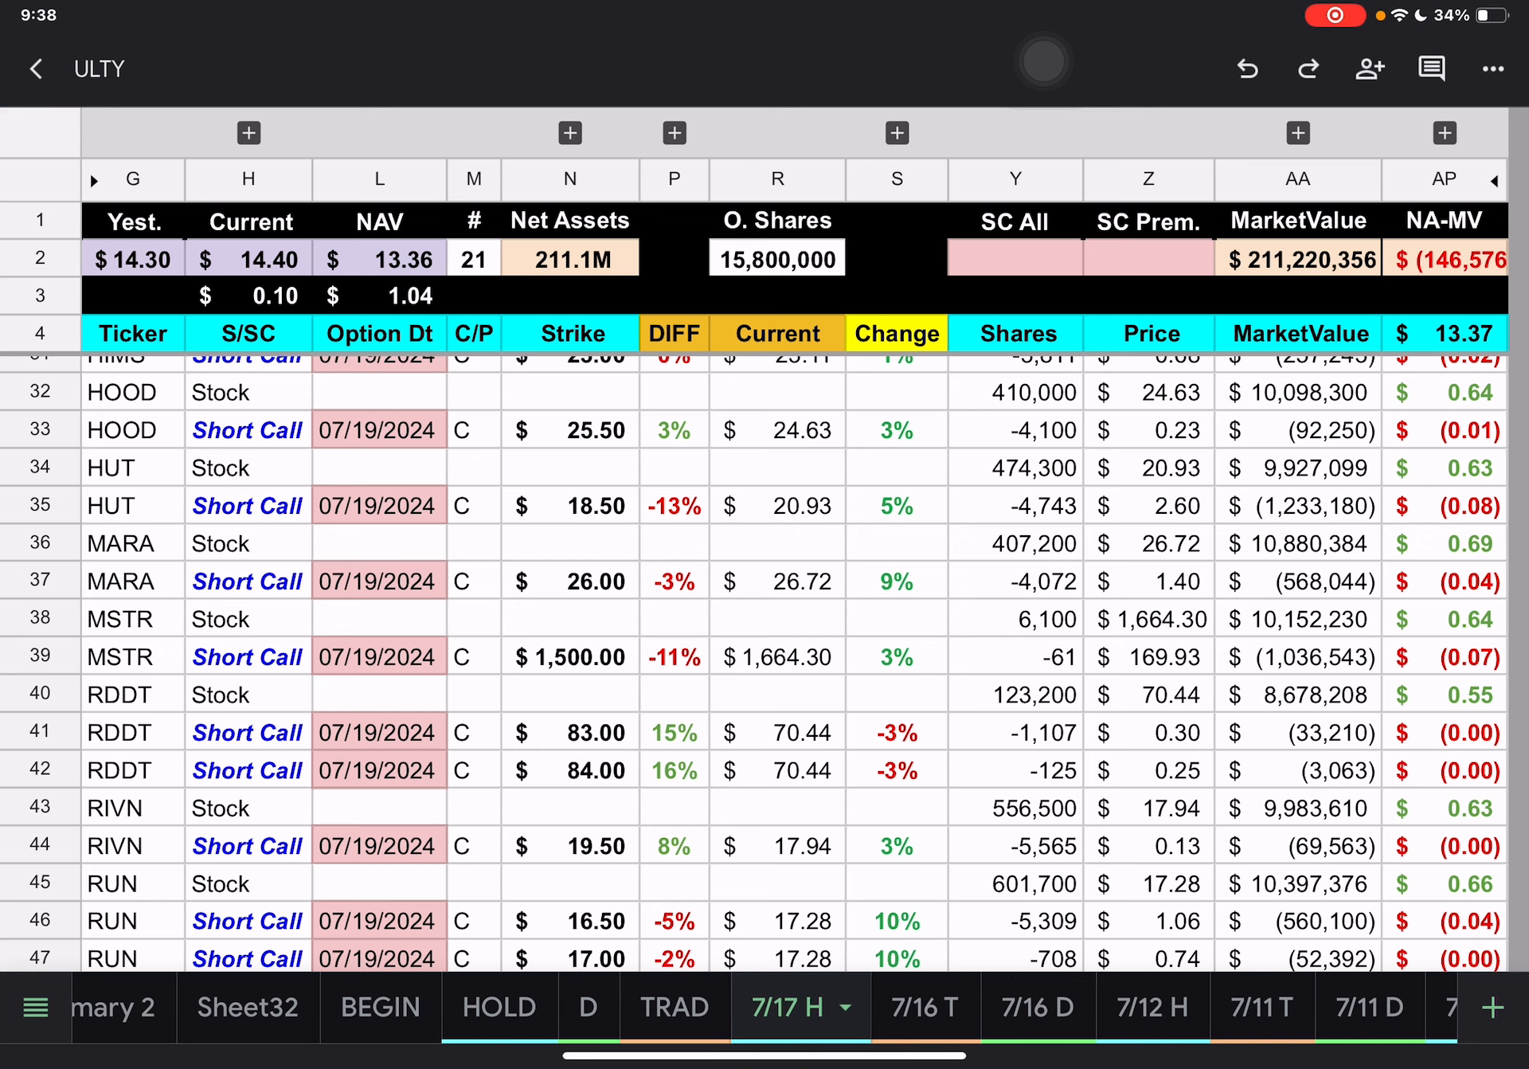
scroll("left", 3)
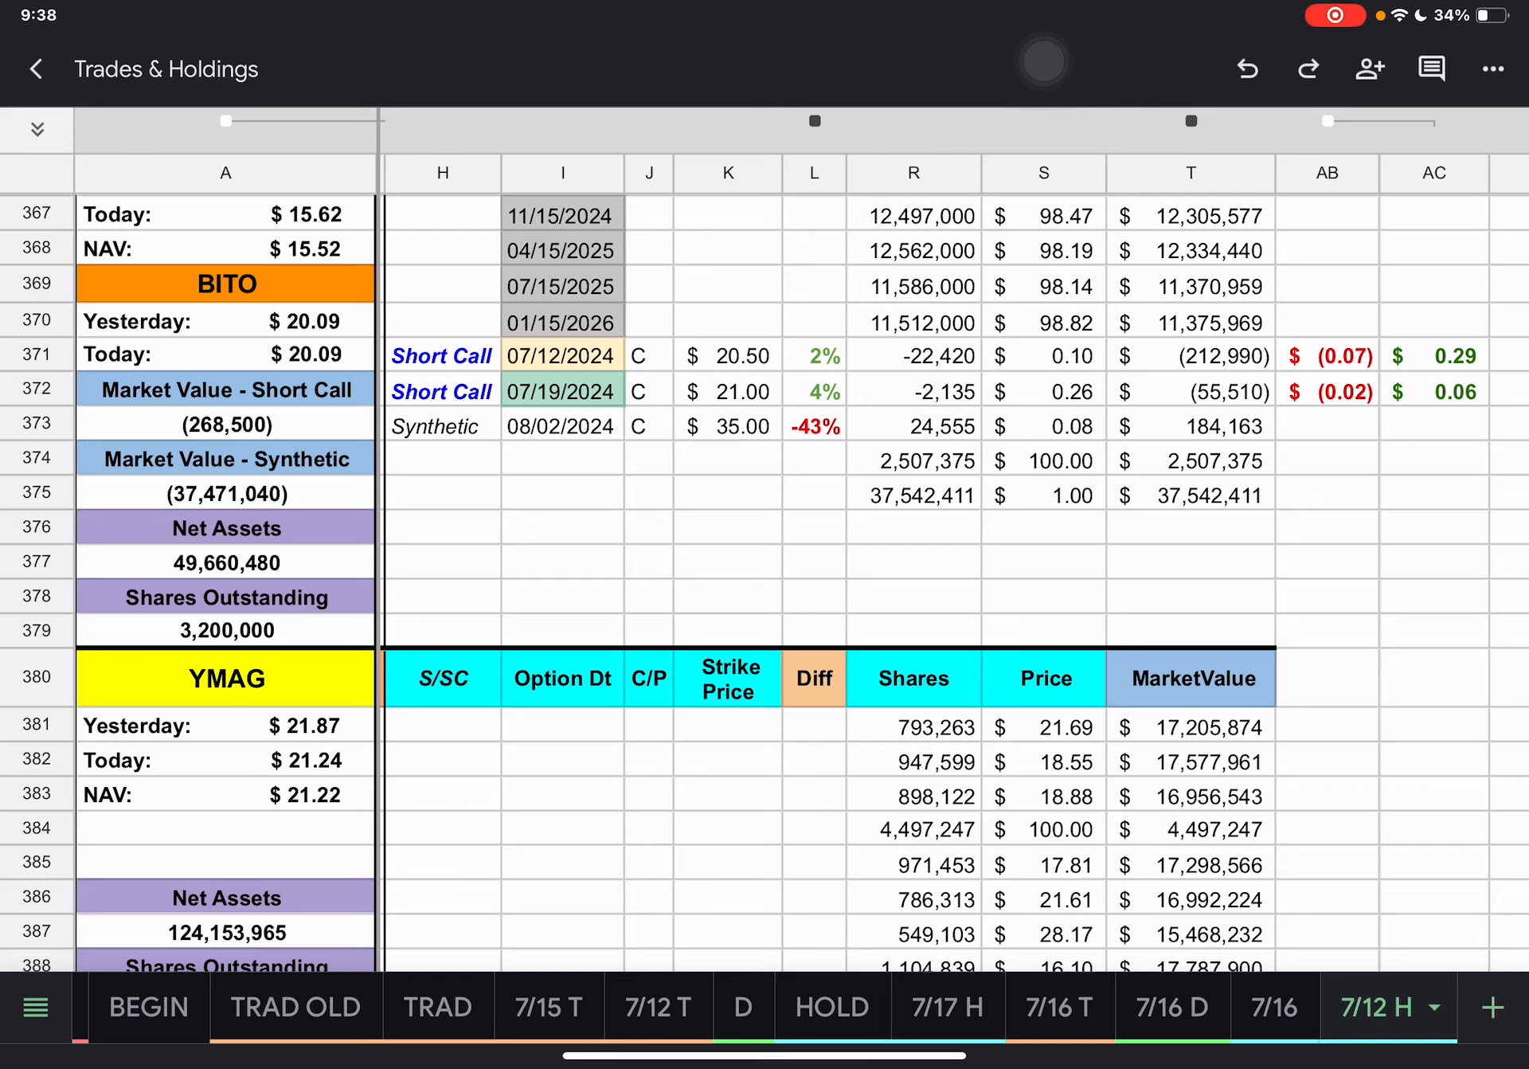
- Switch to the 7/16 sheet and scroll down to the ULTY block at row 427
left_click(1275, 1007)
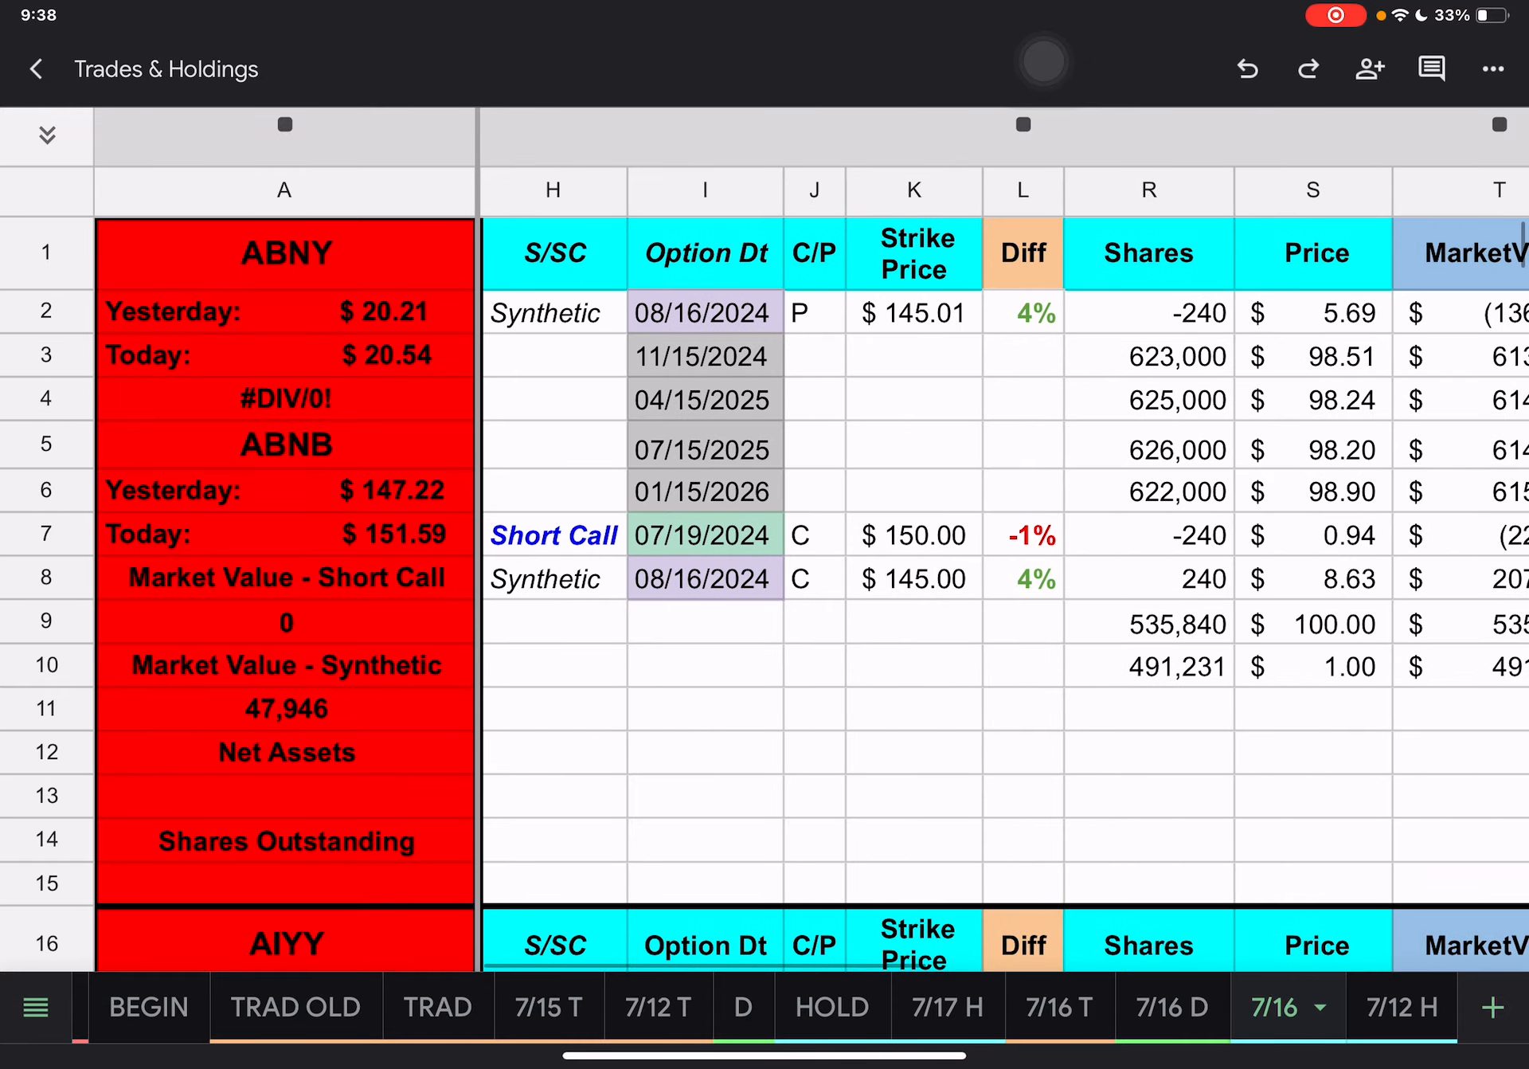
scroll("down", 3)
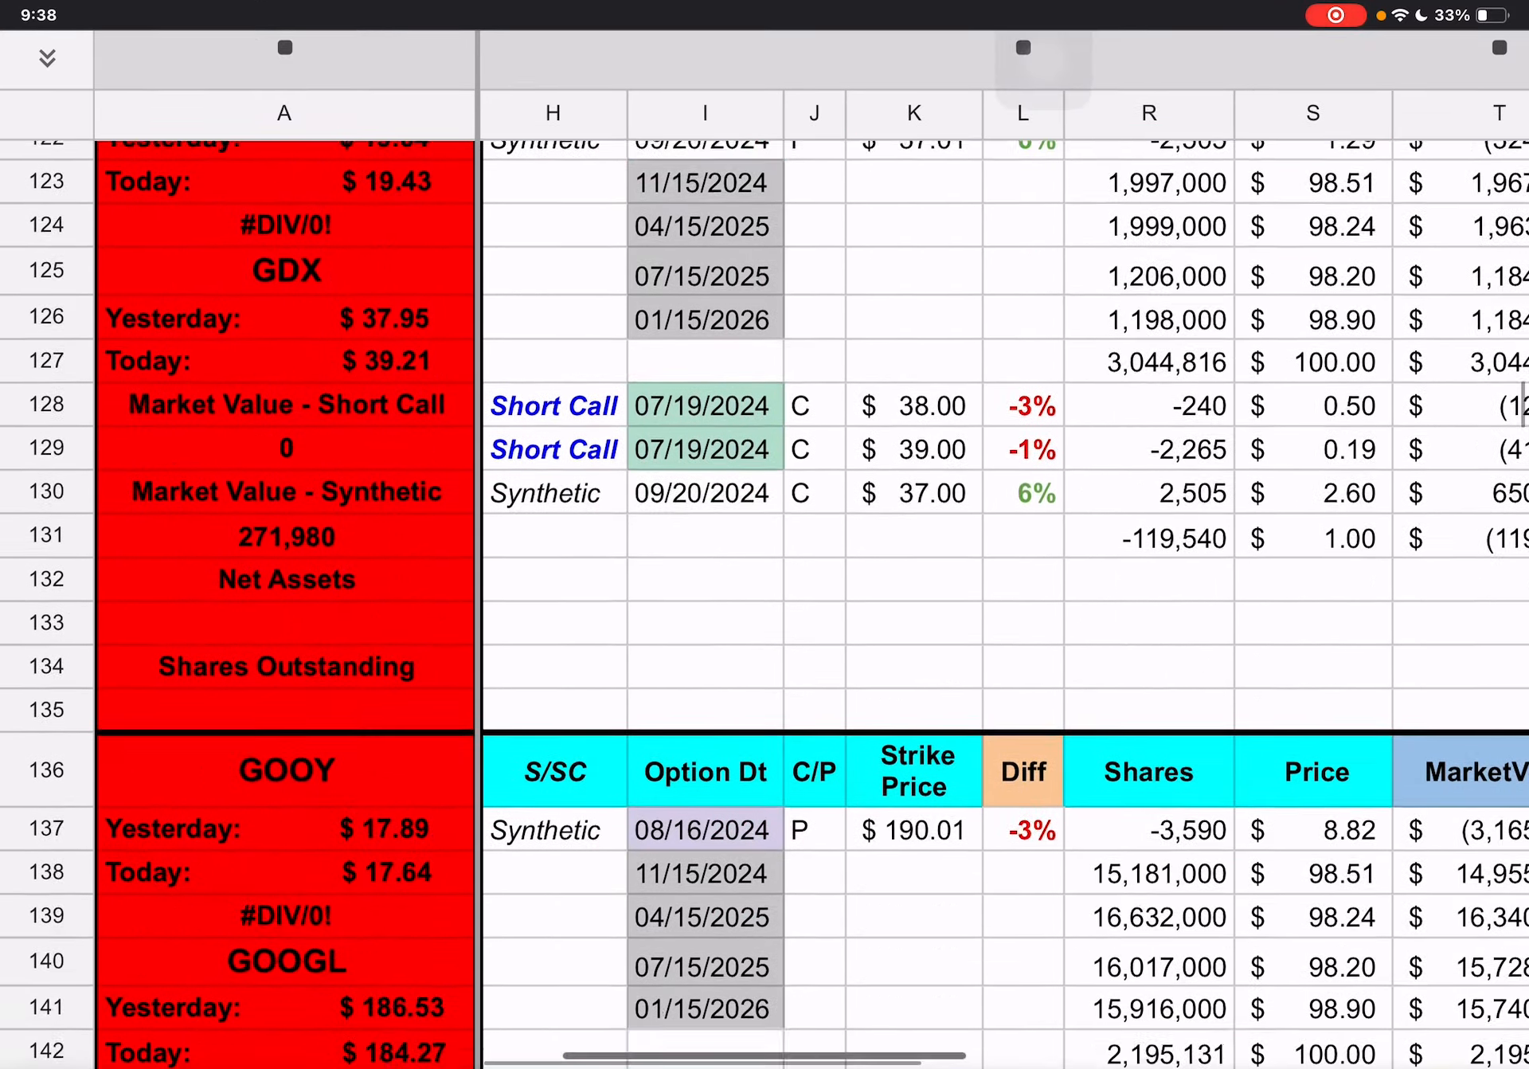
scroll("down", 3)
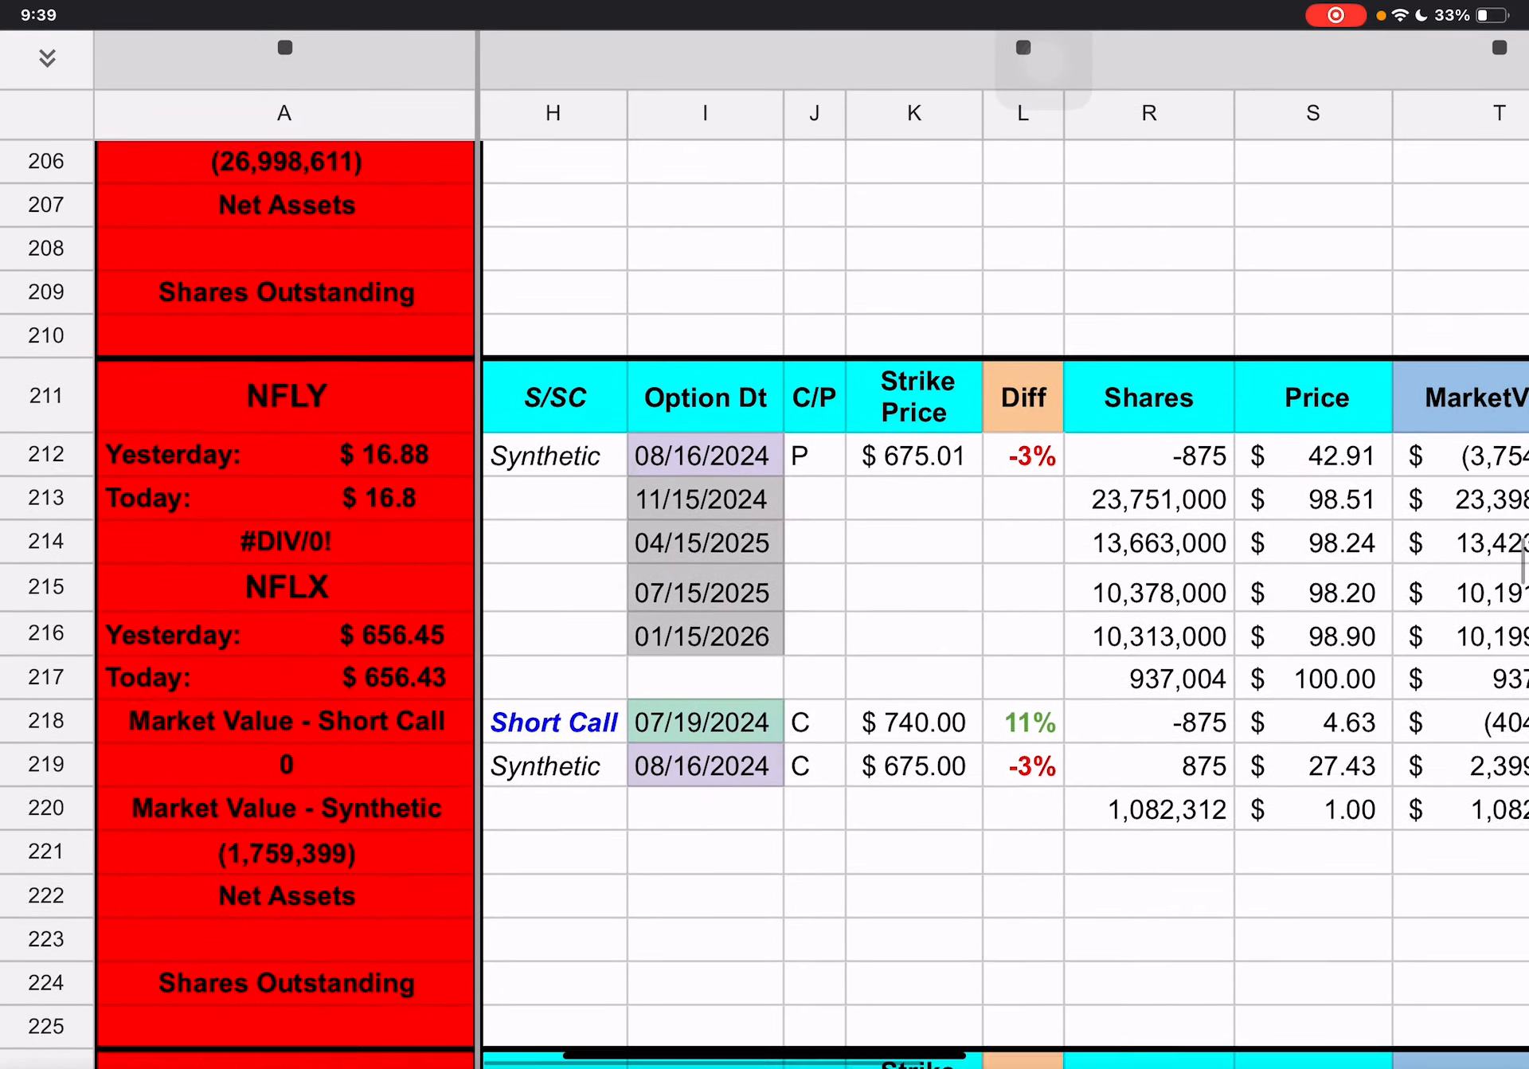
scroll("down", 3)
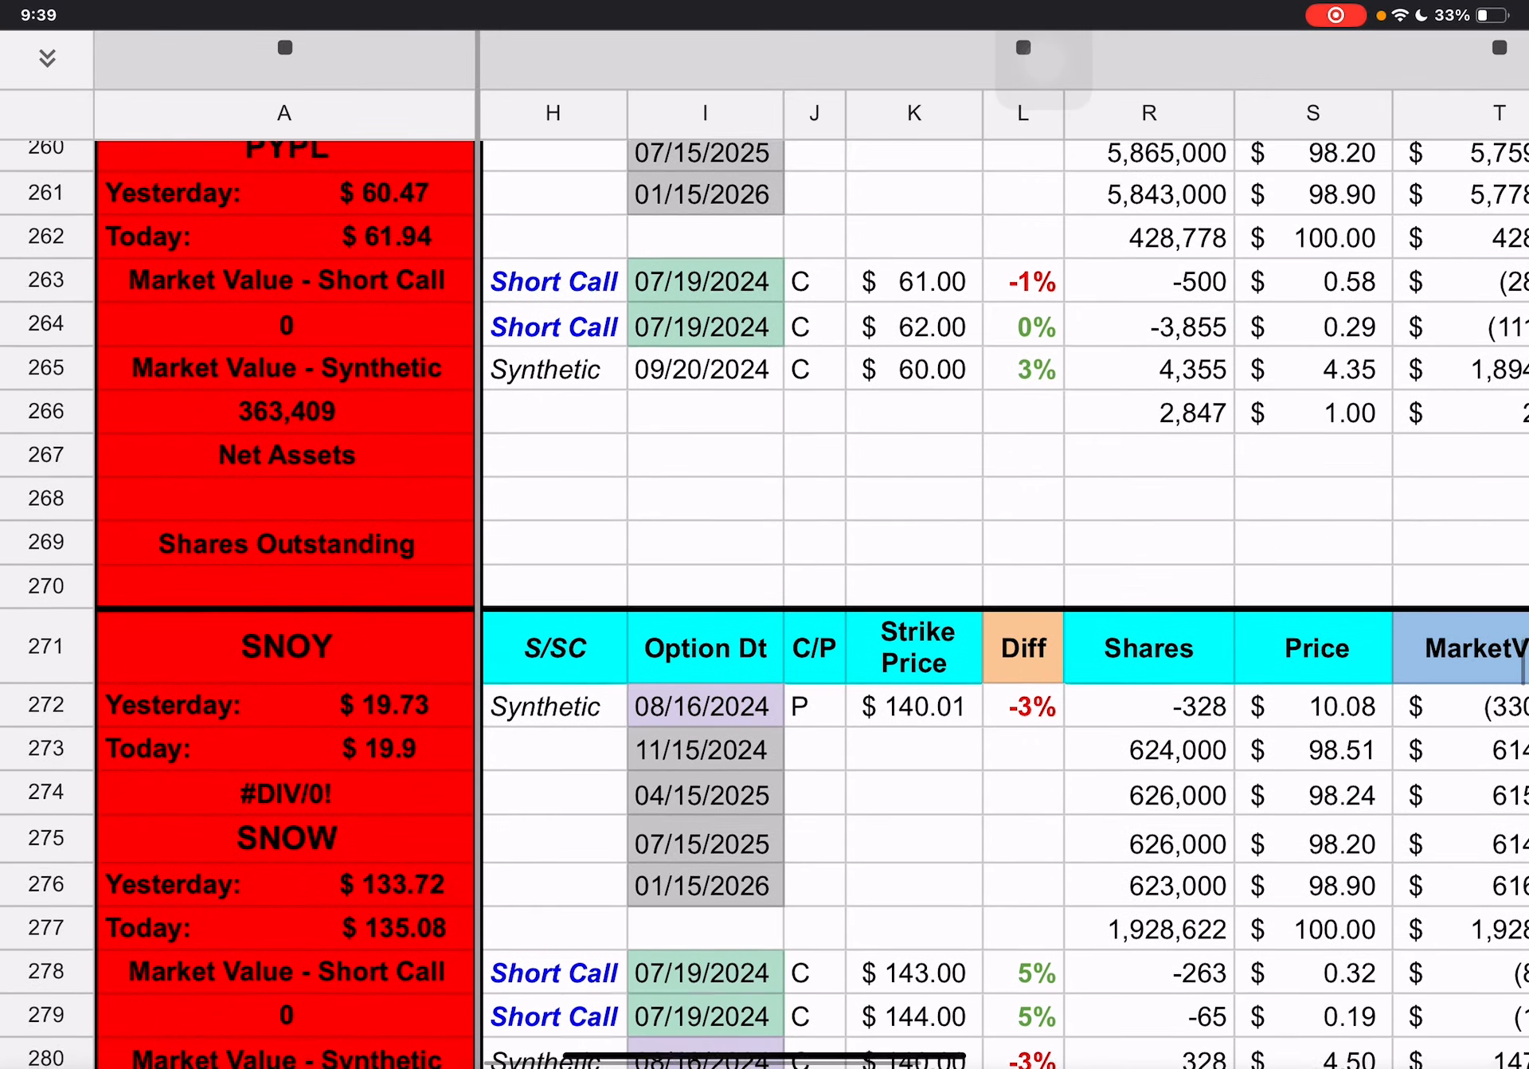
scroll("down", 3)
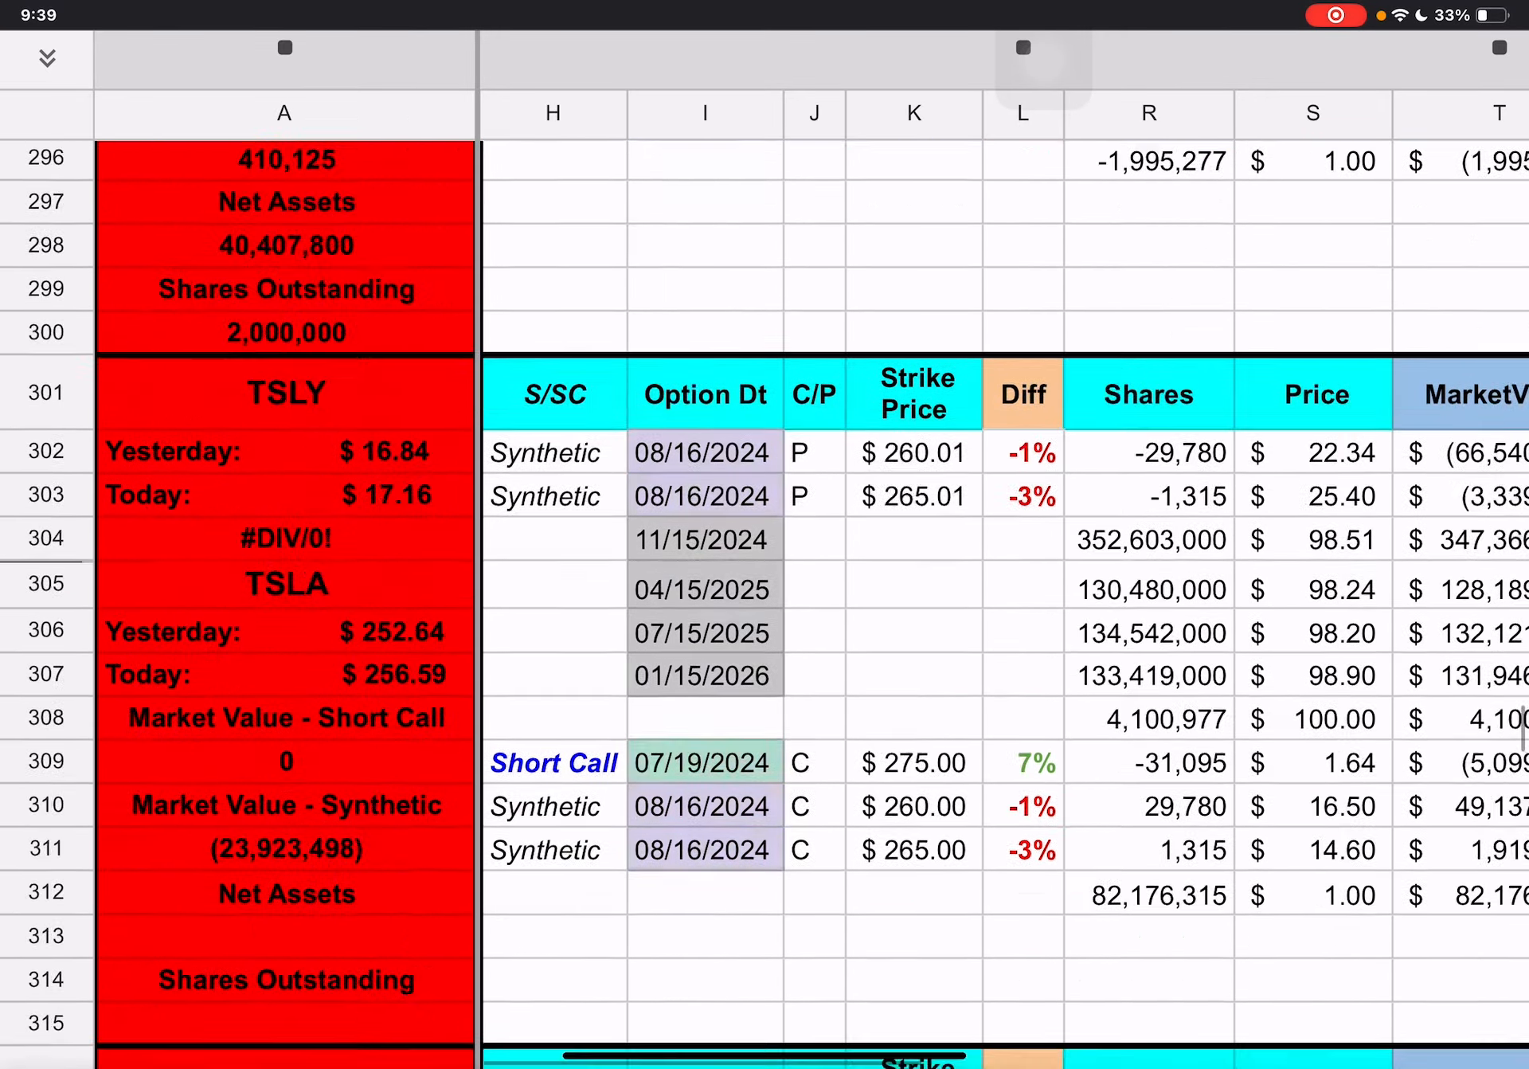
scroll("down", 3)
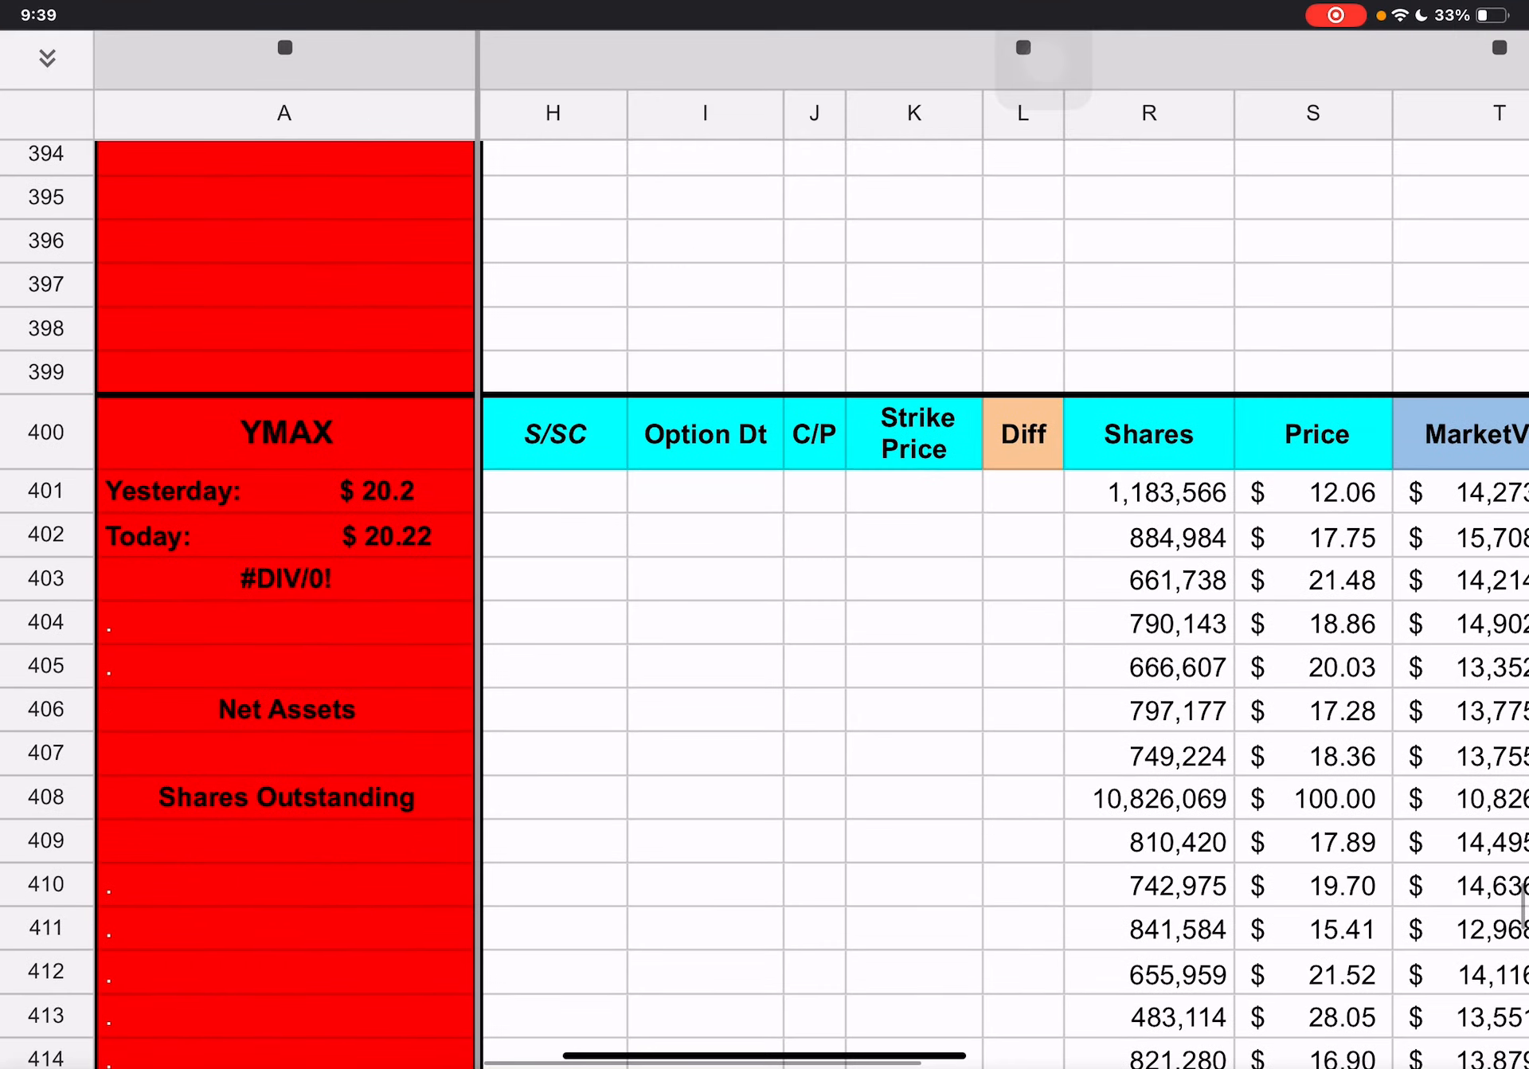
scroll("down", 3)
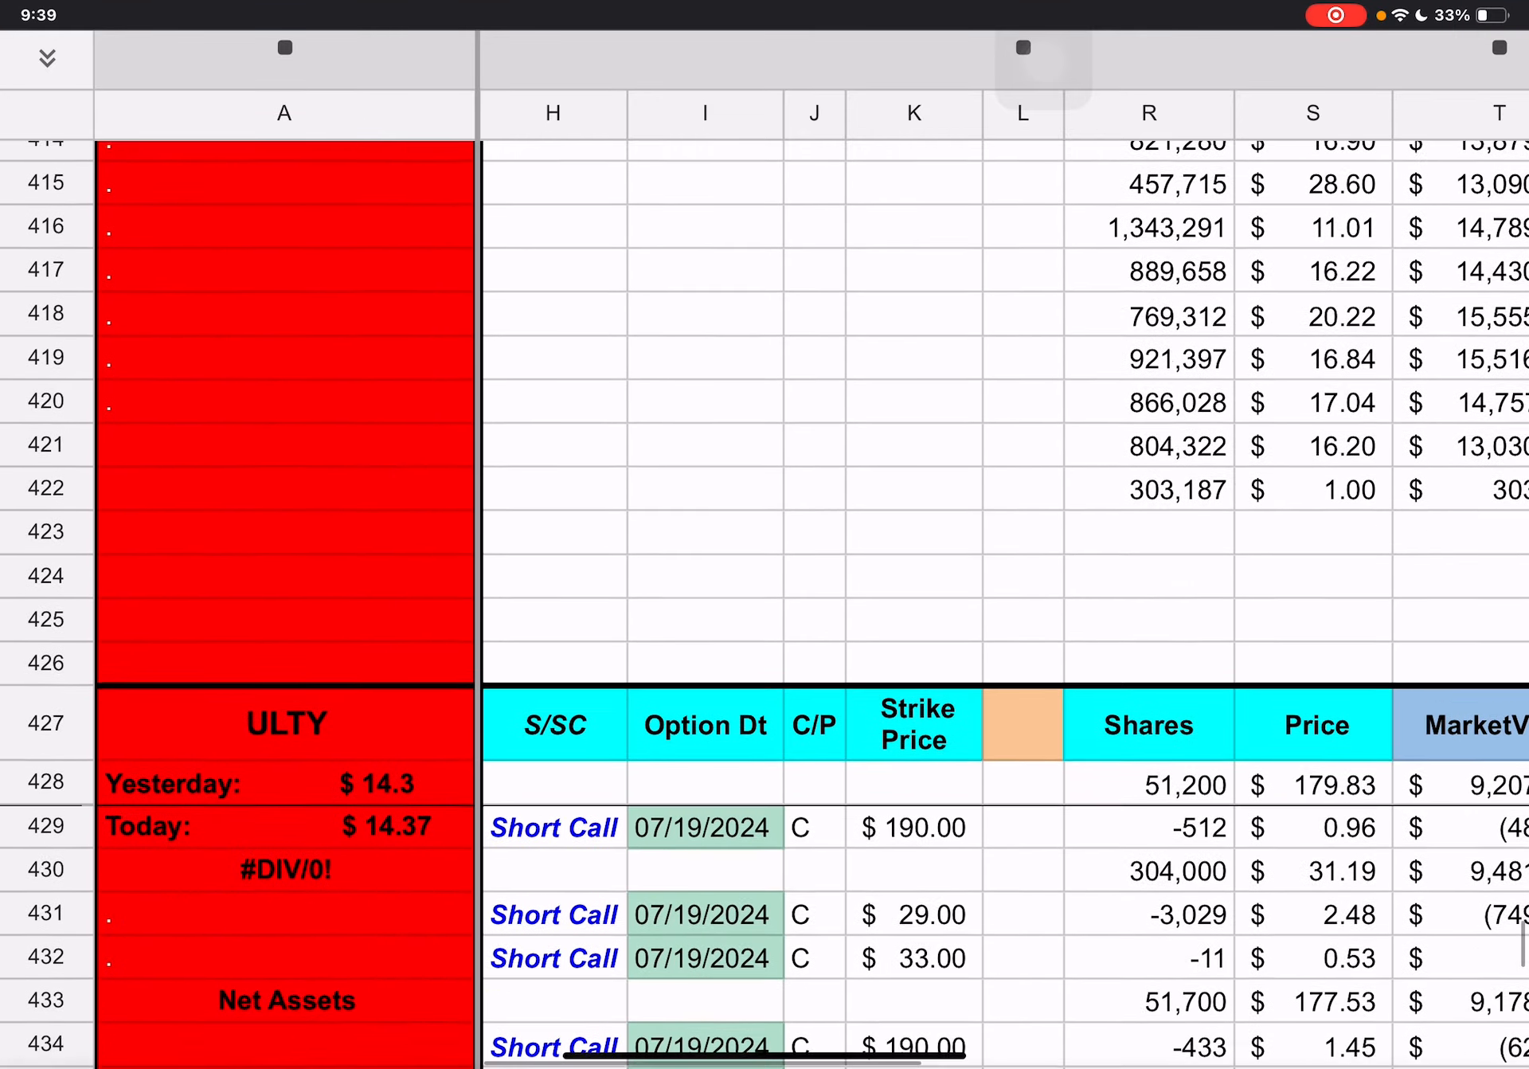
scroll("down", 3)
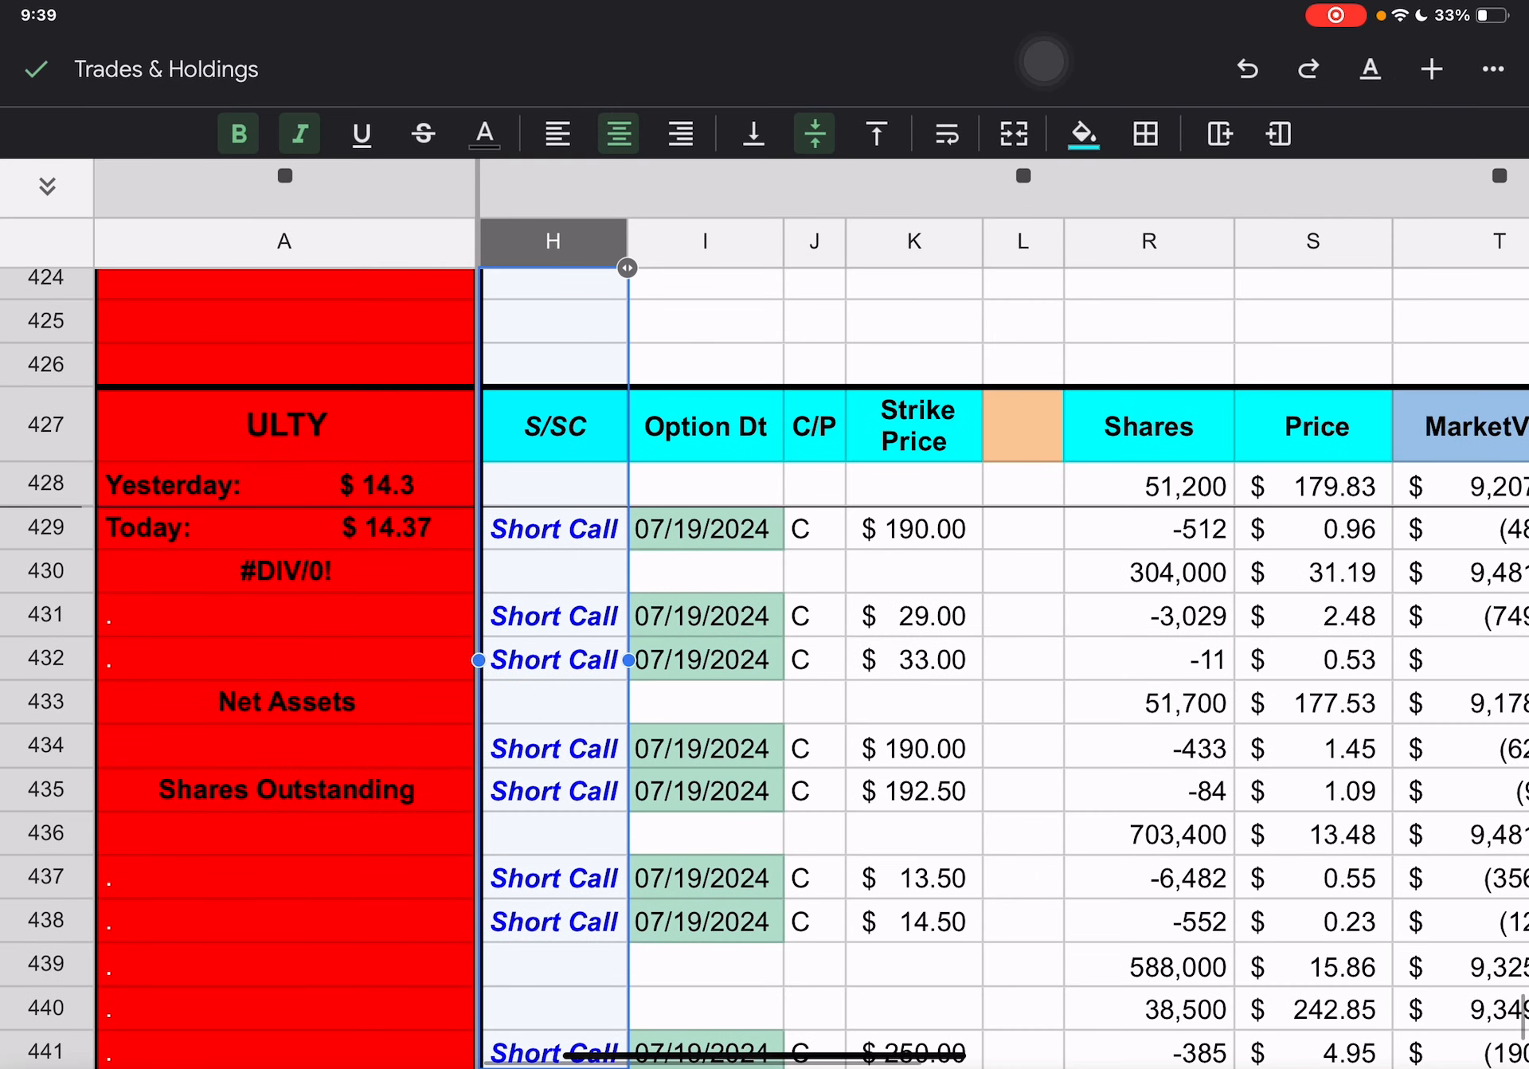
- Unhide the six hidden columns from column H's header menu
left_click(553, 241)
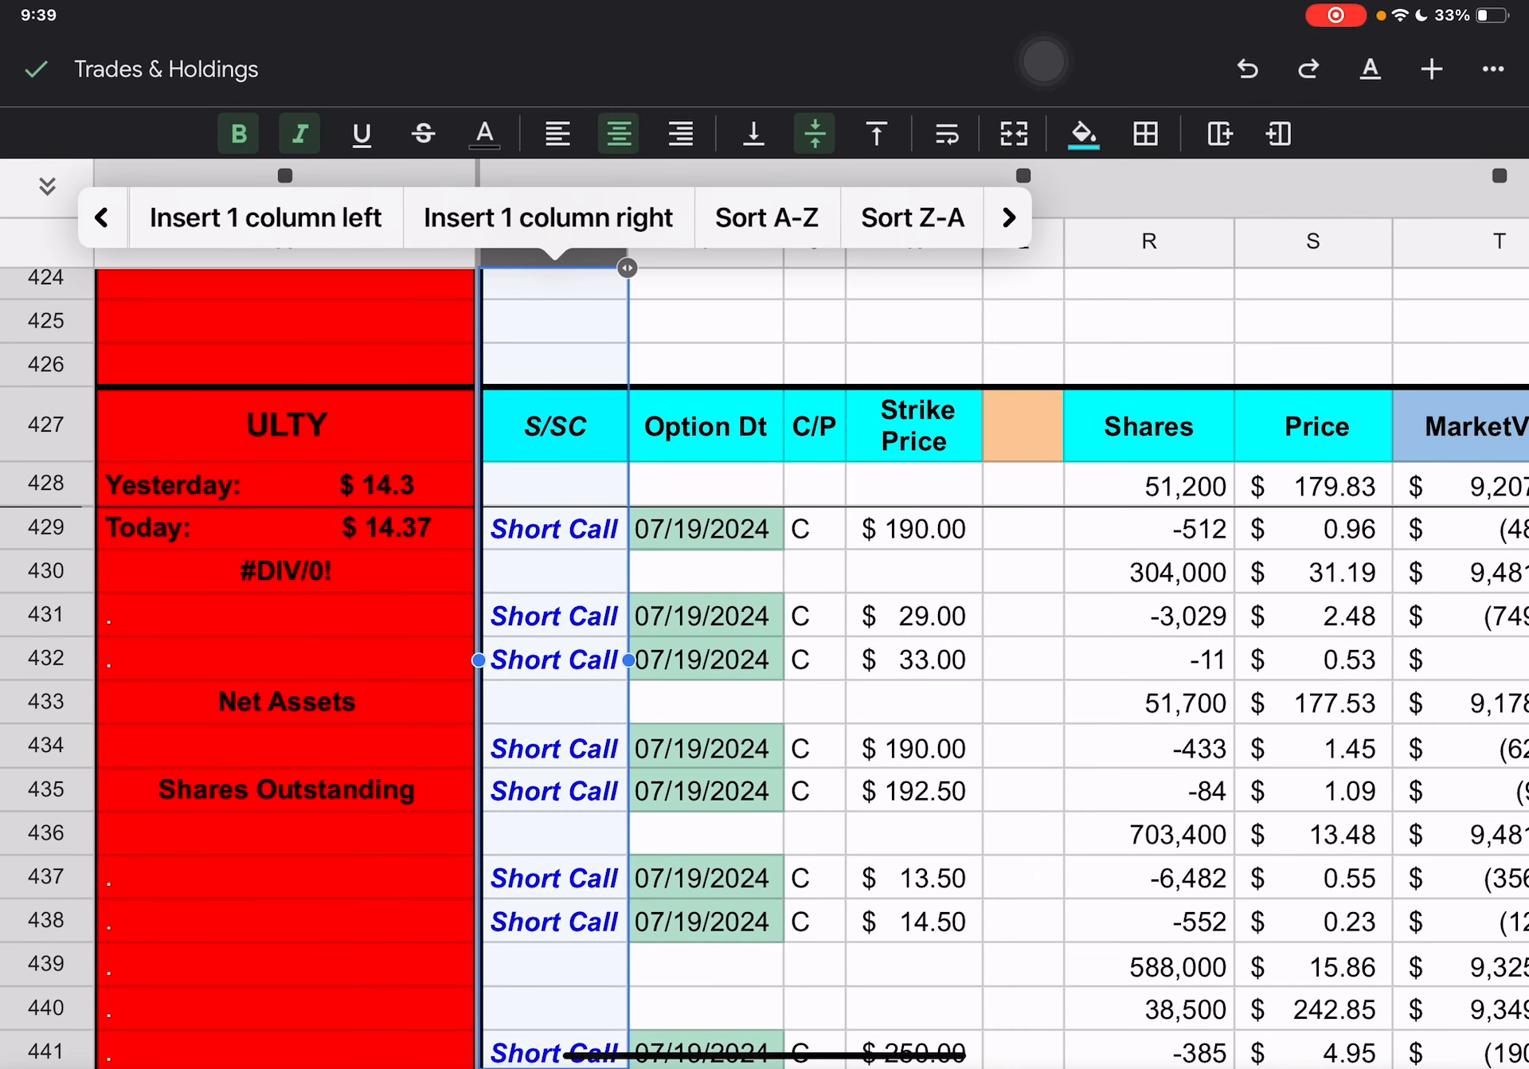
left_click(1008, 216)
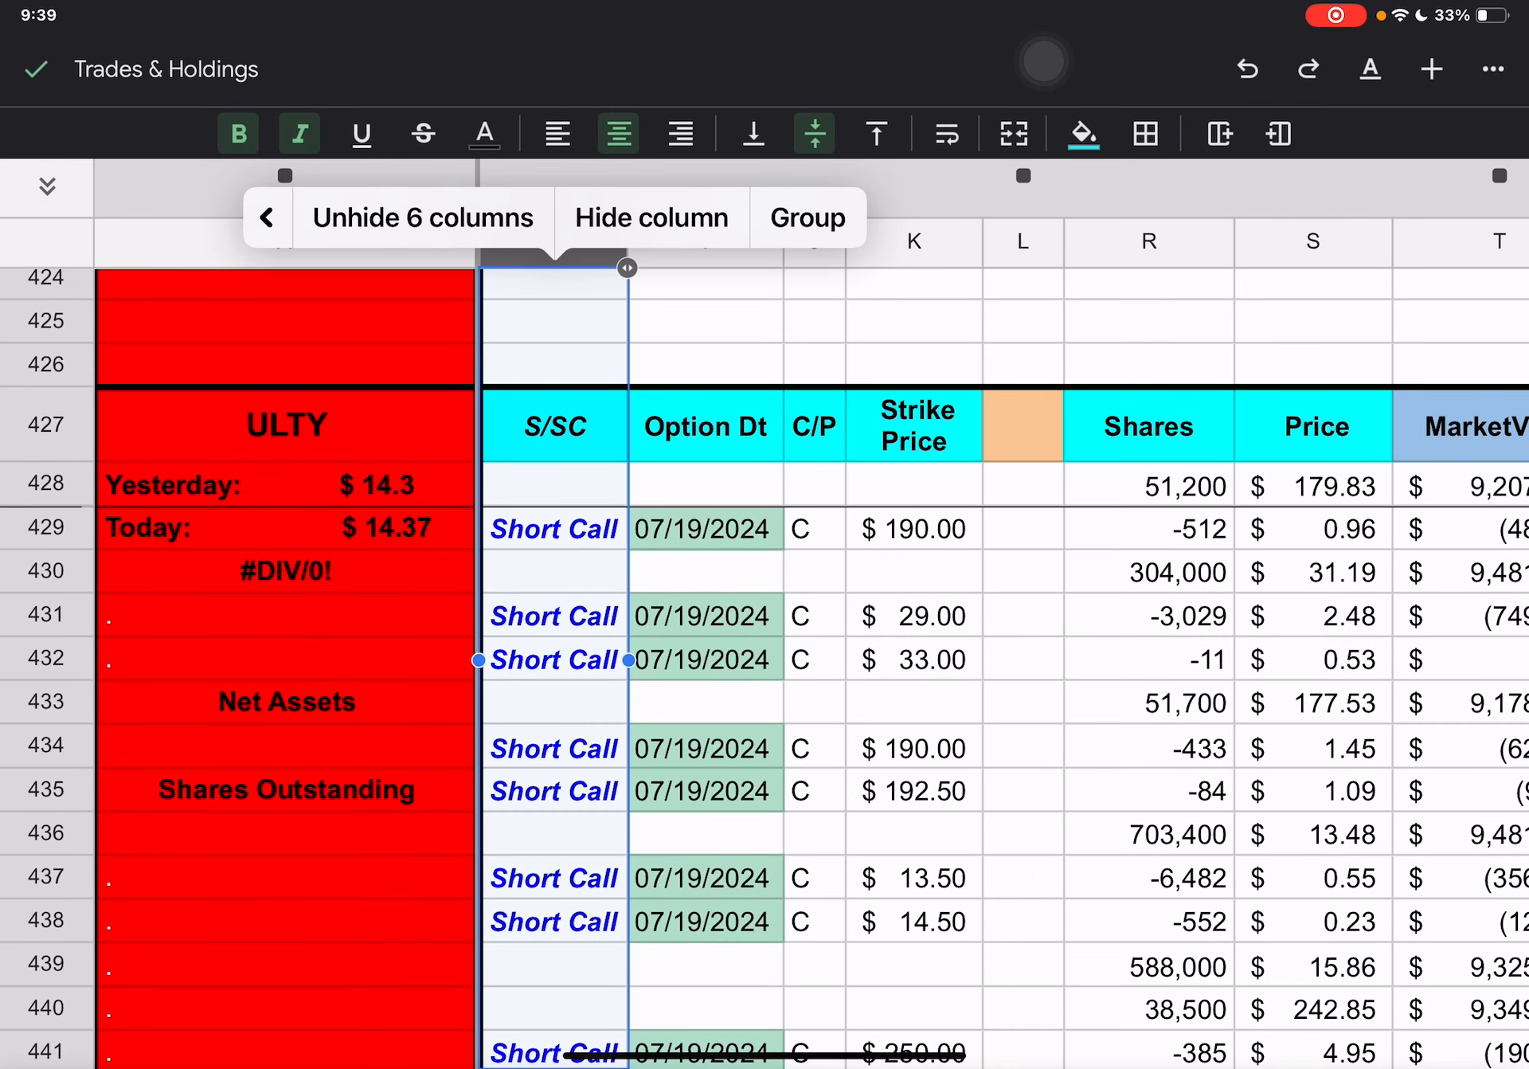
left_click(423, 217)
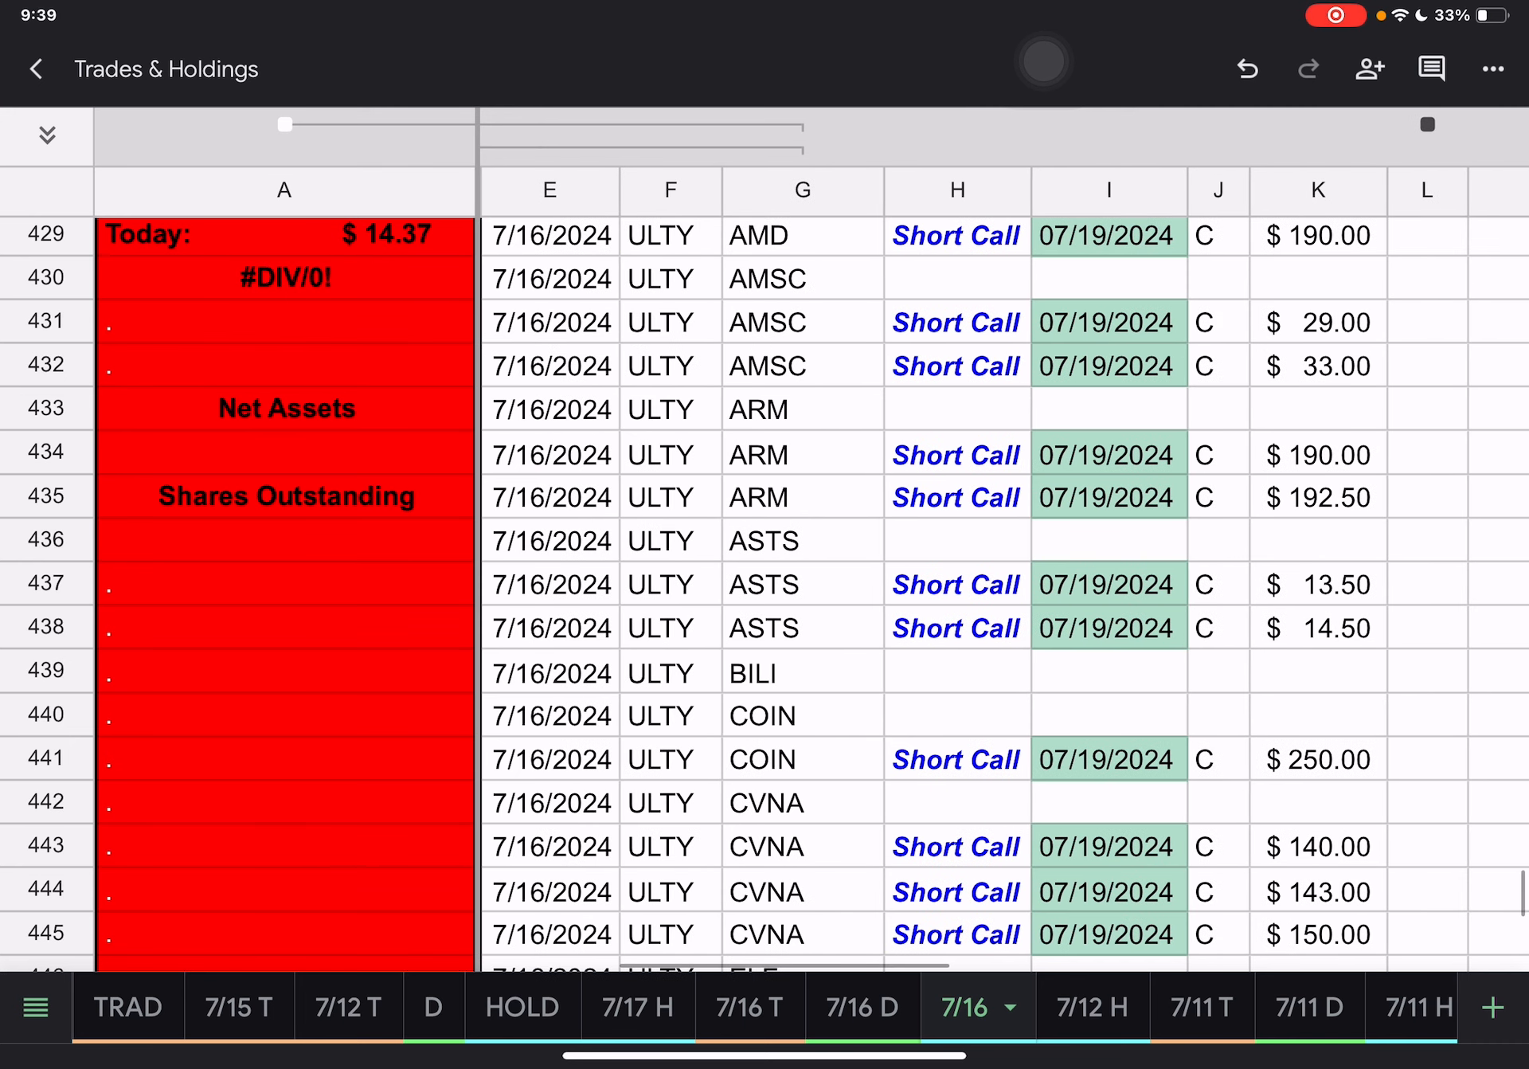
- Scroll right on the 7/16 sheet, then return to the ULTY spreadsheet's 7/17 H sheet
scroll("right", 3)
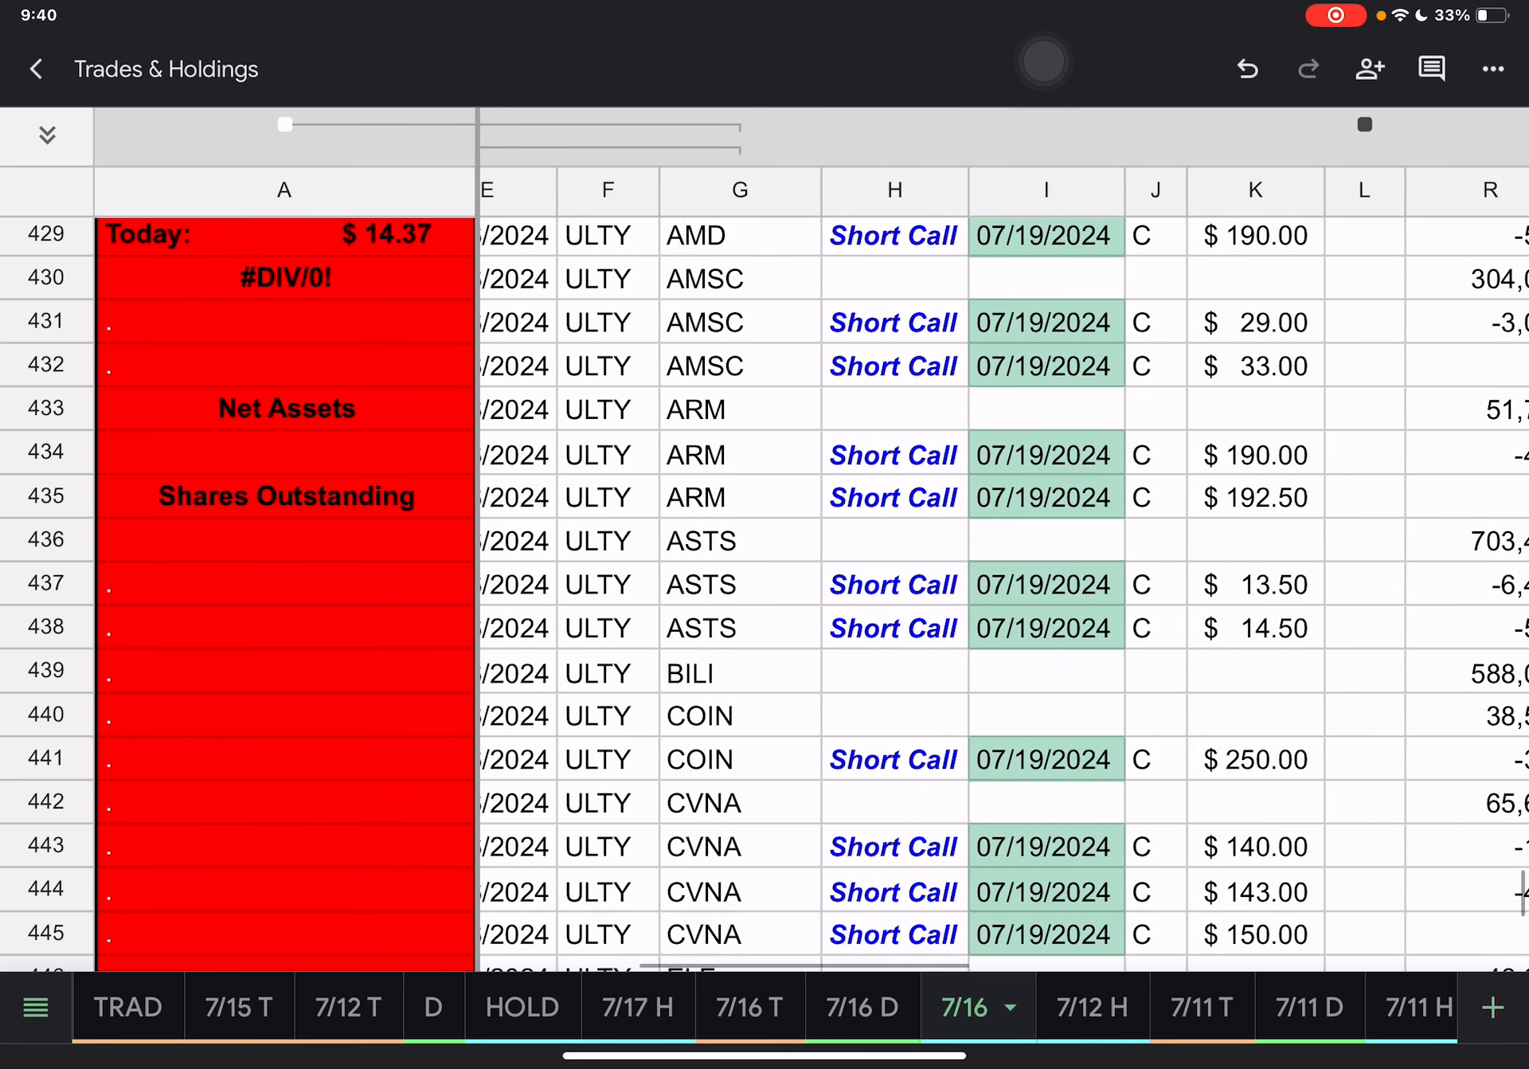
left_click(1092, 1007)
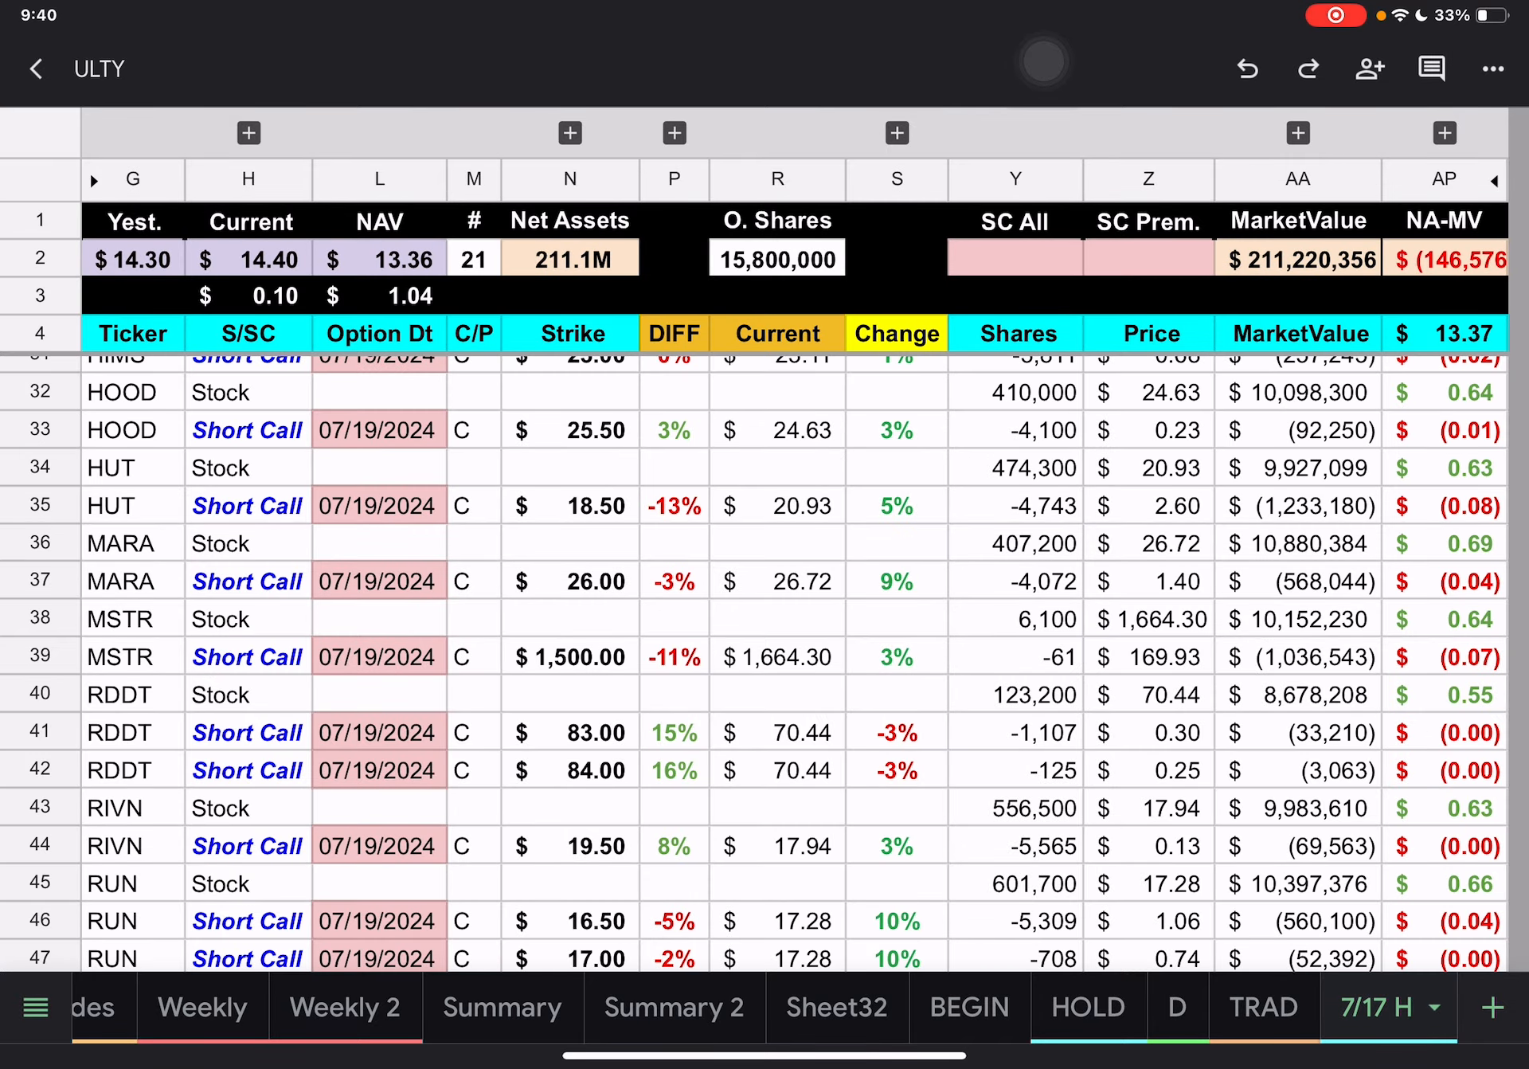
- Glance at the 7/11 T tab, then return to the 7/12 H holdings starting at AMD
scroll("down", 3)
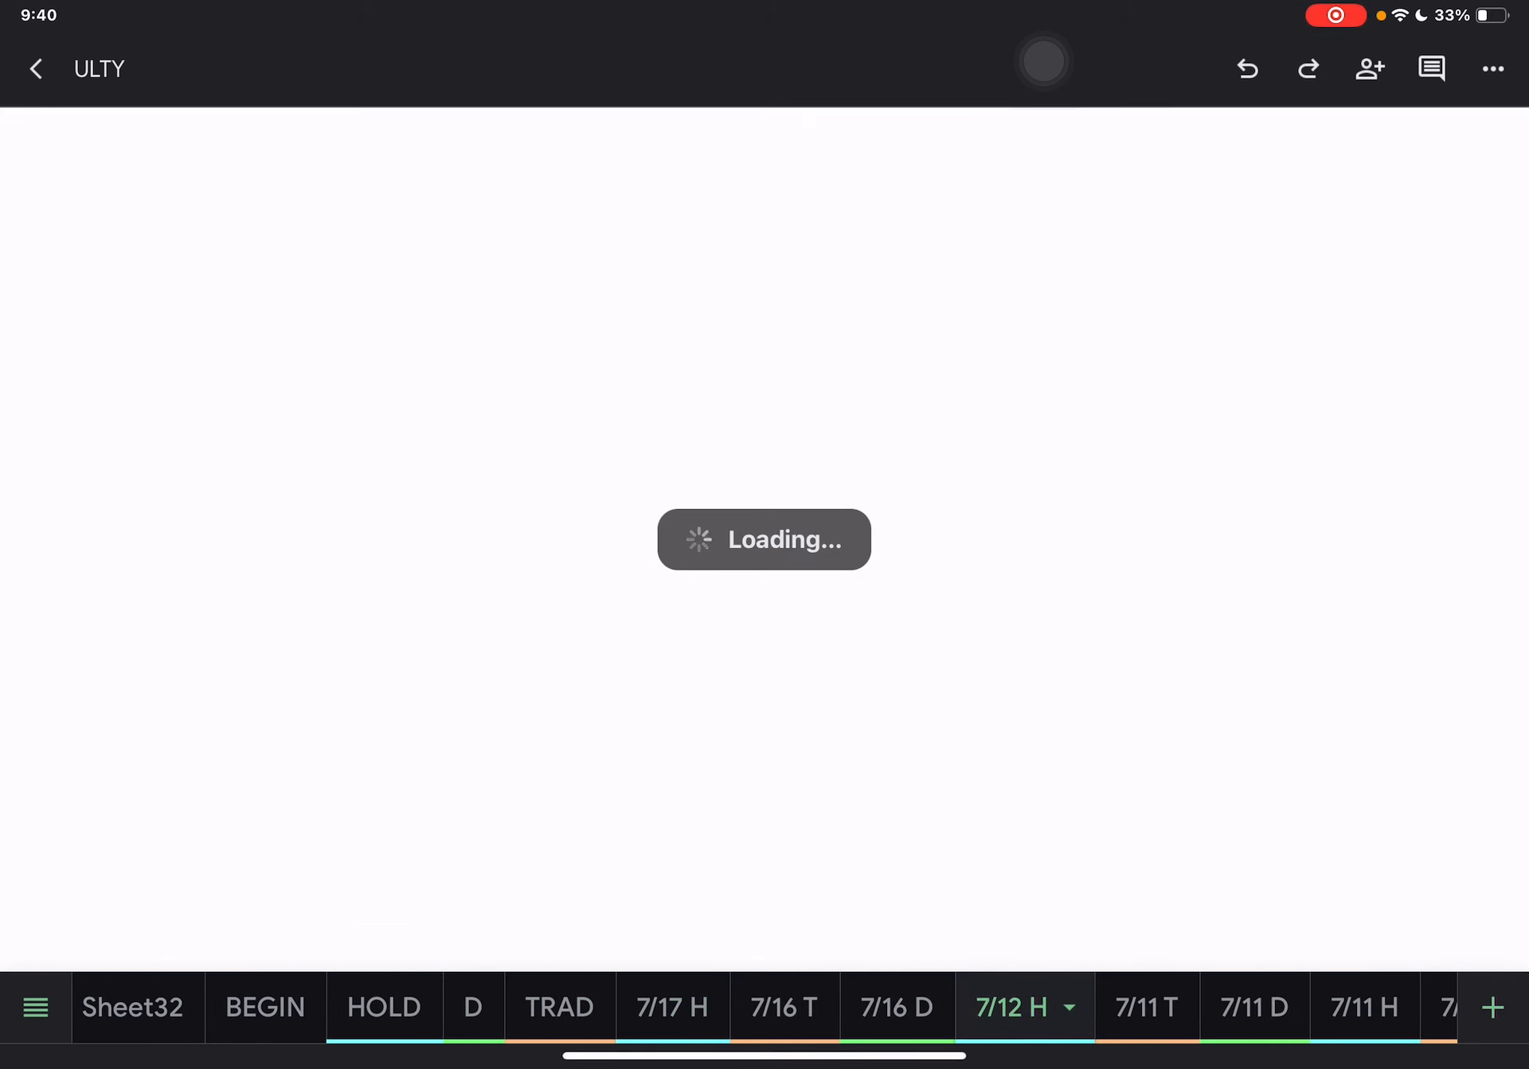
left_click(781, 1006)
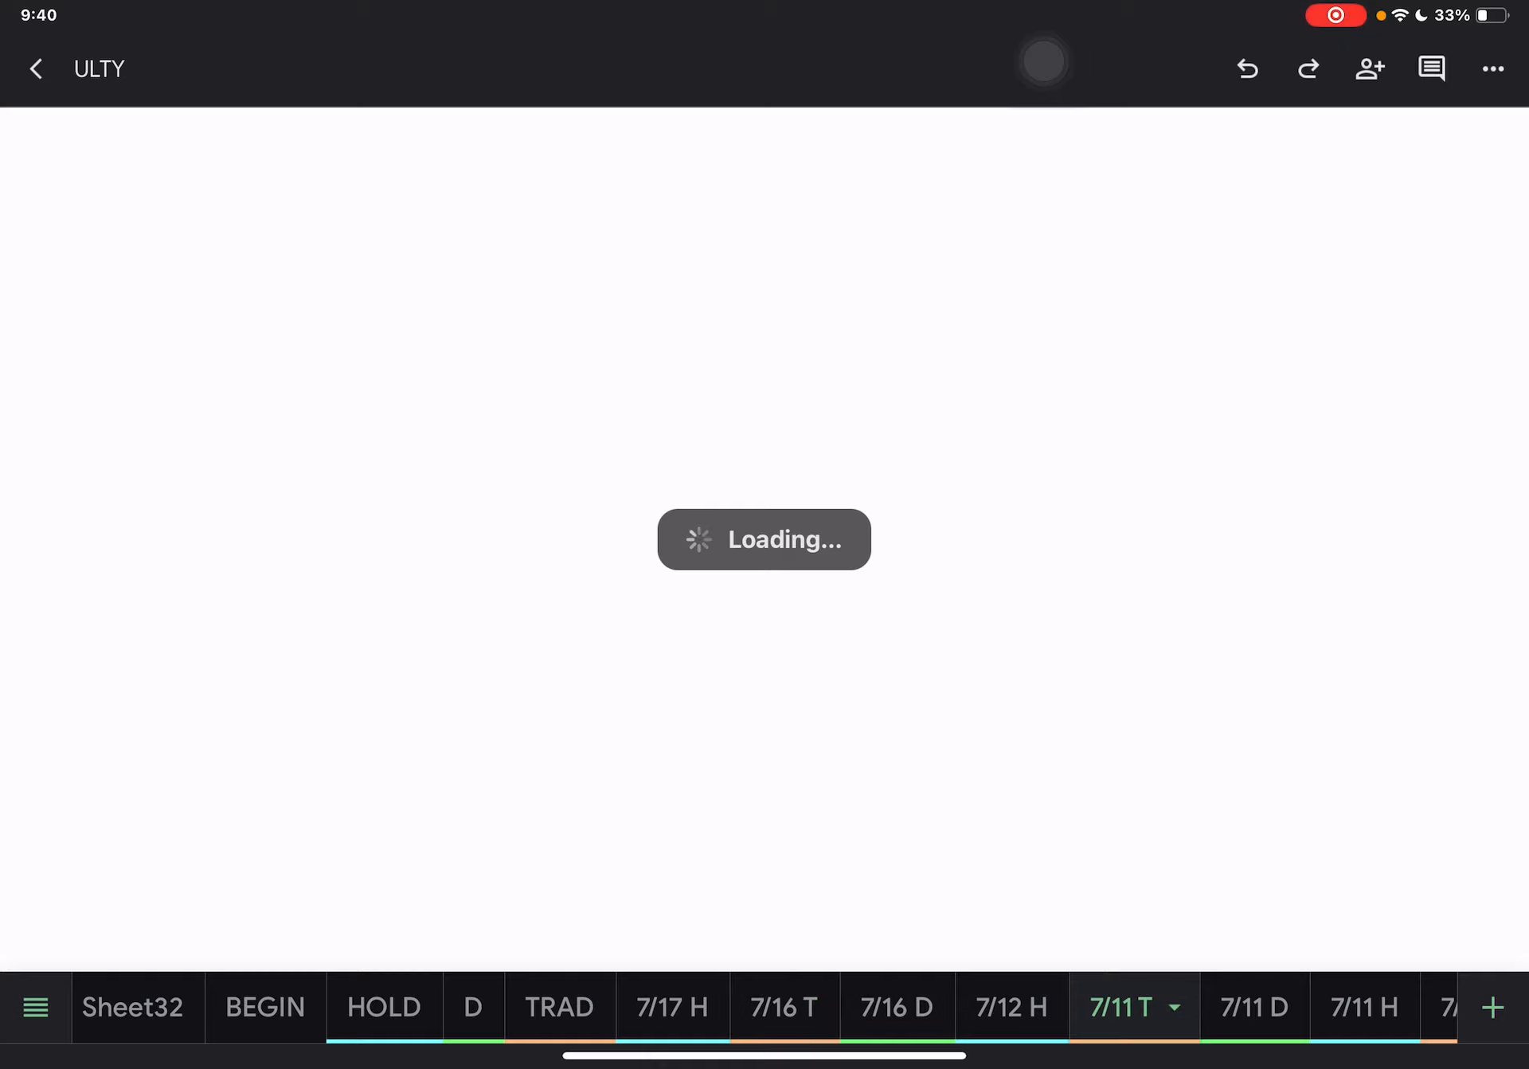
left_click(1011, 1006)
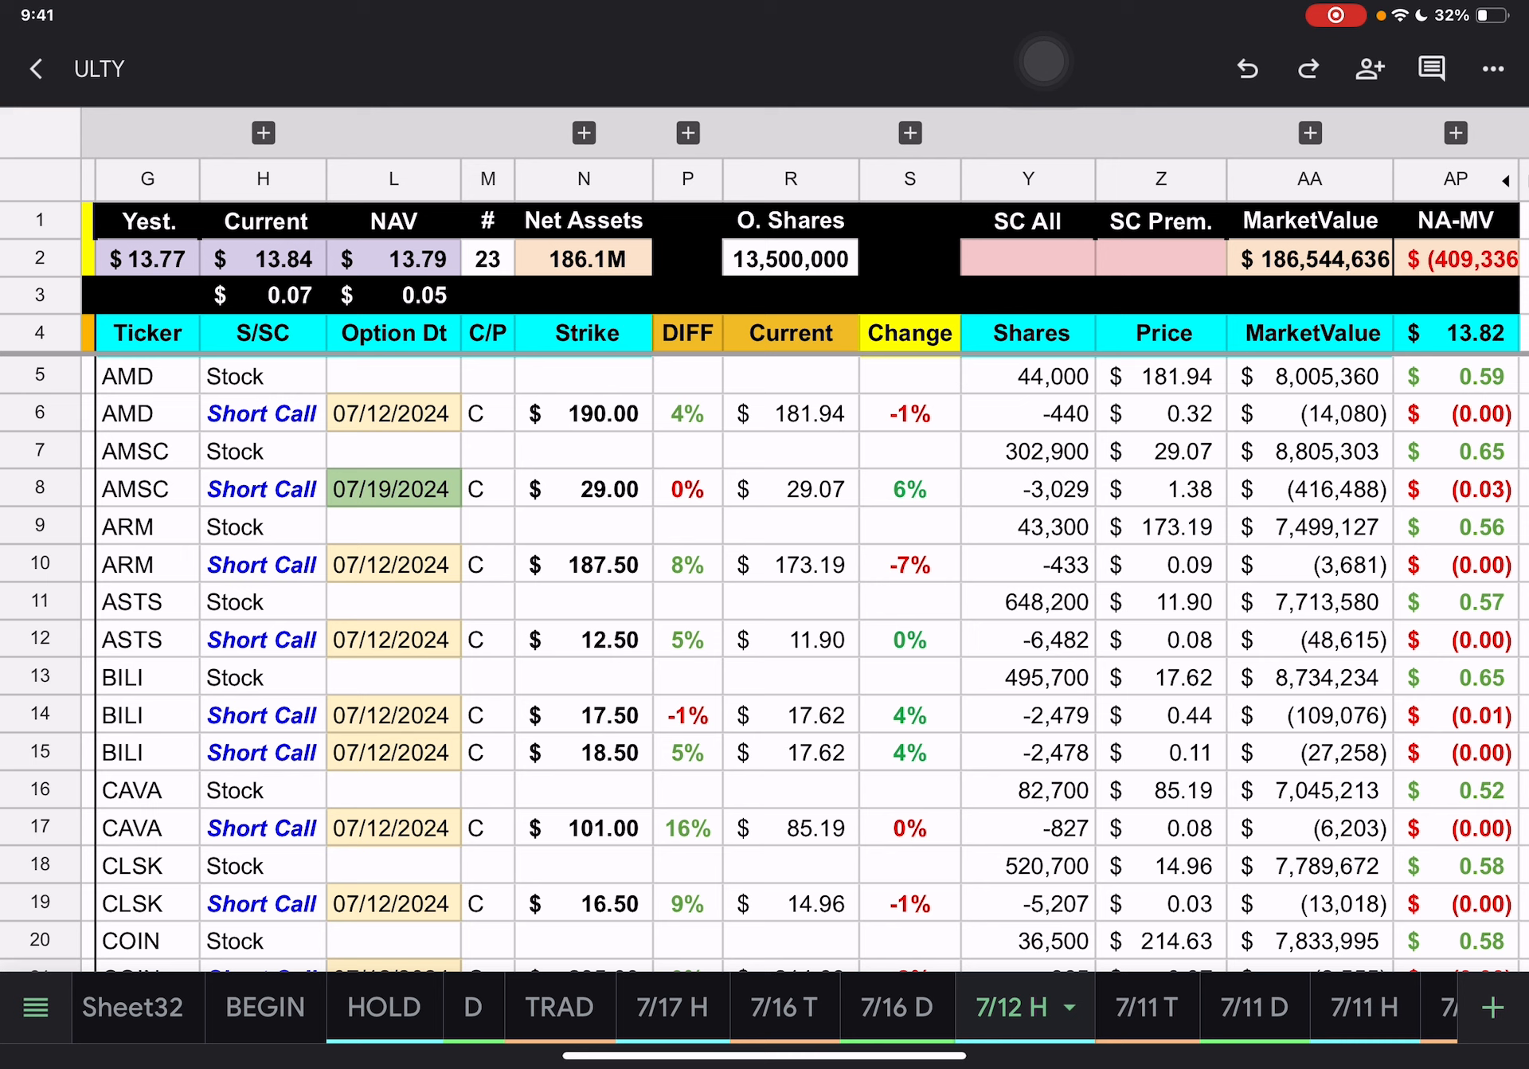
- Revisit the 7/17 H holdings sheet, then close ULTY back to the recent files list
left_click(1045, 677)
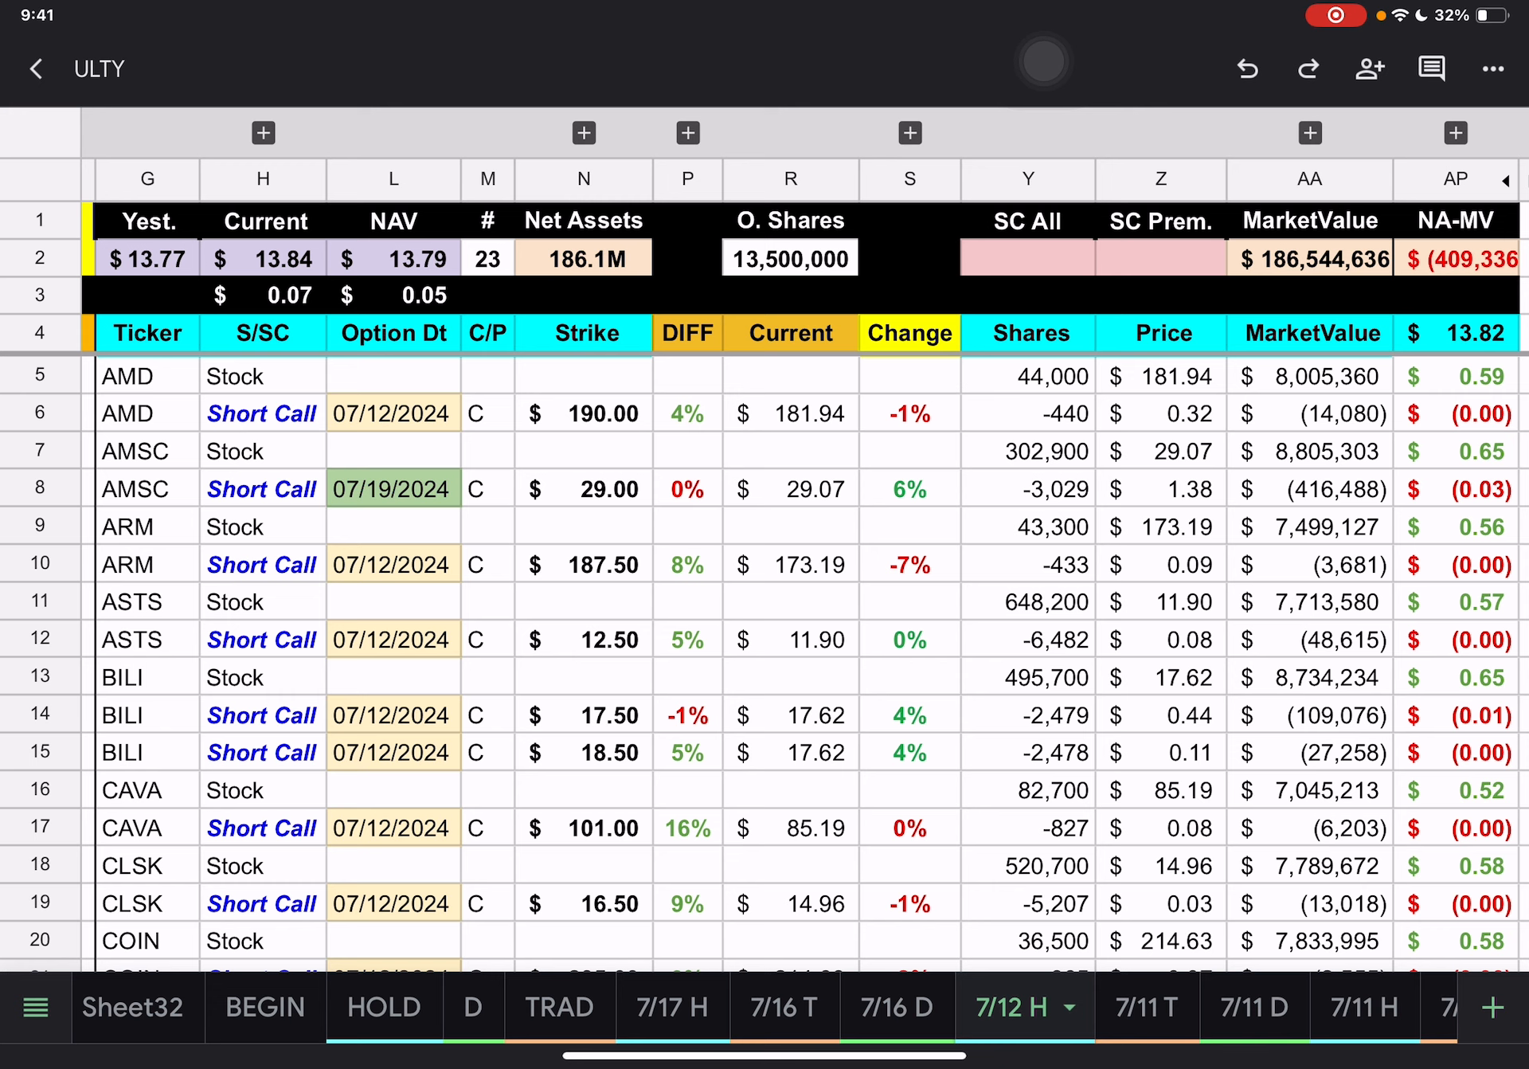
left_click(672, 1007)
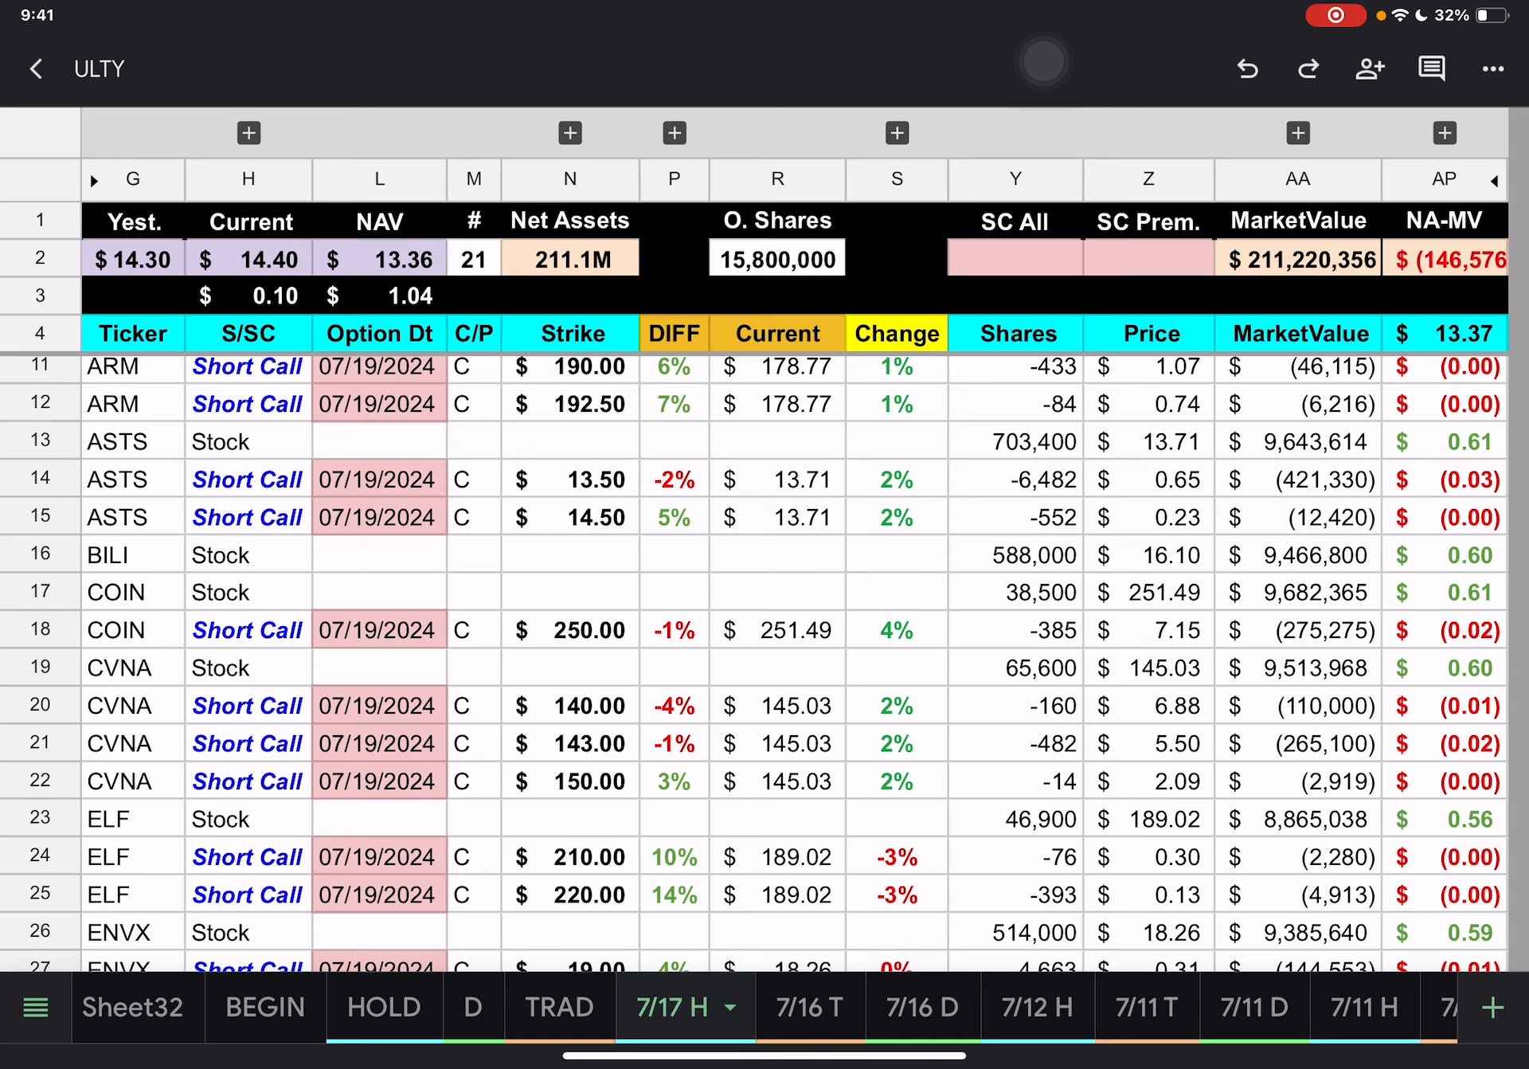
left_click(35, 67)
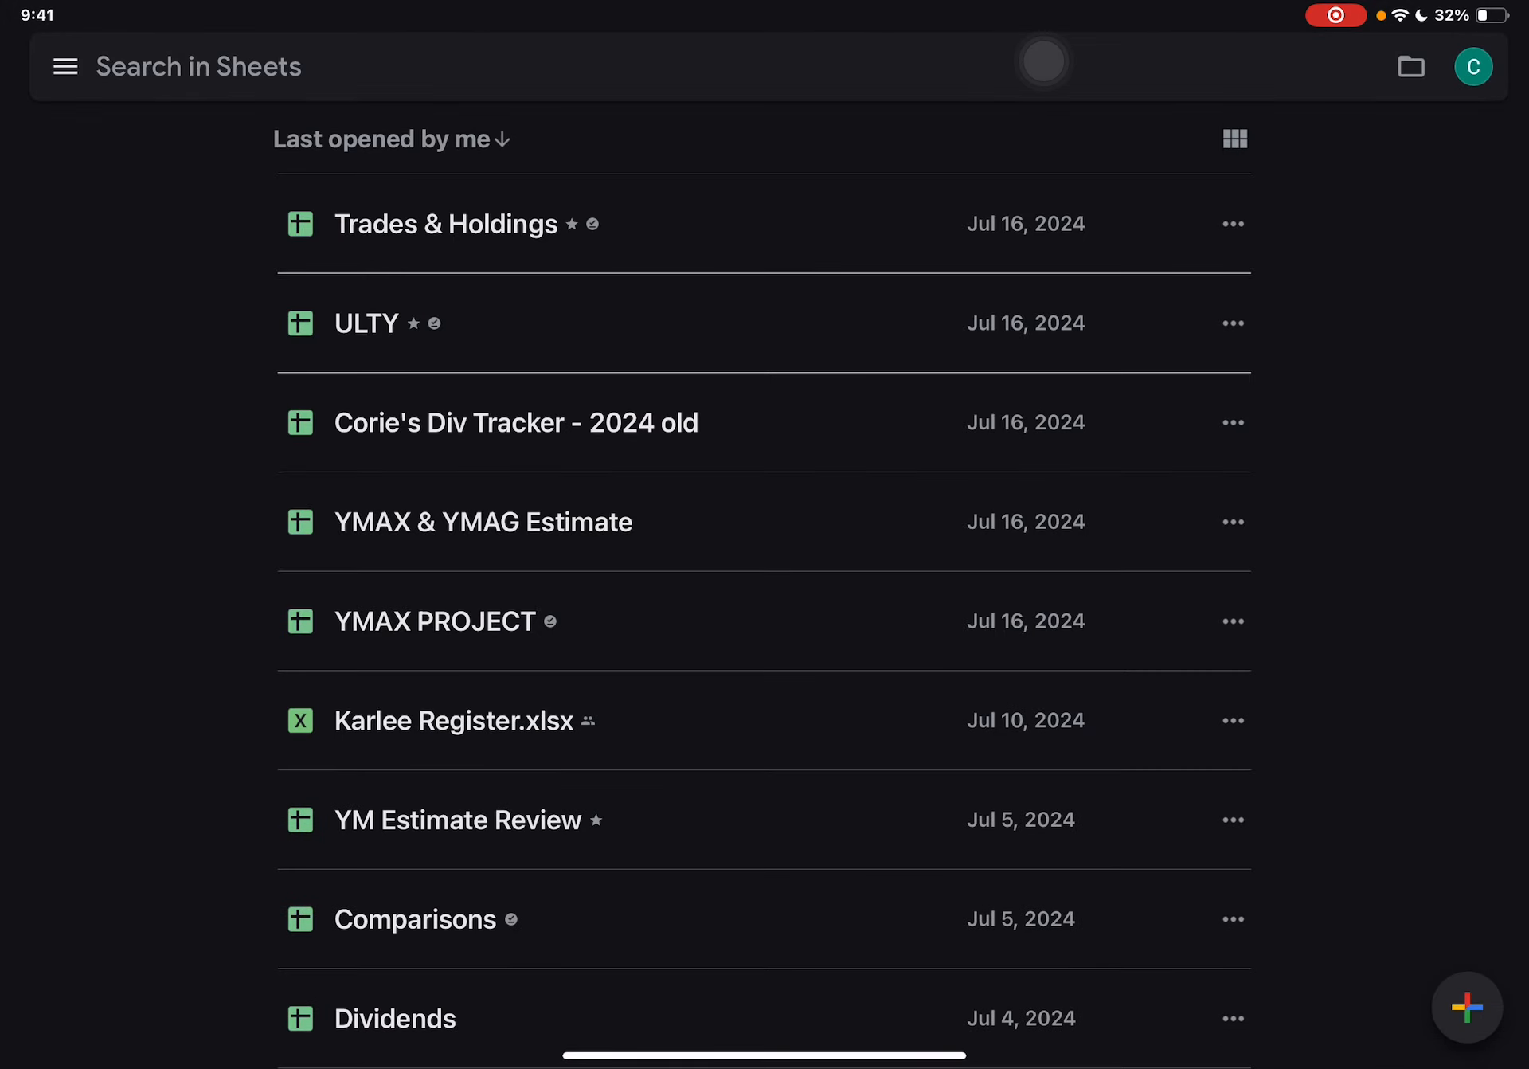
- Reopen Trades & Holdings and scroll through the ULTY trades on the 7/12 T tab
left_click(443, 224)
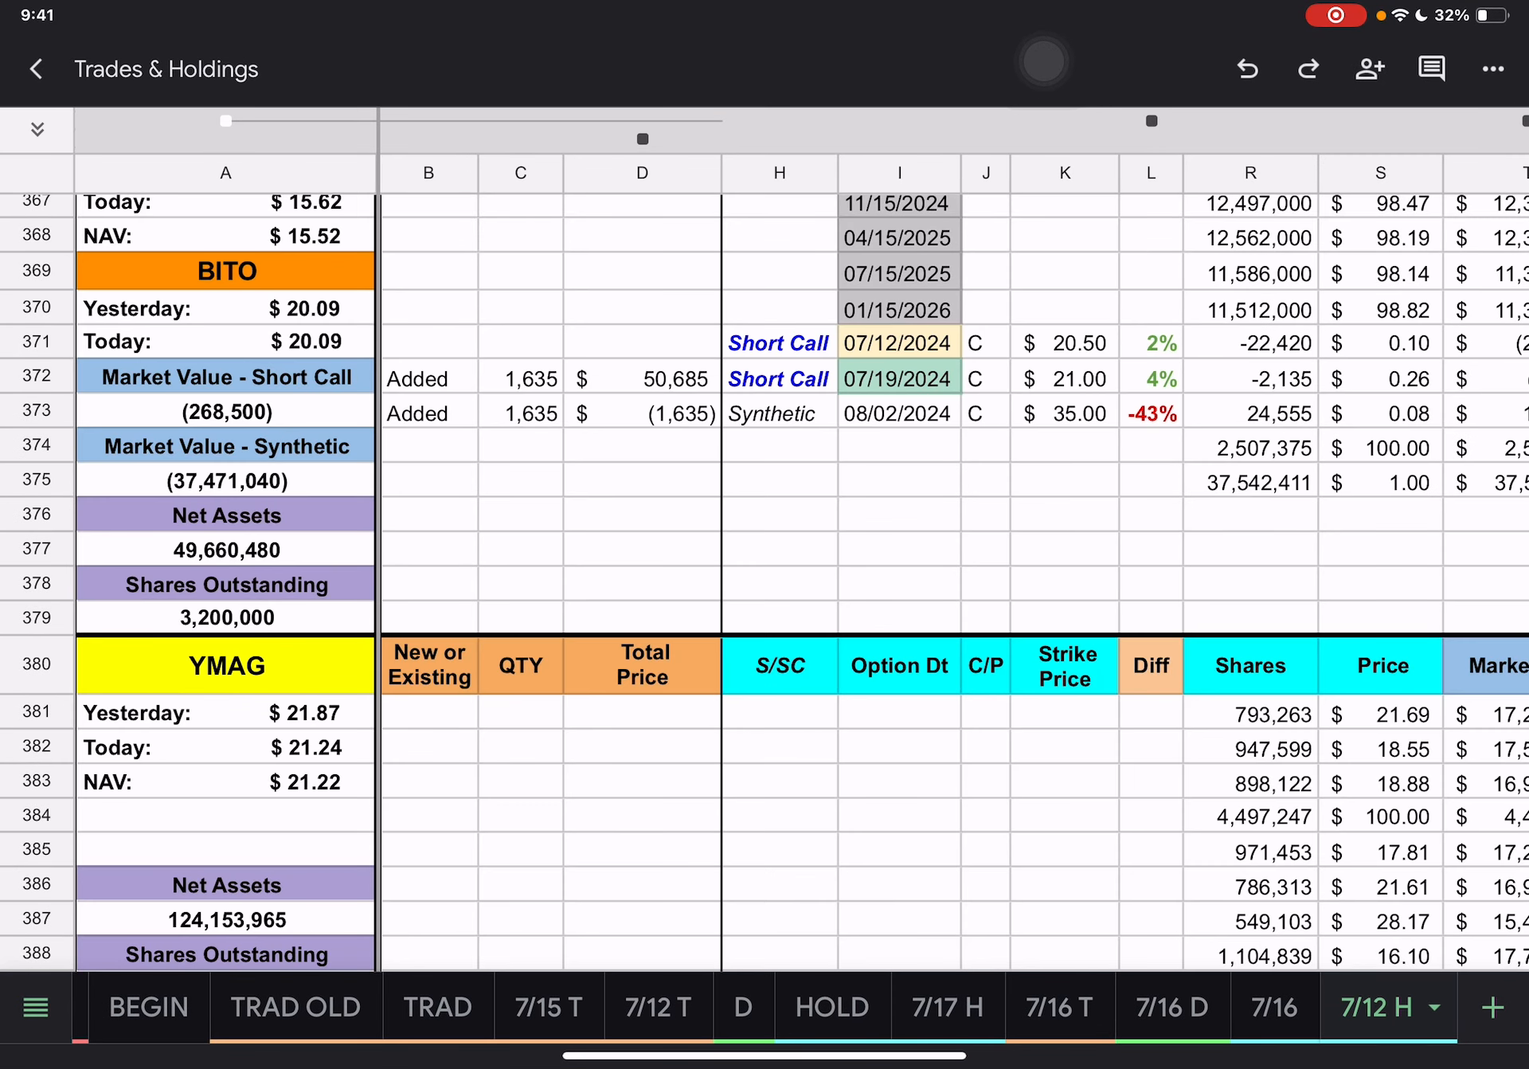
left_click(659, 1006)
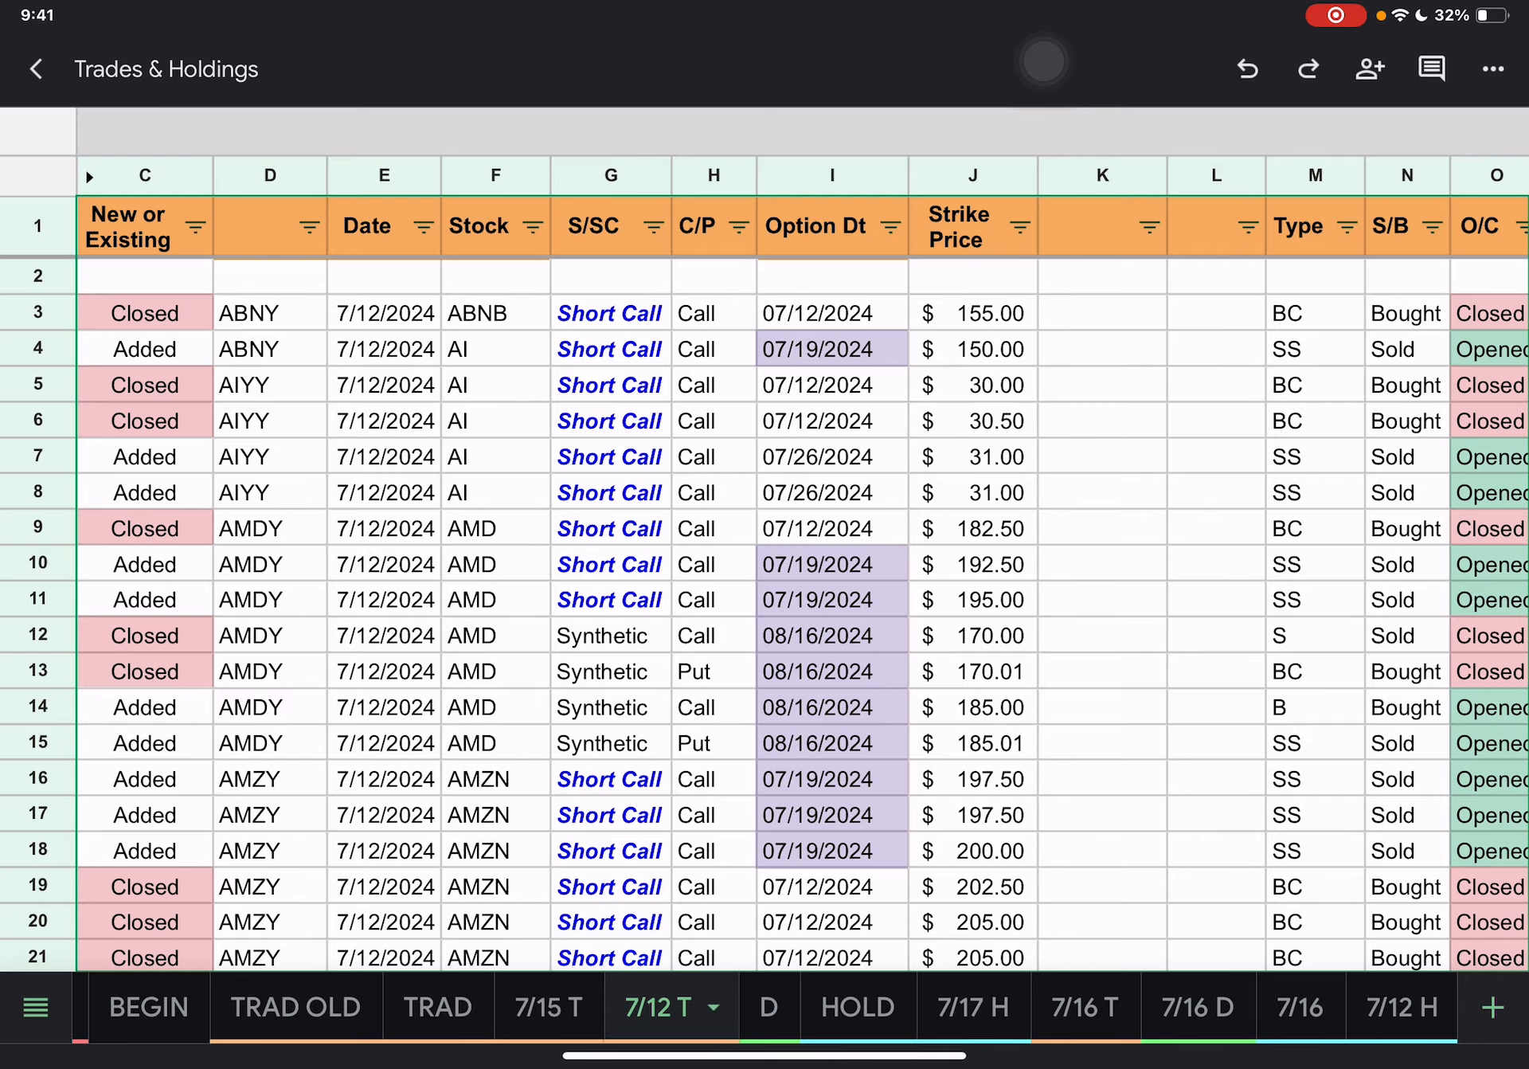
scroll("down", 3)
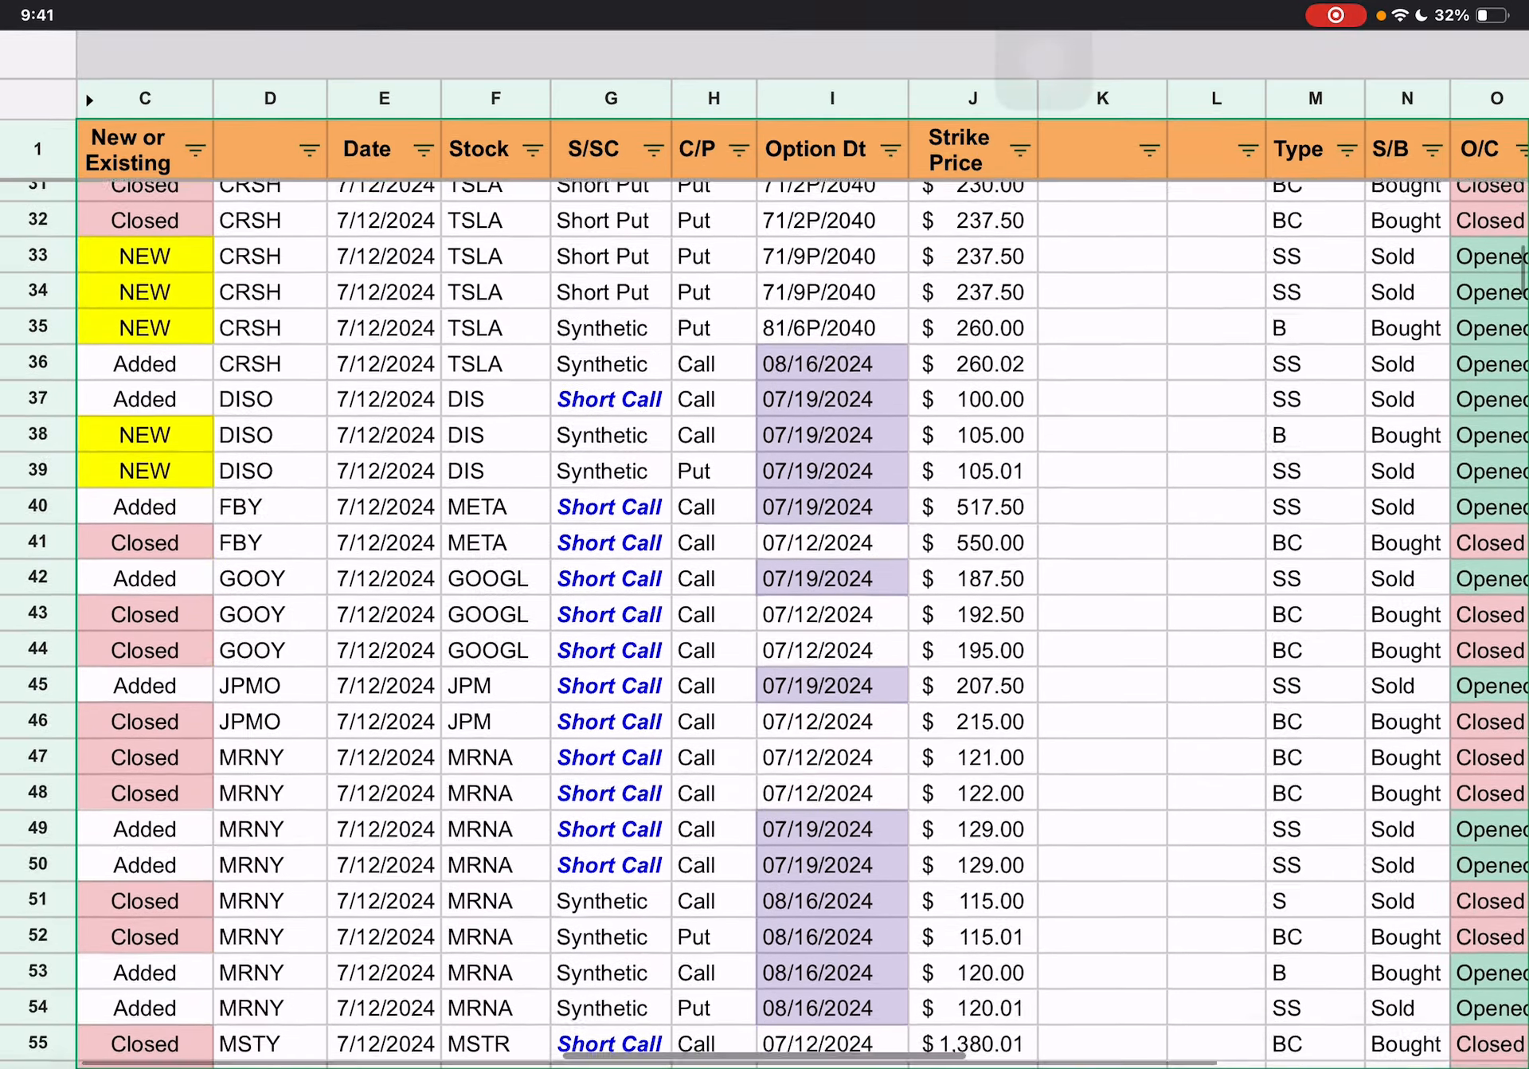
scroll("down", 3)
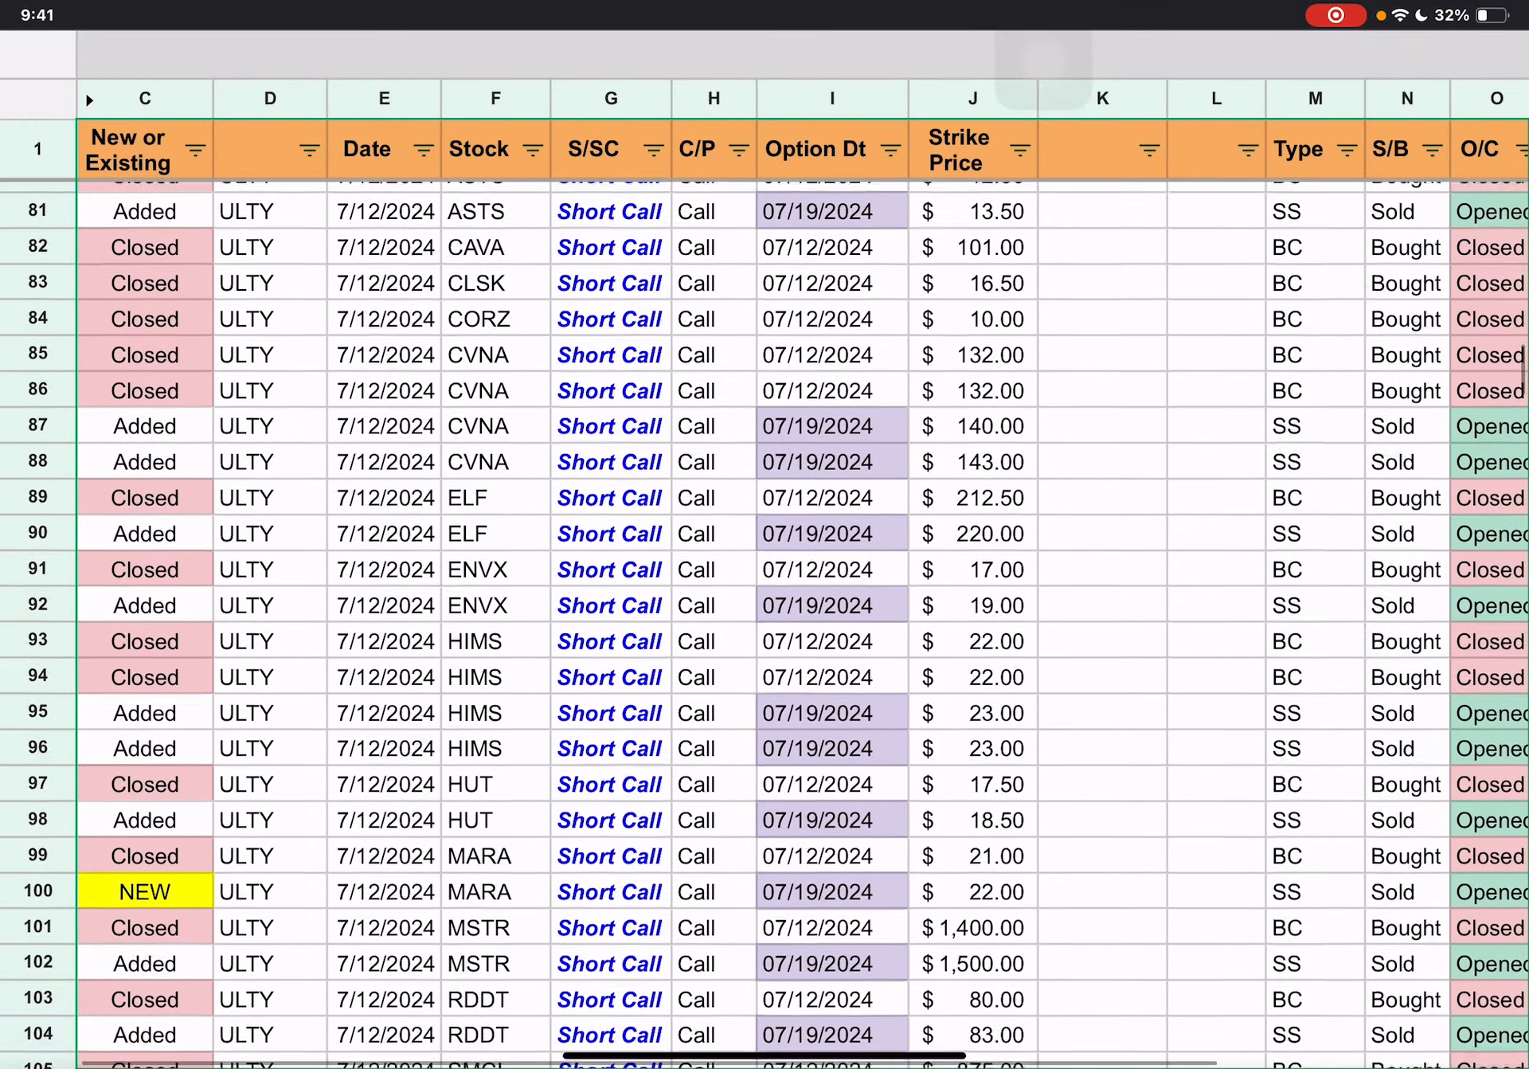
scroll("down", 3)
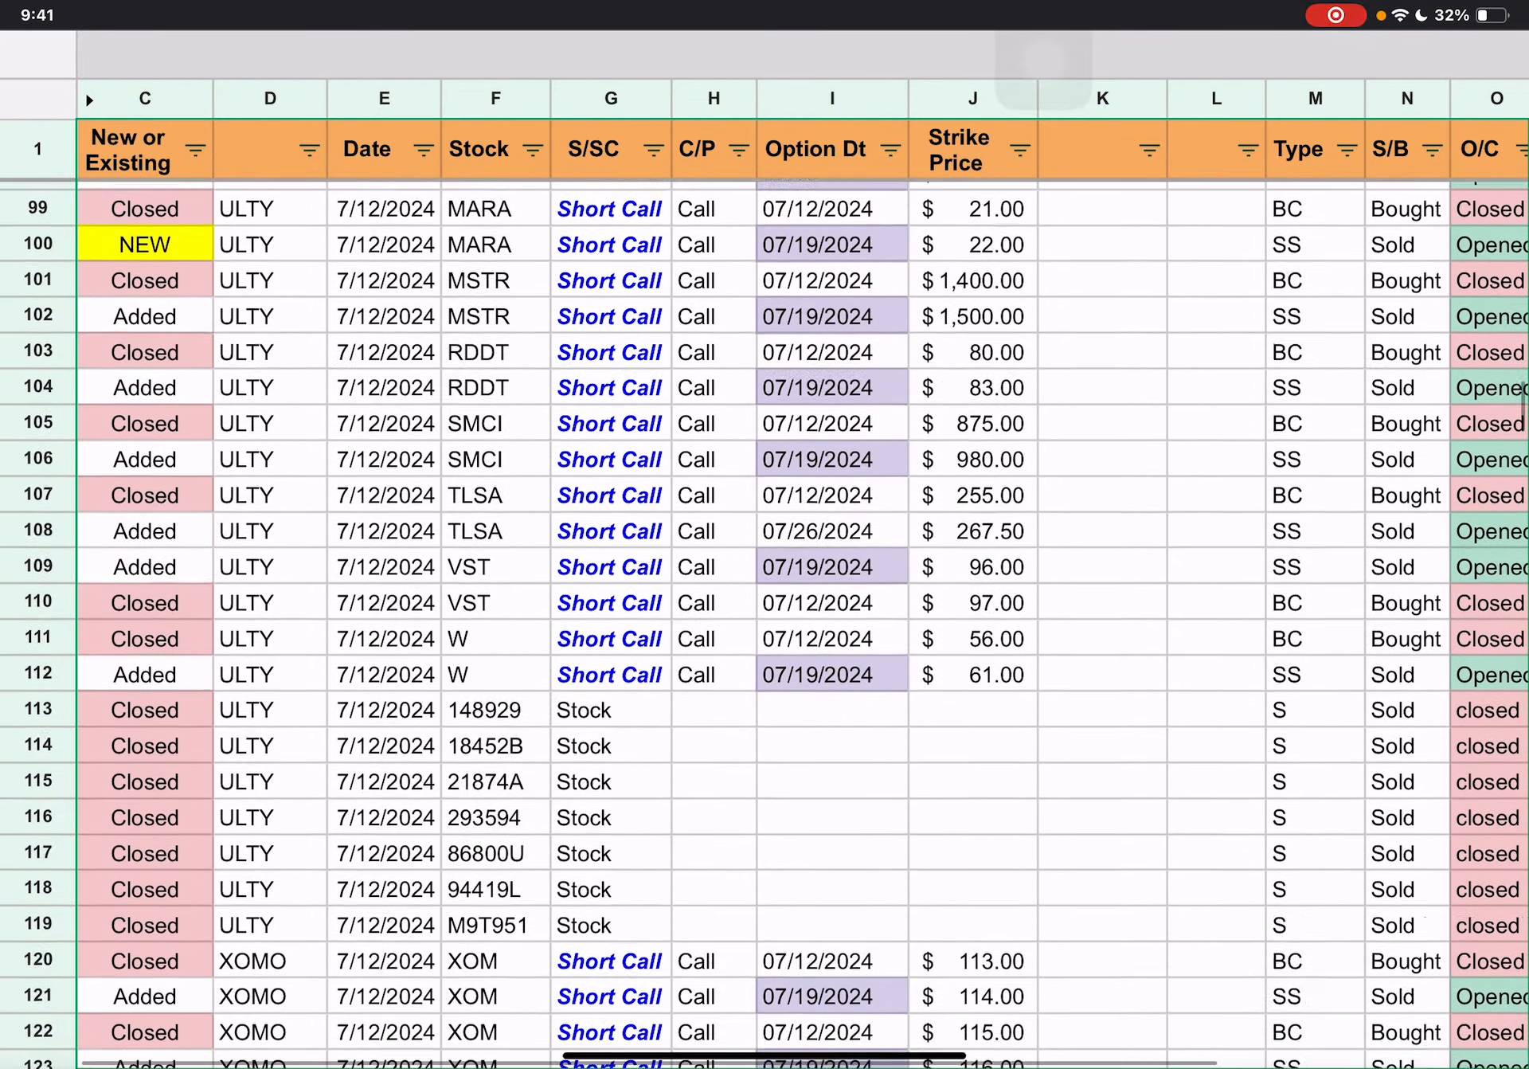
scroll("down", 3)
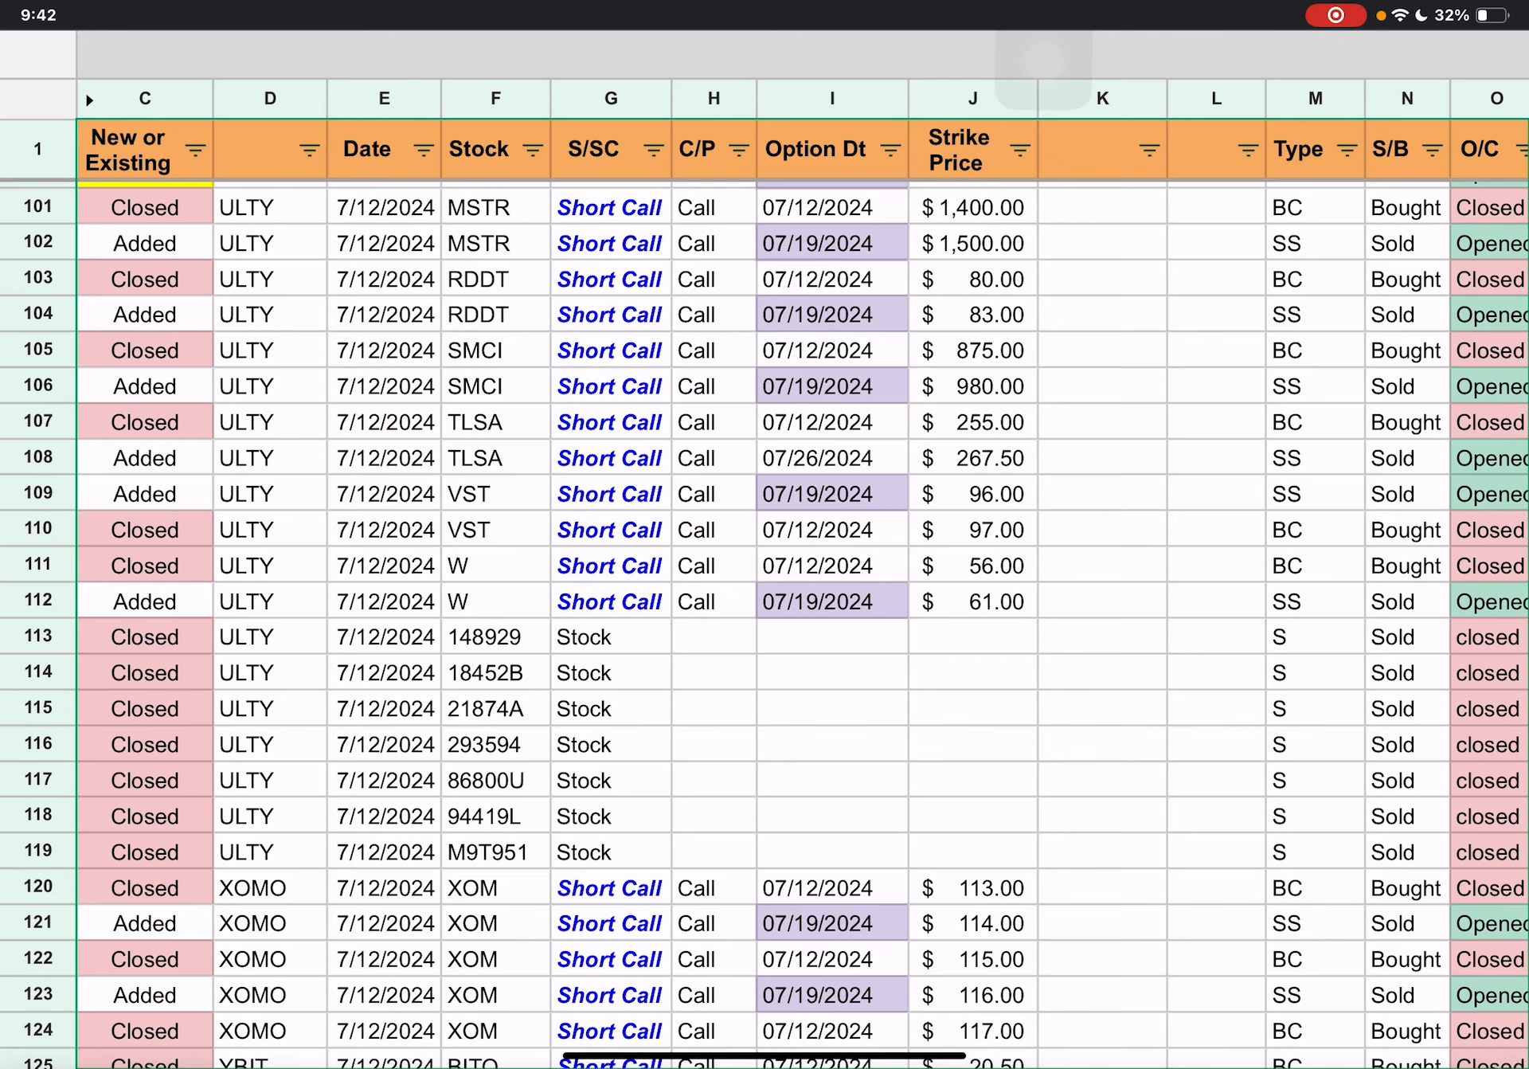
scroll("down", 3)
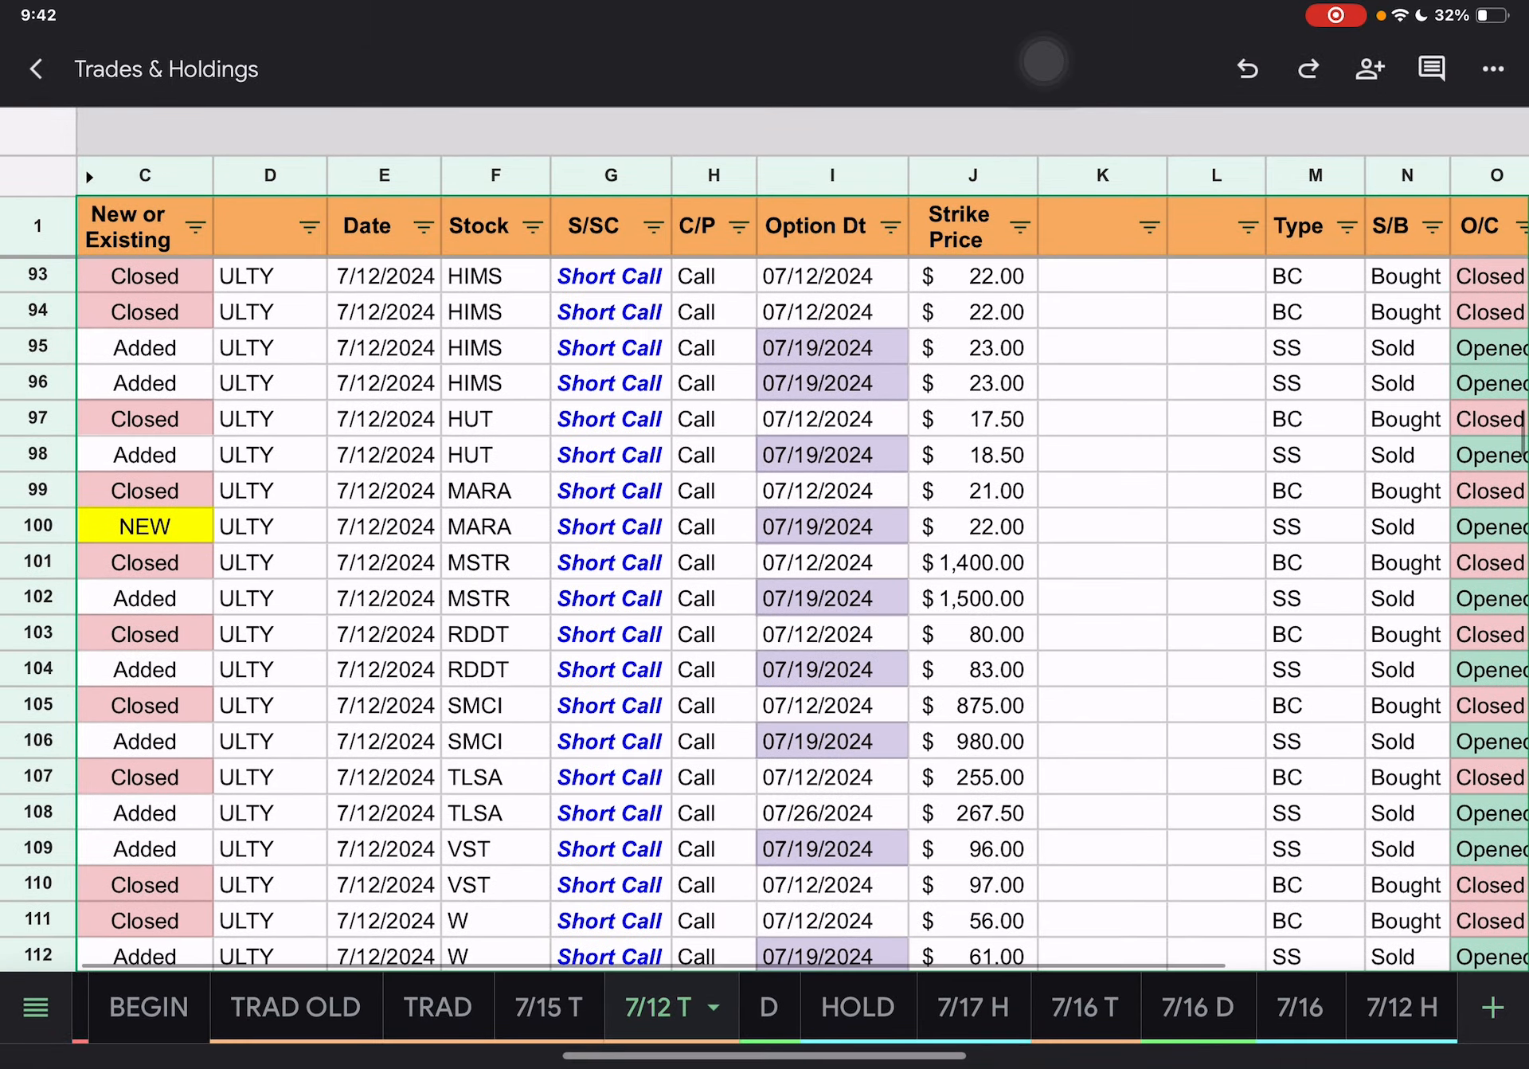
scroll("down", 3)
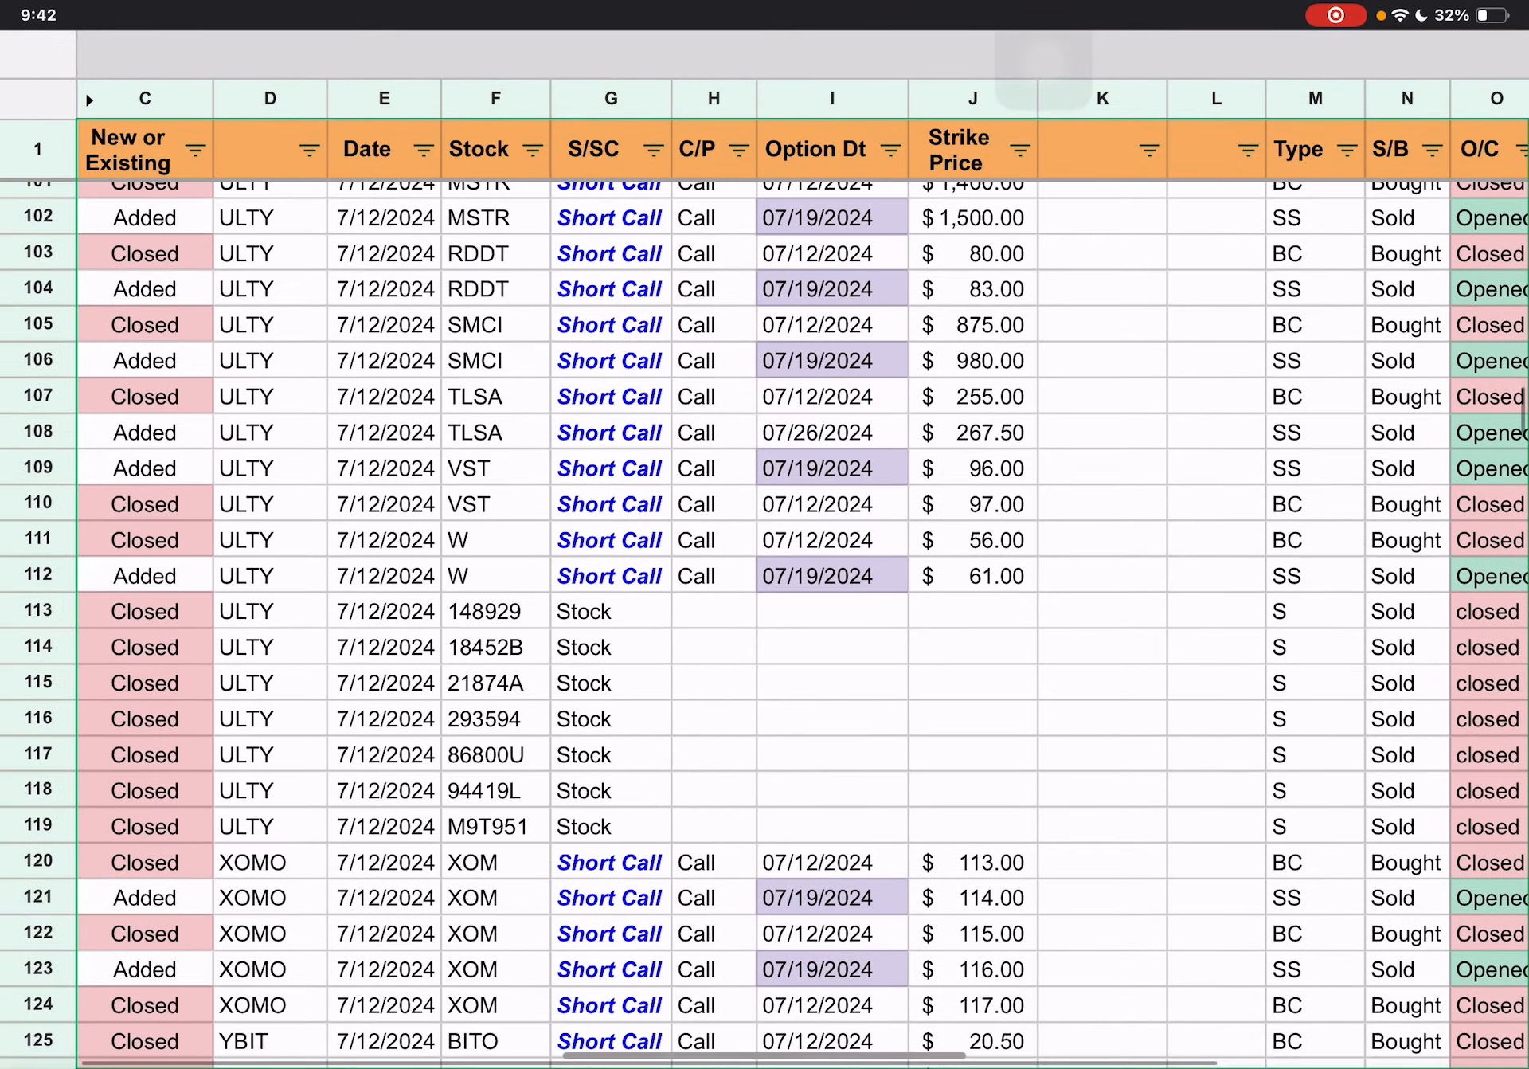
- Scan the 7/12 trades sideways and further down, then show the 7/15 T sheet
scroll("right", 3)
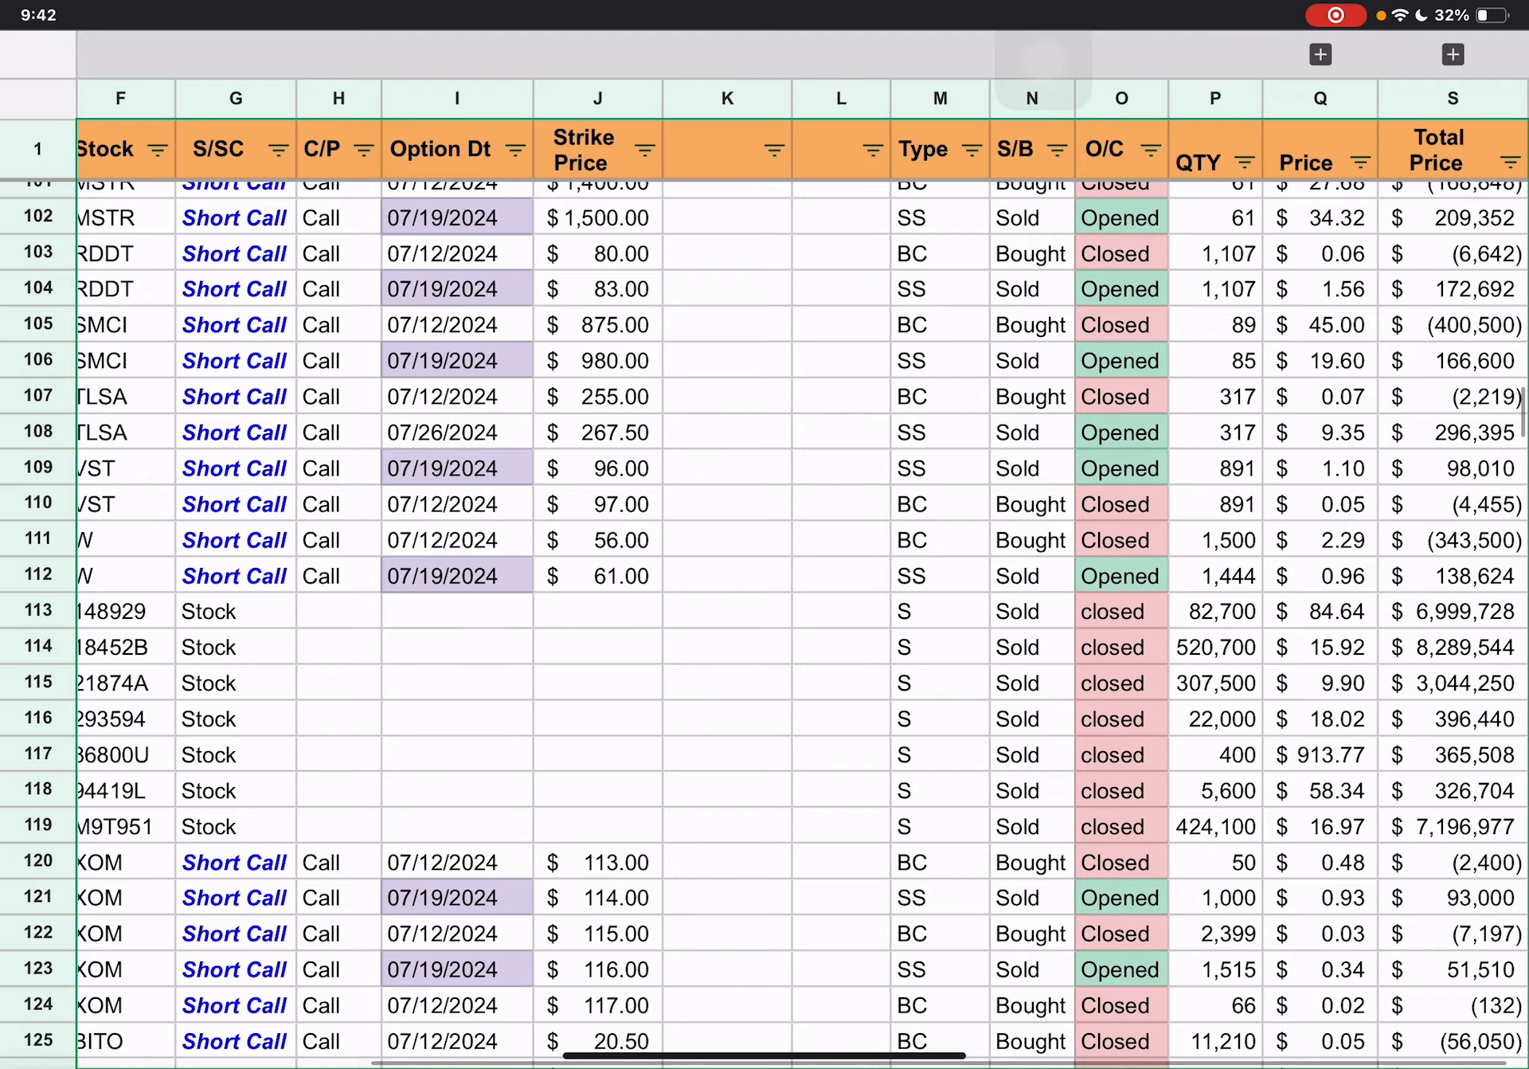
scroll("left", 3)
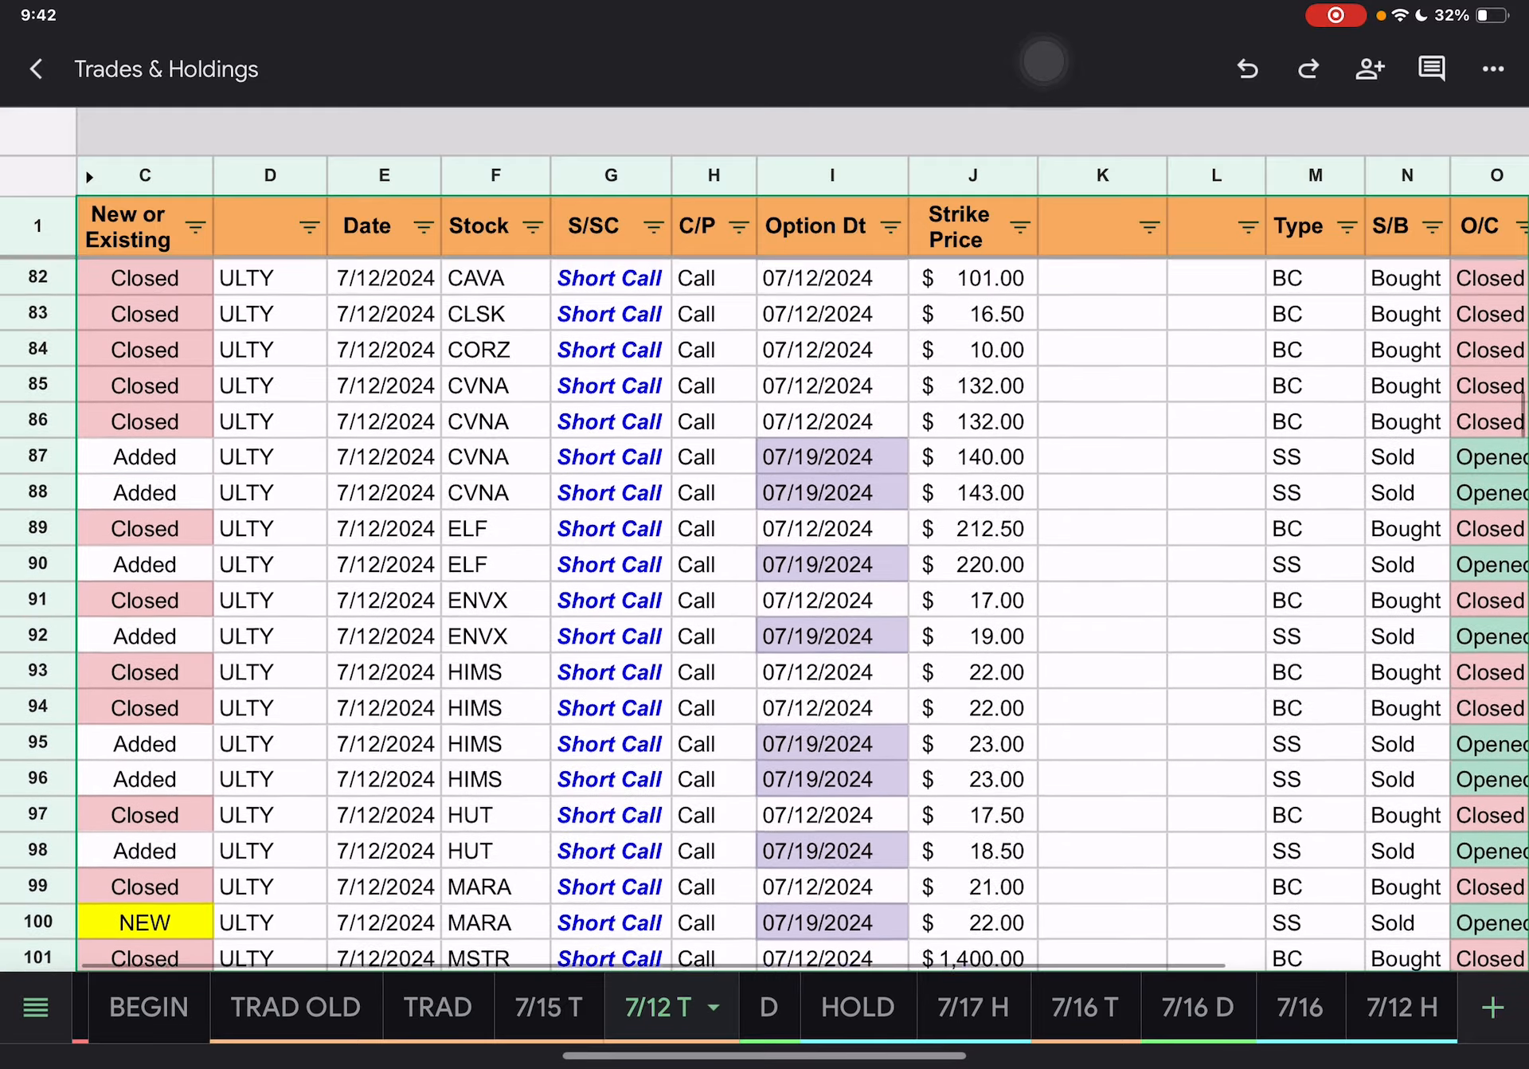
scroll("down", 3)
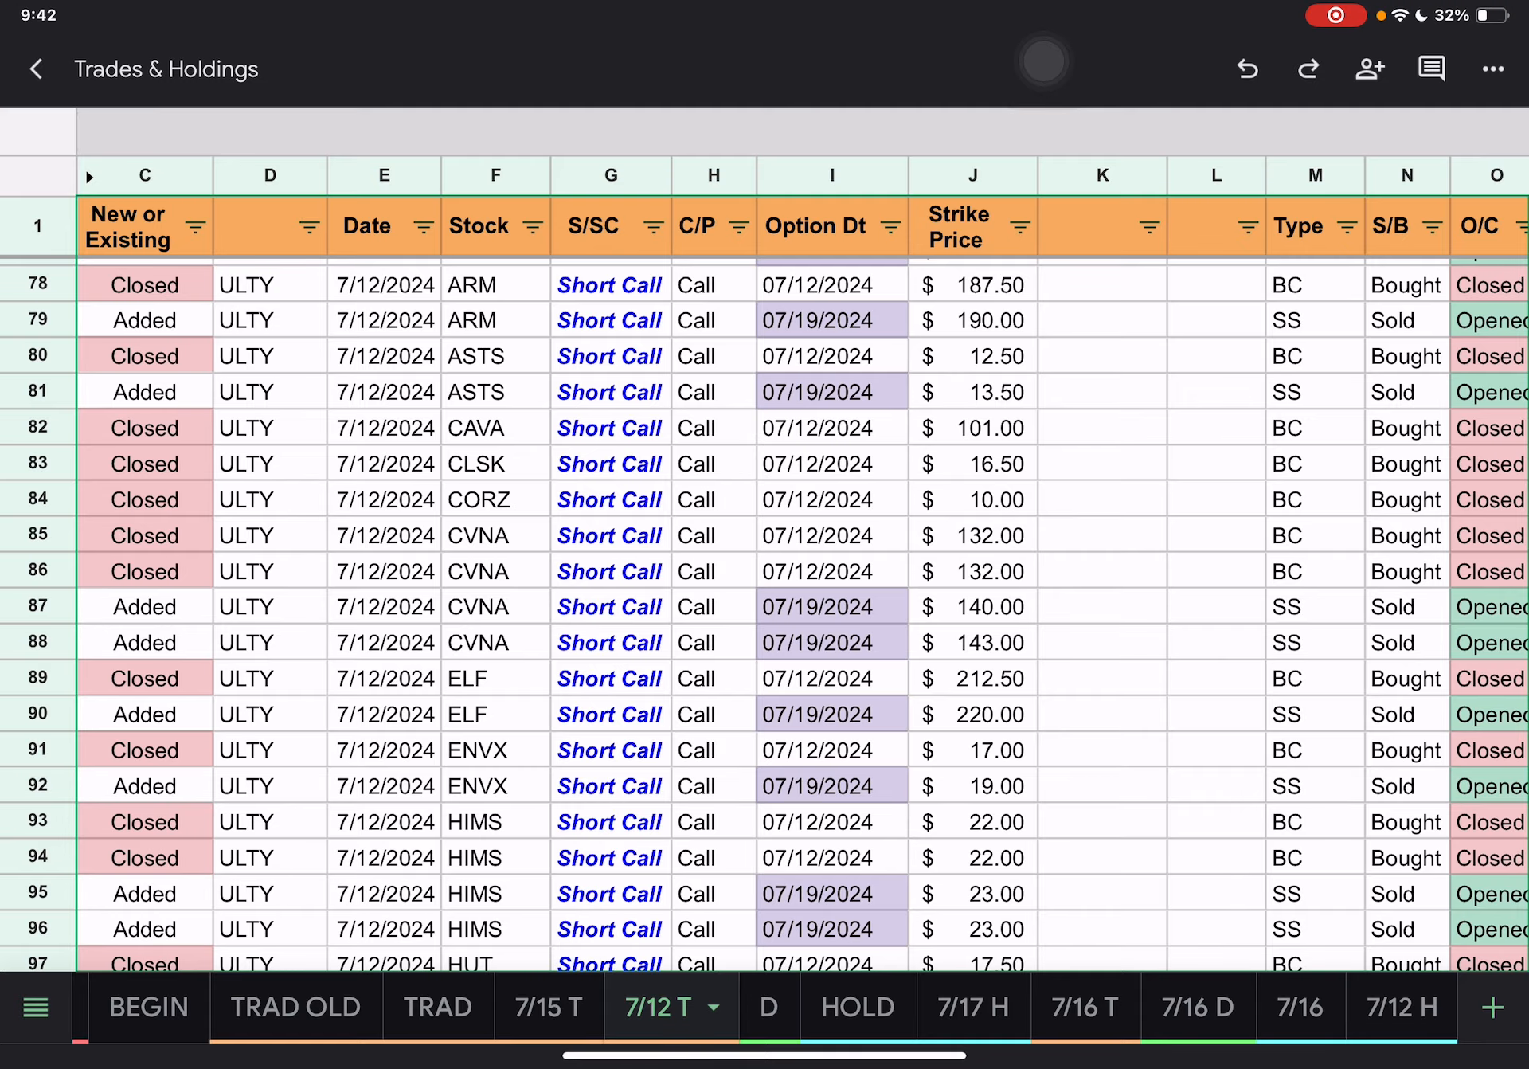
left_click(549, 1007)
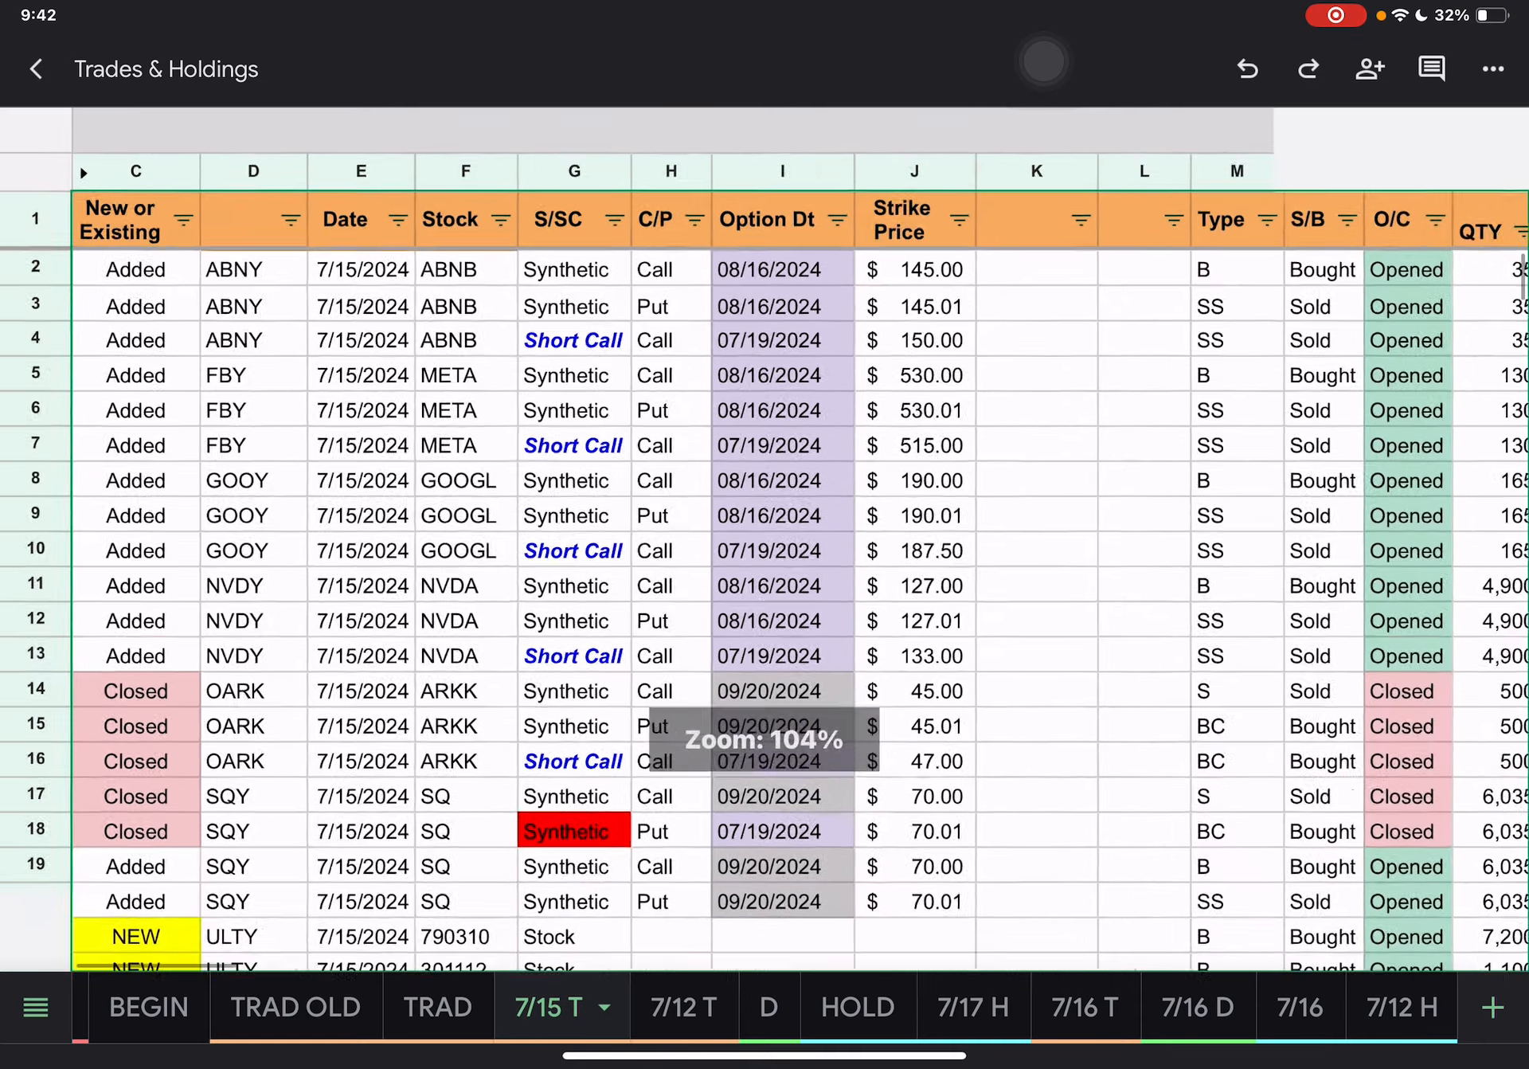
- Trace P25's =Z25 quantity formula to column Z on 7/15 T, then close Trades & Holdings
scroll("down", 3)
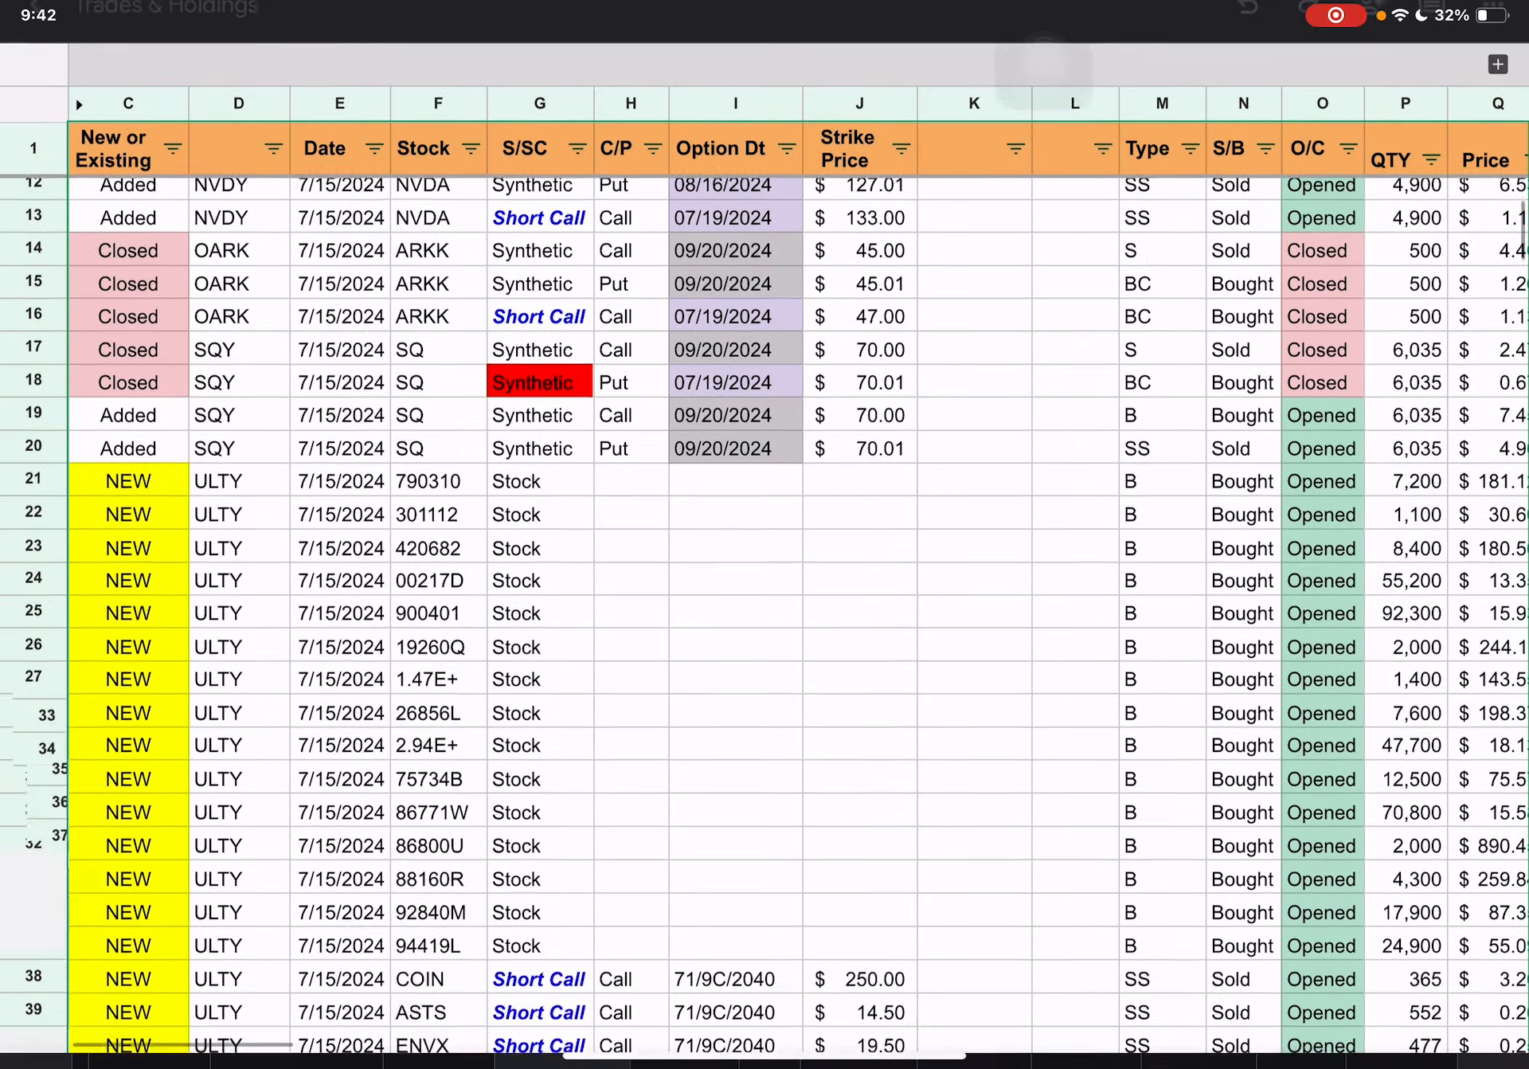
scroll("down", 3)
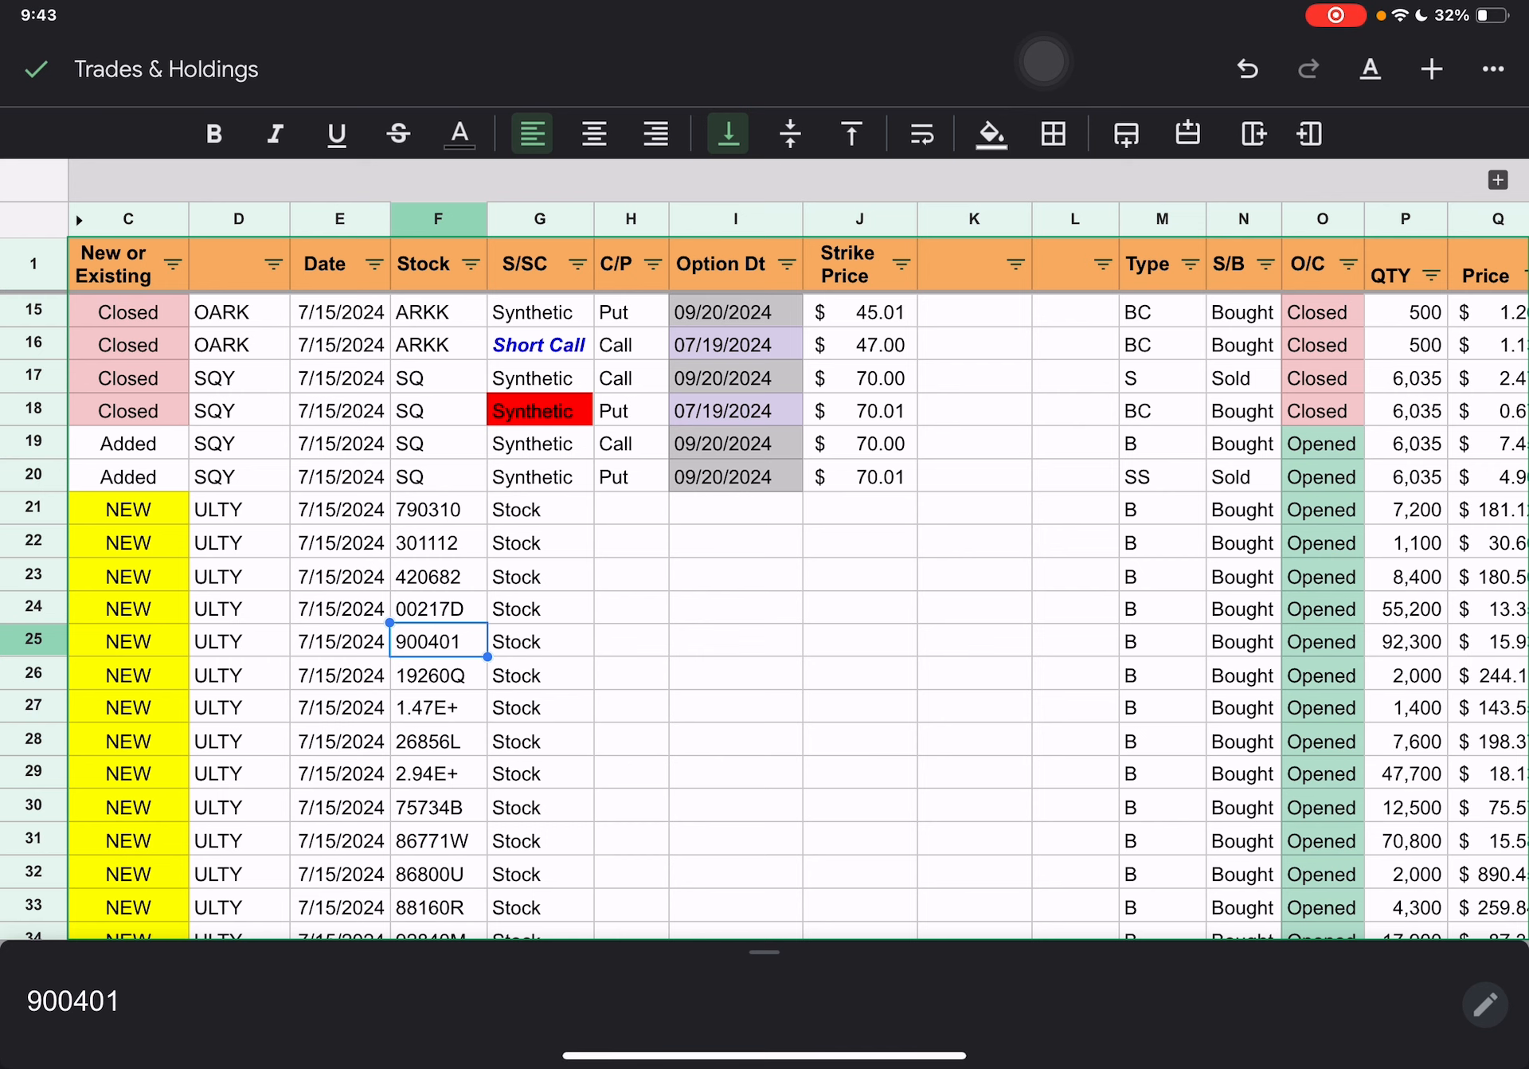
scroll("right", 3)
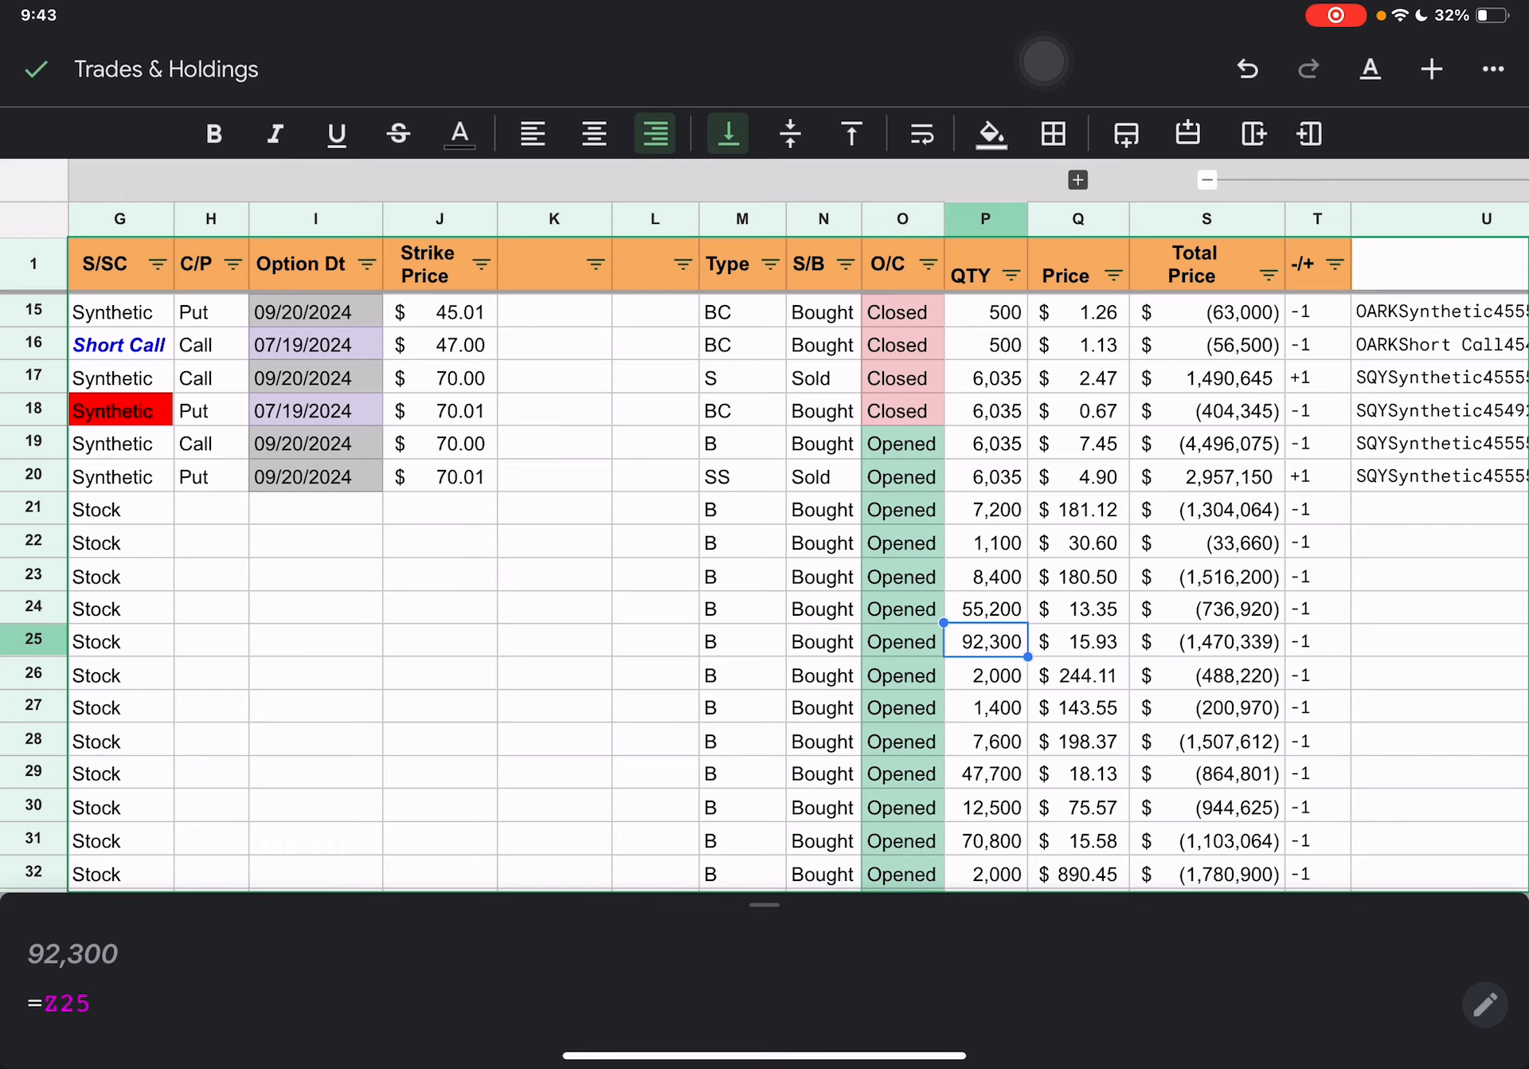
scroll("right", 3)
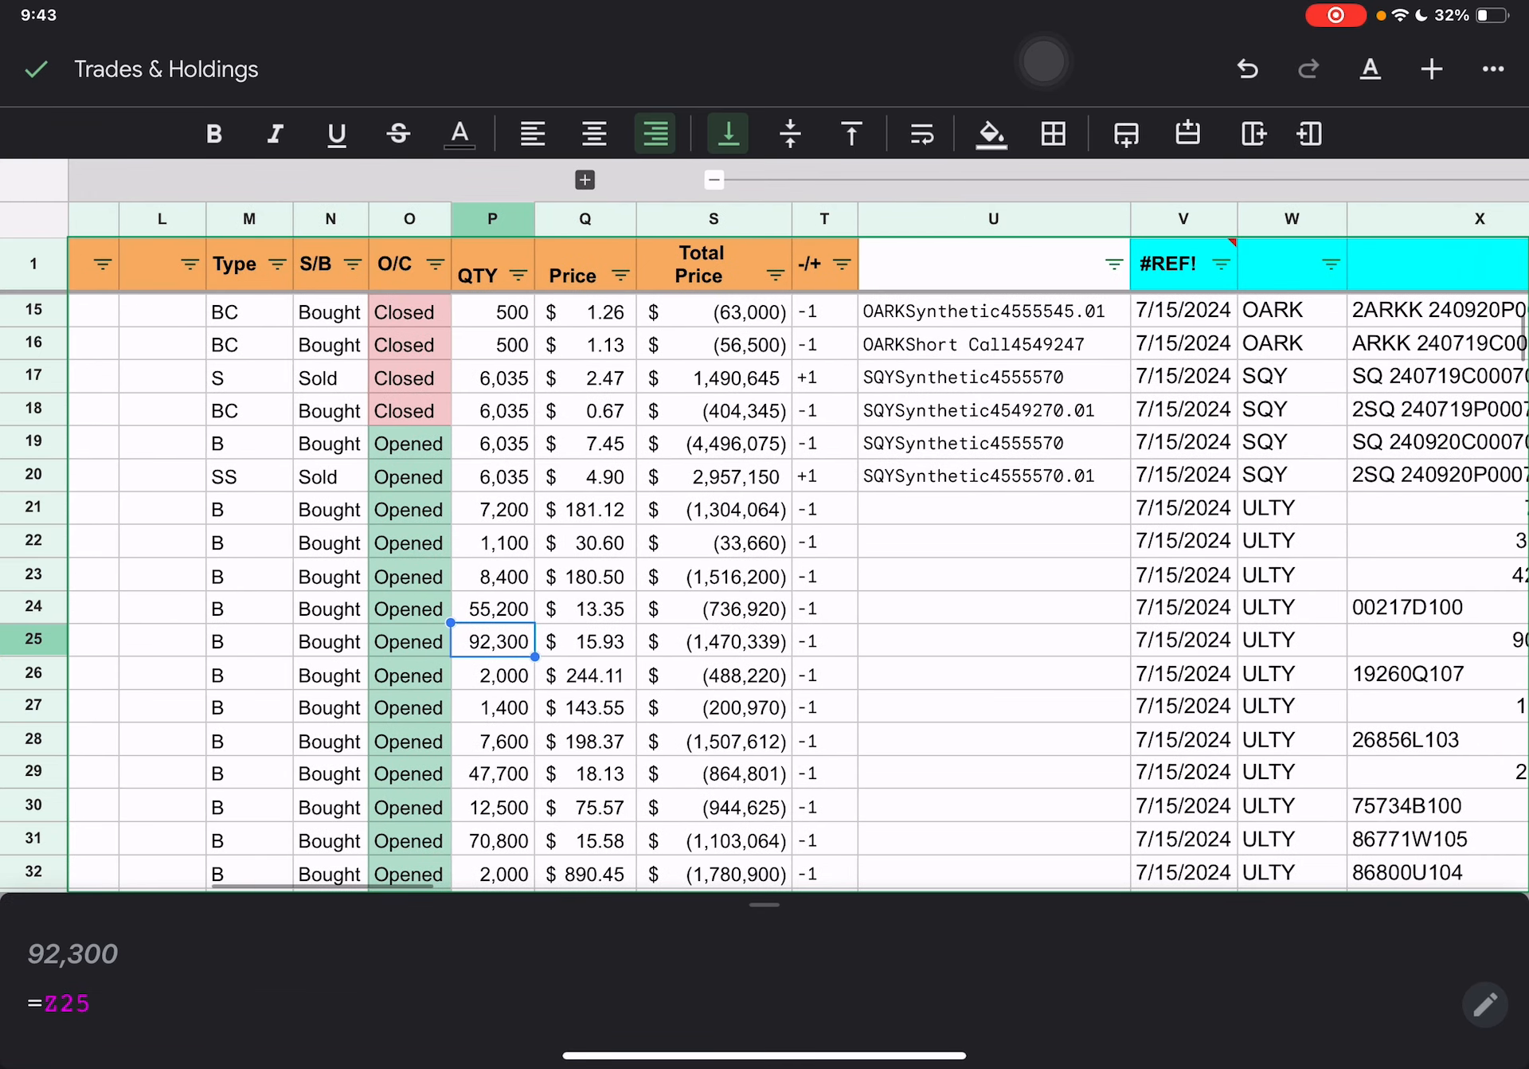
left_click(1139, 639)
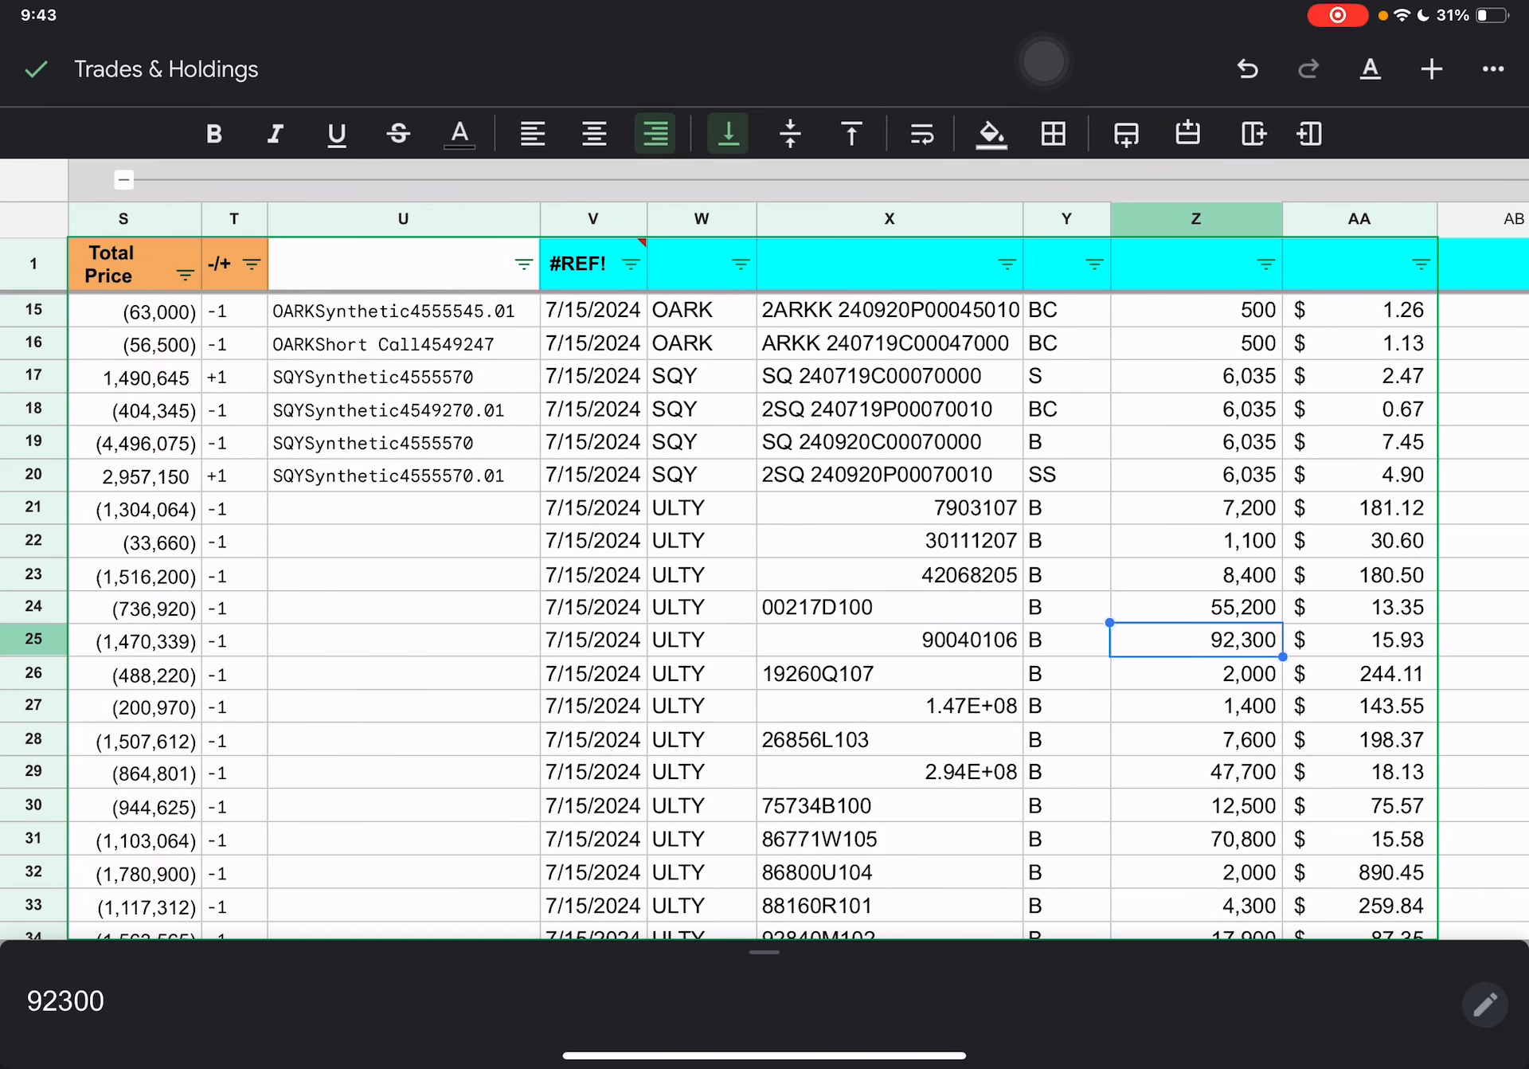
scroll("left", 3)
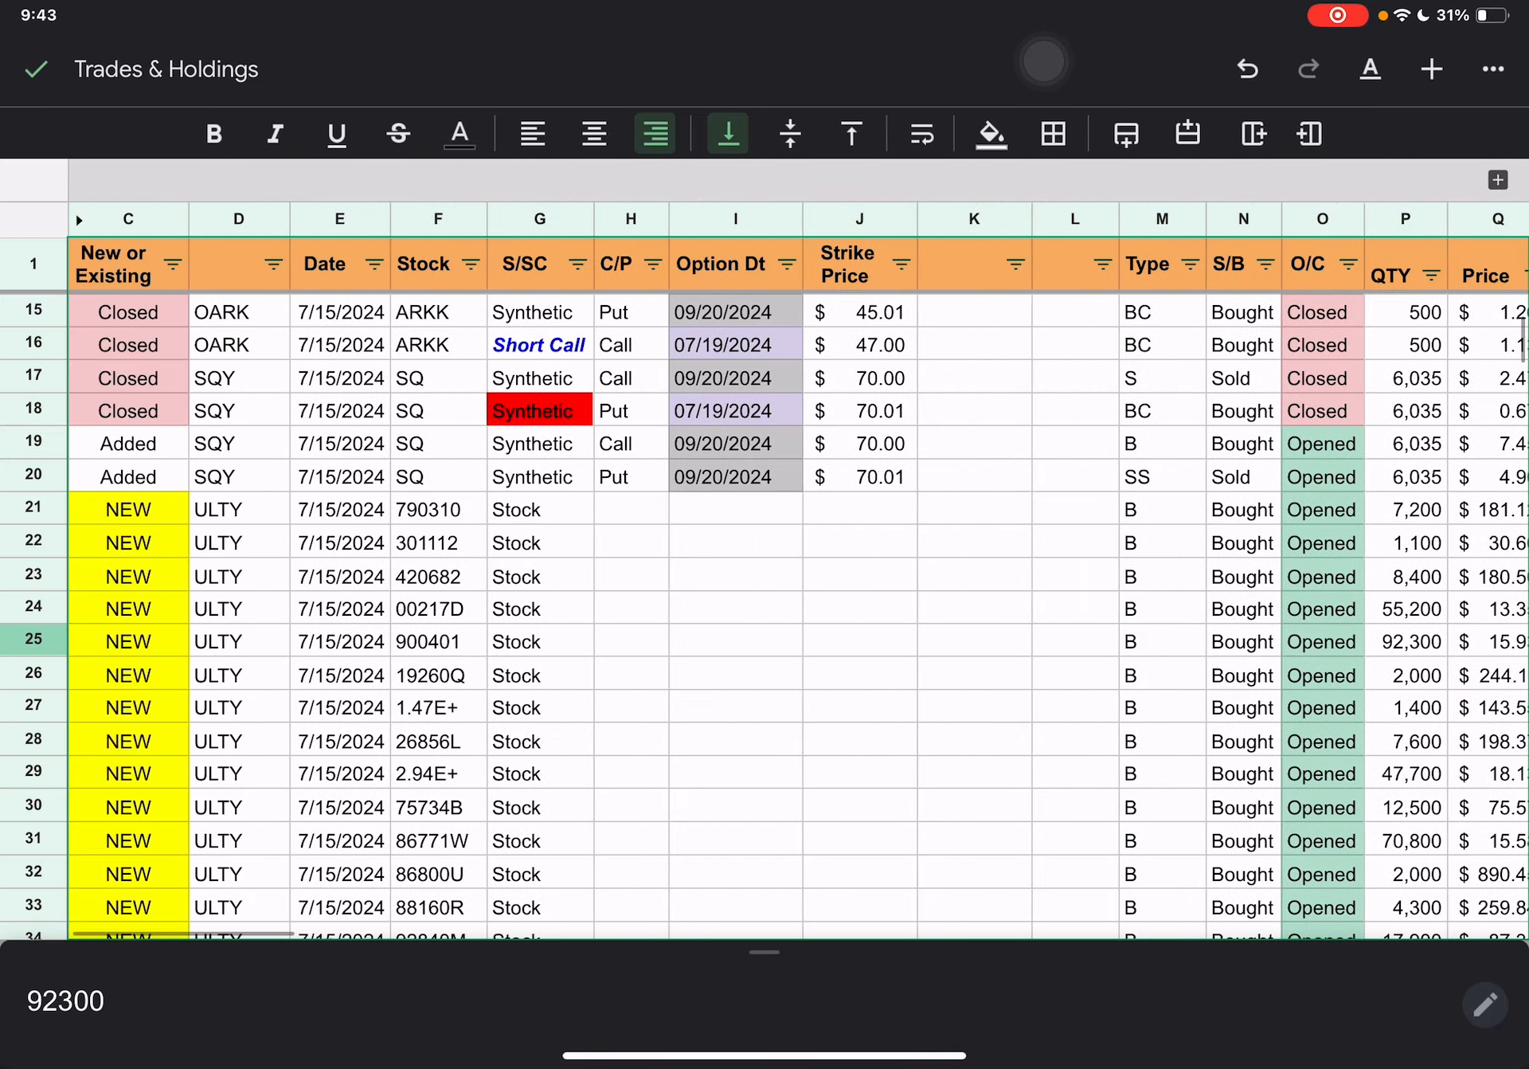
scroll("down", 3)
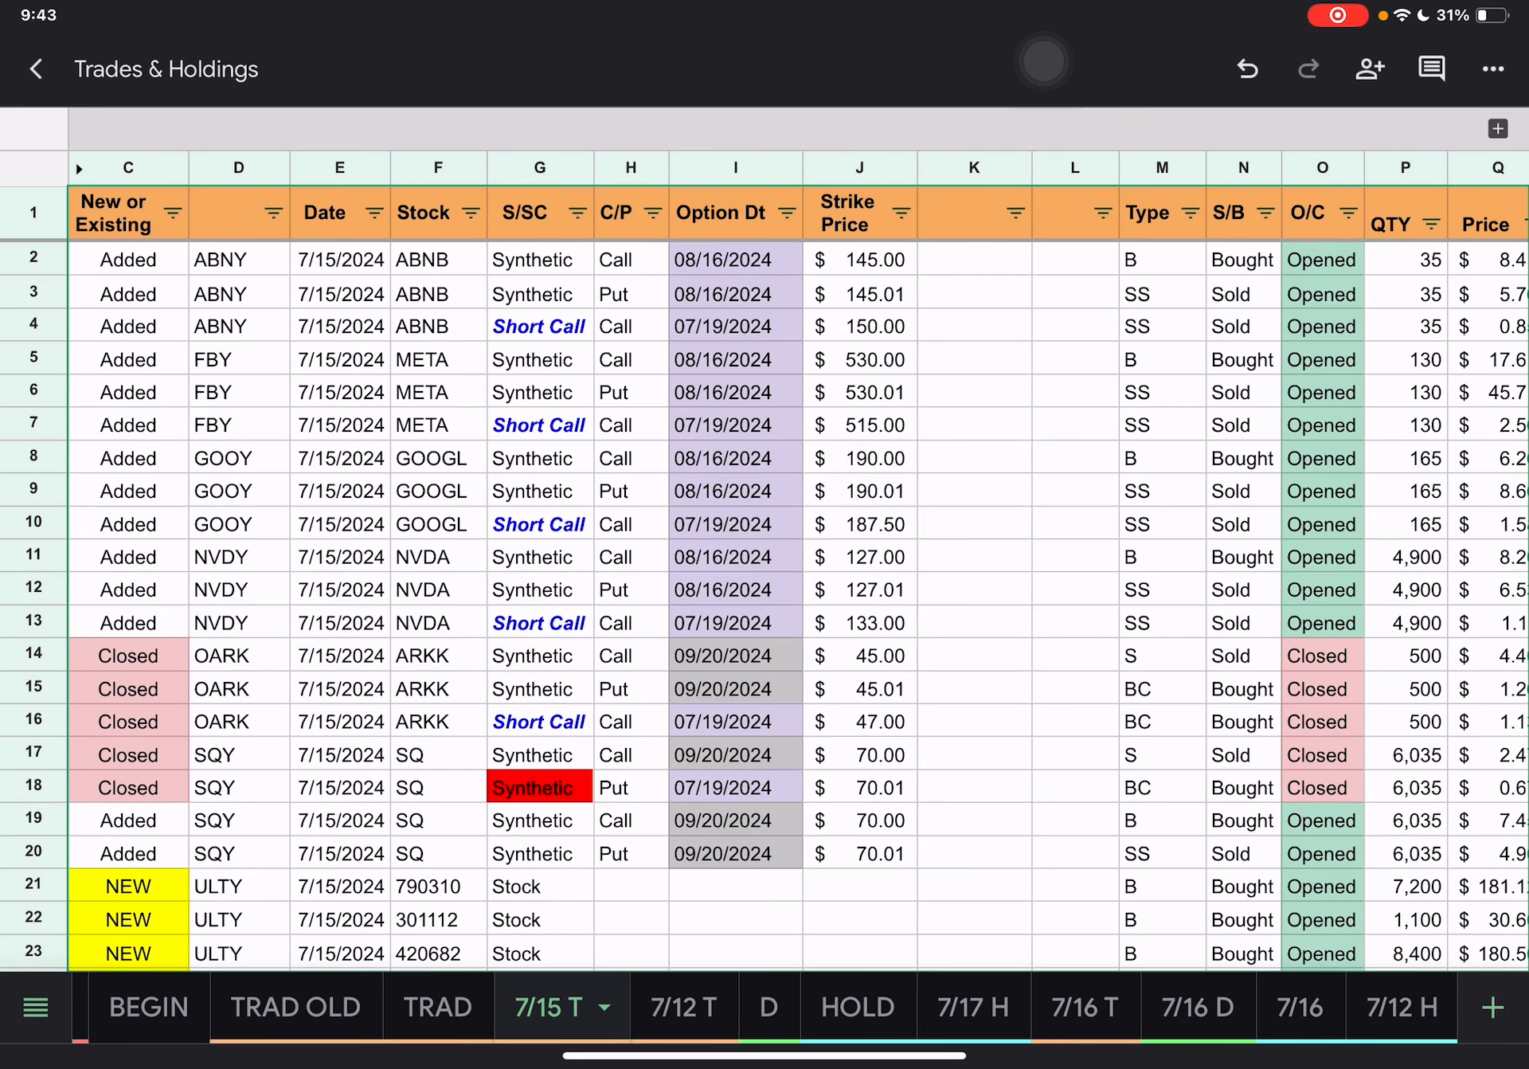
left_click(35, 68)
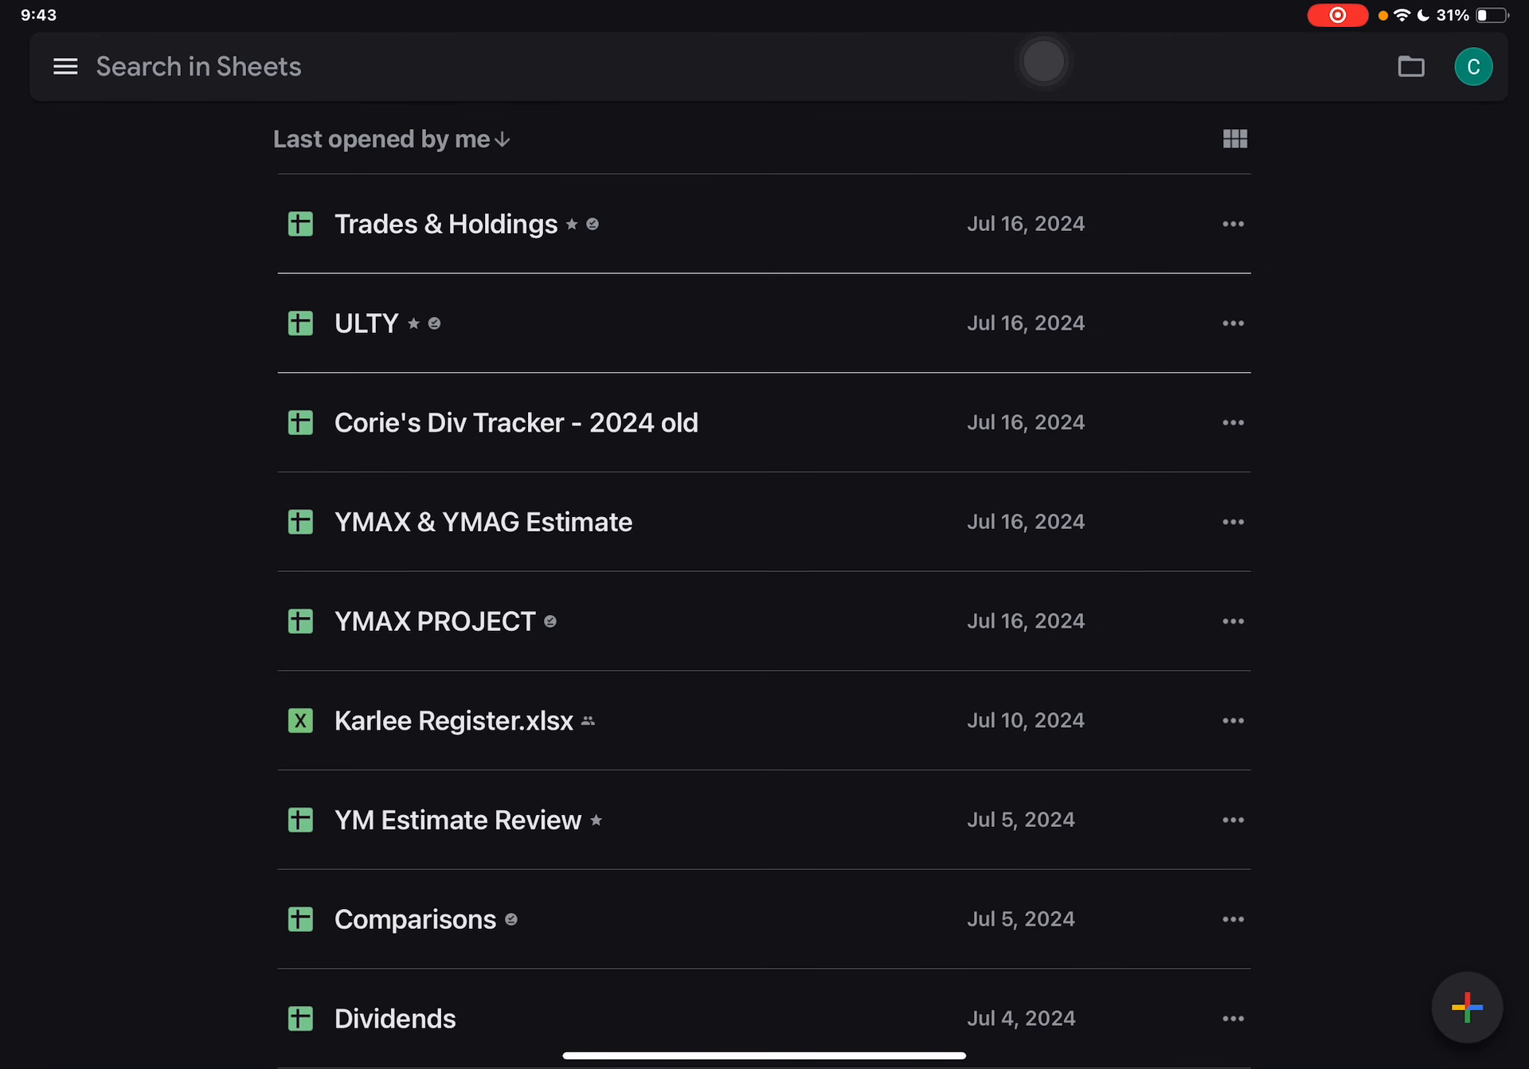
- Open the ULTY spreadsheet from the file list, landing on its 7/17 H tab
left_click(366, 323)
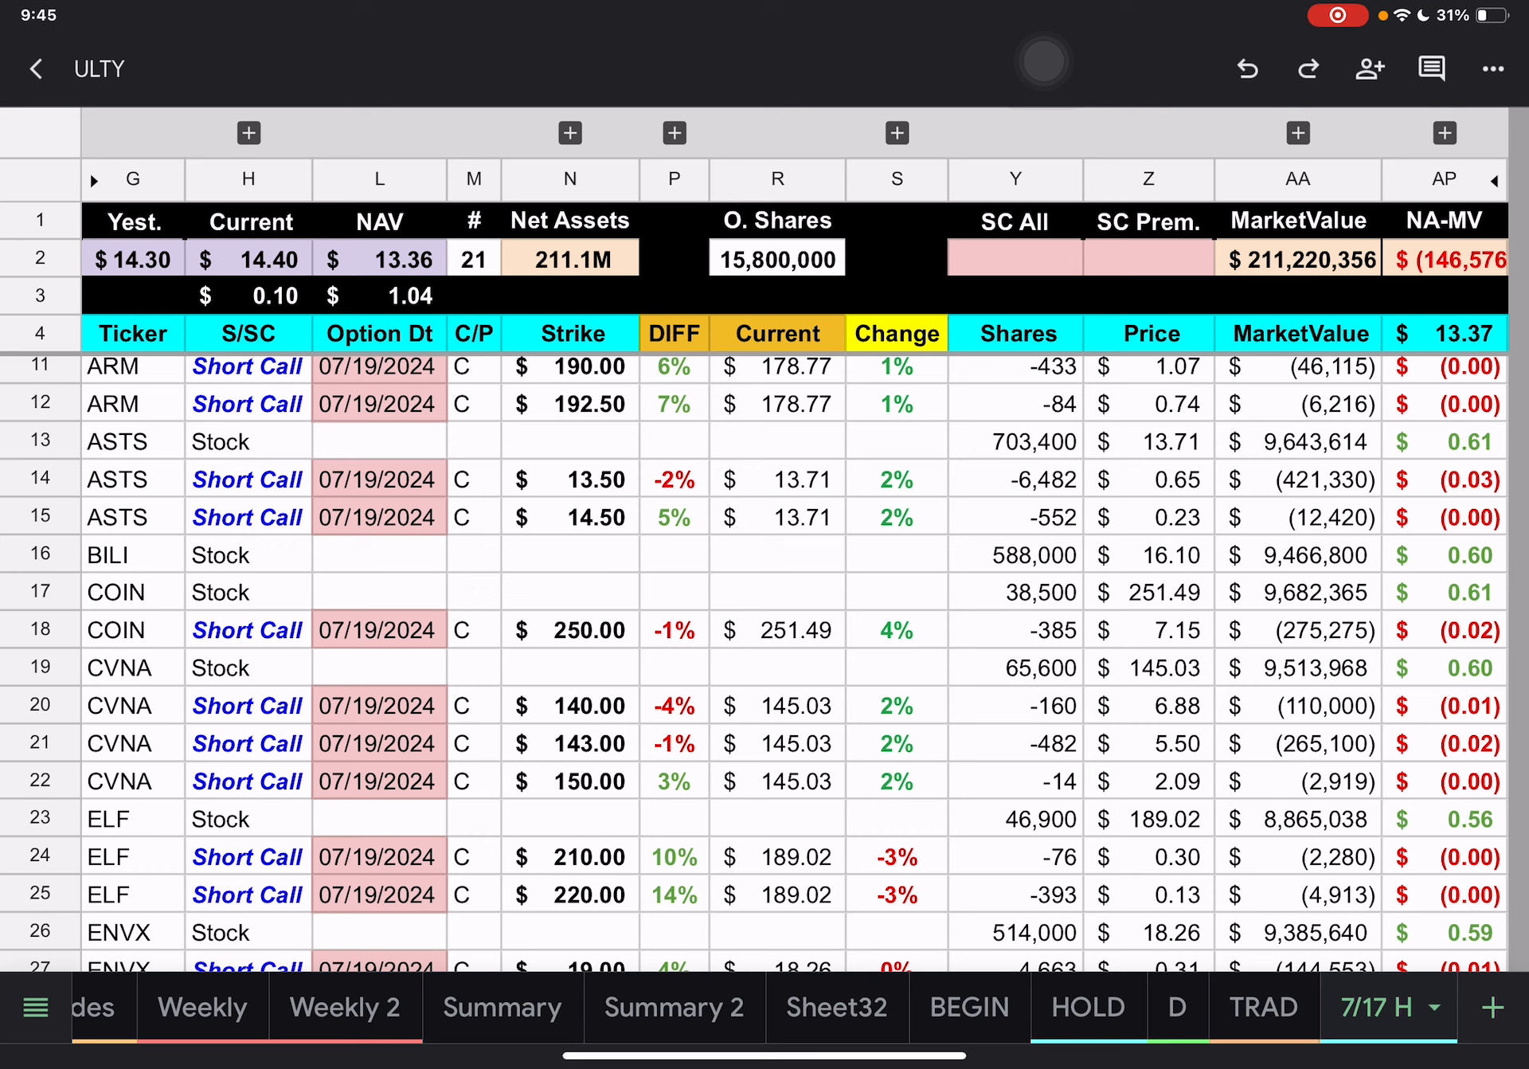
- Fill the BILI ticker cell G16 with red
left_click(131, 555)
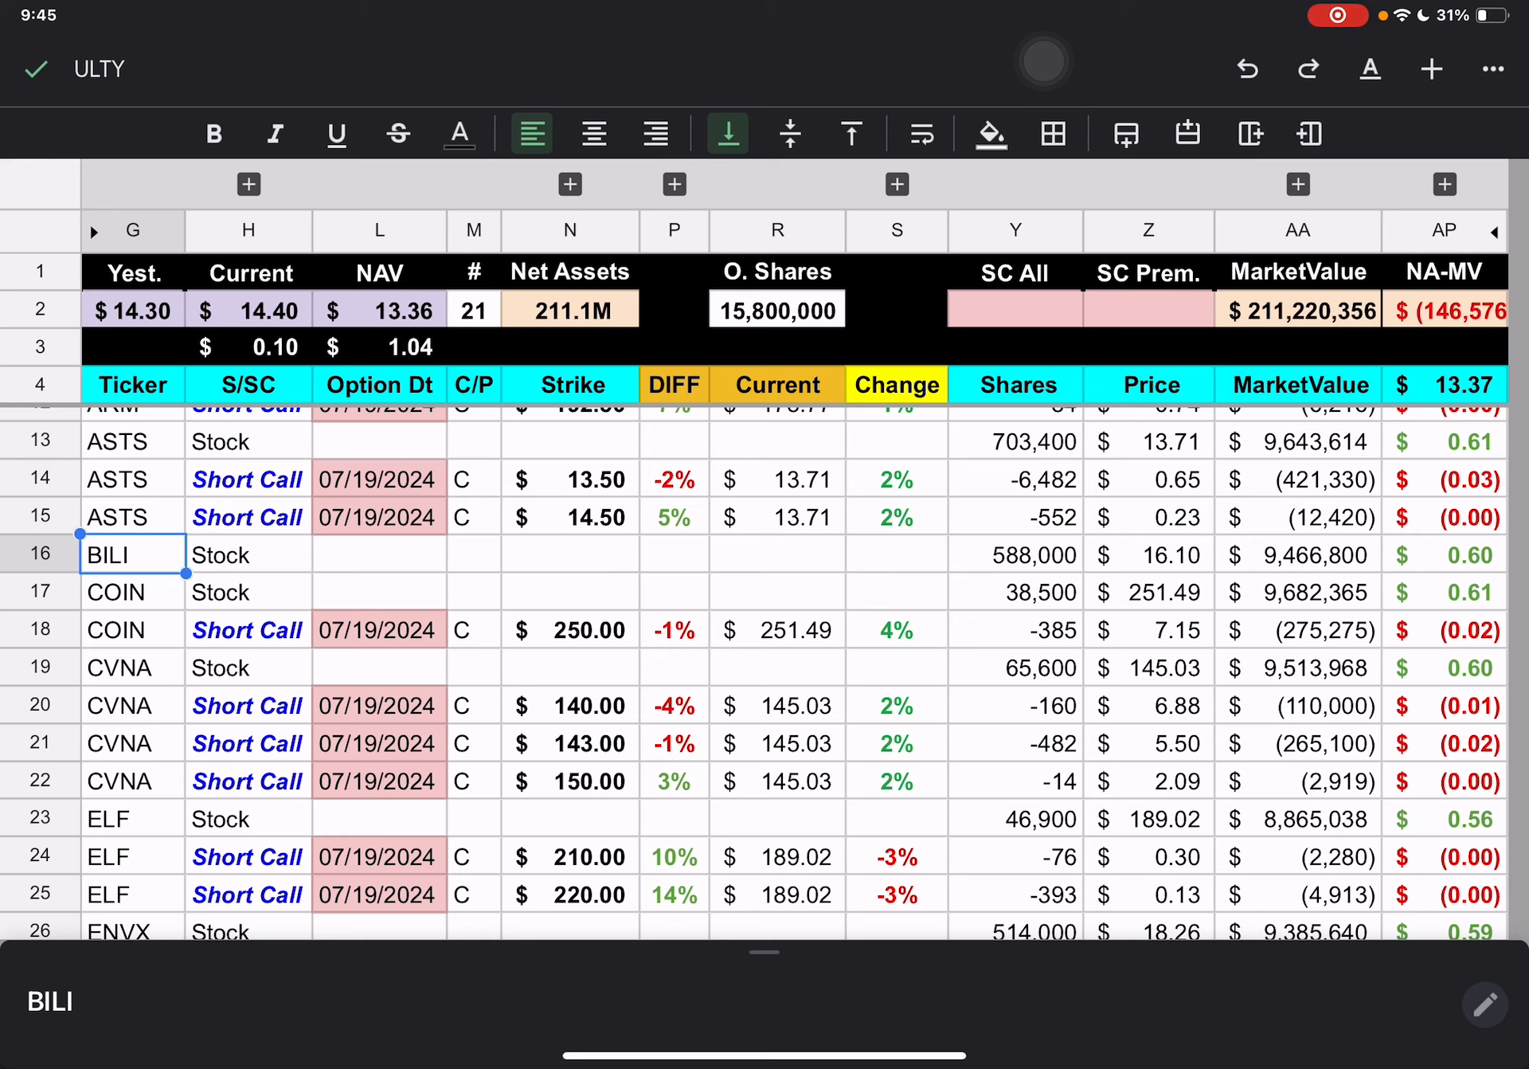
left_click(991, 133)
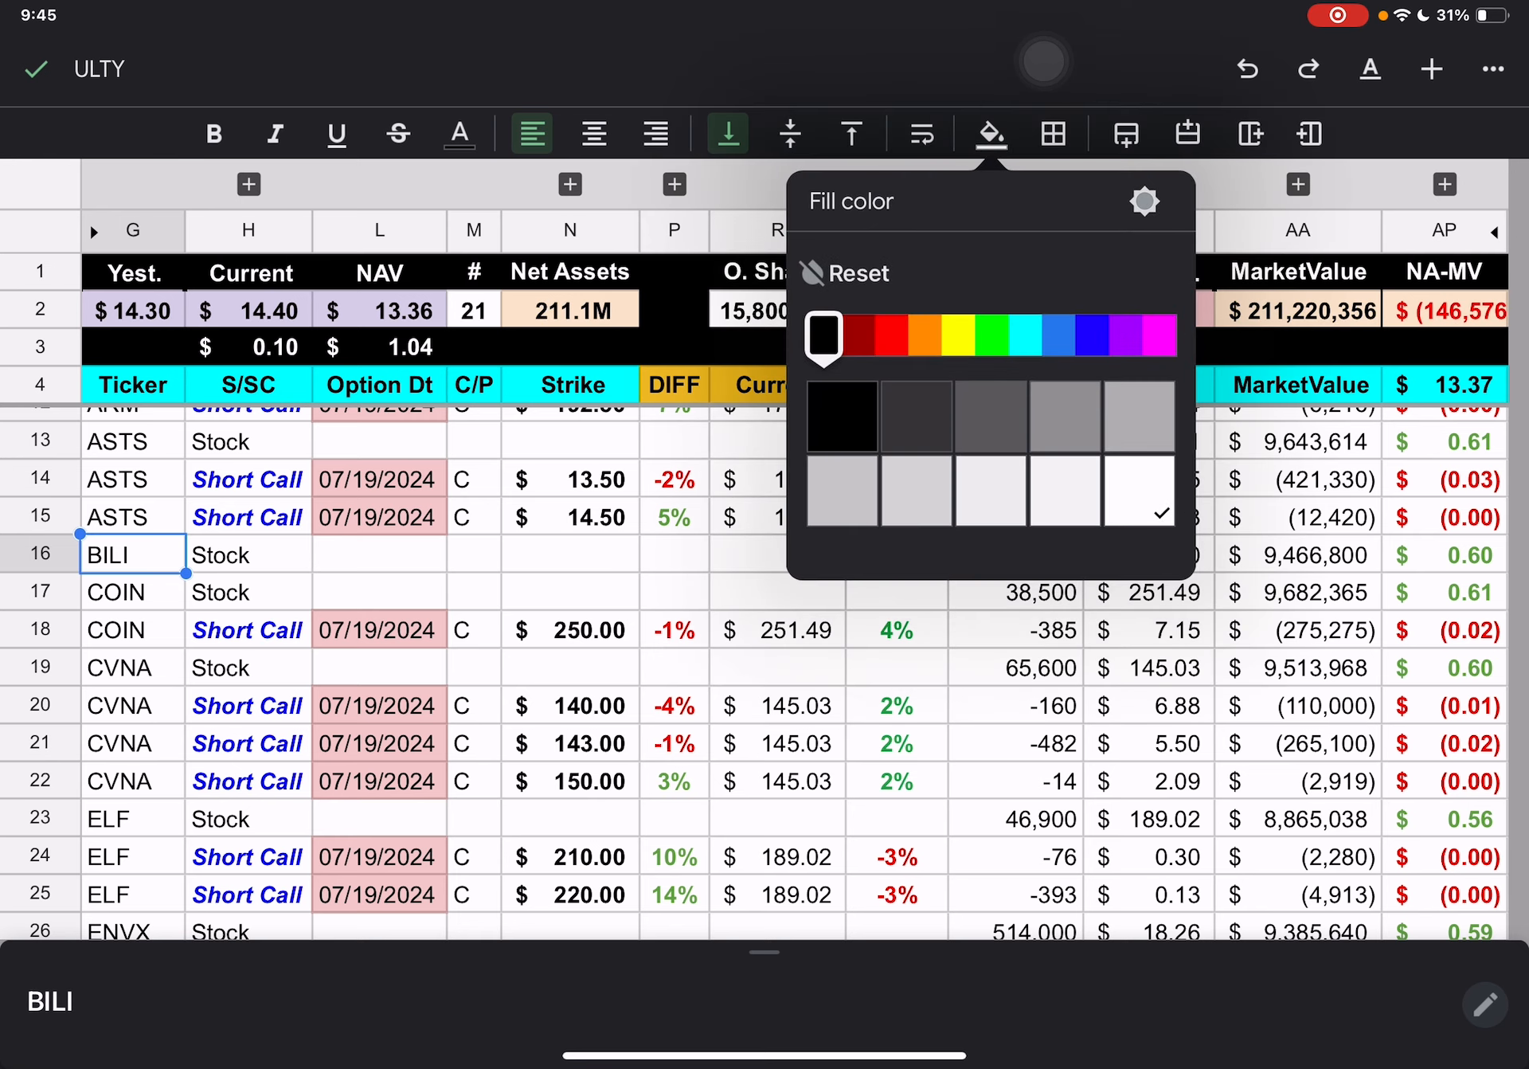
left_click(864, 337)
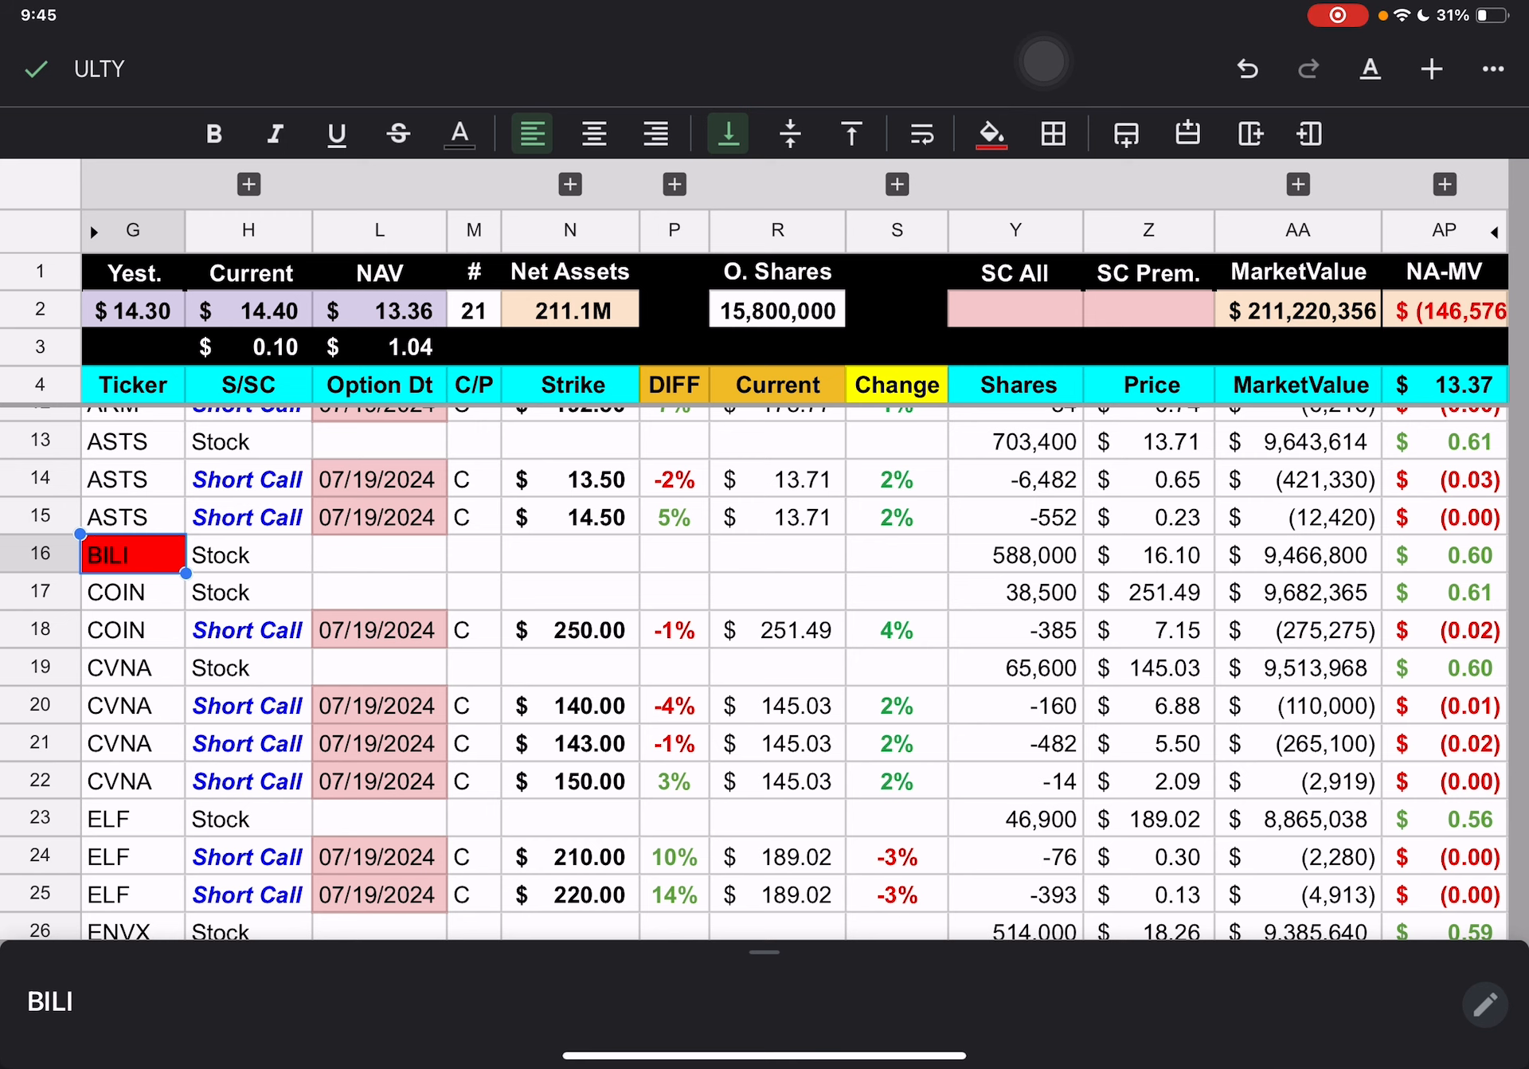
- Scroll down the holdings and select the ARM short call share quantities
scroll("down", 3)
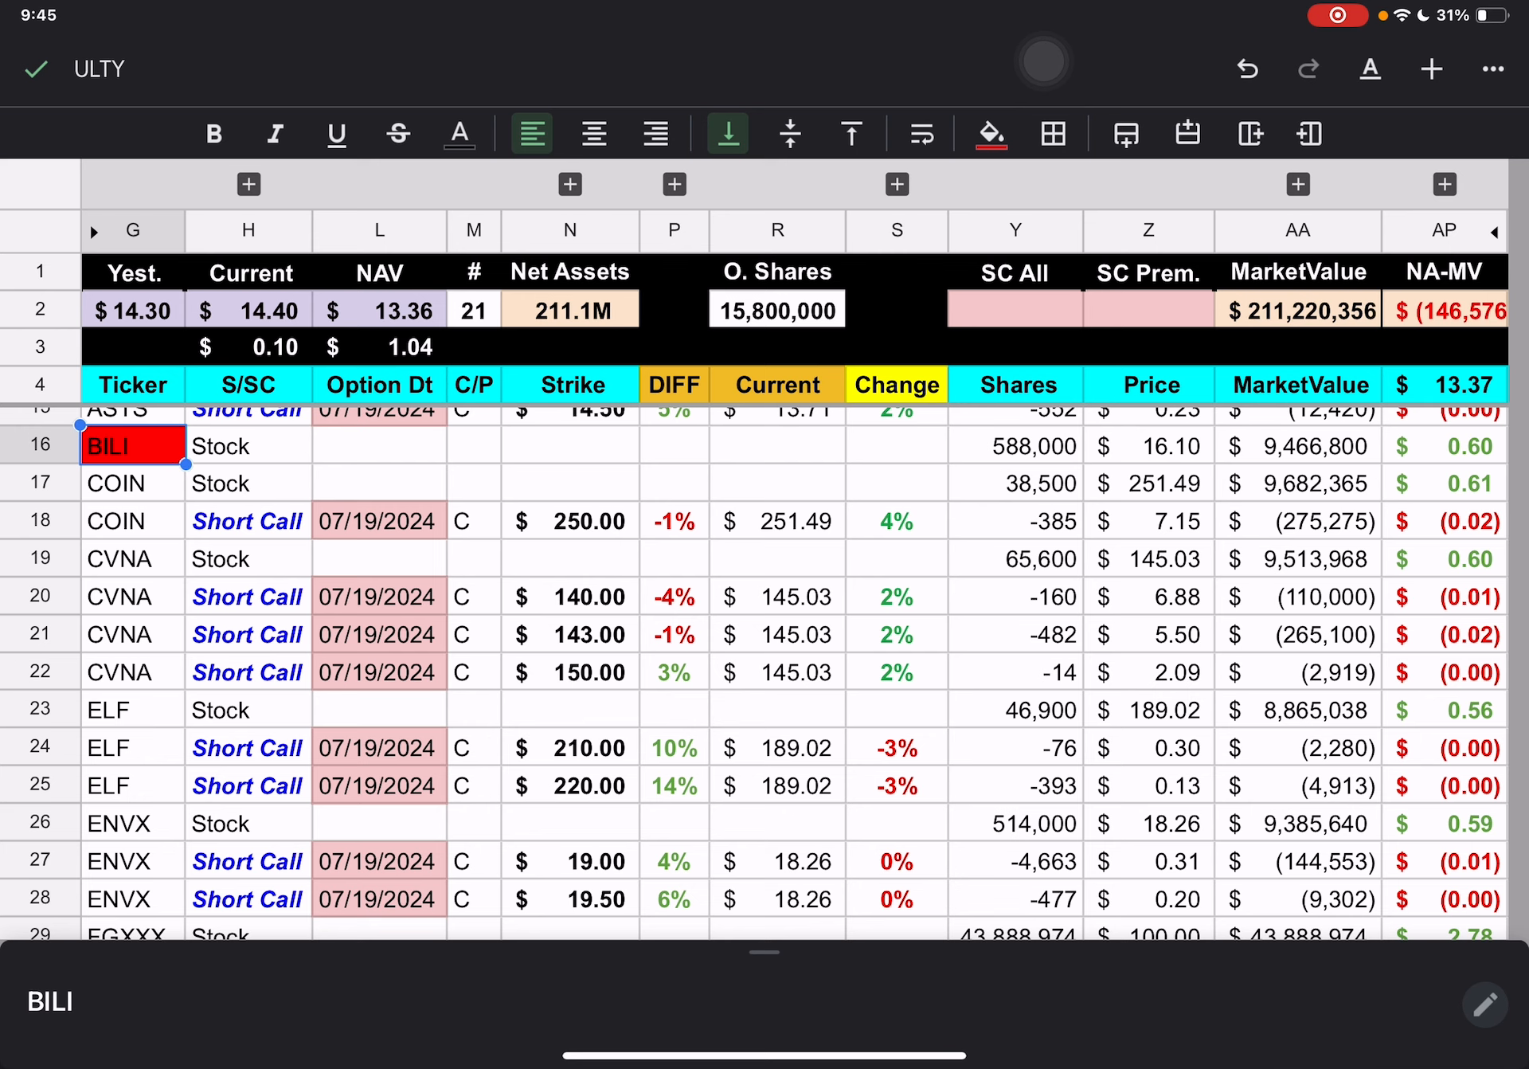
scroll("down", 3)
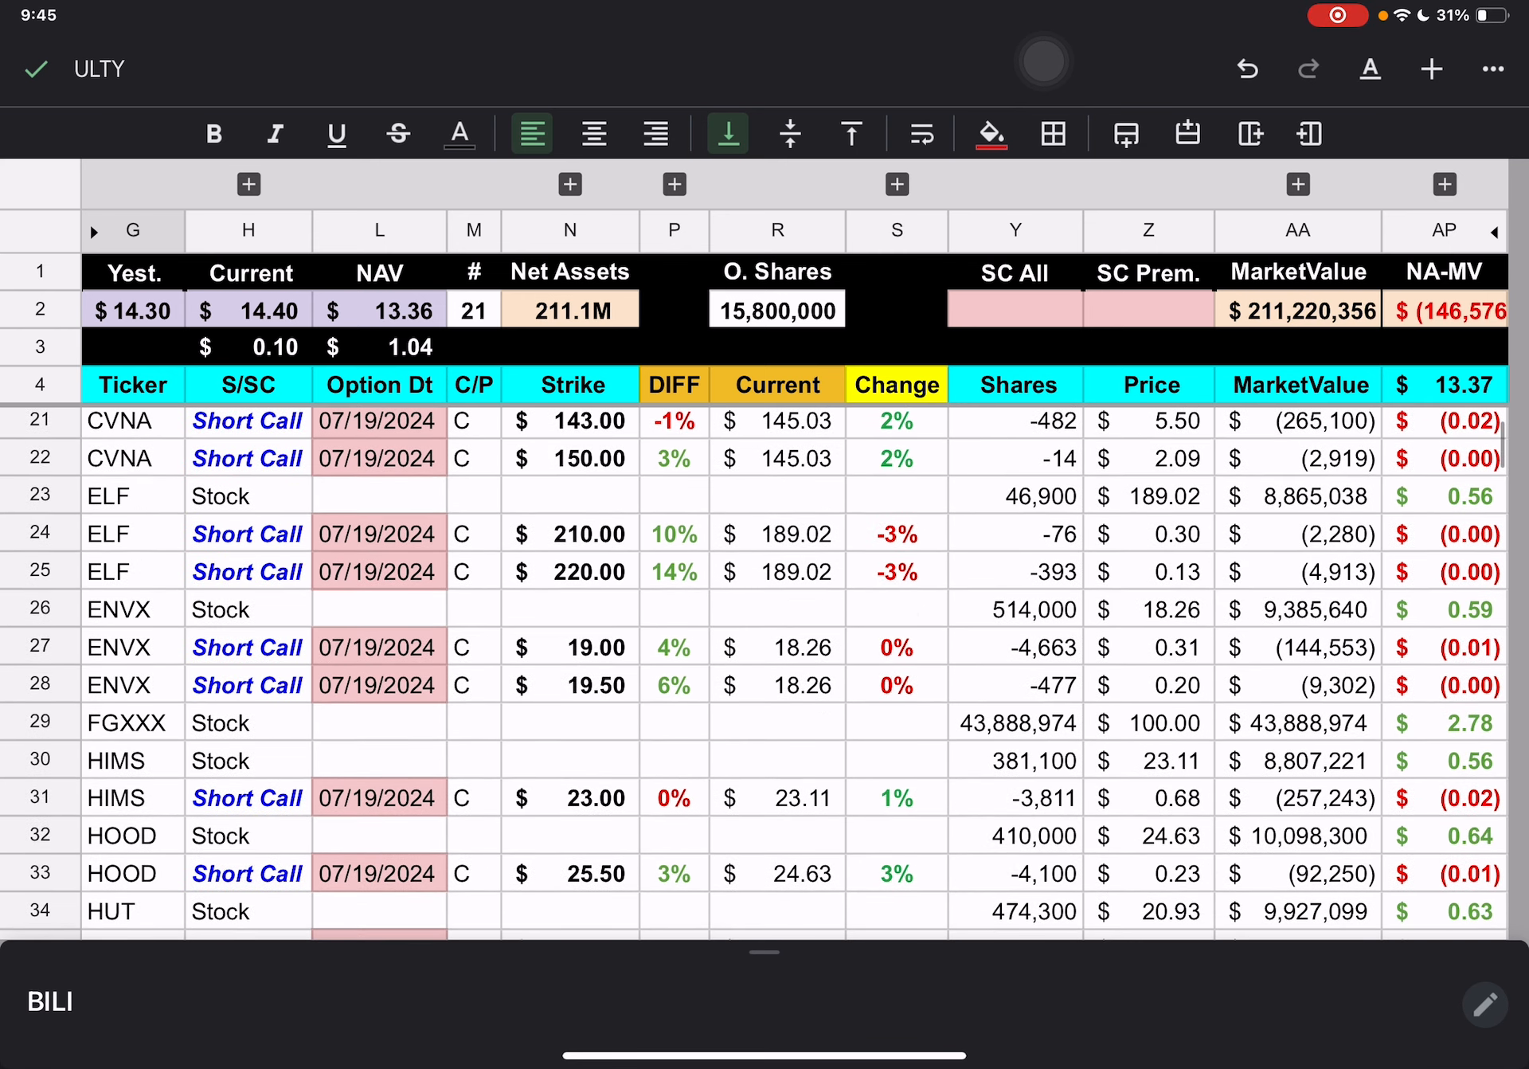
scroll("down", 3)
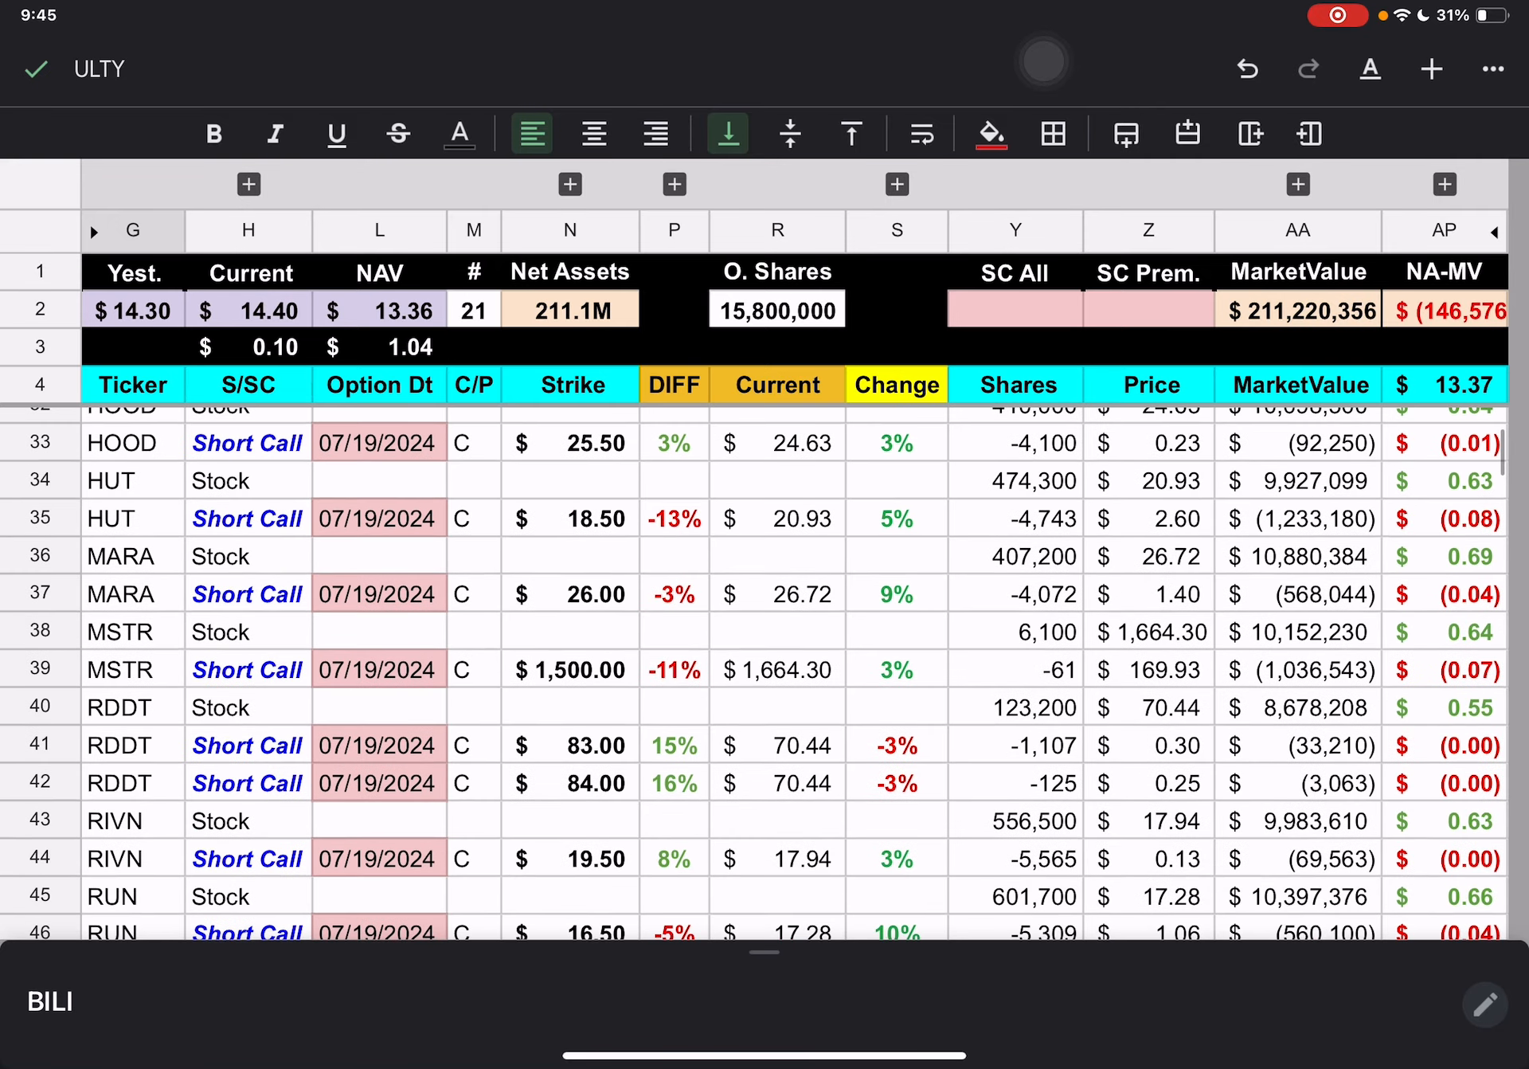
scroll("down", 3)
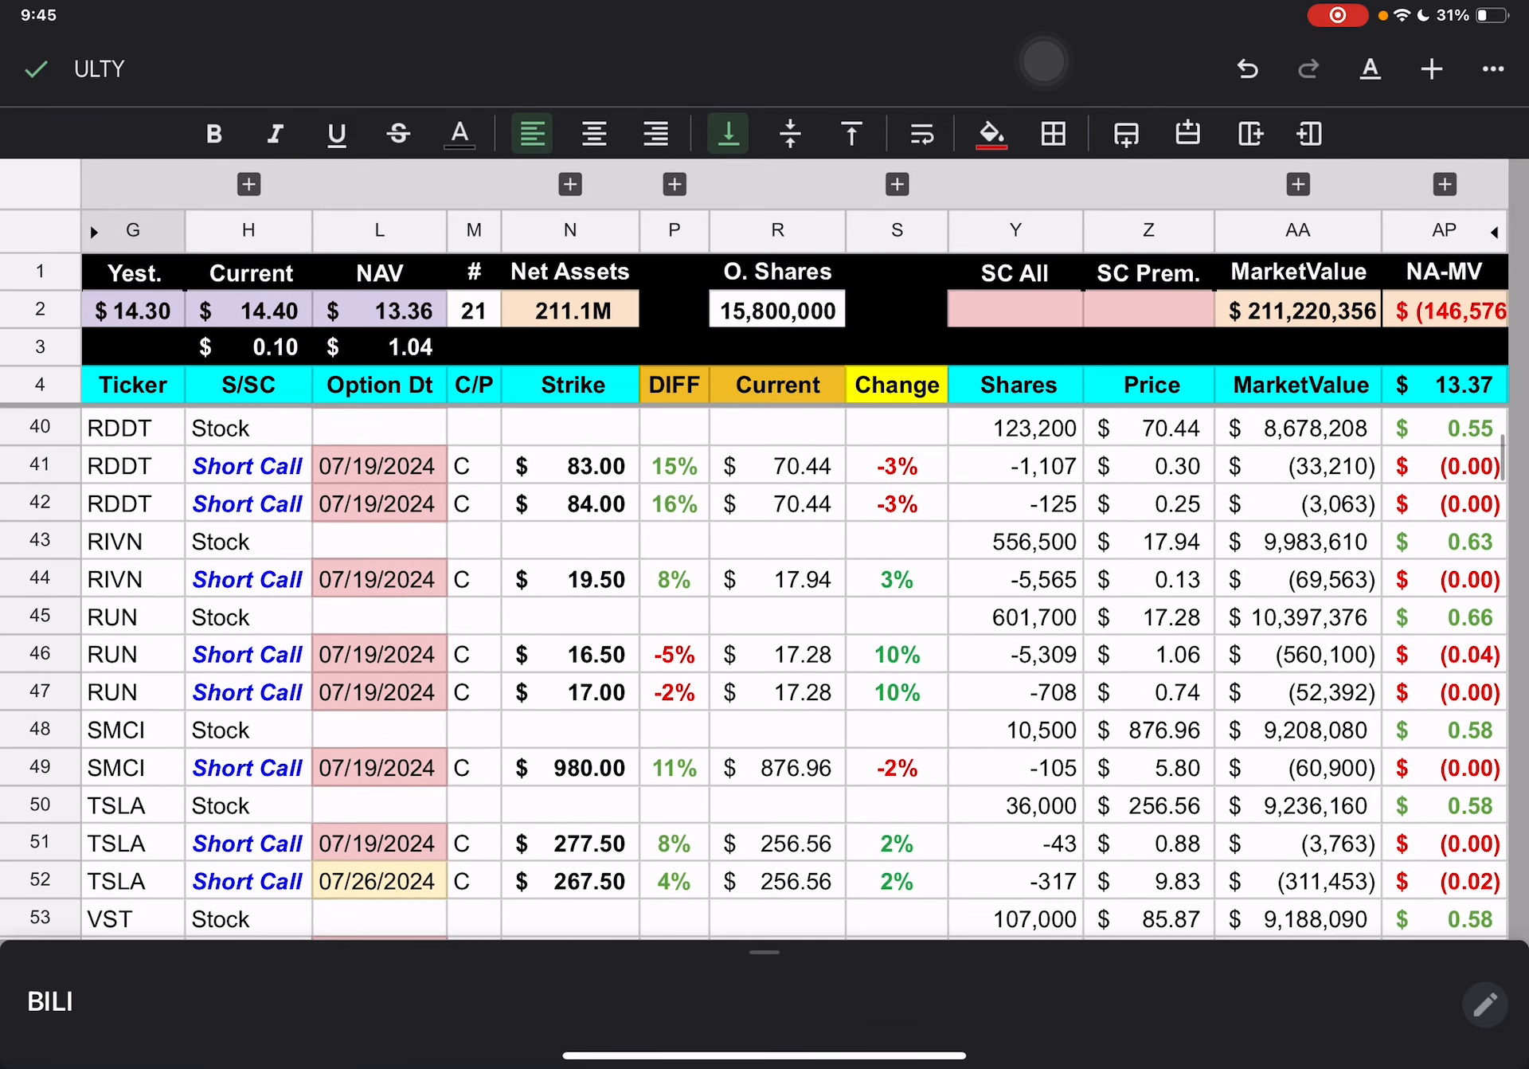
scroll("down", 3)
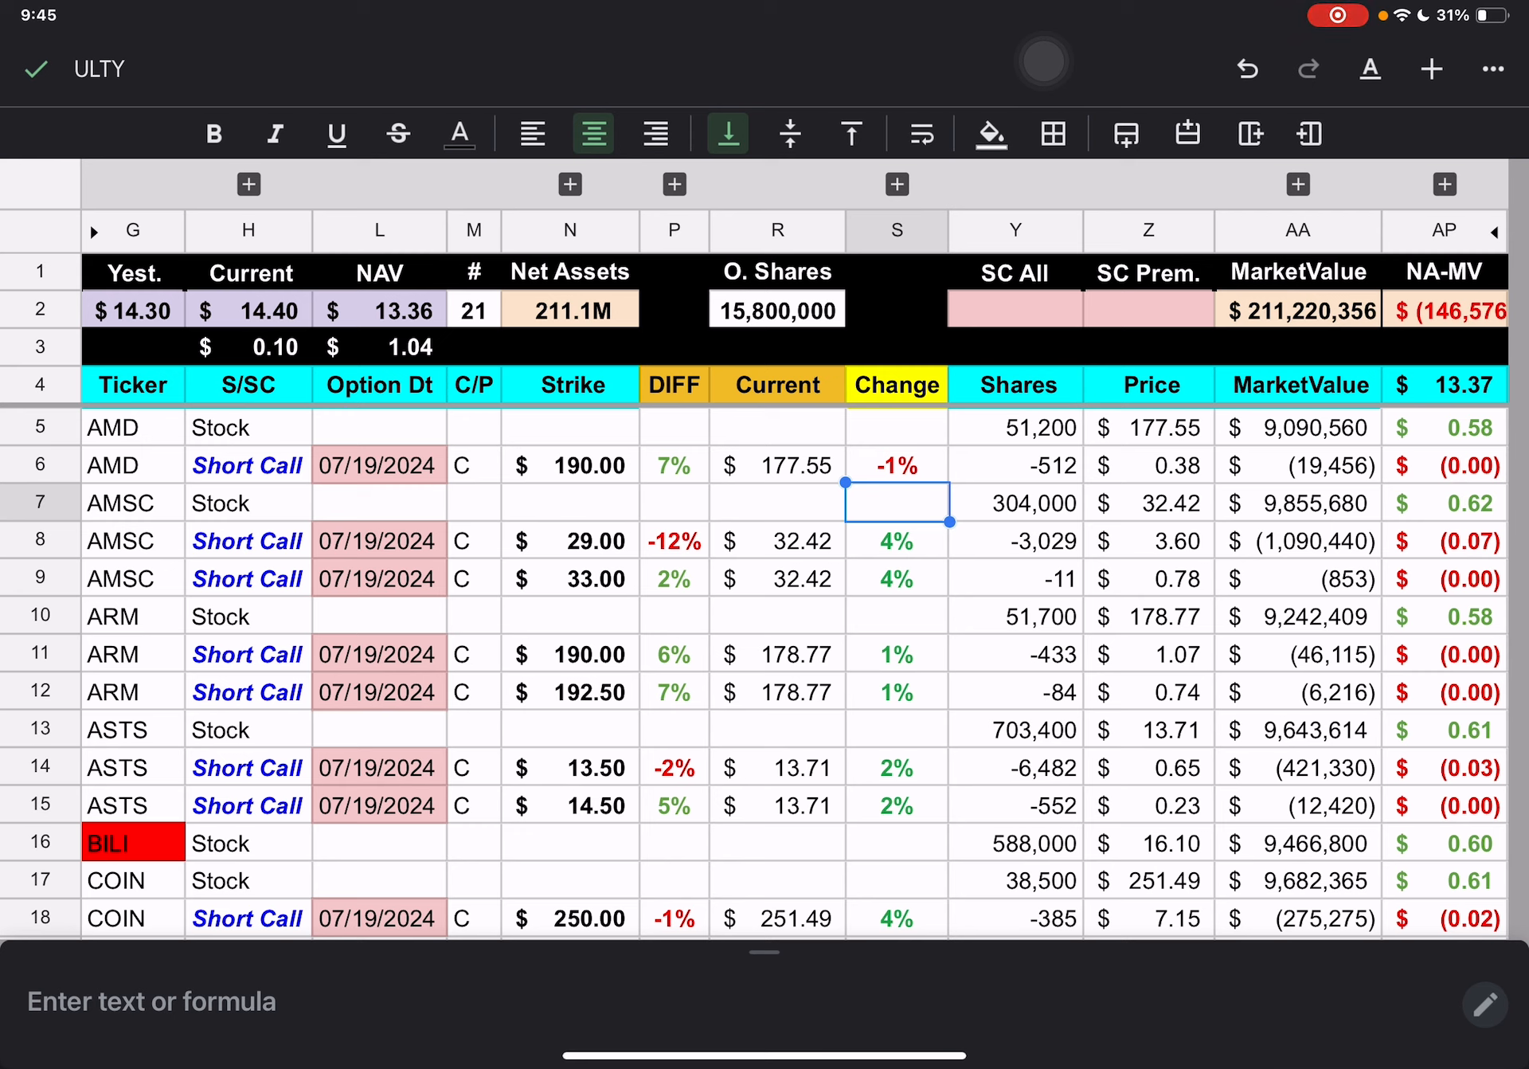
left_click(1016, 616)
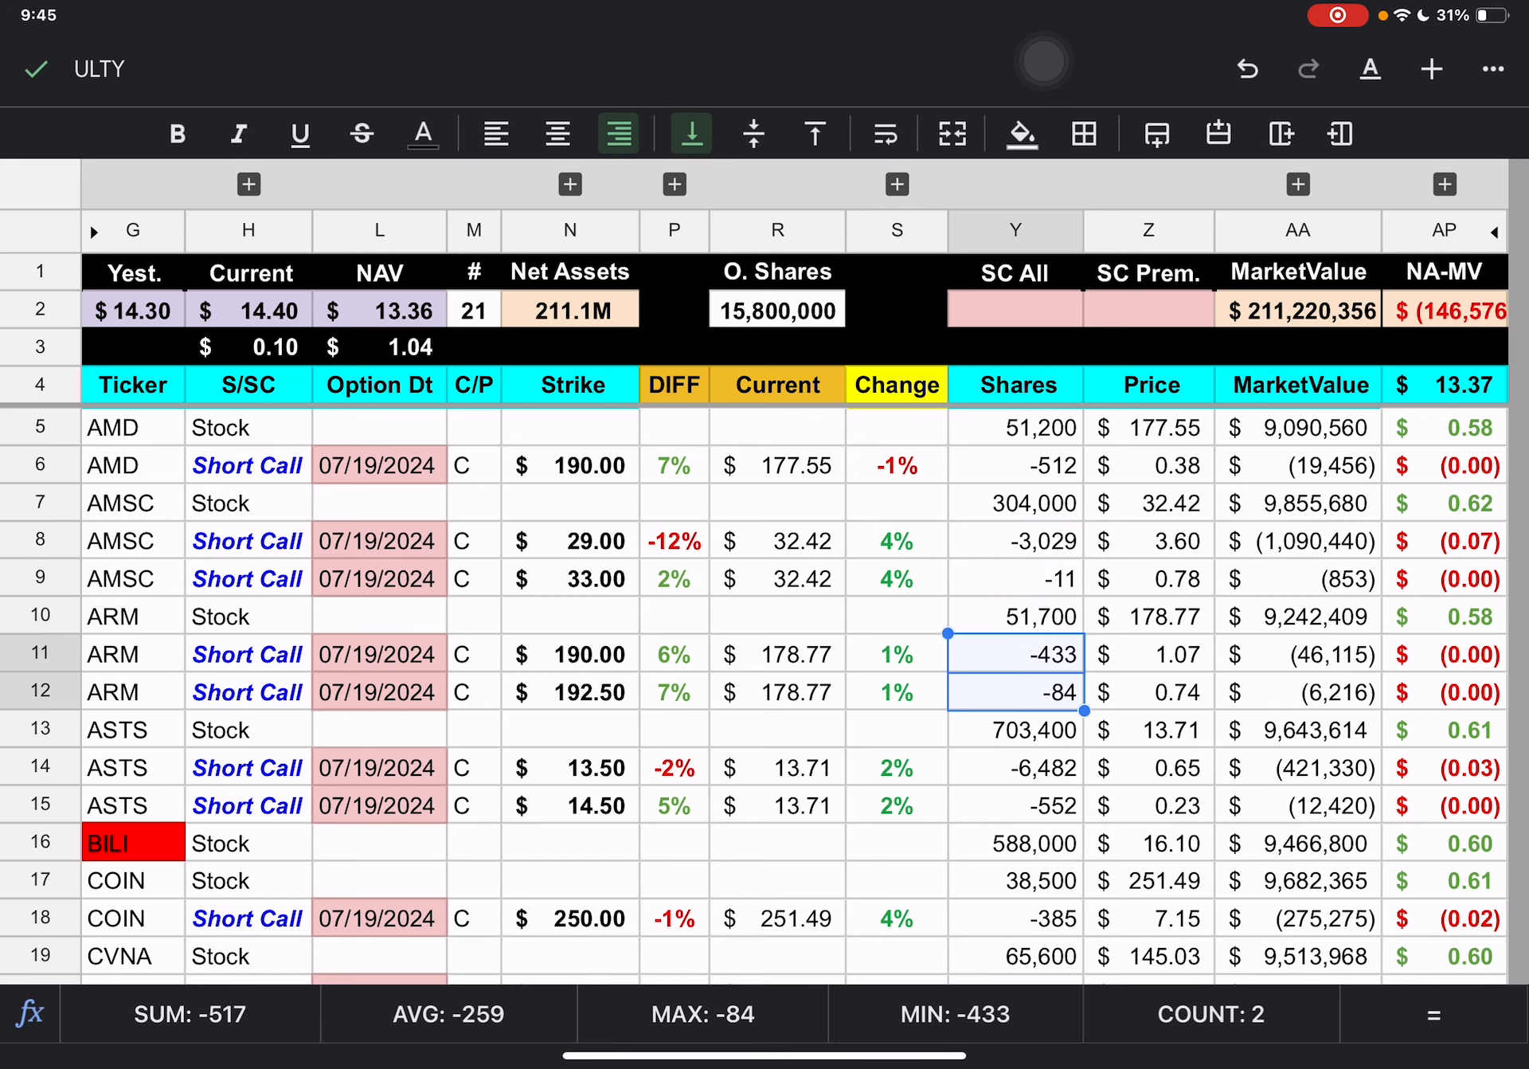
scroll("down", 3)
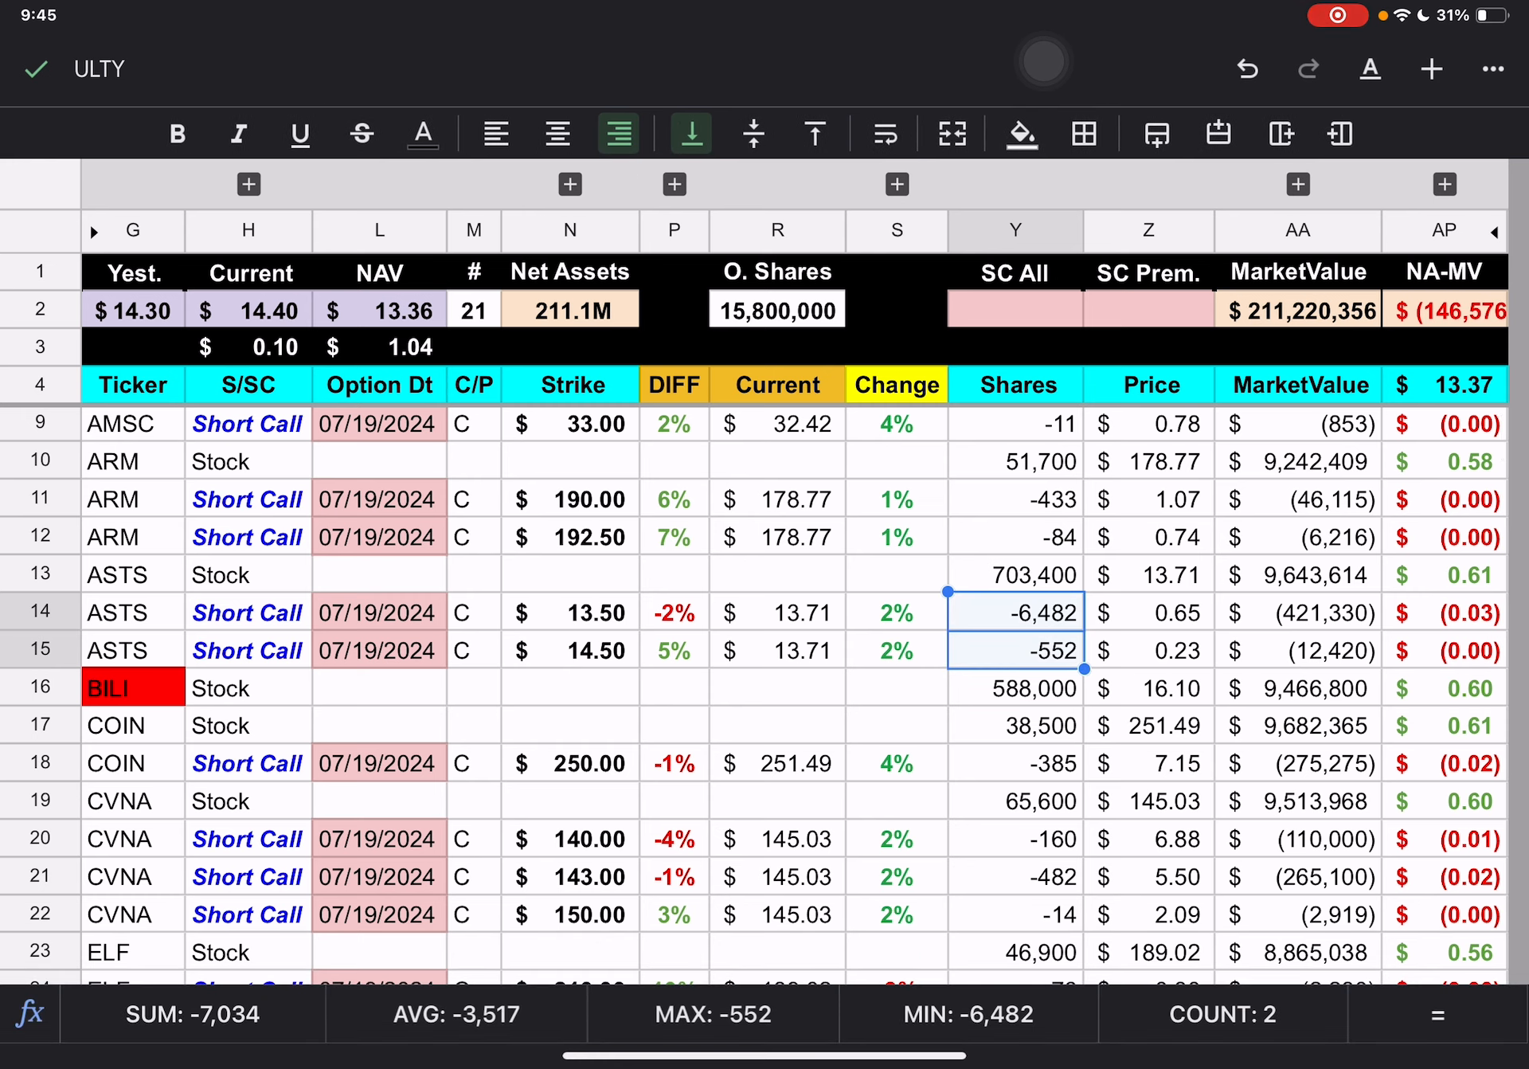
left_click(1015, 763)
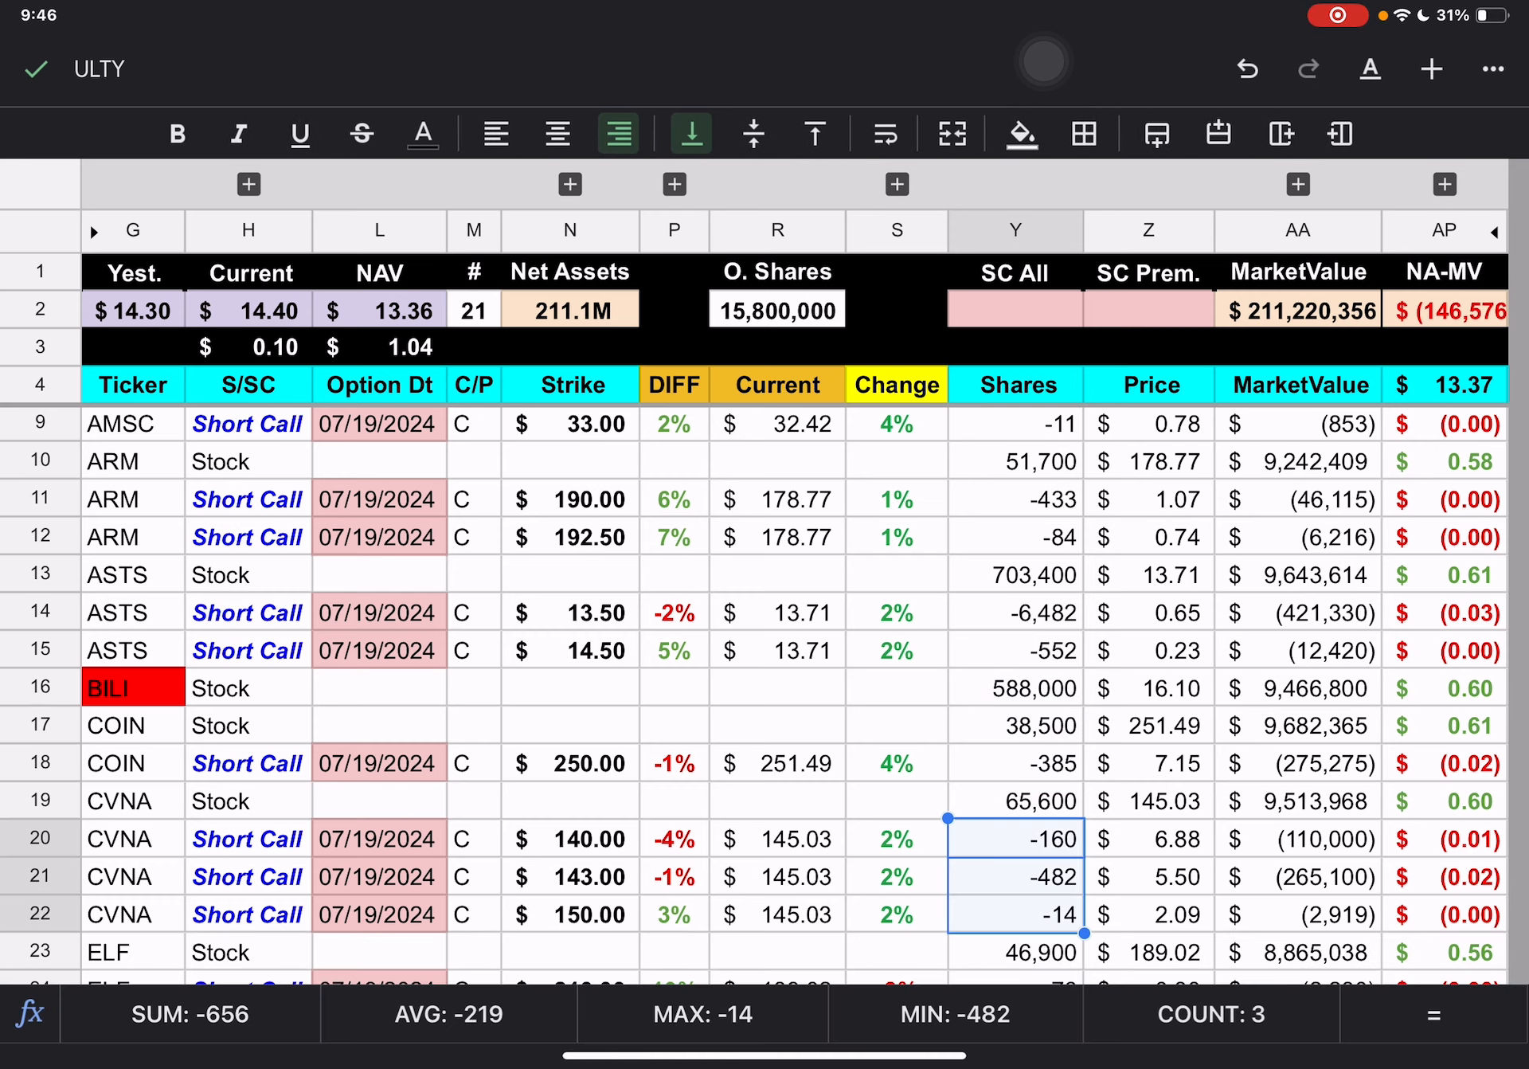
scroll("down", 3)
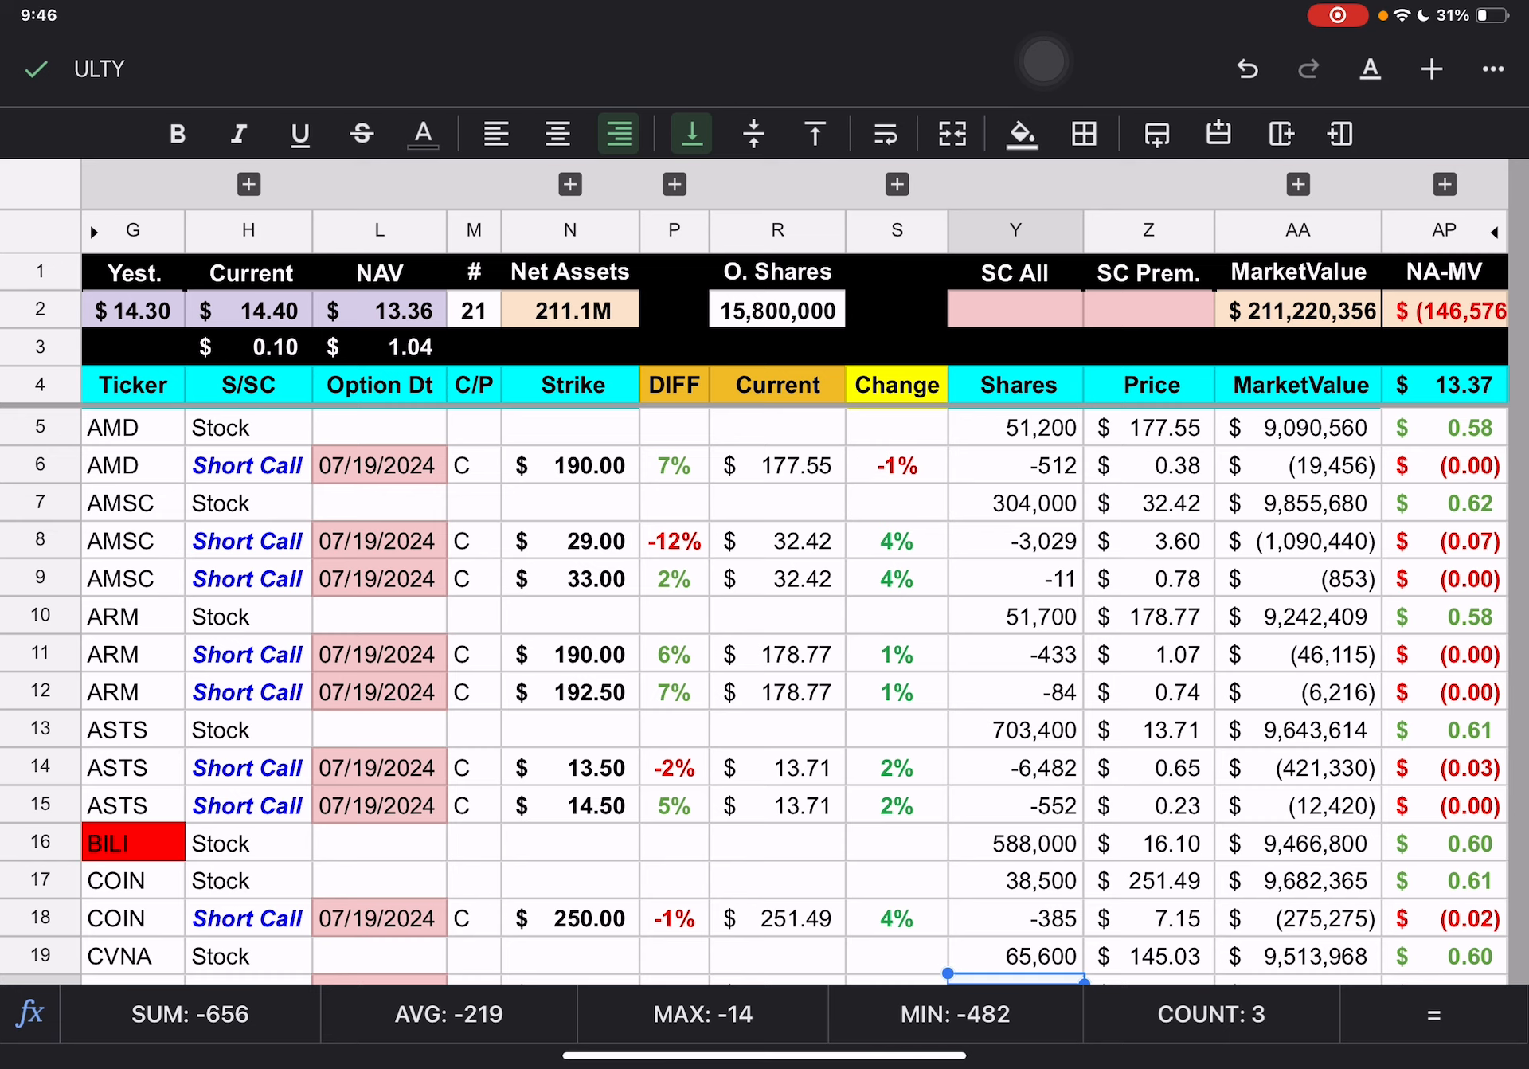
scroll("down", 3)
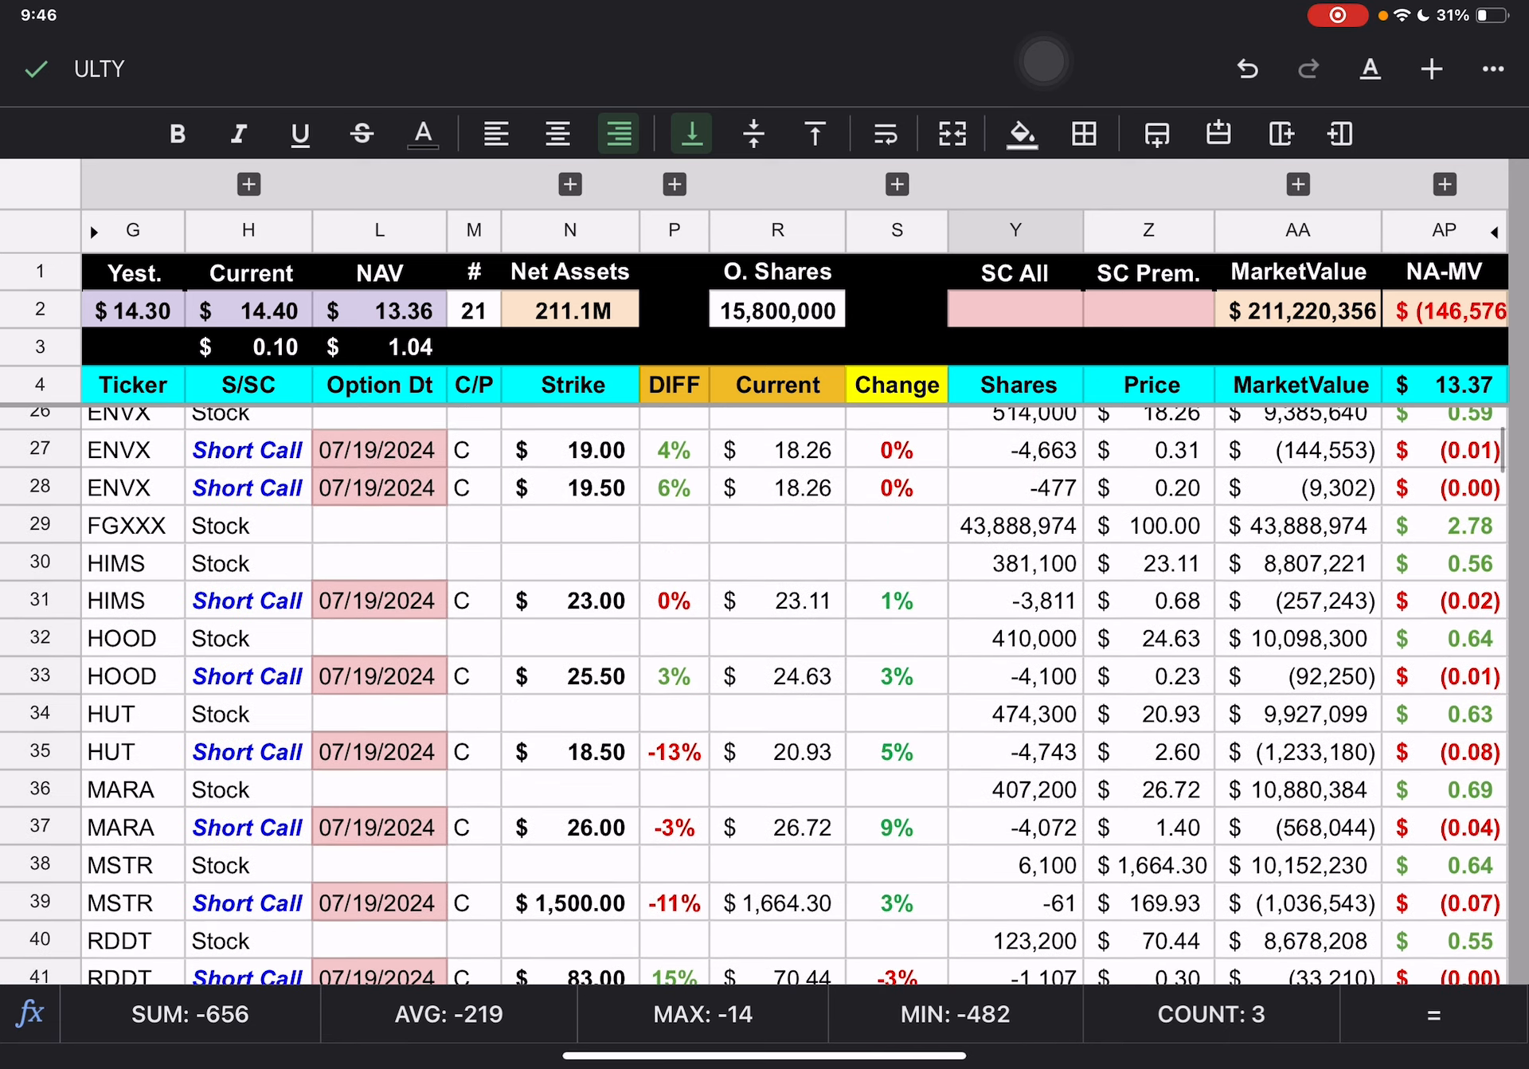
scroll("down", 3)
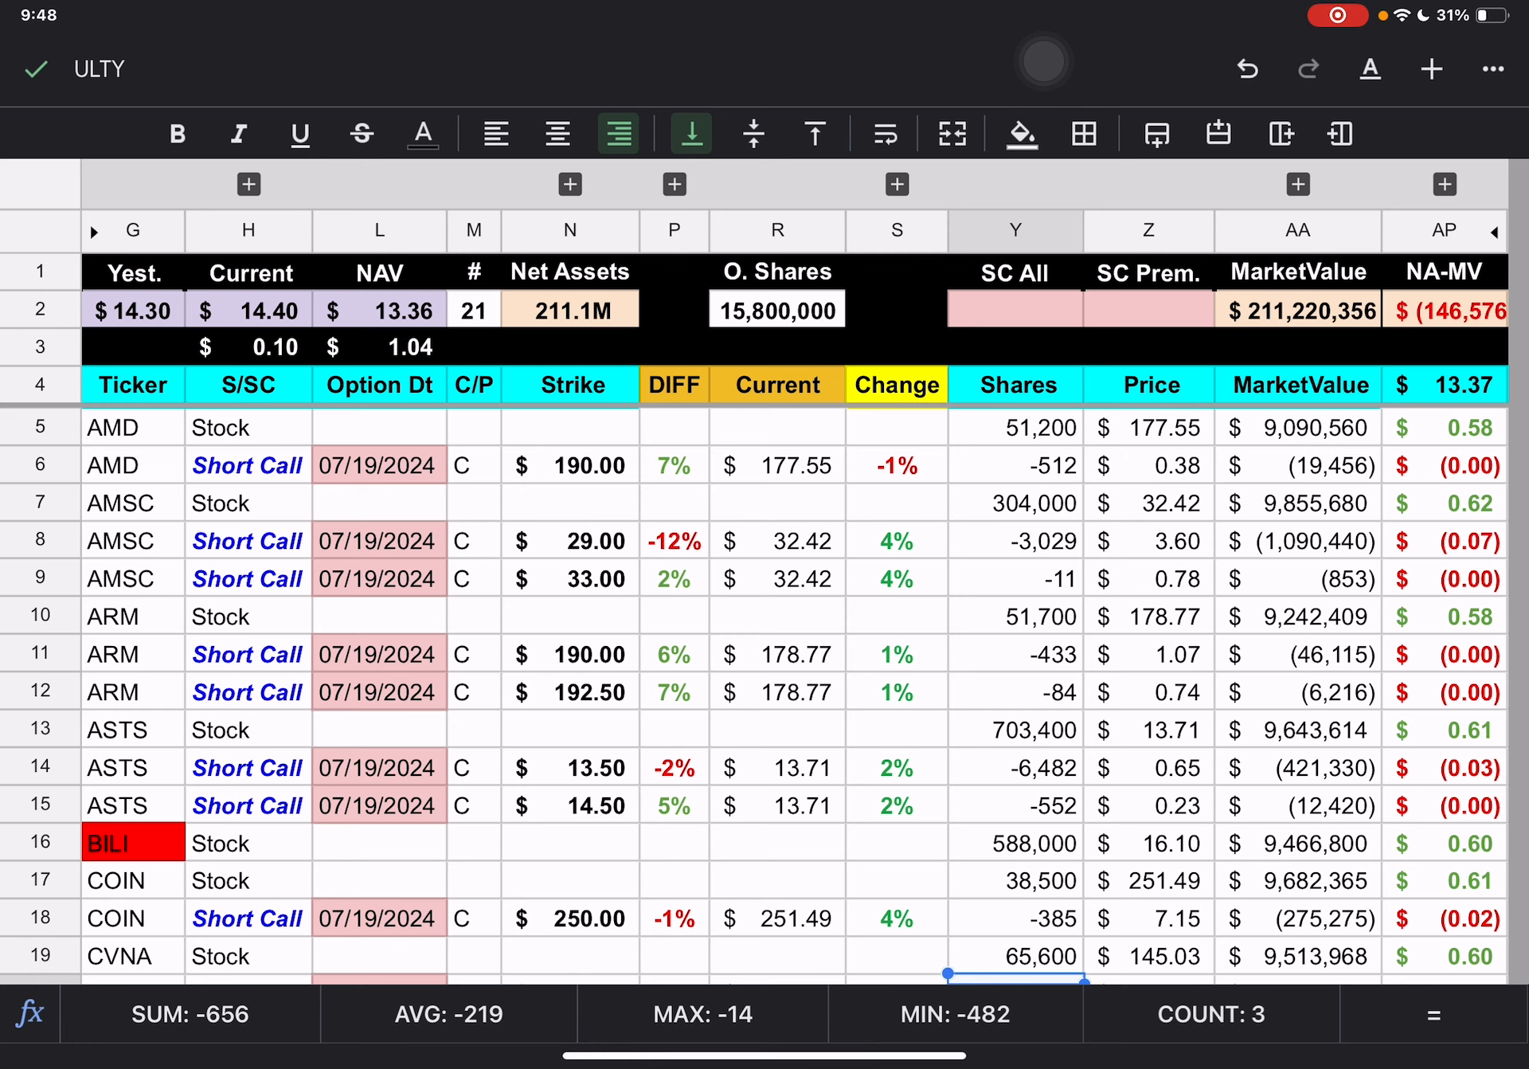
scroll("down", 3)
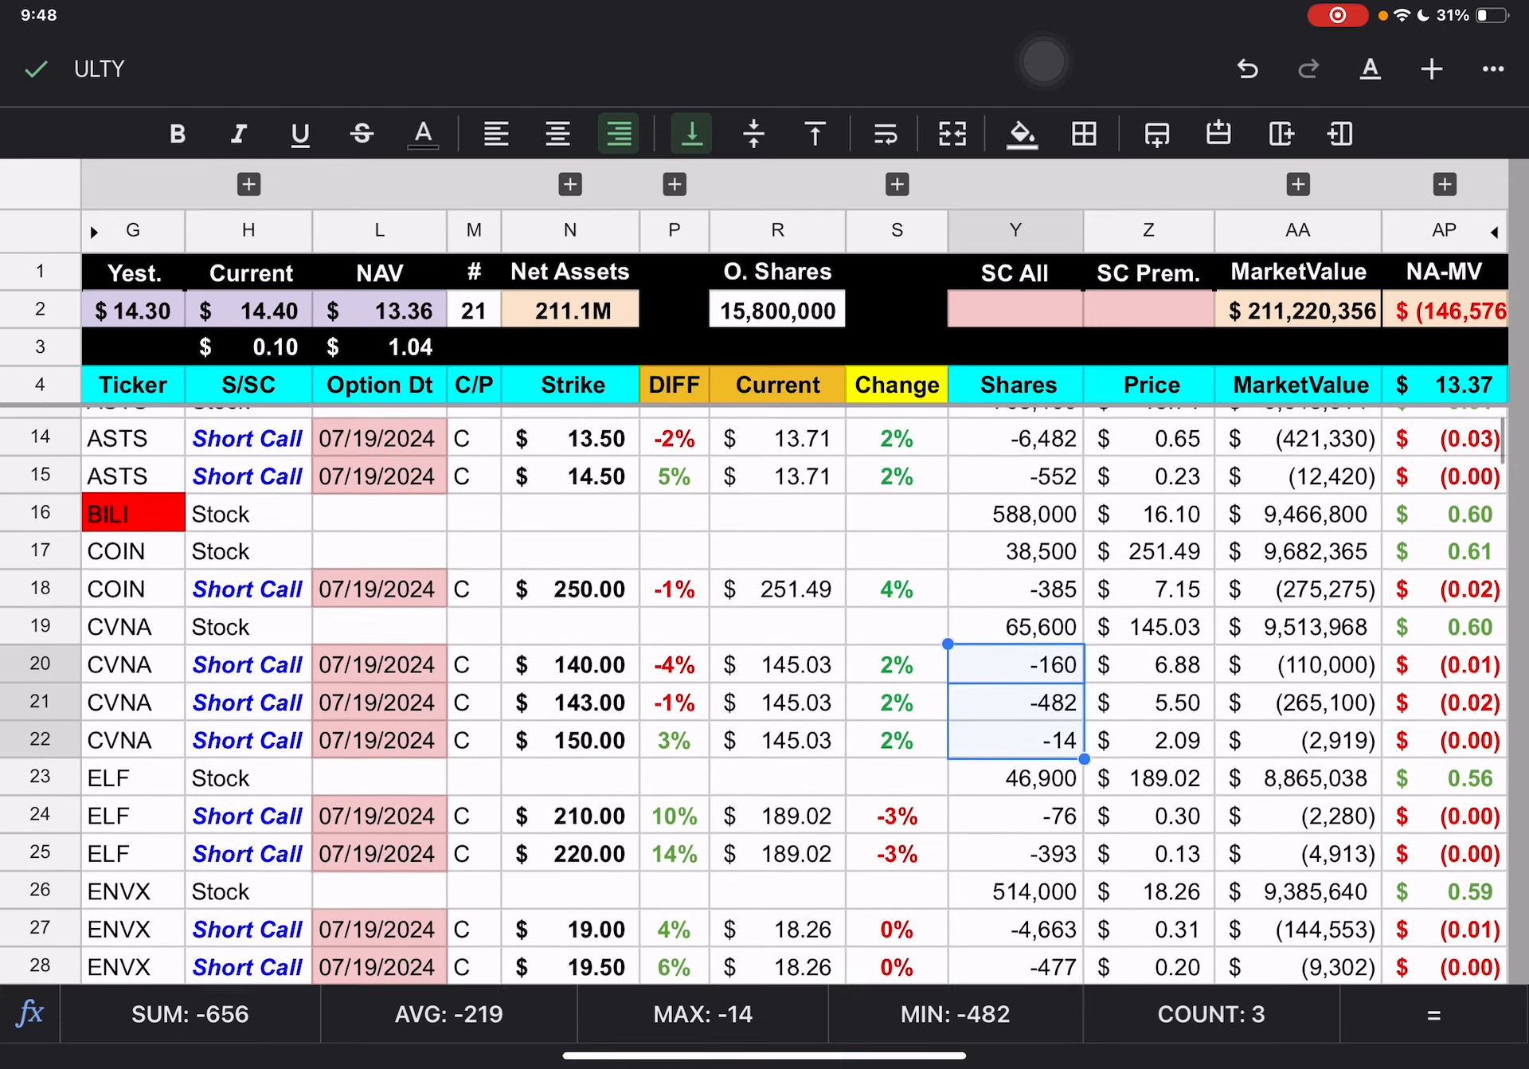
scroll("down", 3)
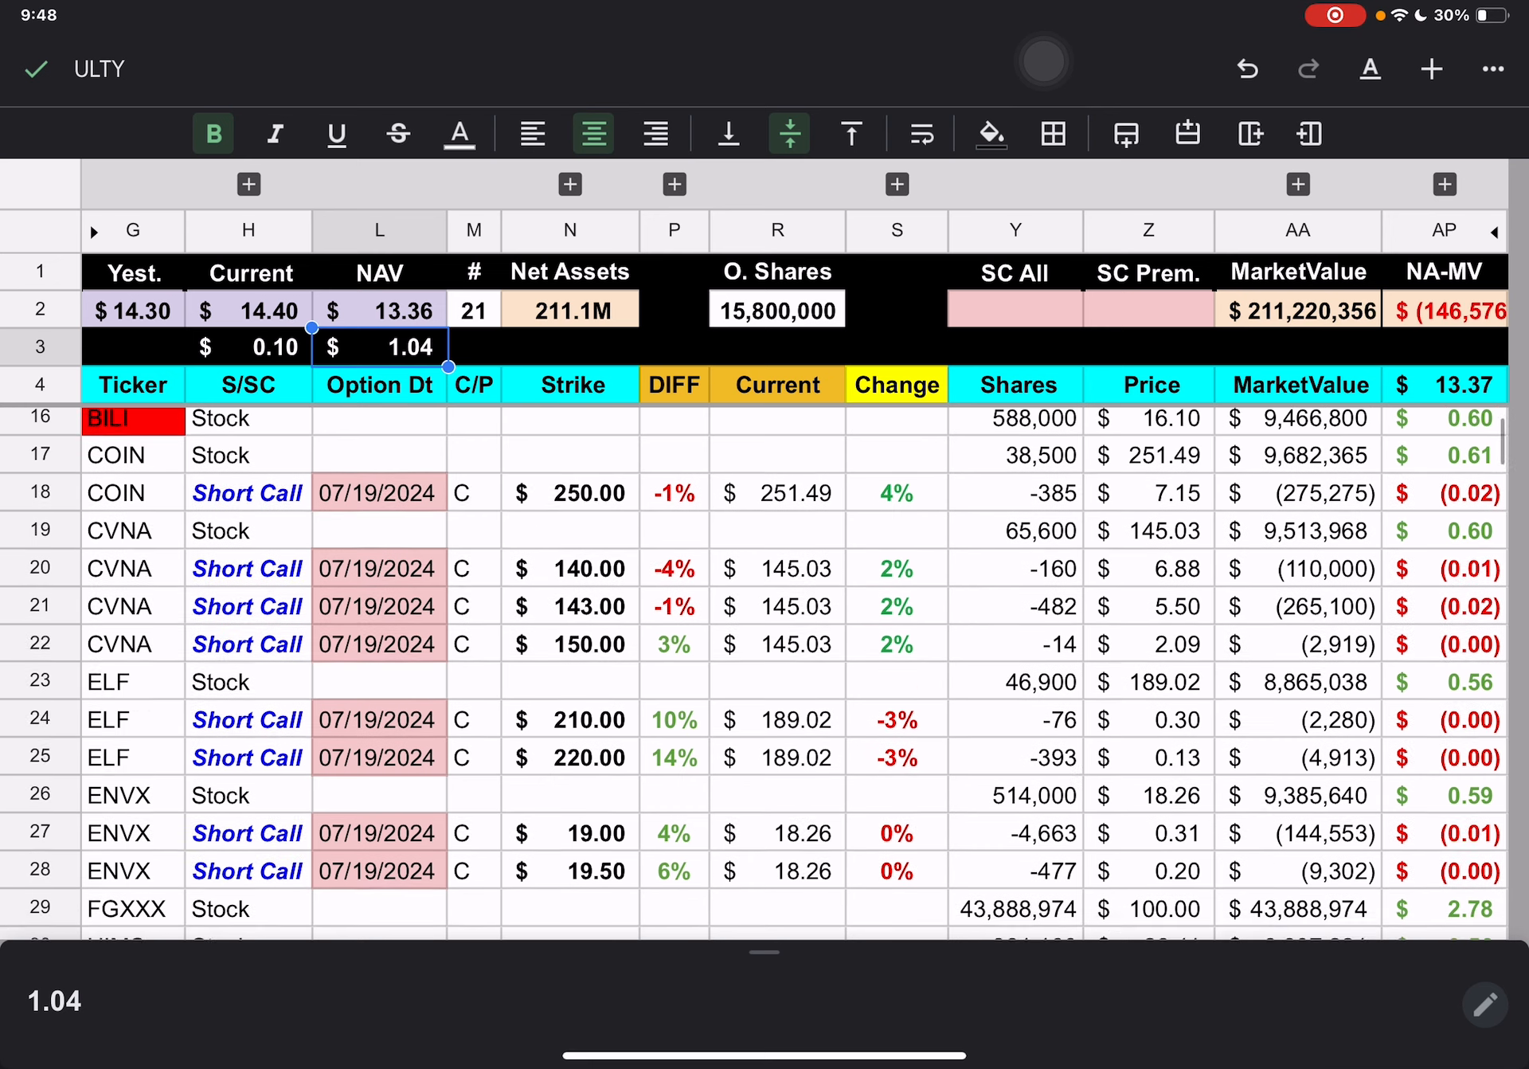
scroll("down", 3)
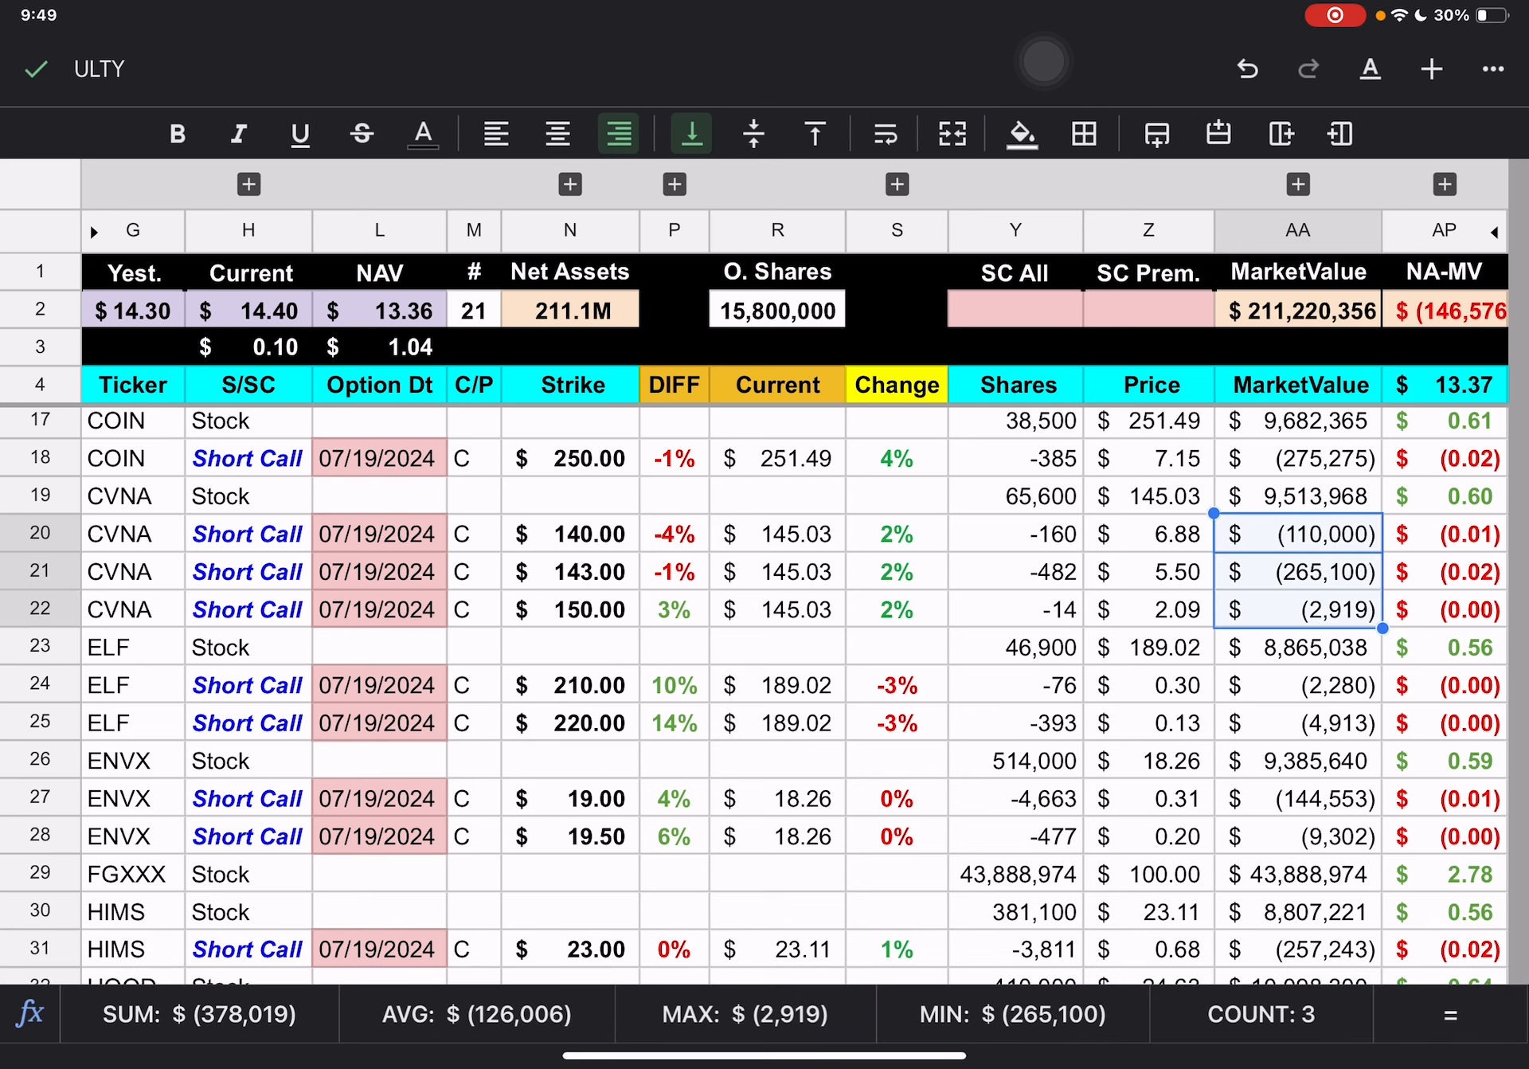
- Scroll from CVNA to the MARA short call (-4,072), checking strikes against current prices
scroll("down", 3)
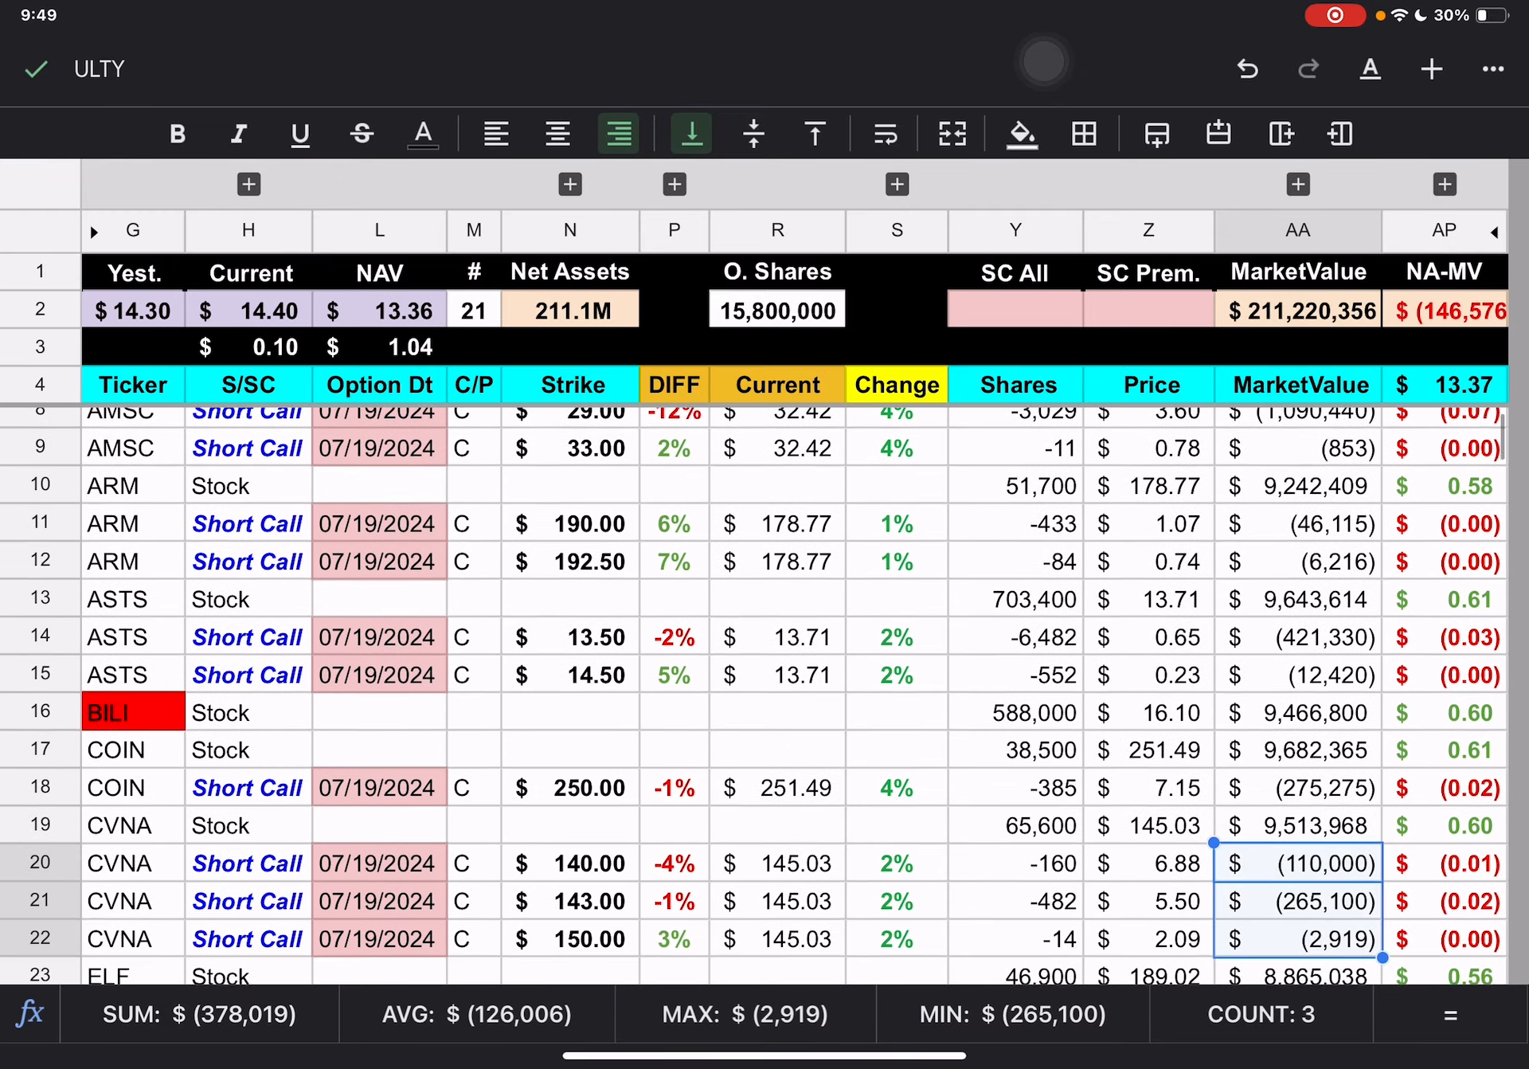
scroll("down", 3)
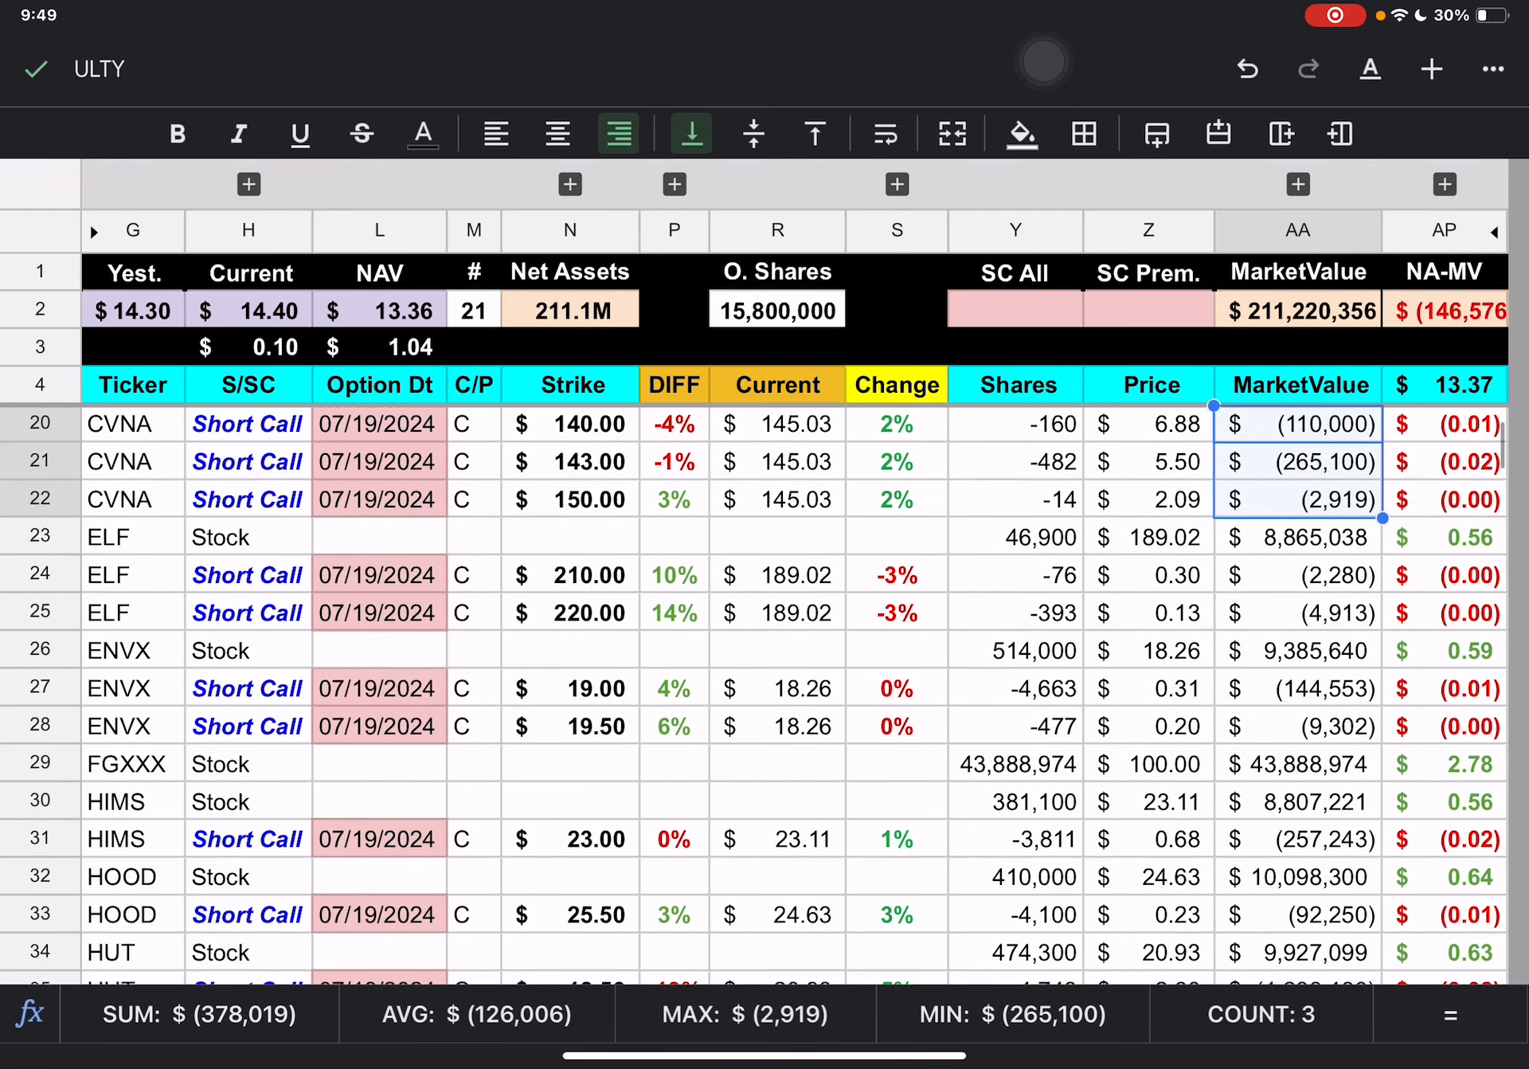
scroll("down", 3)
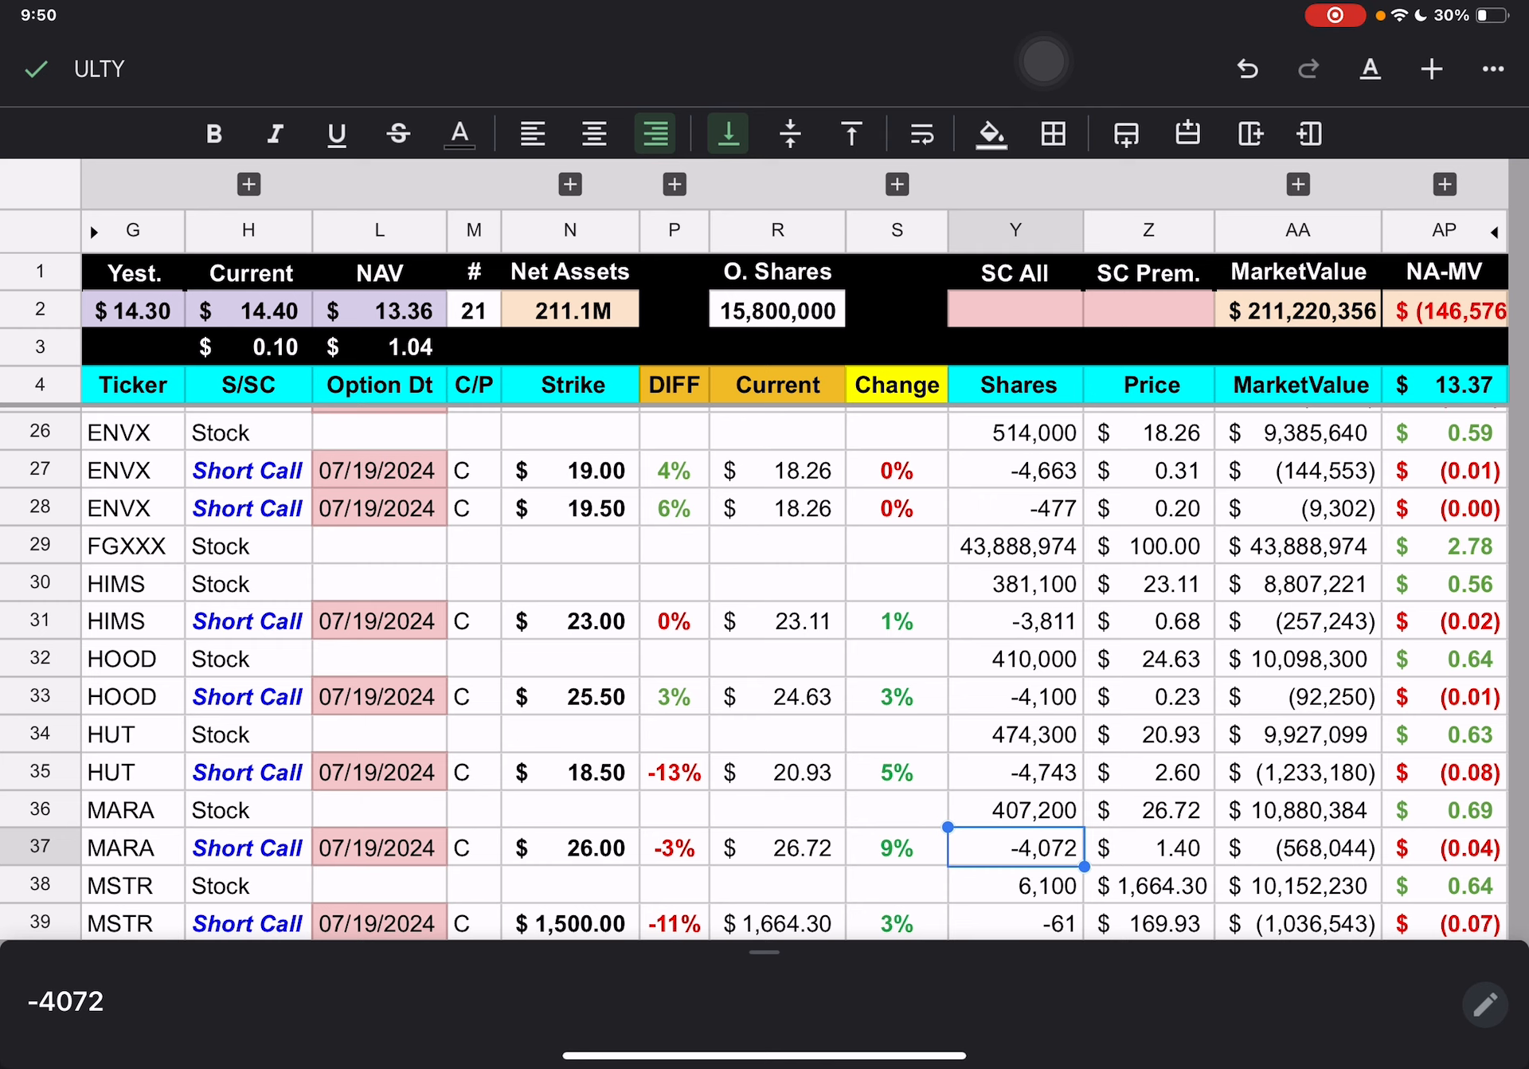
- Scroll past RDDT, RIVN, RUN, SMCI, TSLA, VST and W to the Cash row
scroll("down", 3)
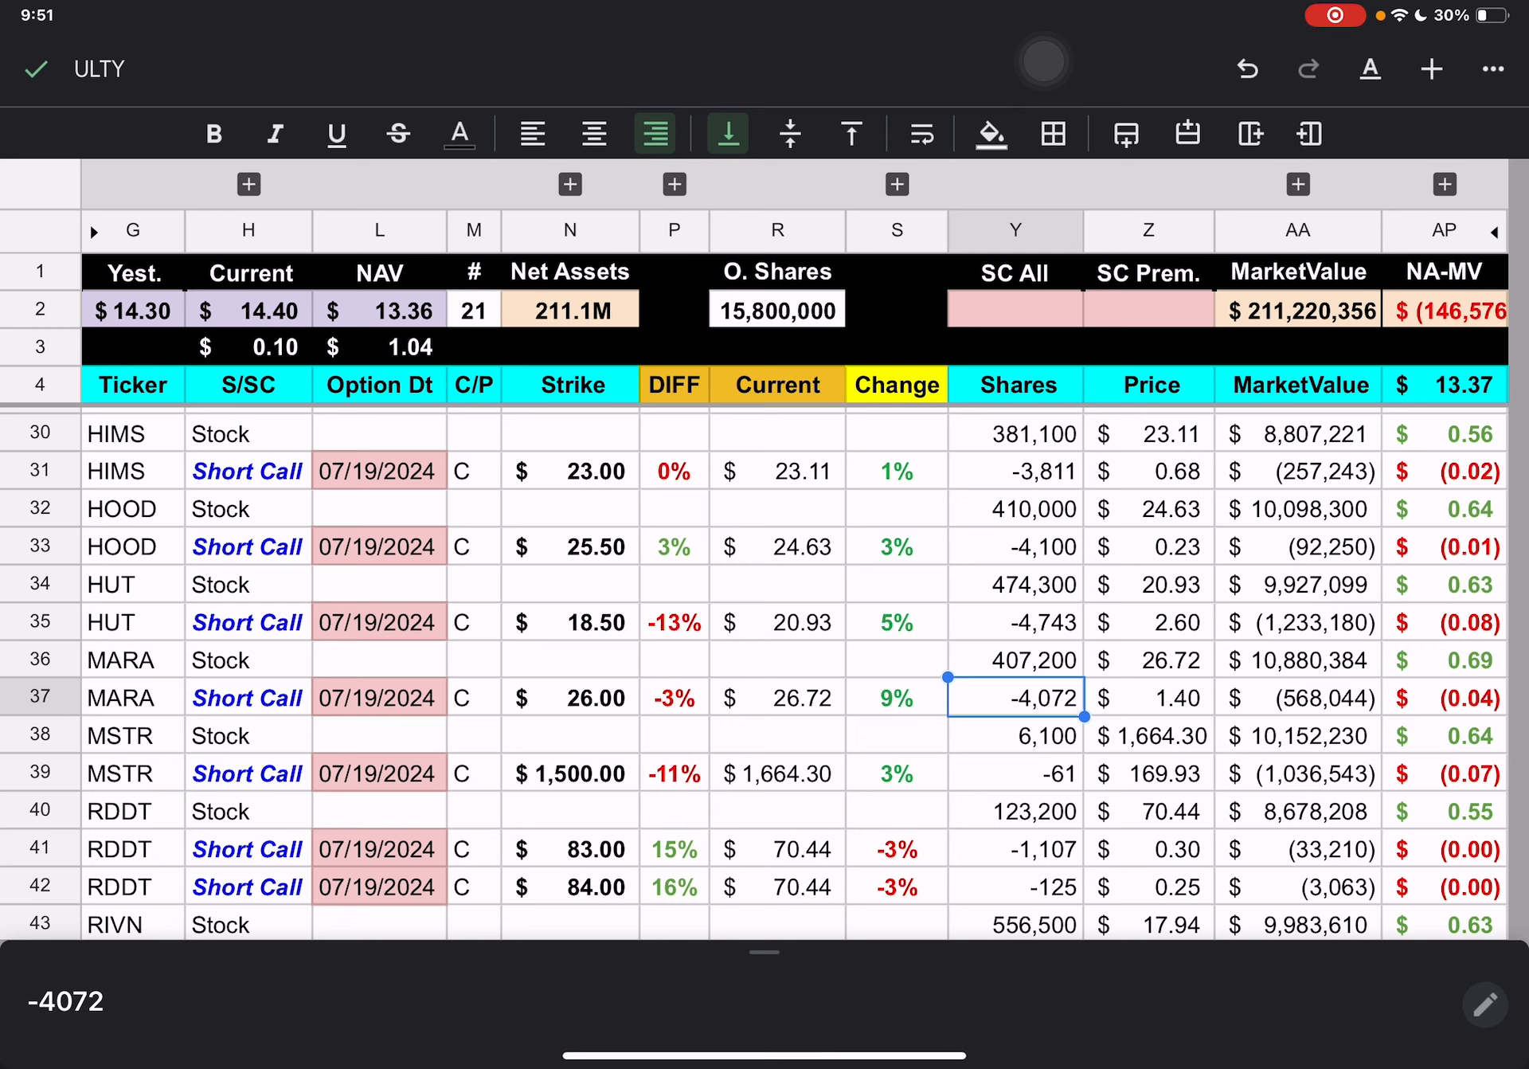
scroll("down", 3)
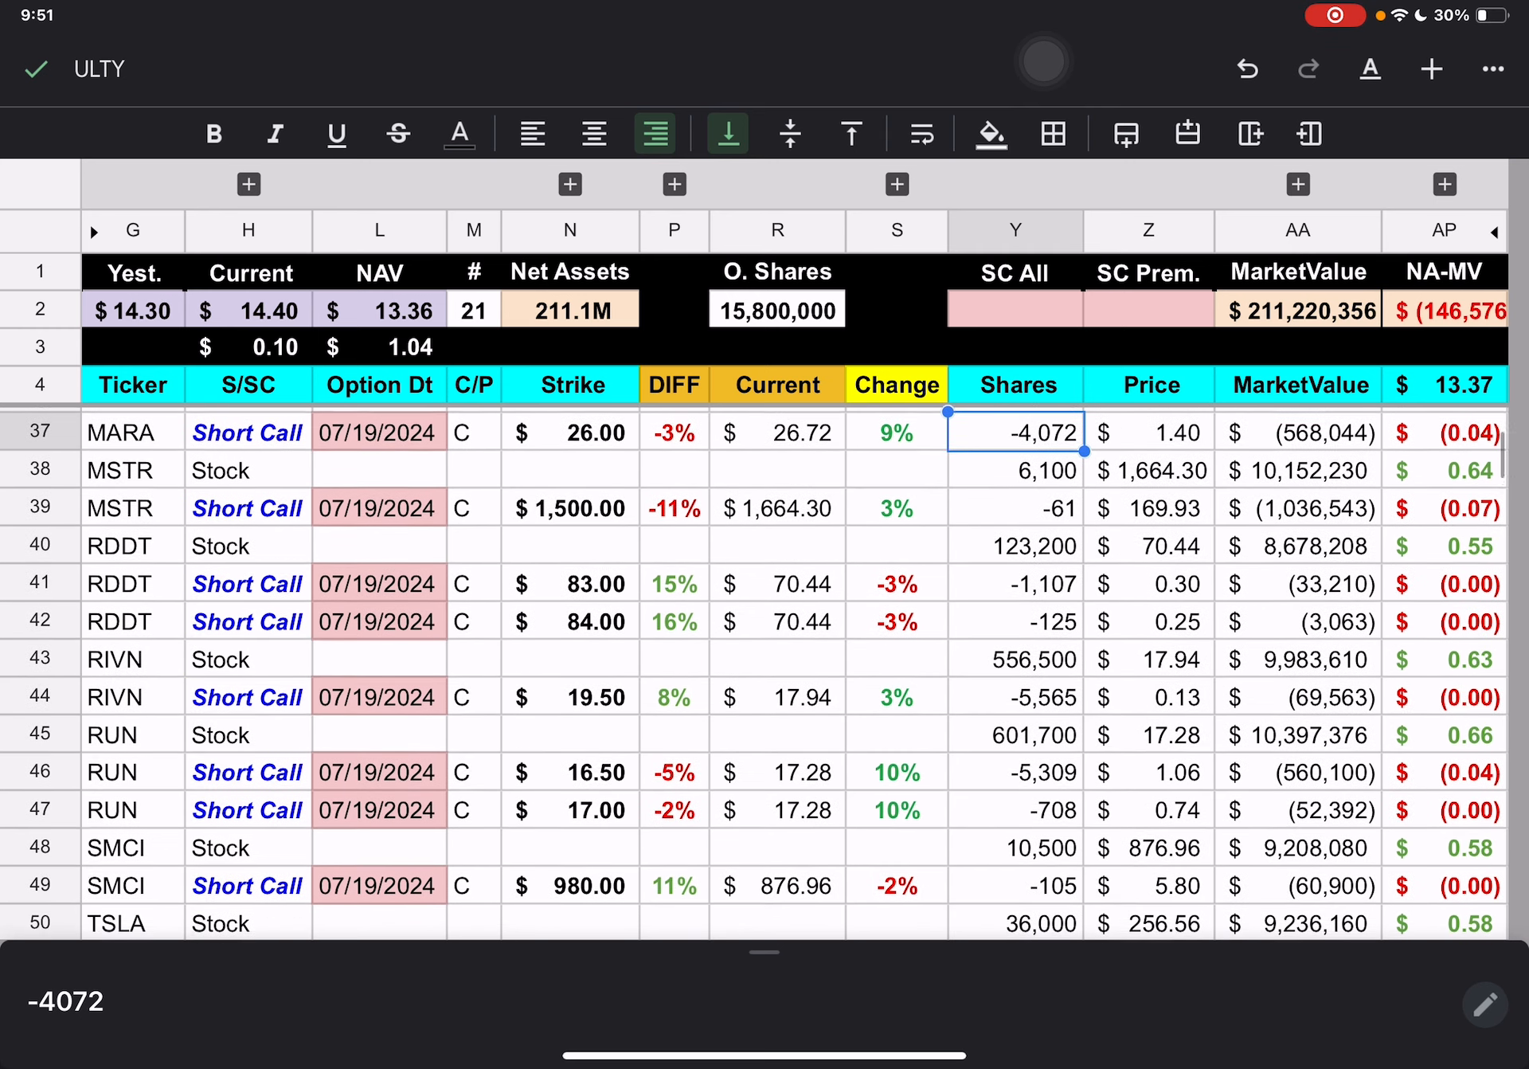
scroll("down", 3)
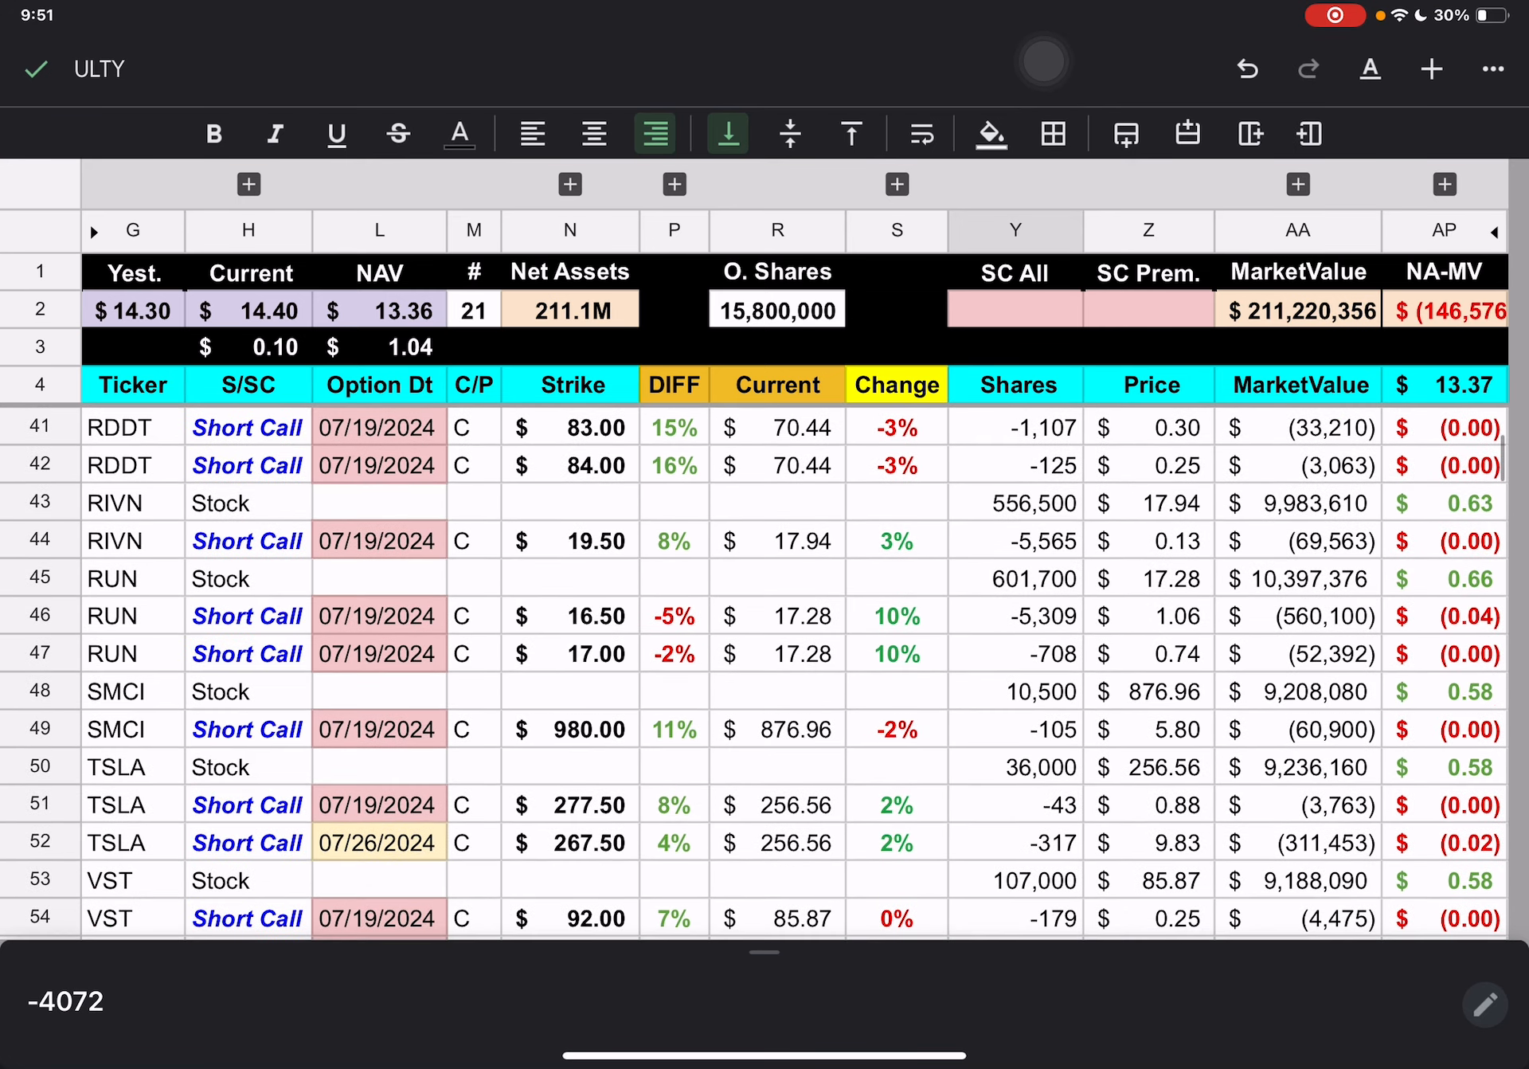
scroll("down", 3)
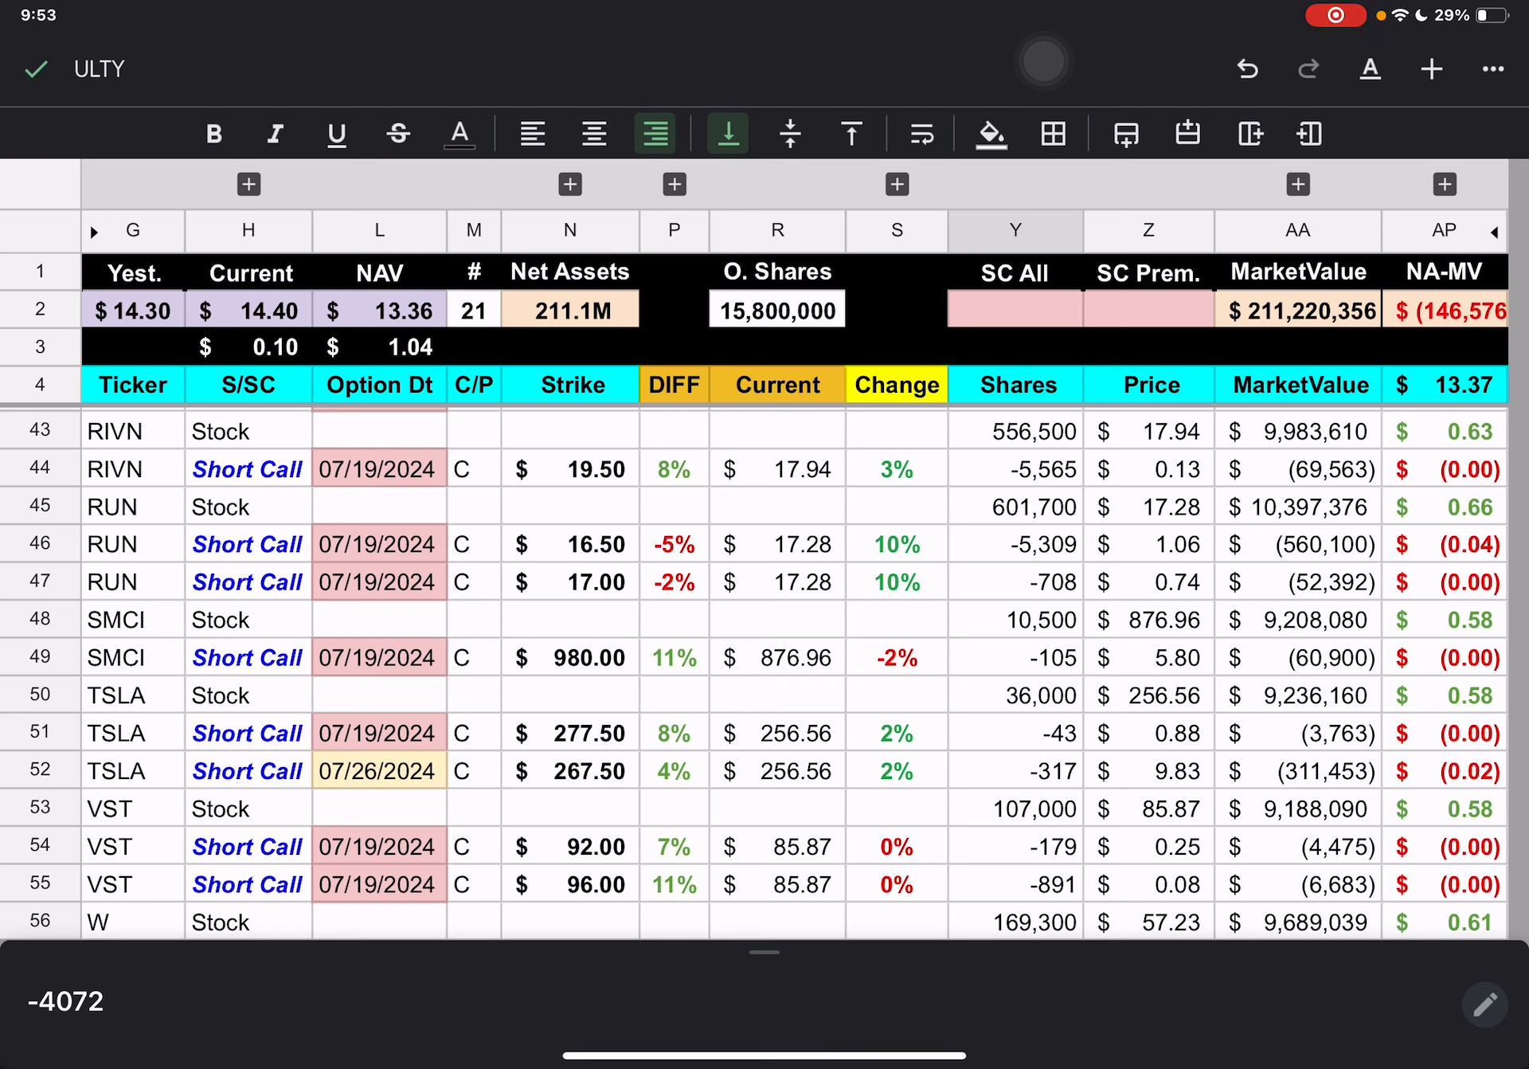
scroll("down", 3)
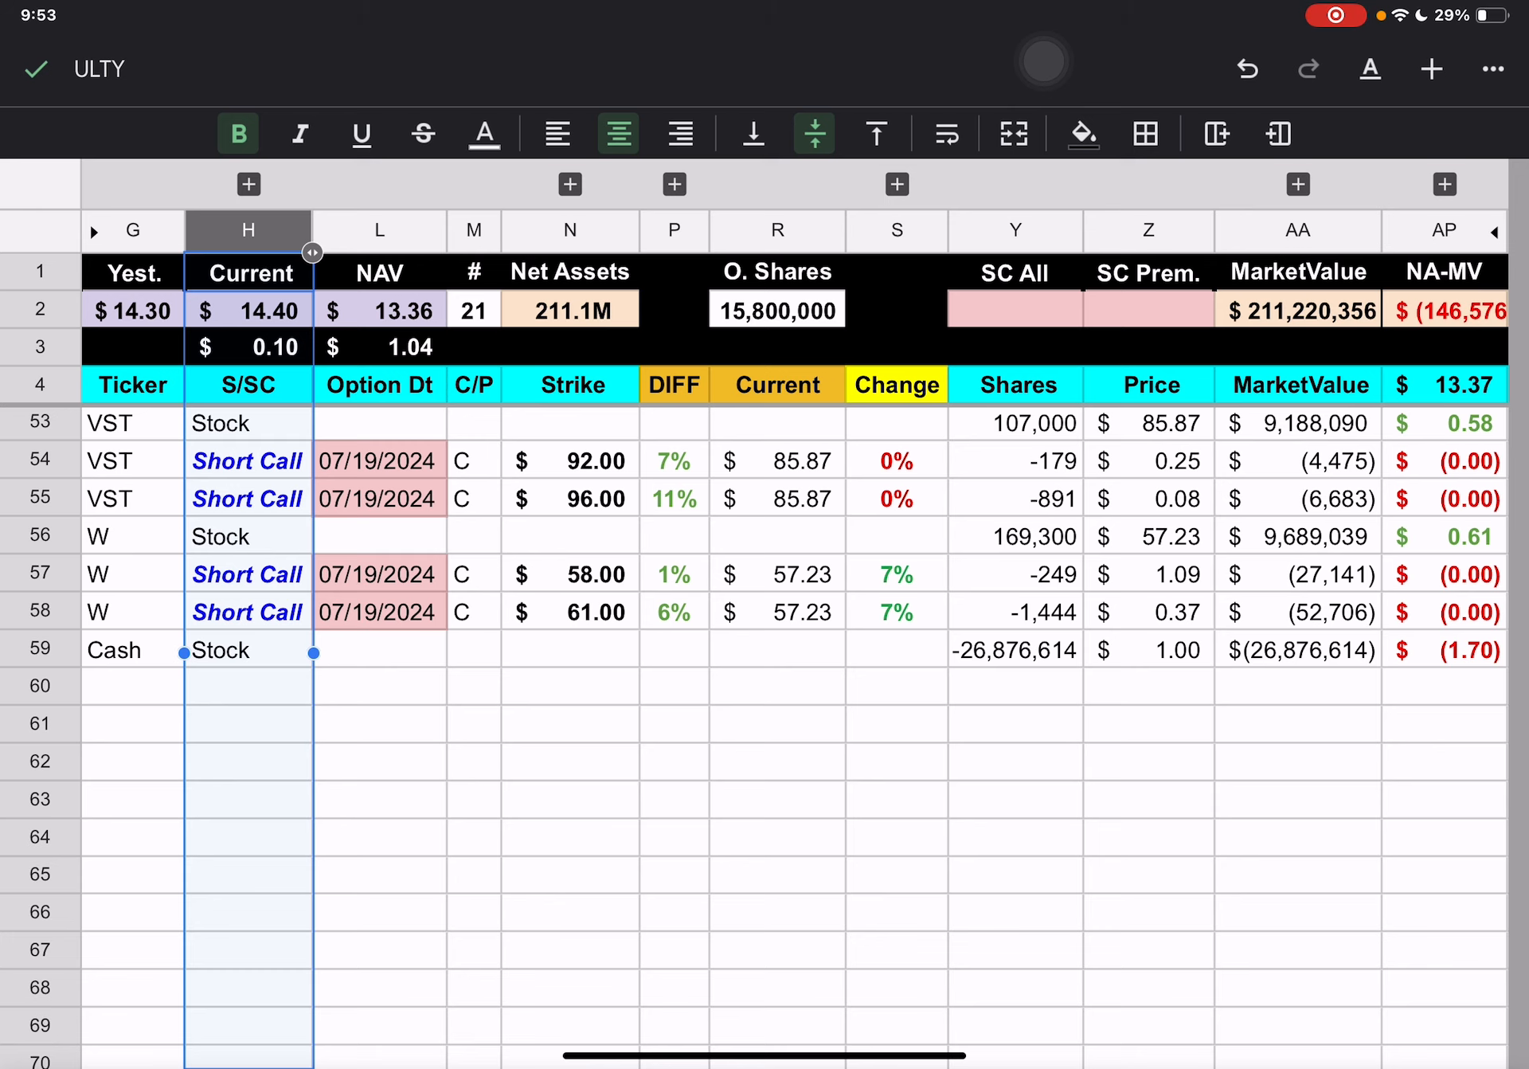
- Clear the column H selection and scroll back to the top holdings, AMD through CVNA
left_click(777, 798)
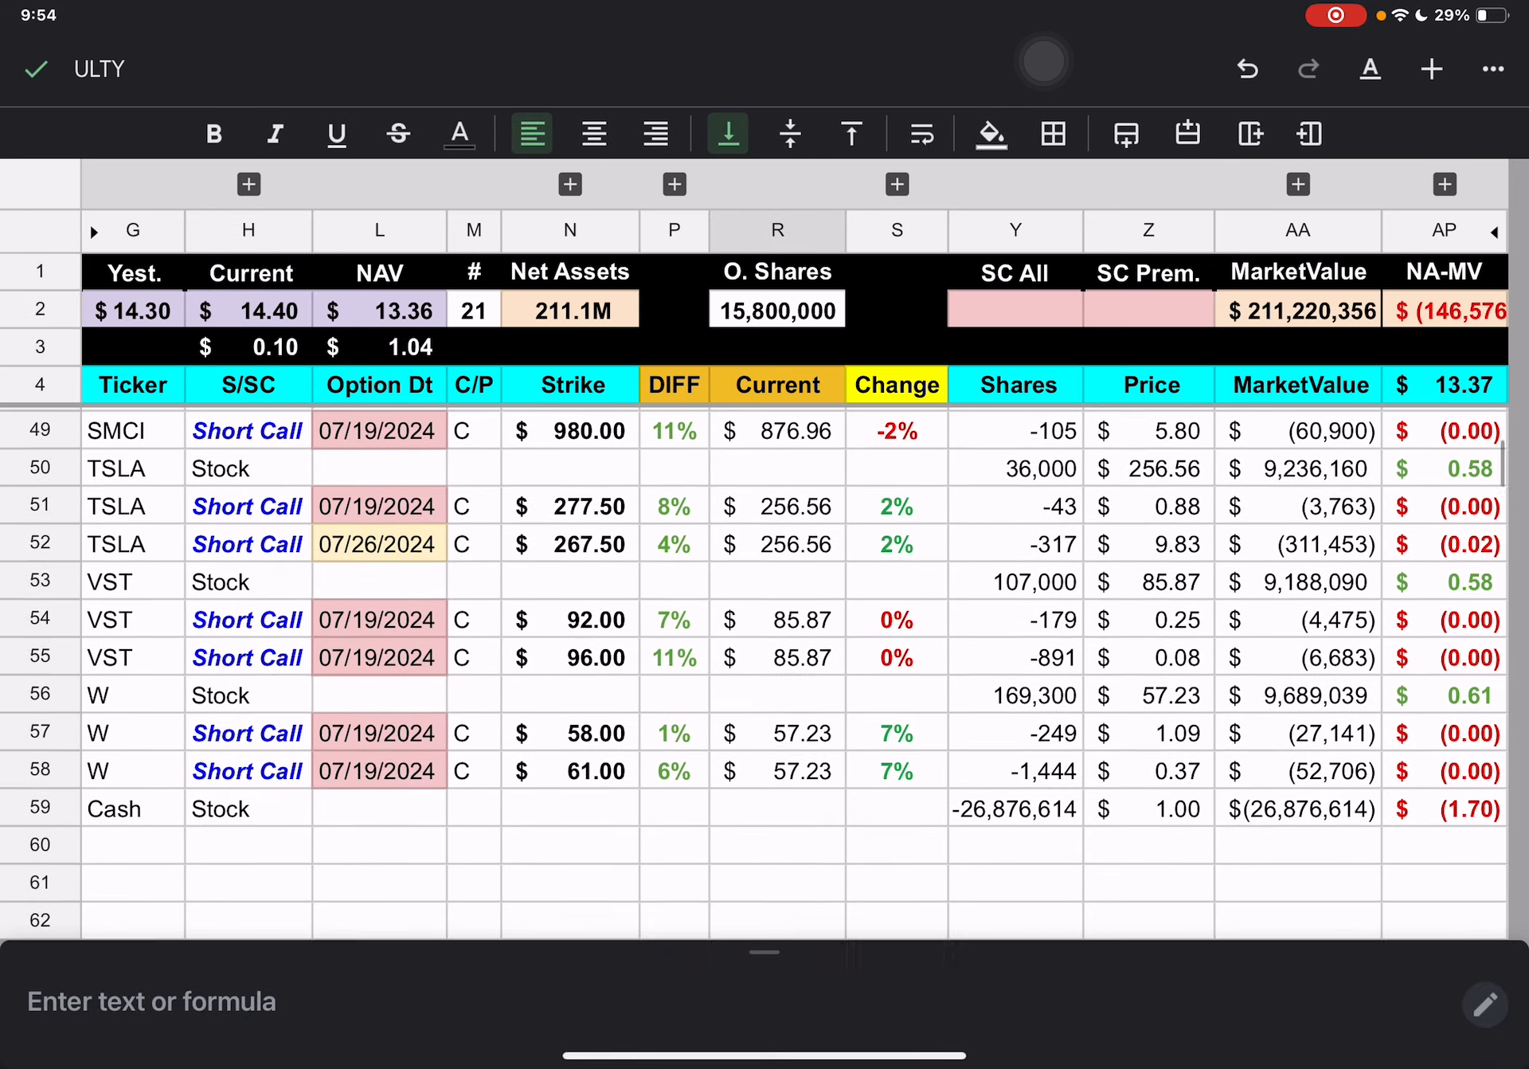
scroll("down", 3)
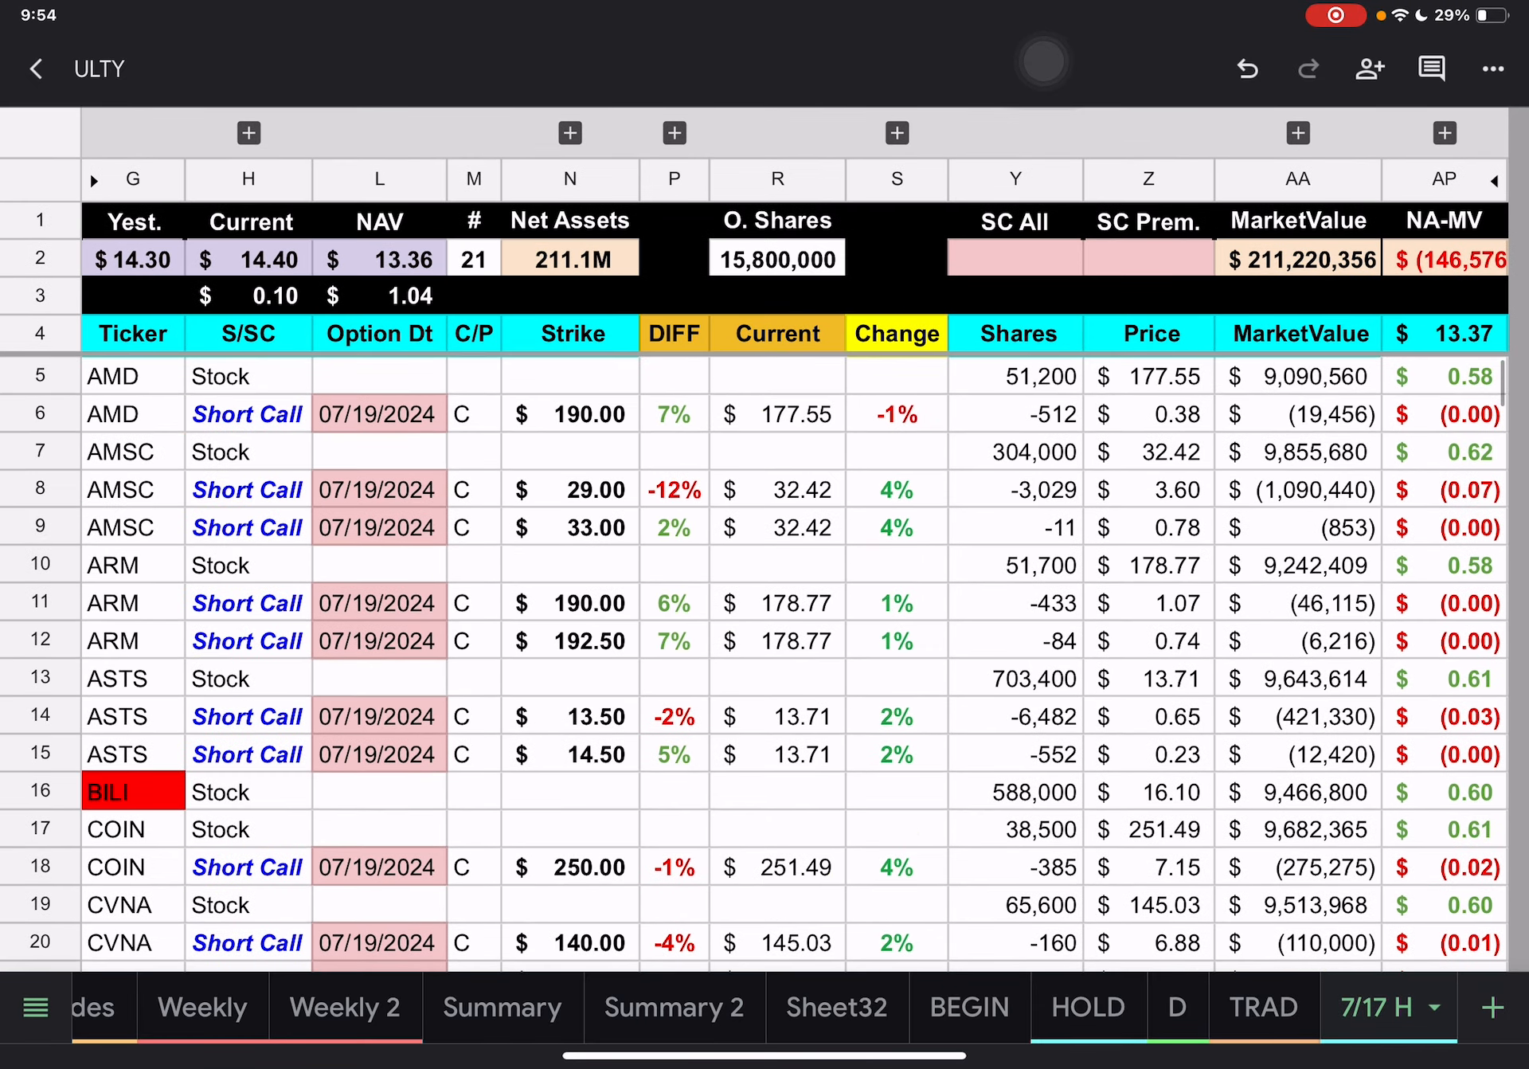
scroll("down", 3)
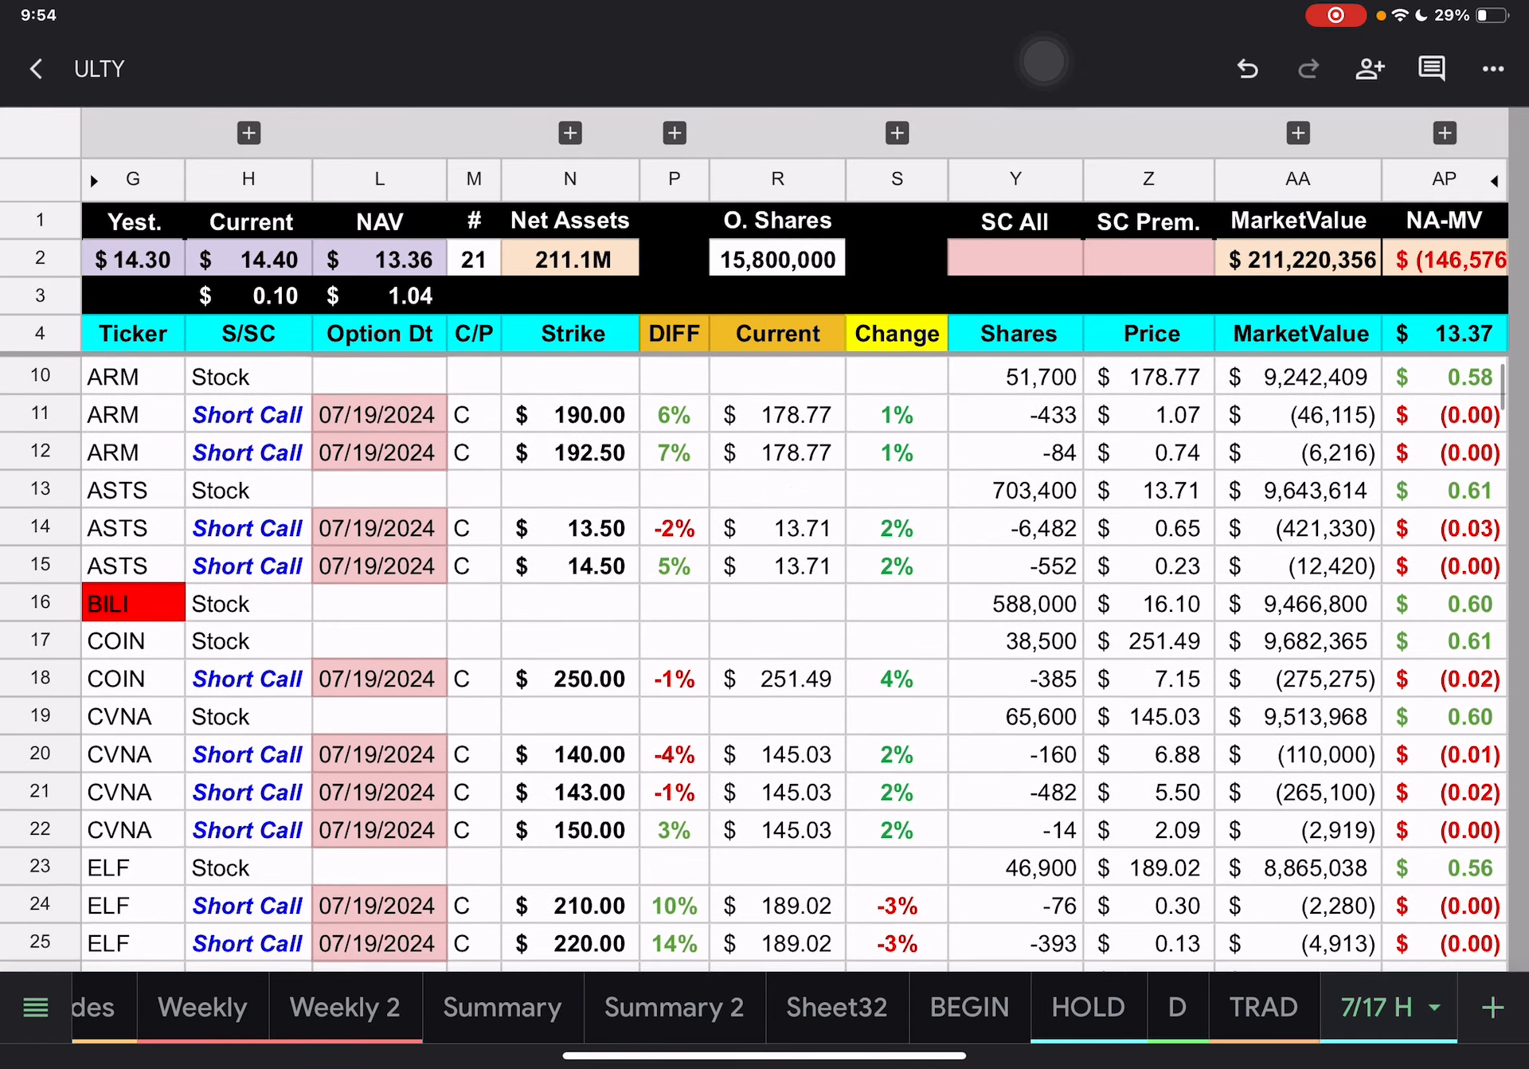
scroll("down", 3)
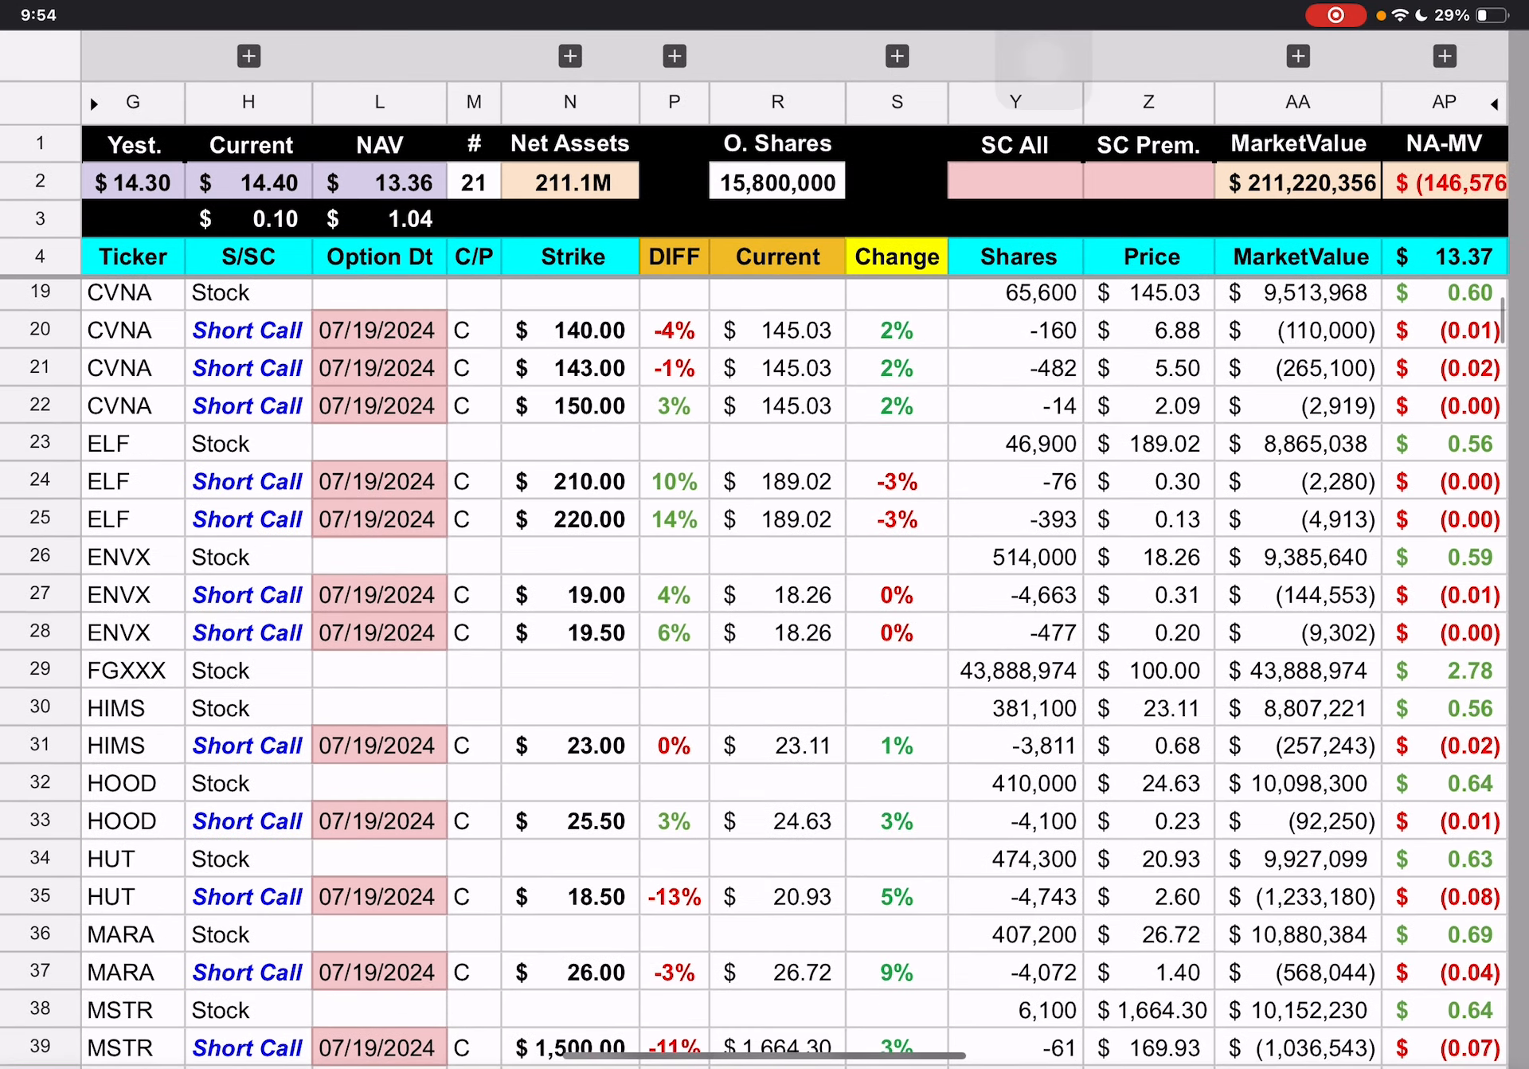
scroll("down", 3)
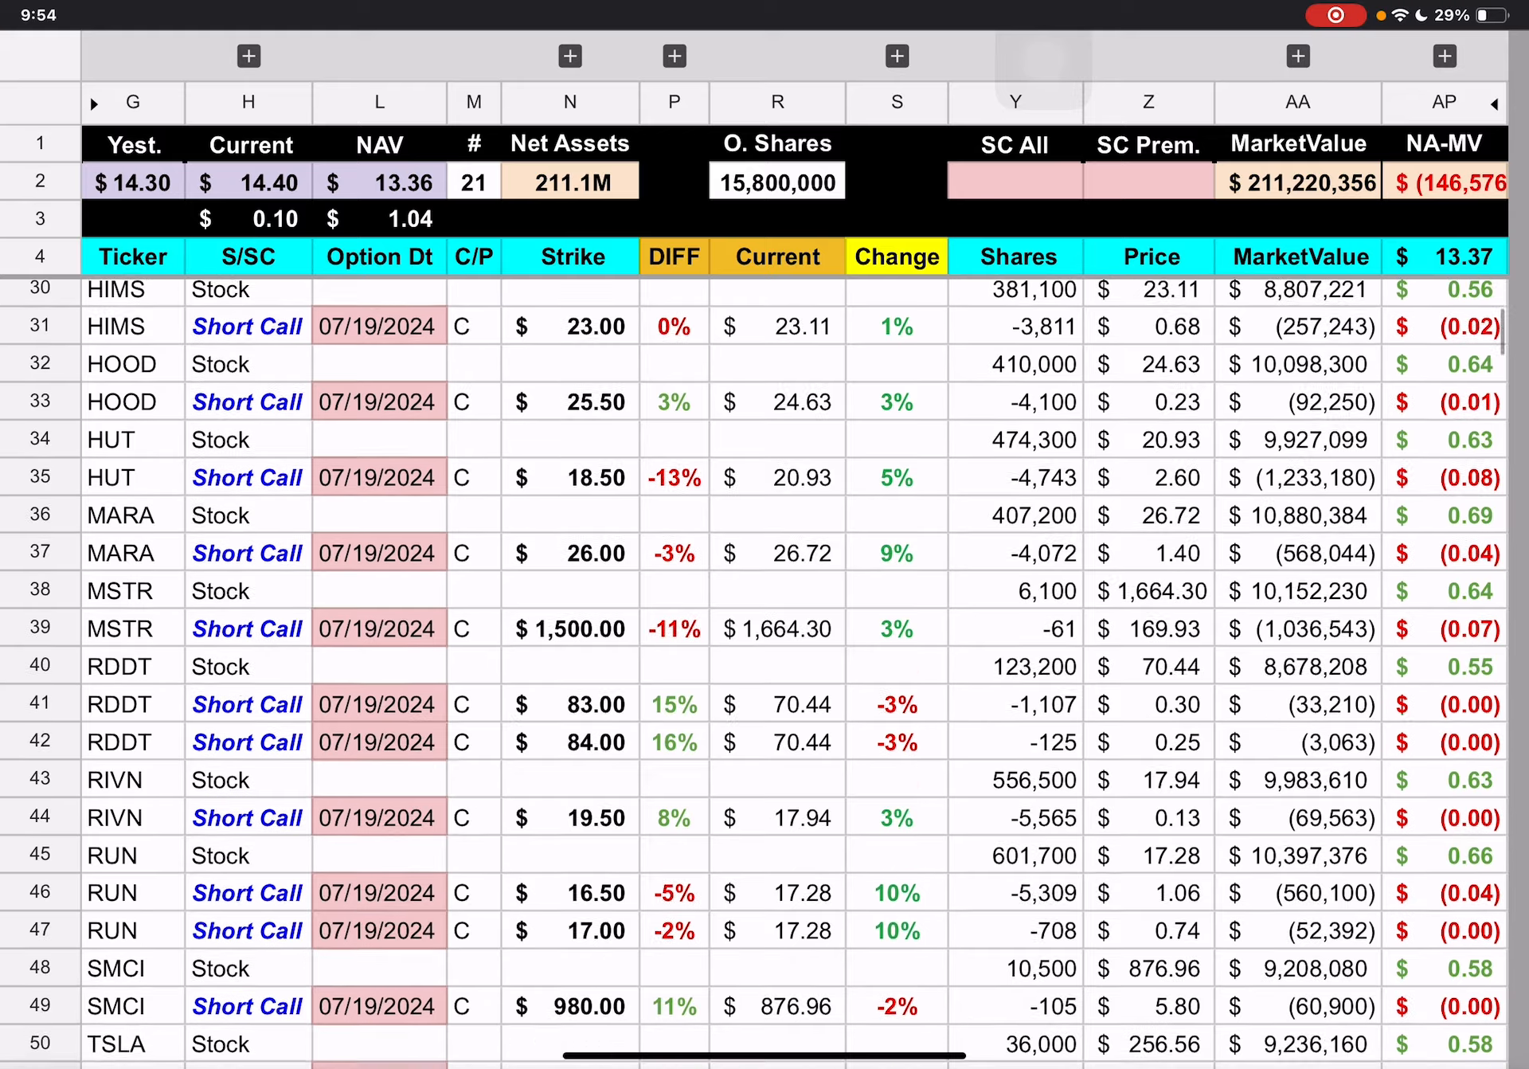
scroll("down", 3)
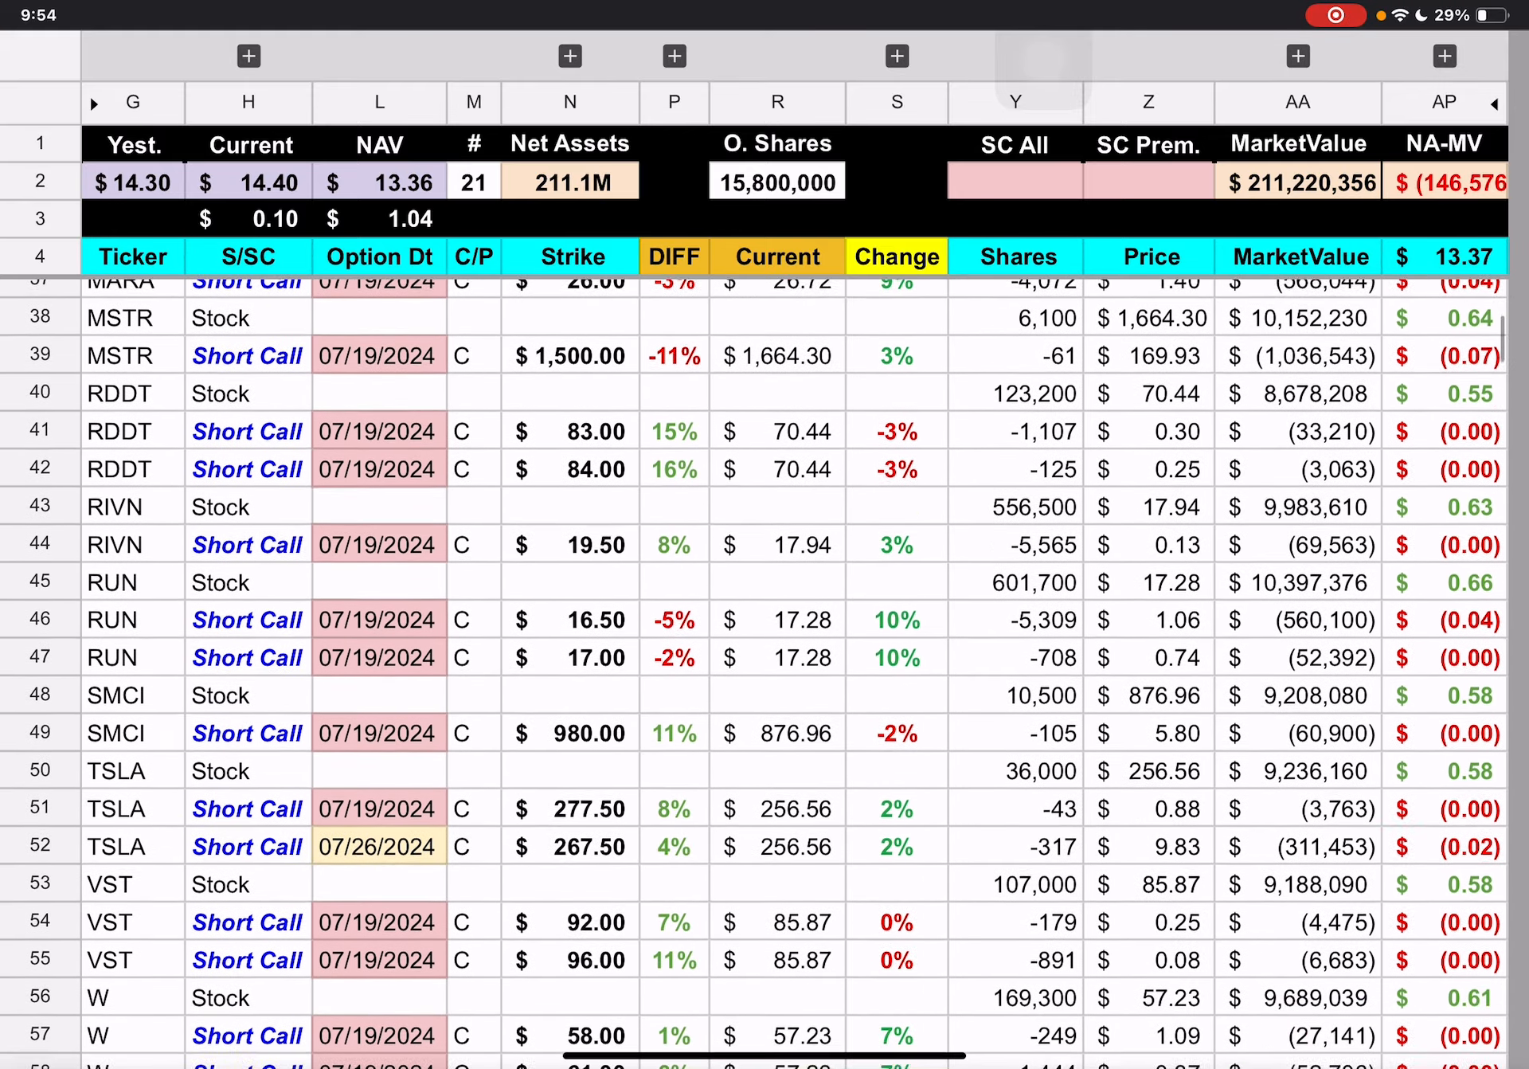
scroll("down", 3)
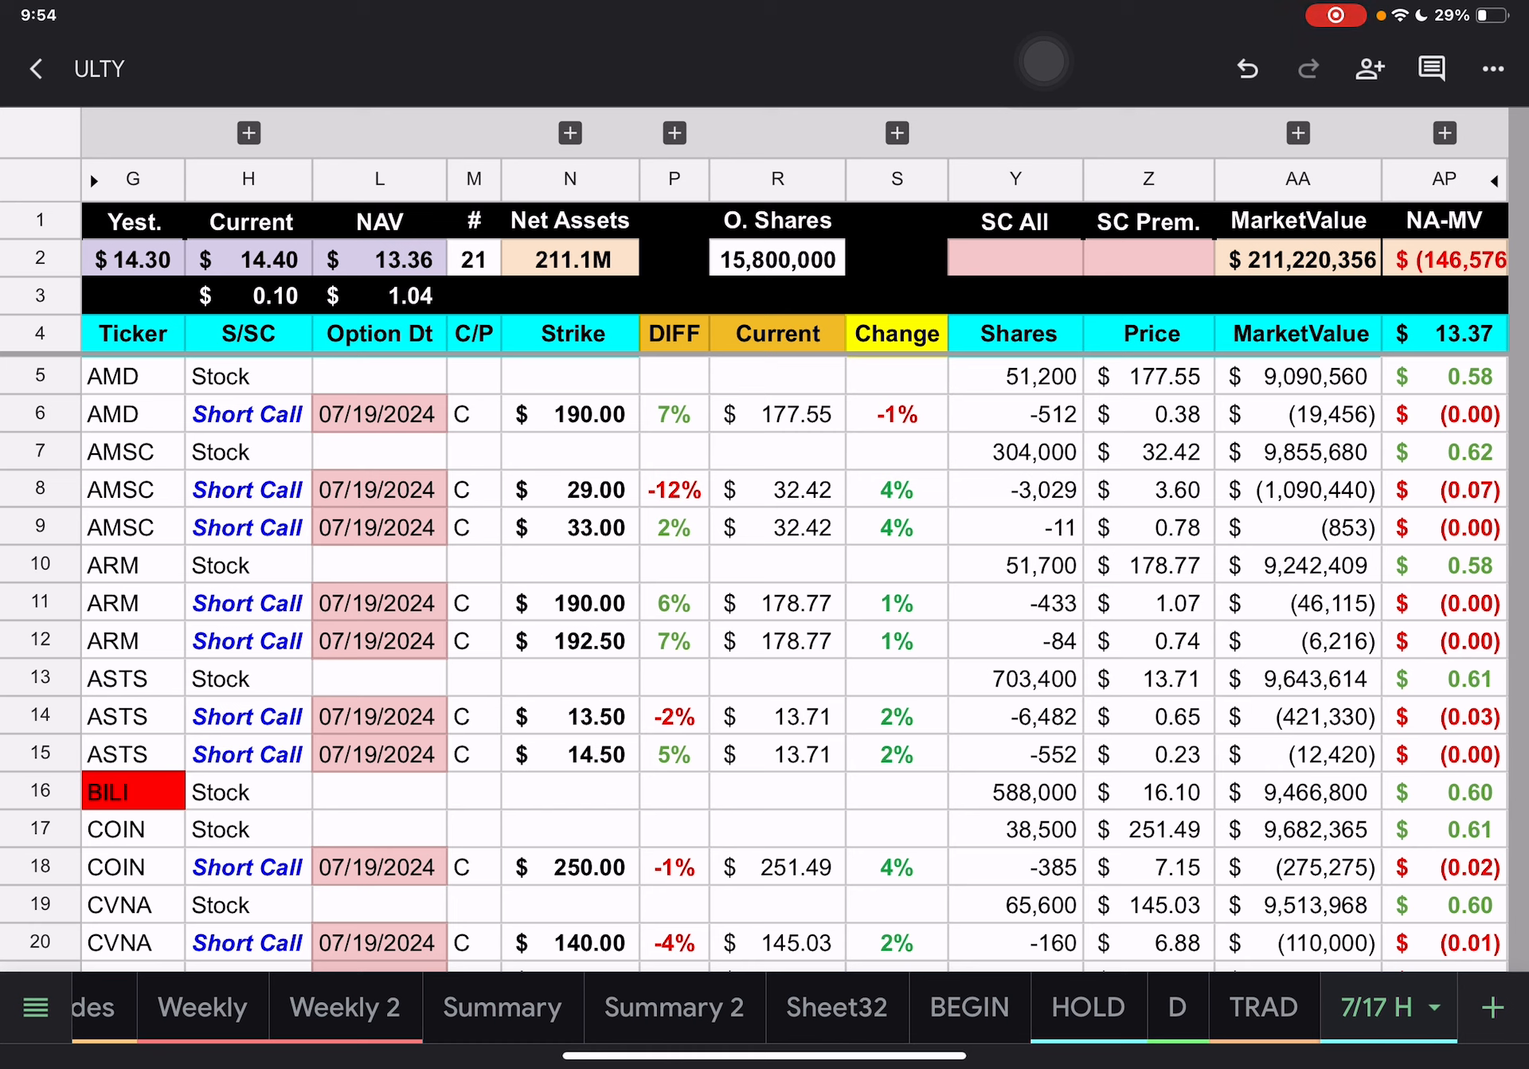
- Scroll the 7/17 H sheet past CVNA and HIMS to the final TSLA short calls
scroll("right", 3)
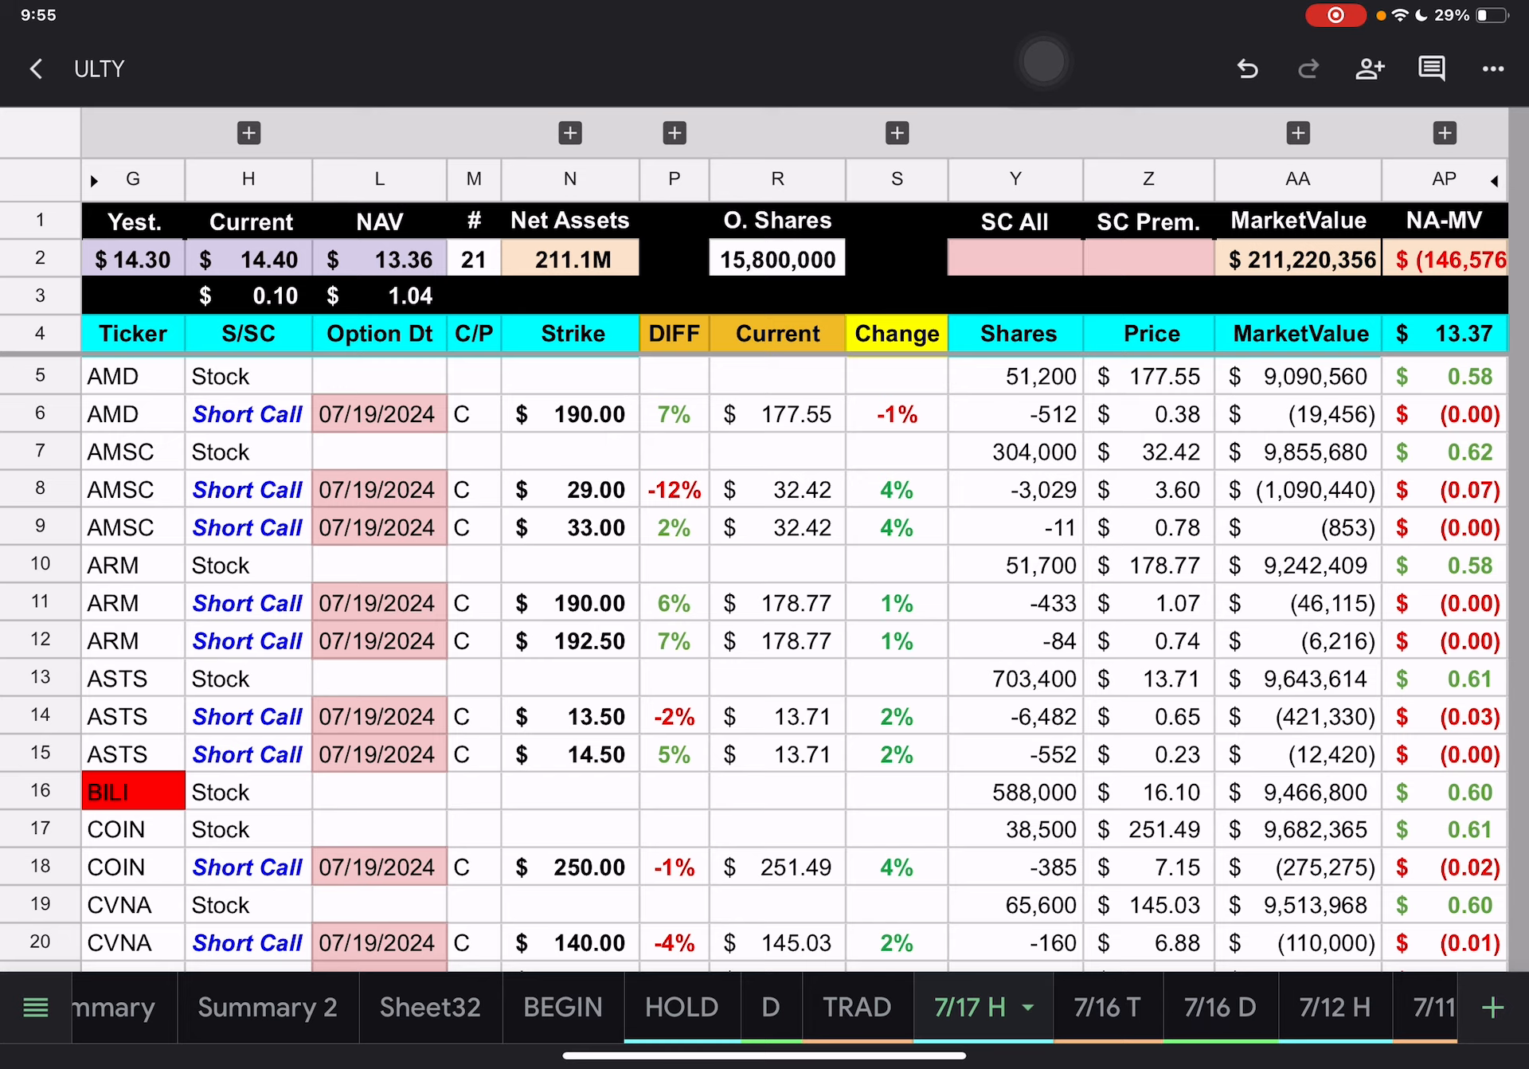
scroll("down", 3)
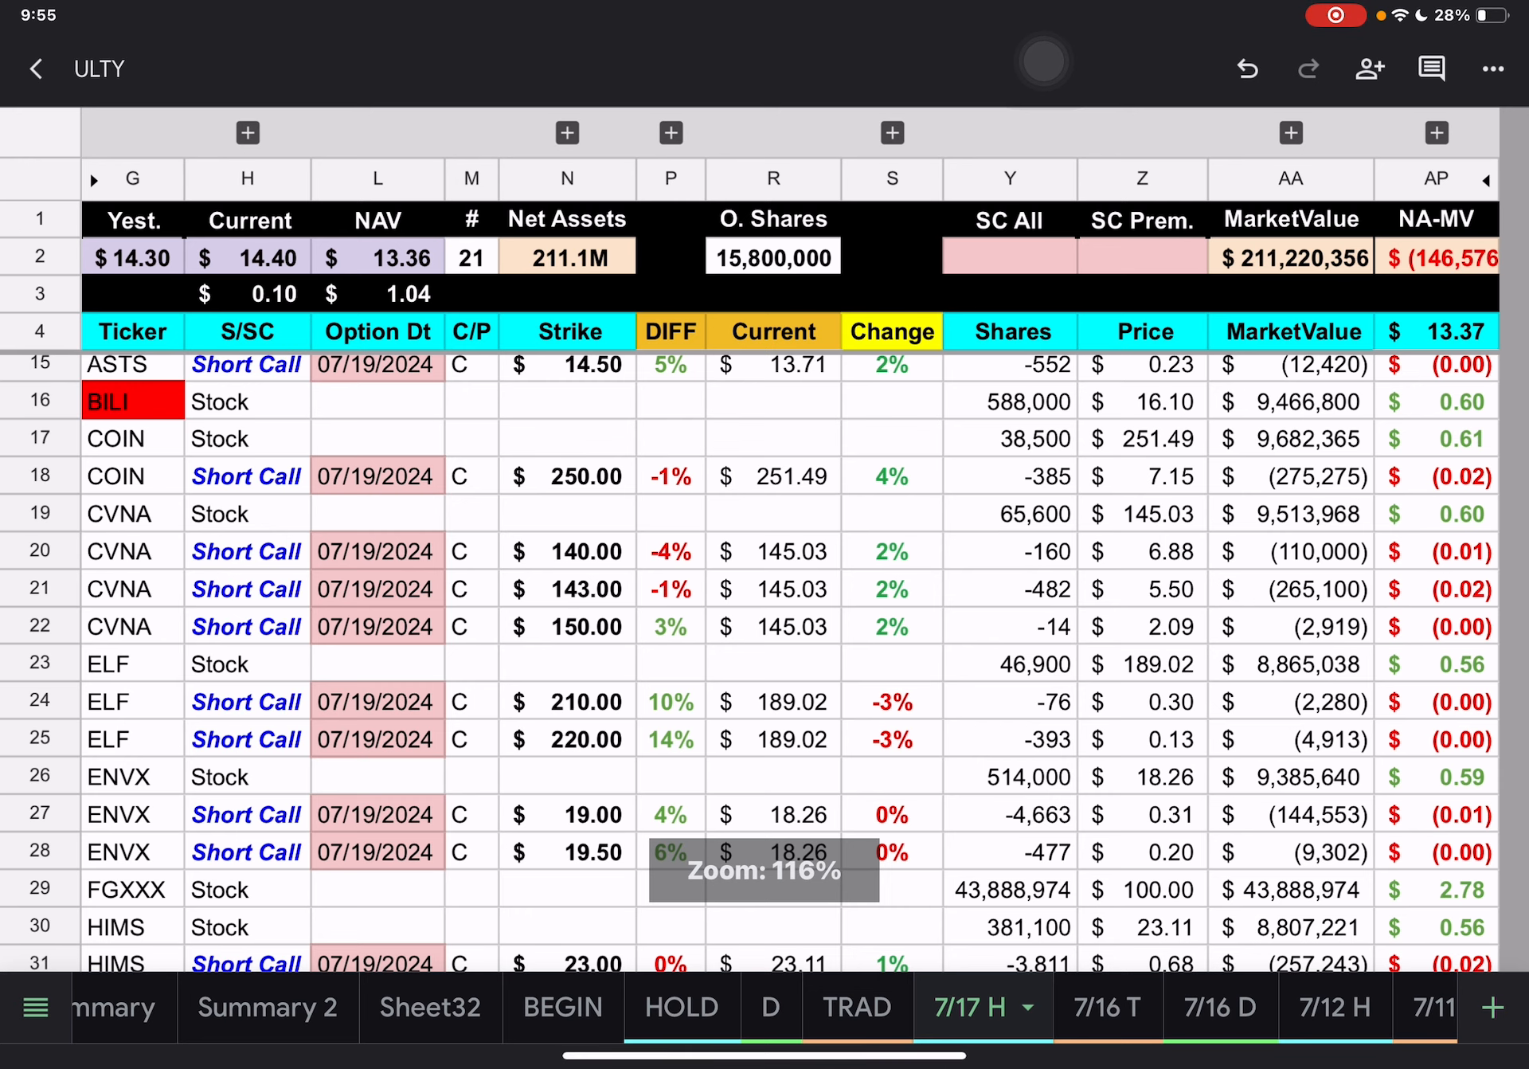
scroll("down", 3)
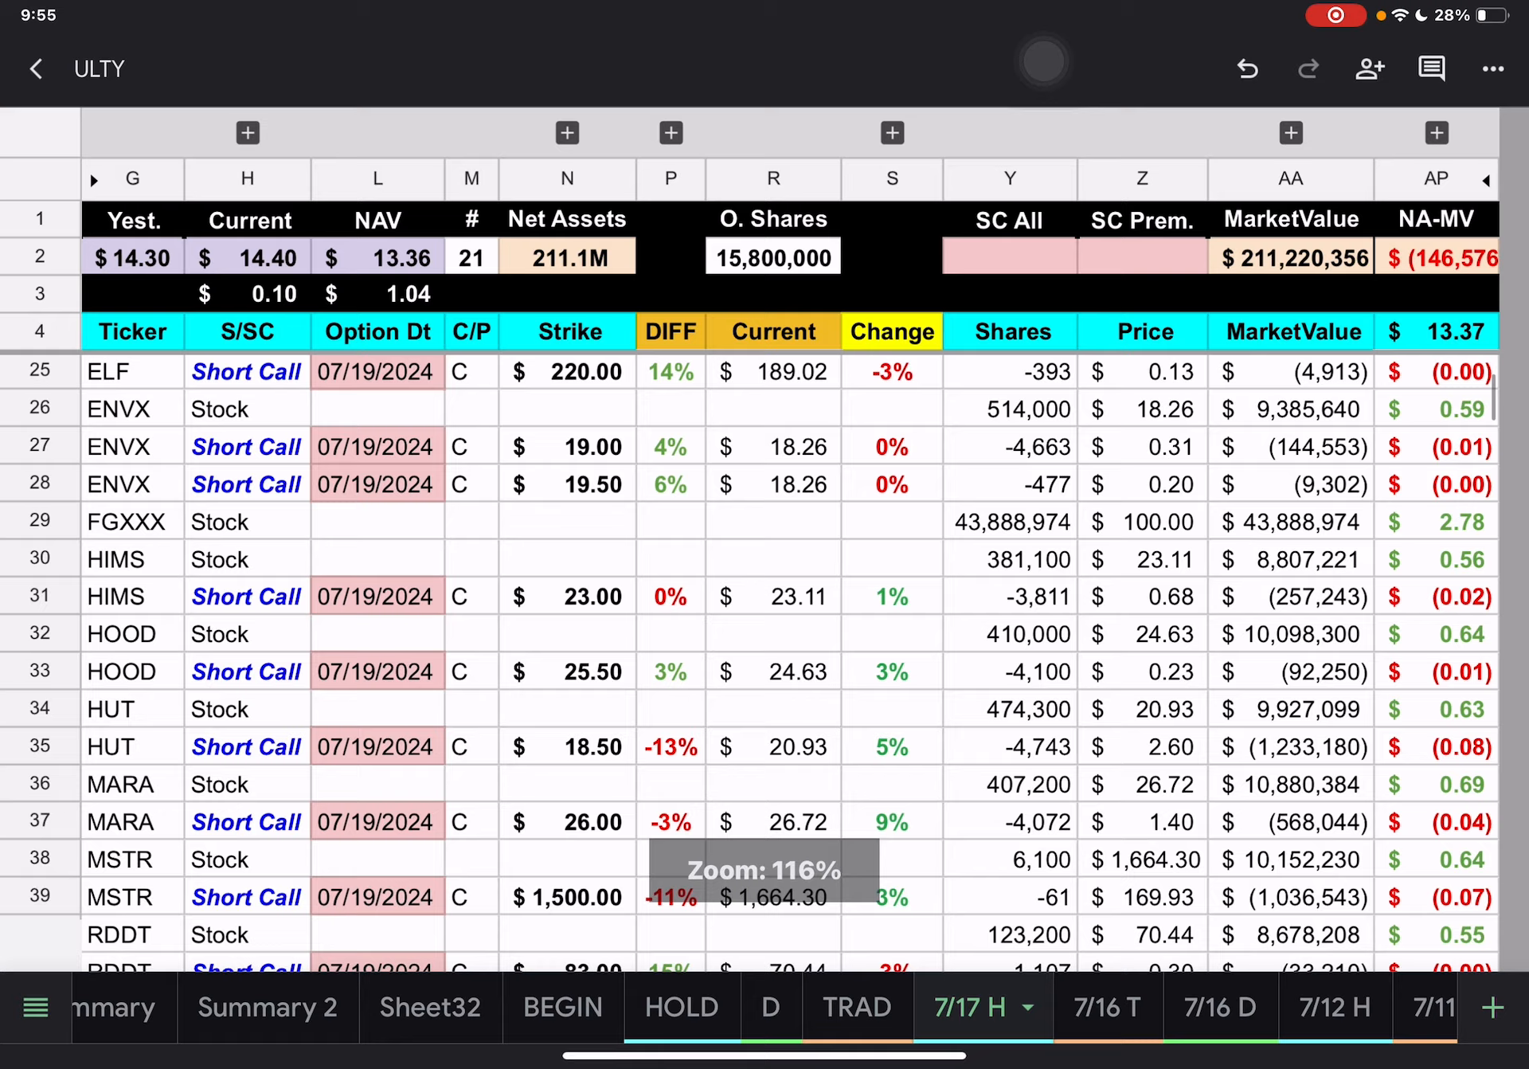
scroll("down", 3)
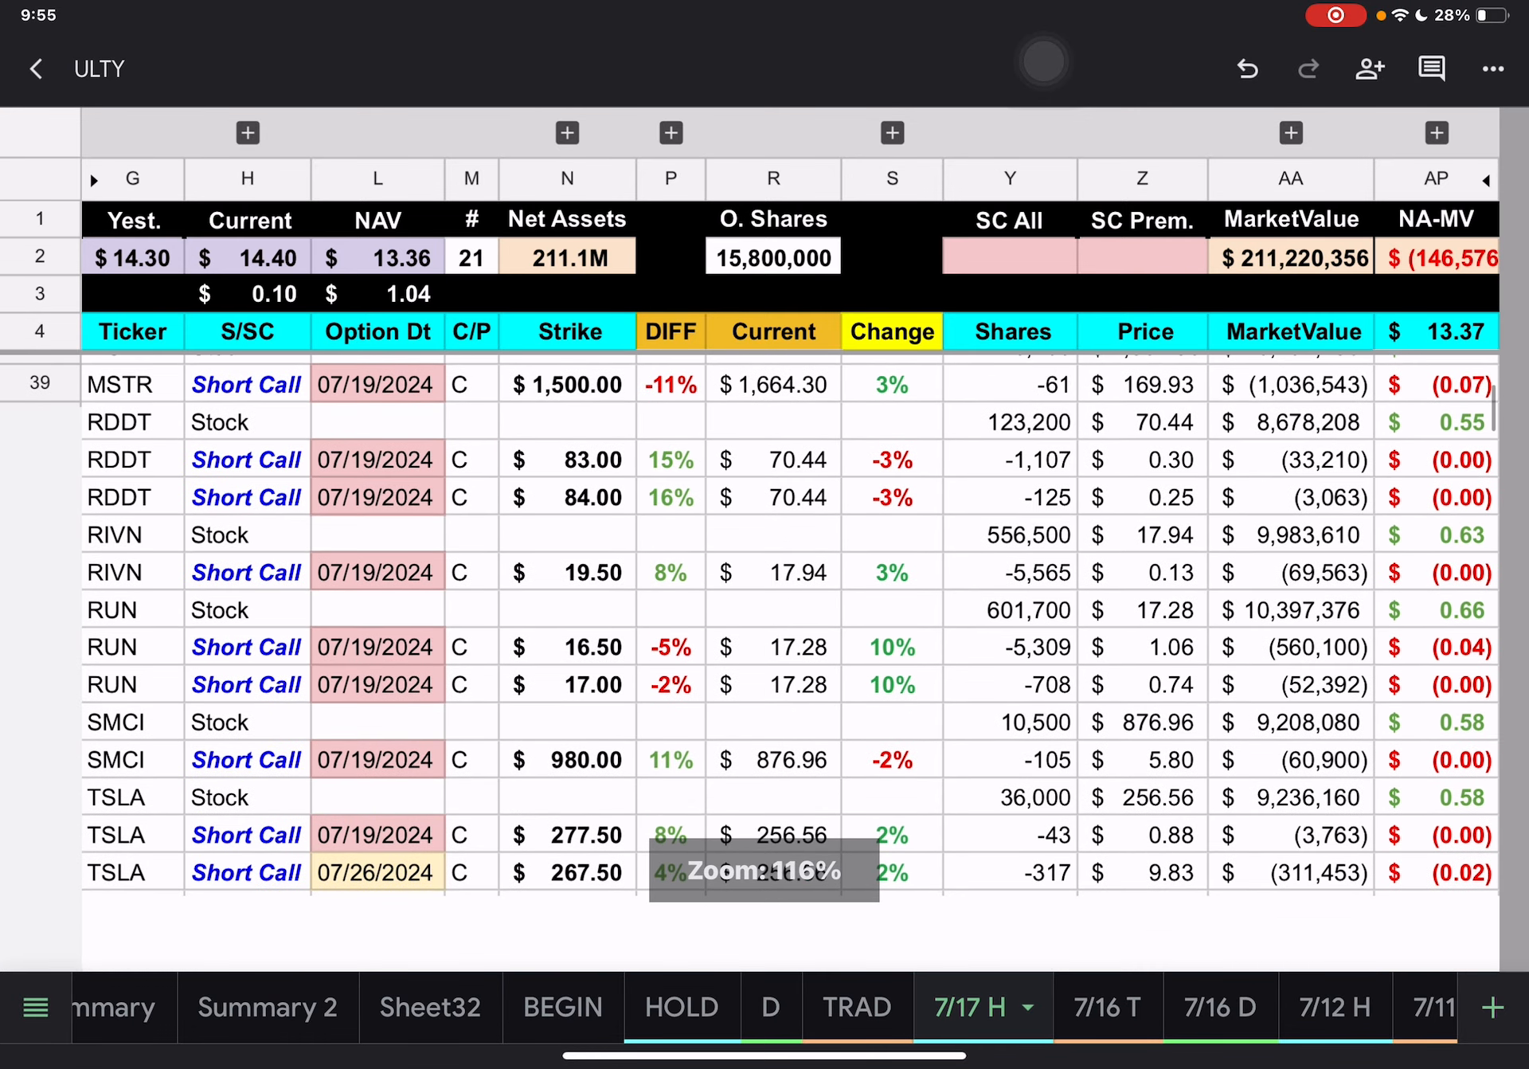